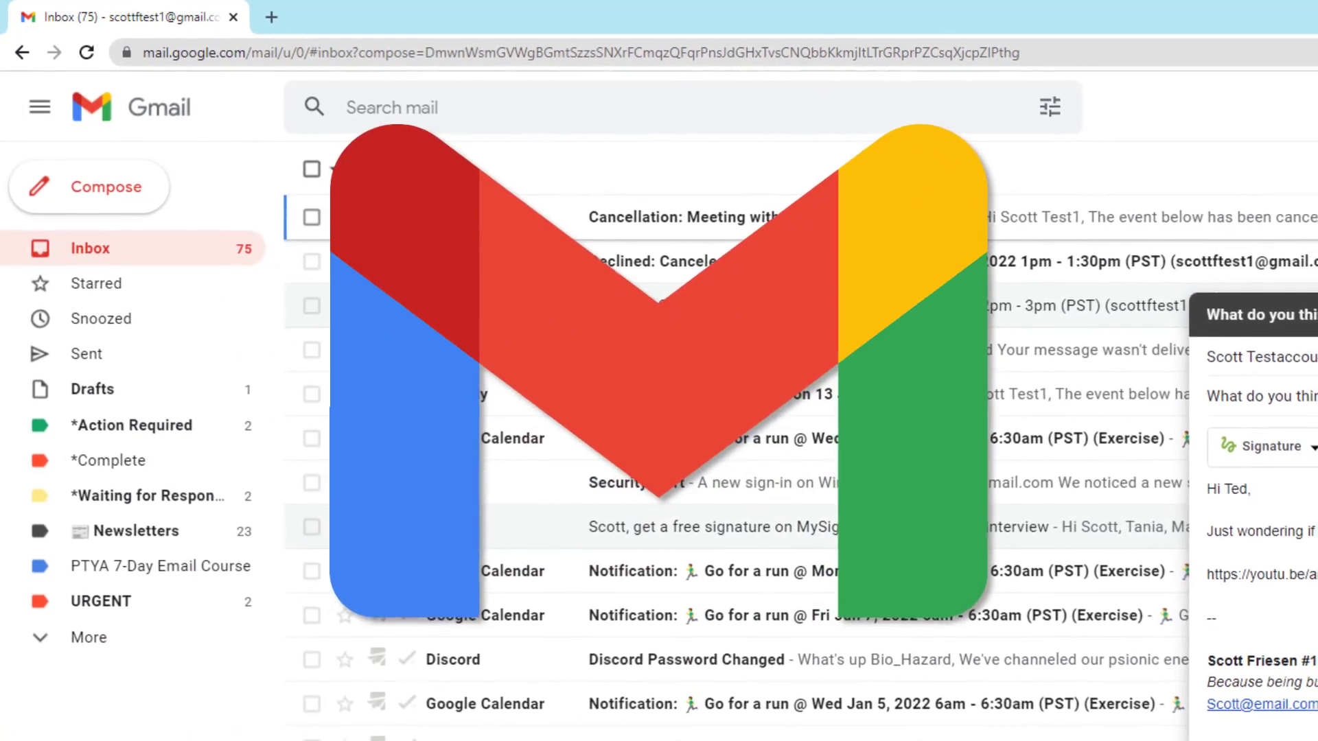
Scroll down through the website feedback draft in the expanded compose window.
scroll(down, 3)
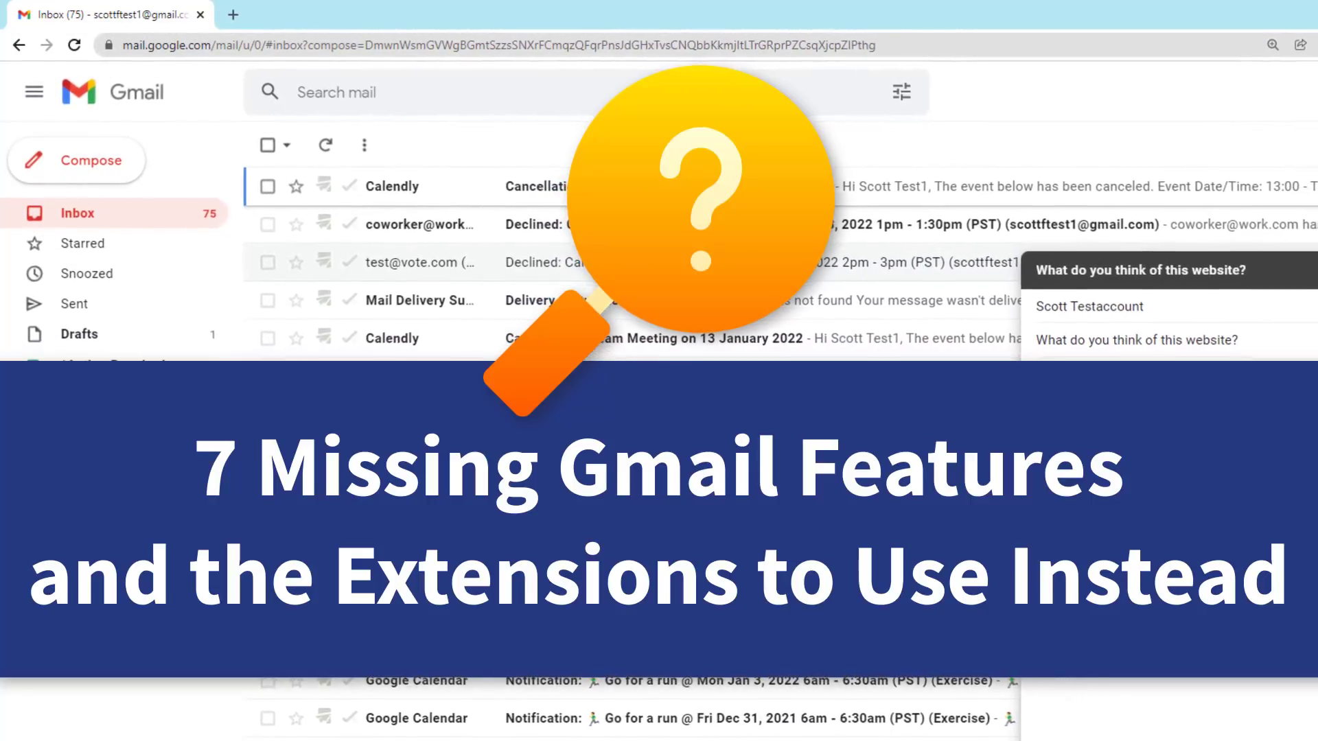
scroll(down, 3)
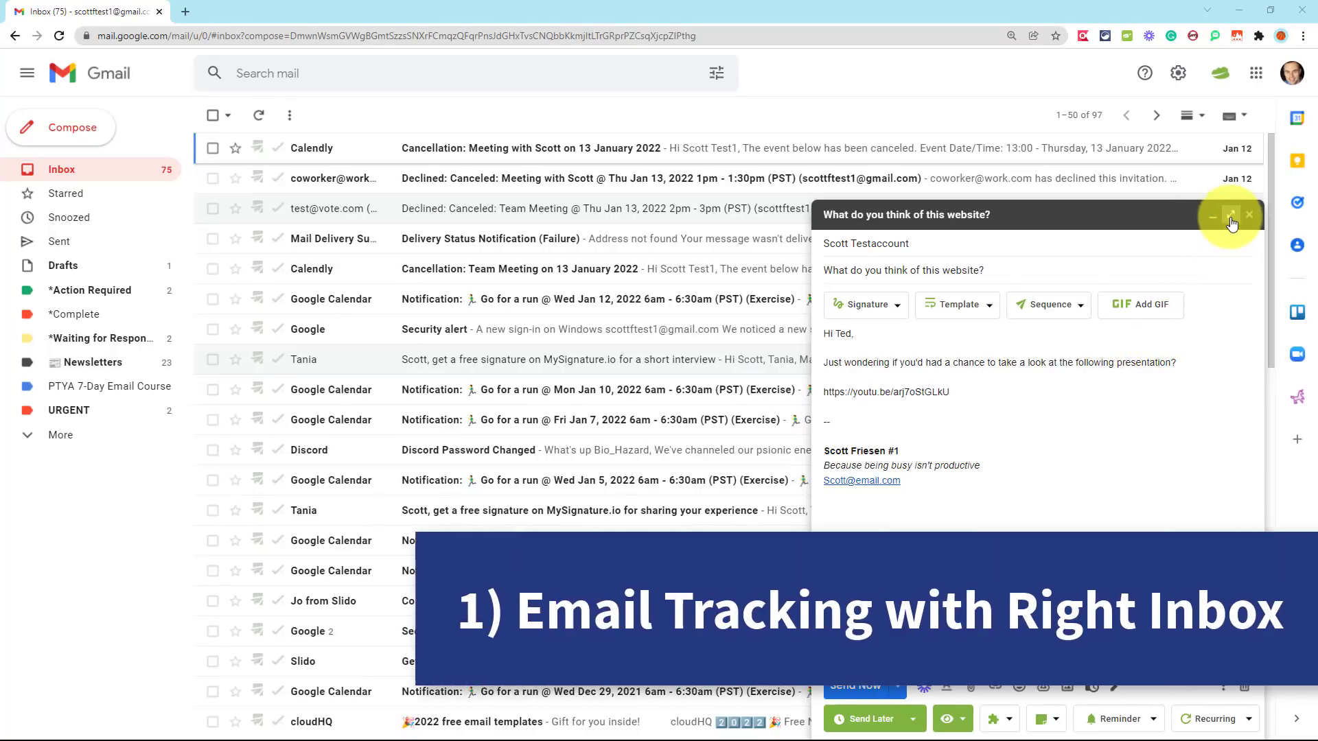
mouse_move(1230, 215)
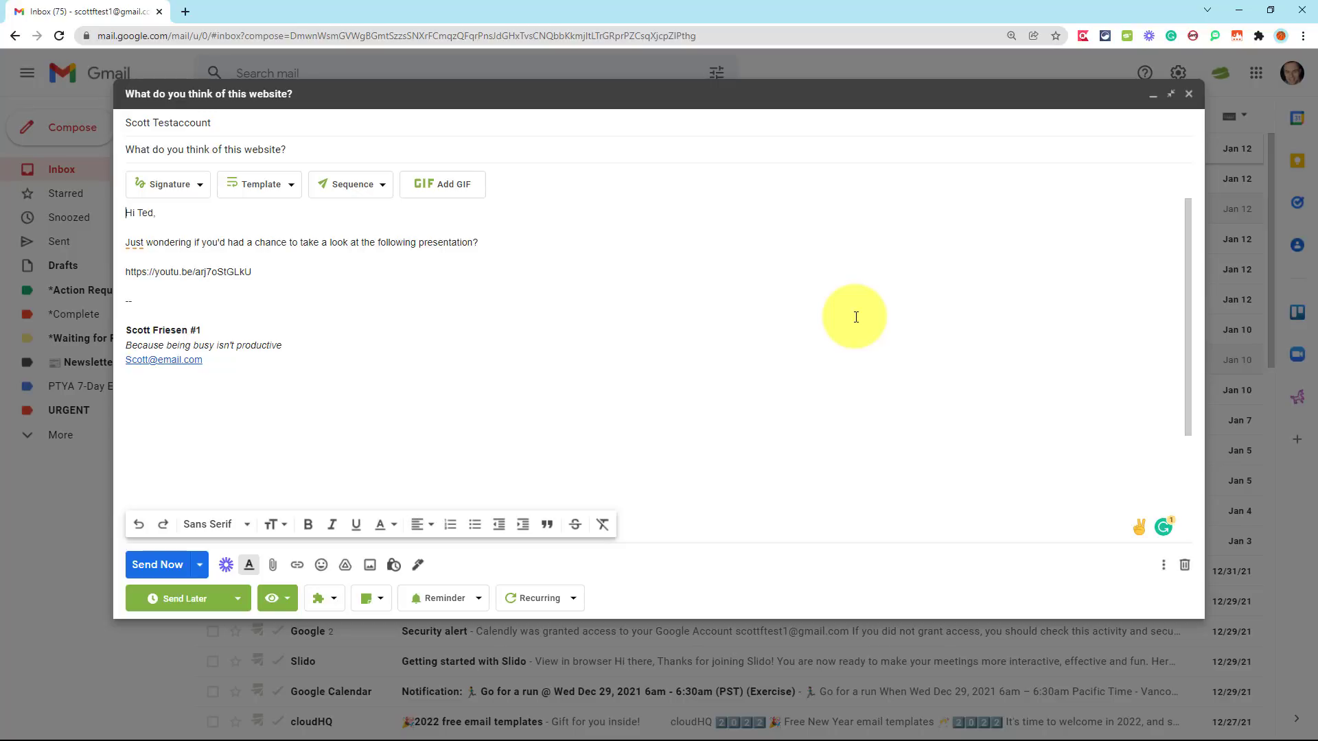
mouse_move(272, 280)
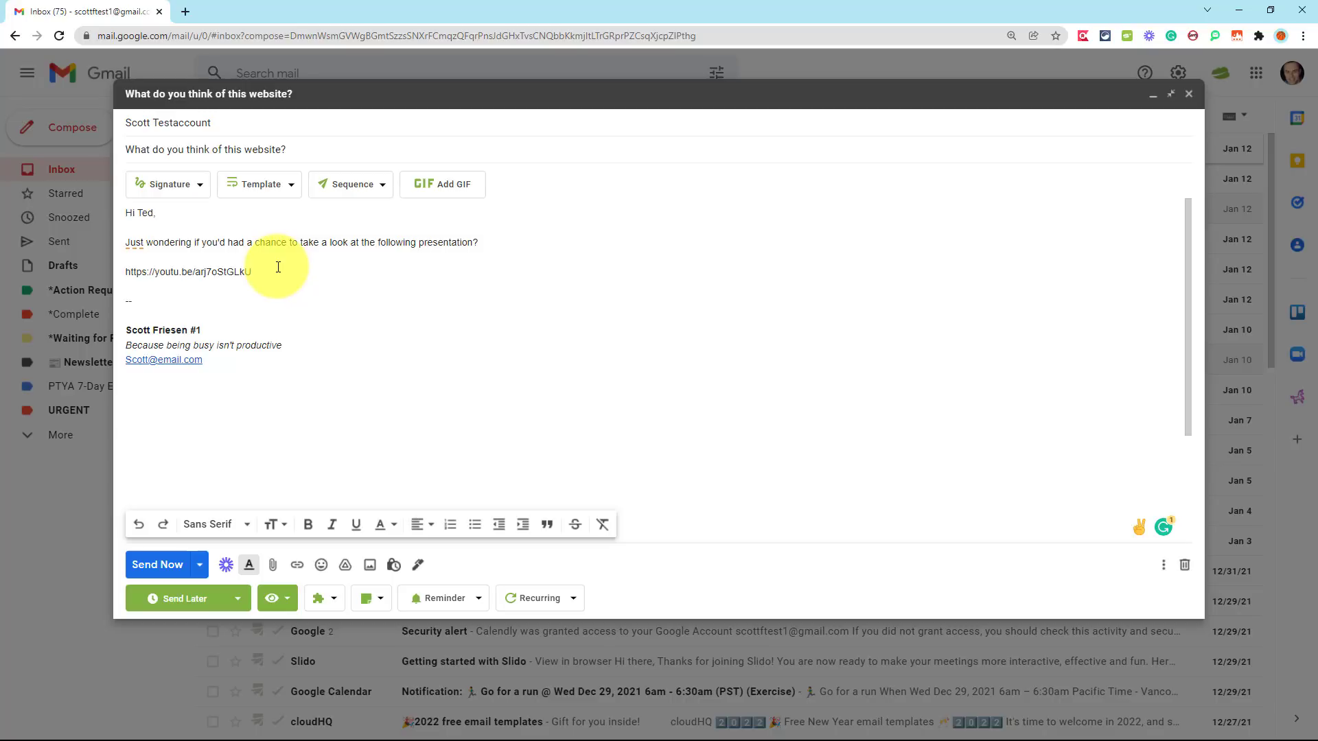
mouse_move(229, 373)
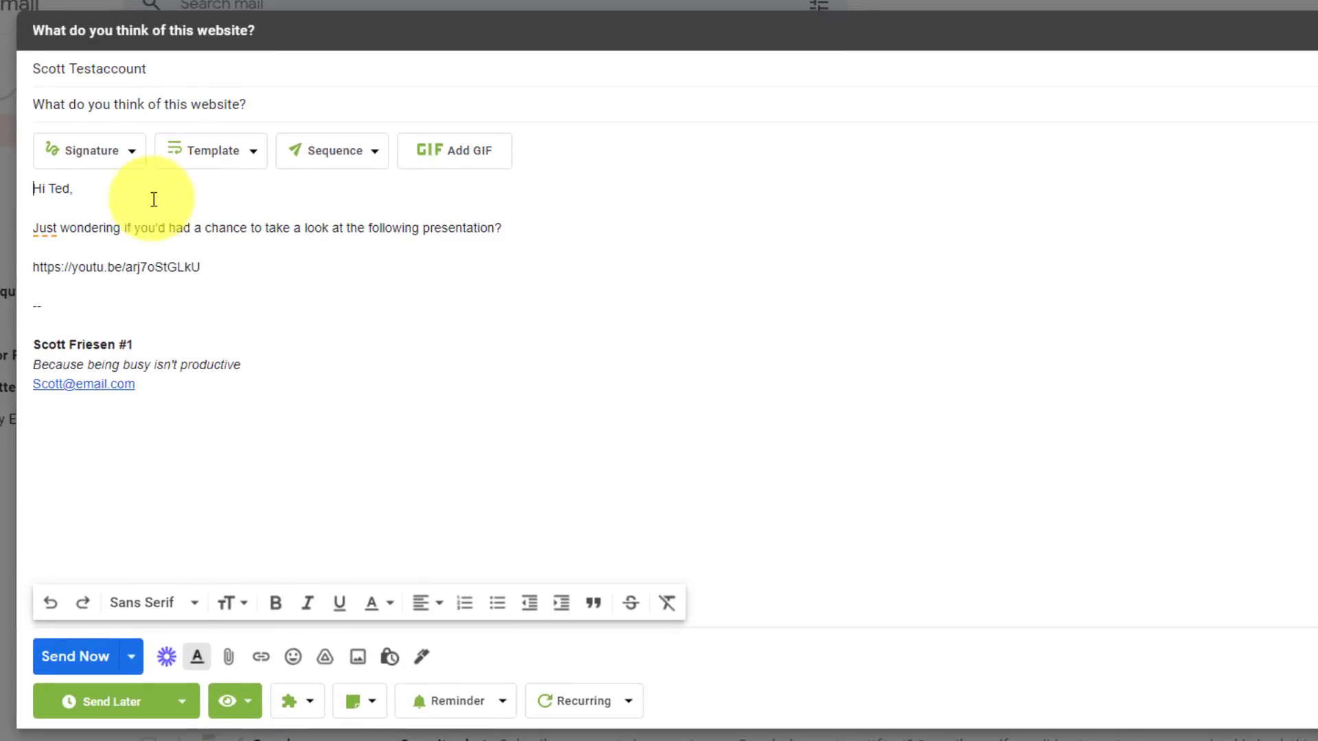
mouse_move(406, 697)
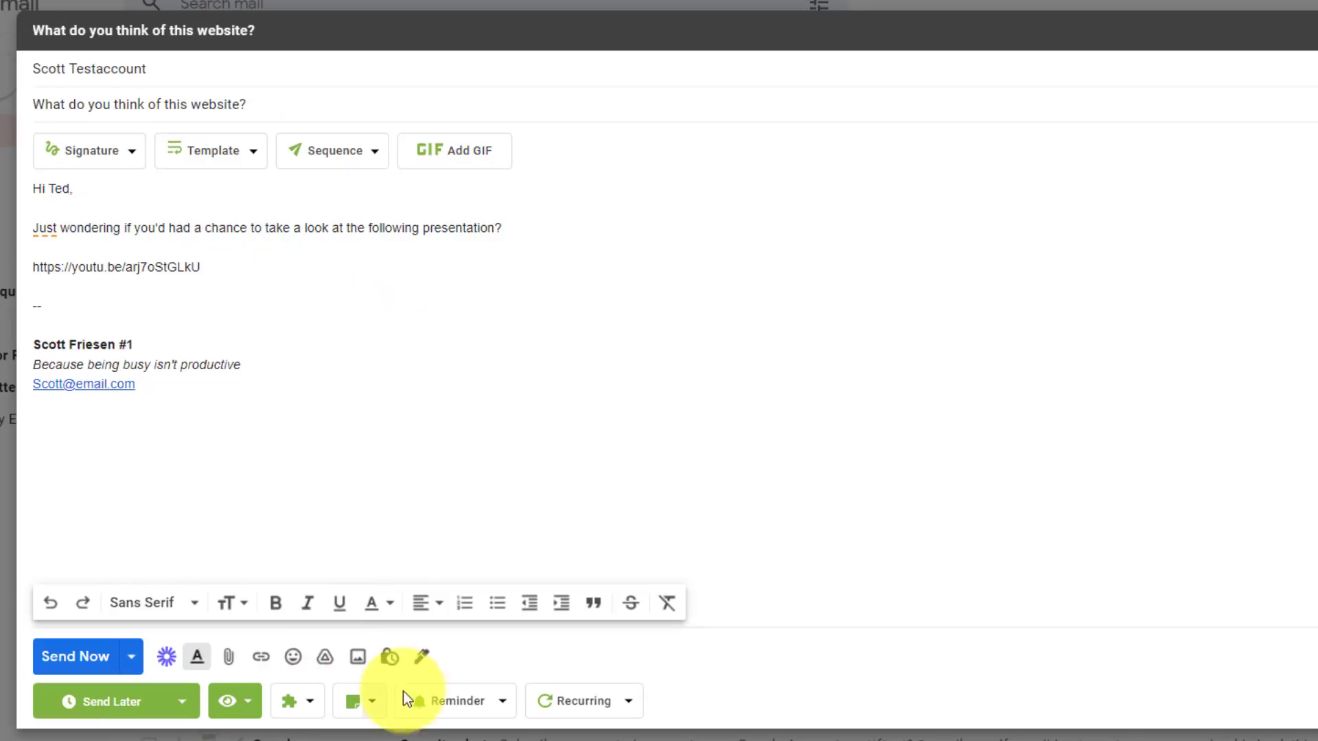
mouse_move(387, 302)
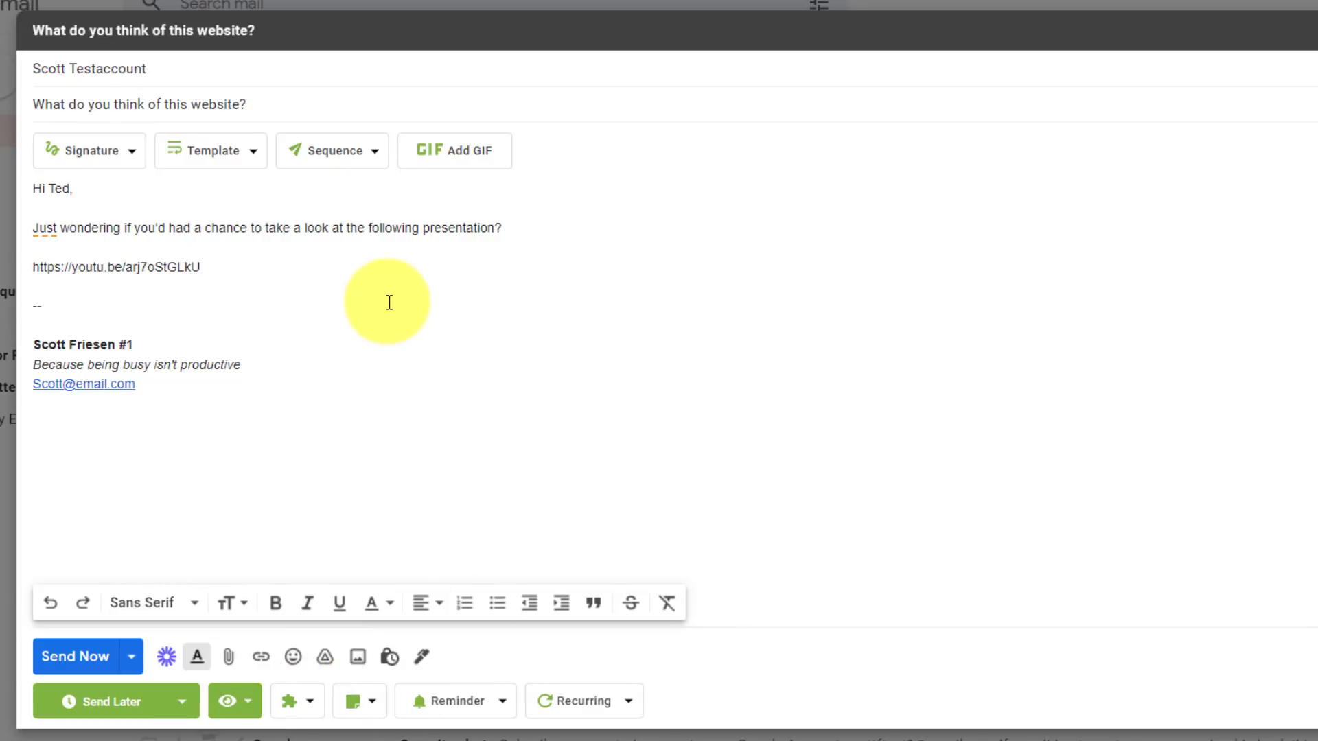
mouse_move(269, 214)
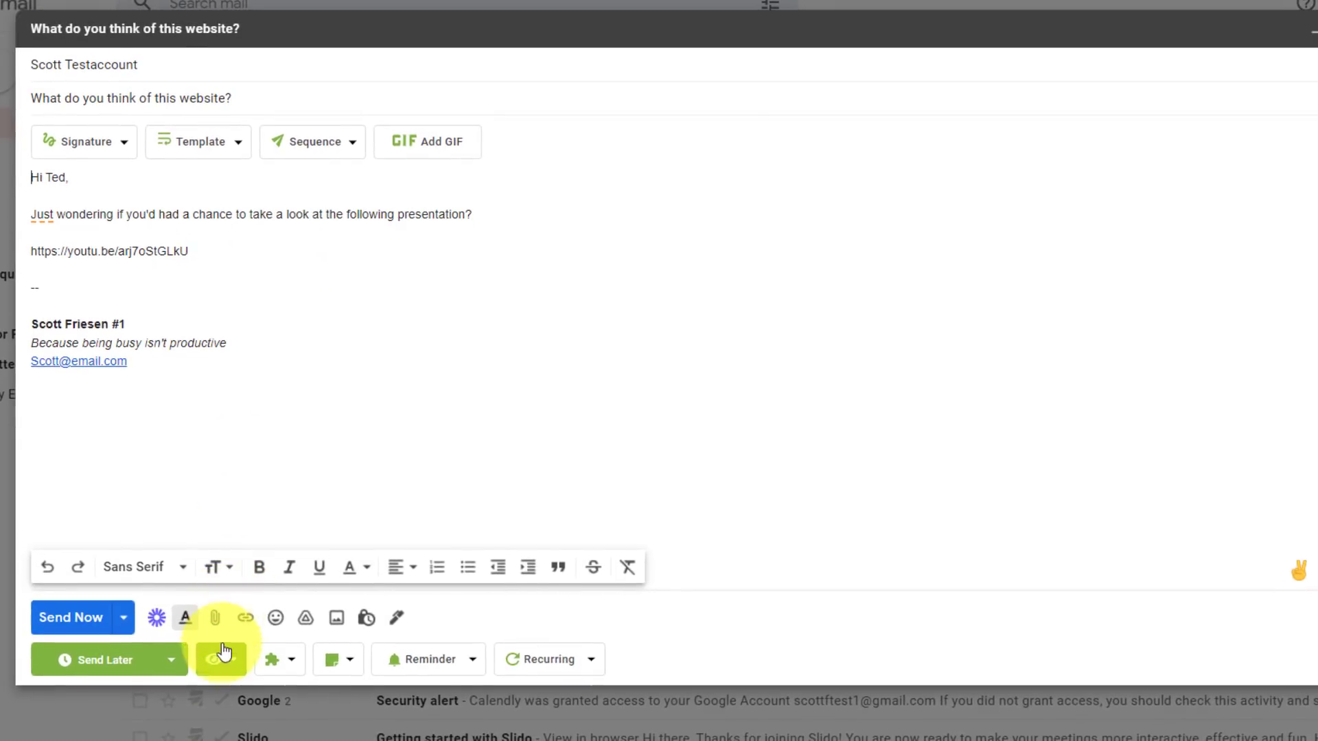
mouse_move(214, 659)
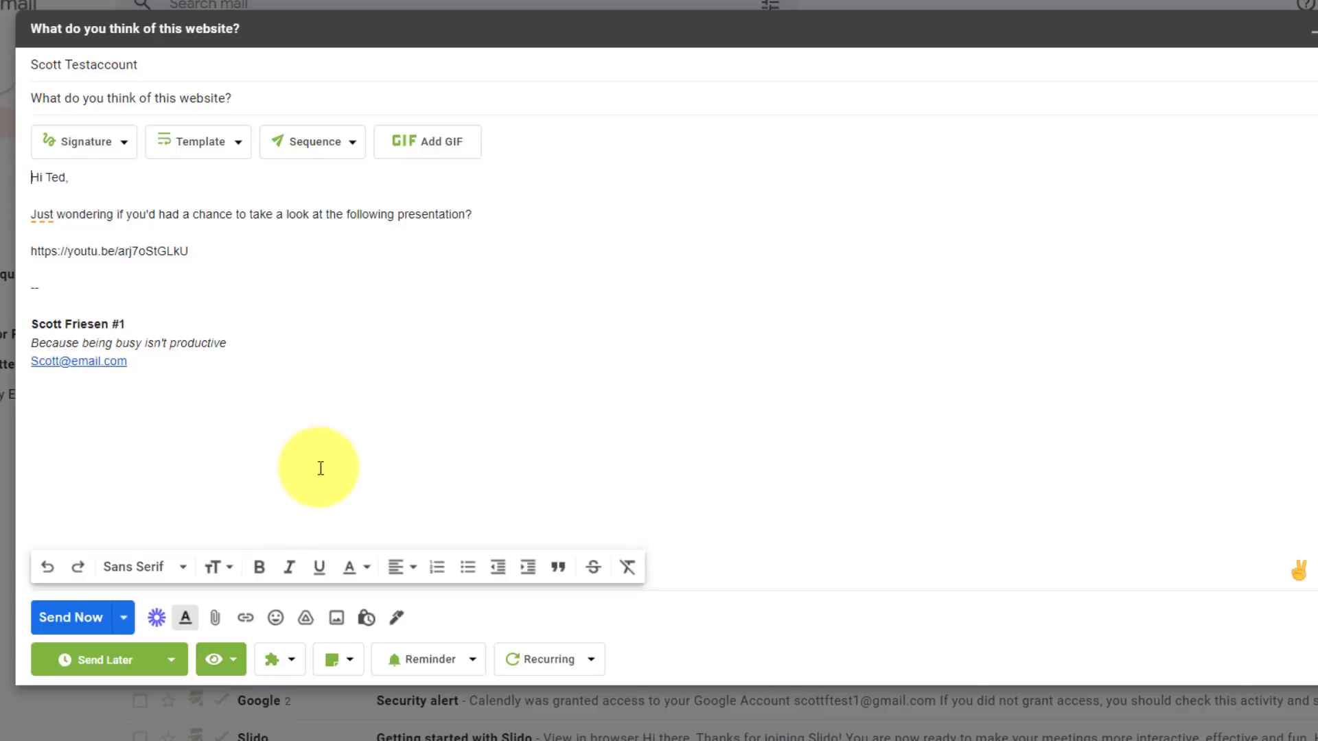
mouse_move(216, 659)
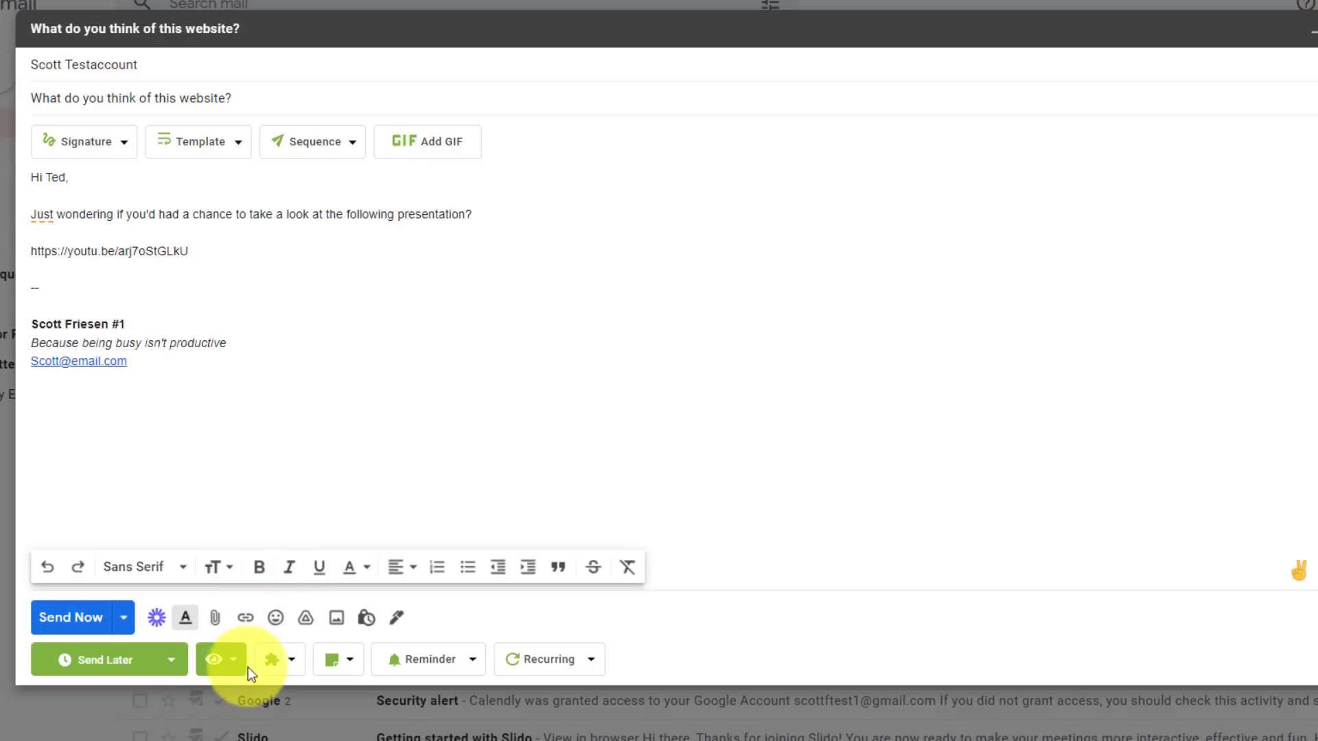
mouse_move(214, 659)
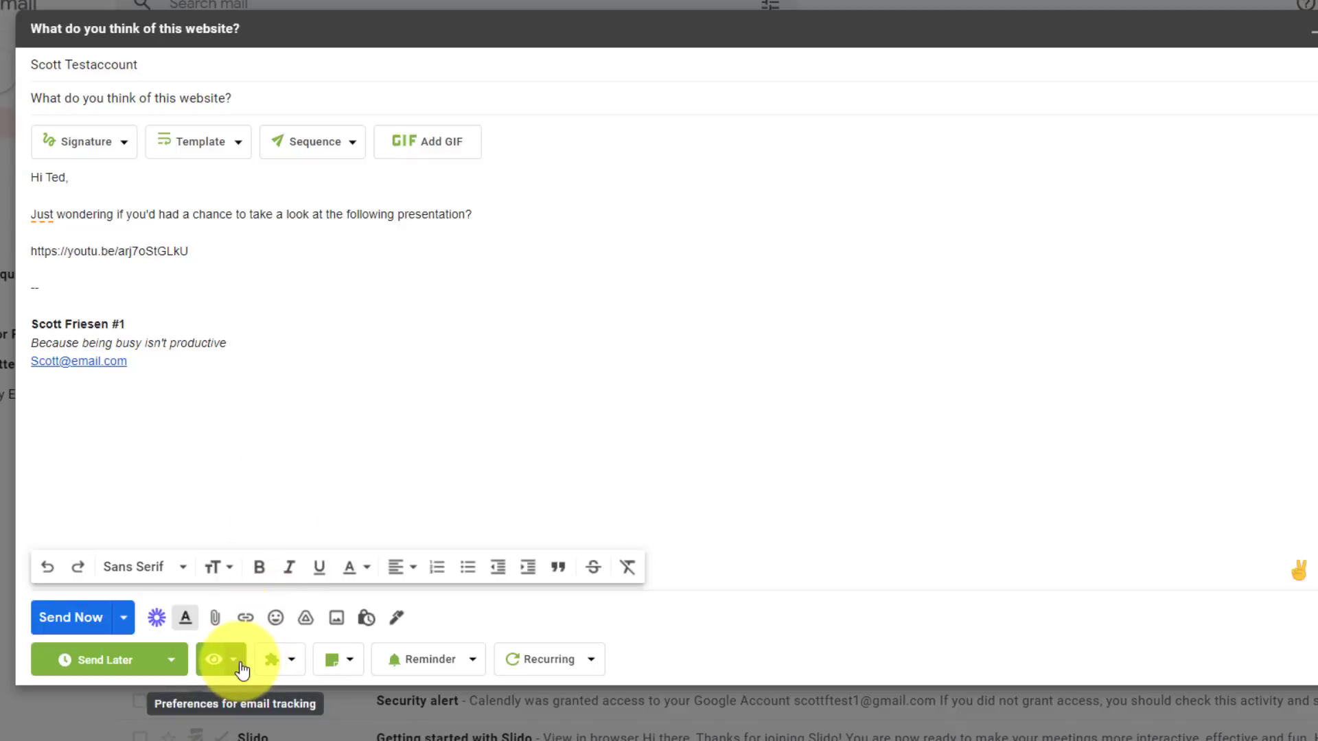
click(238, 659)
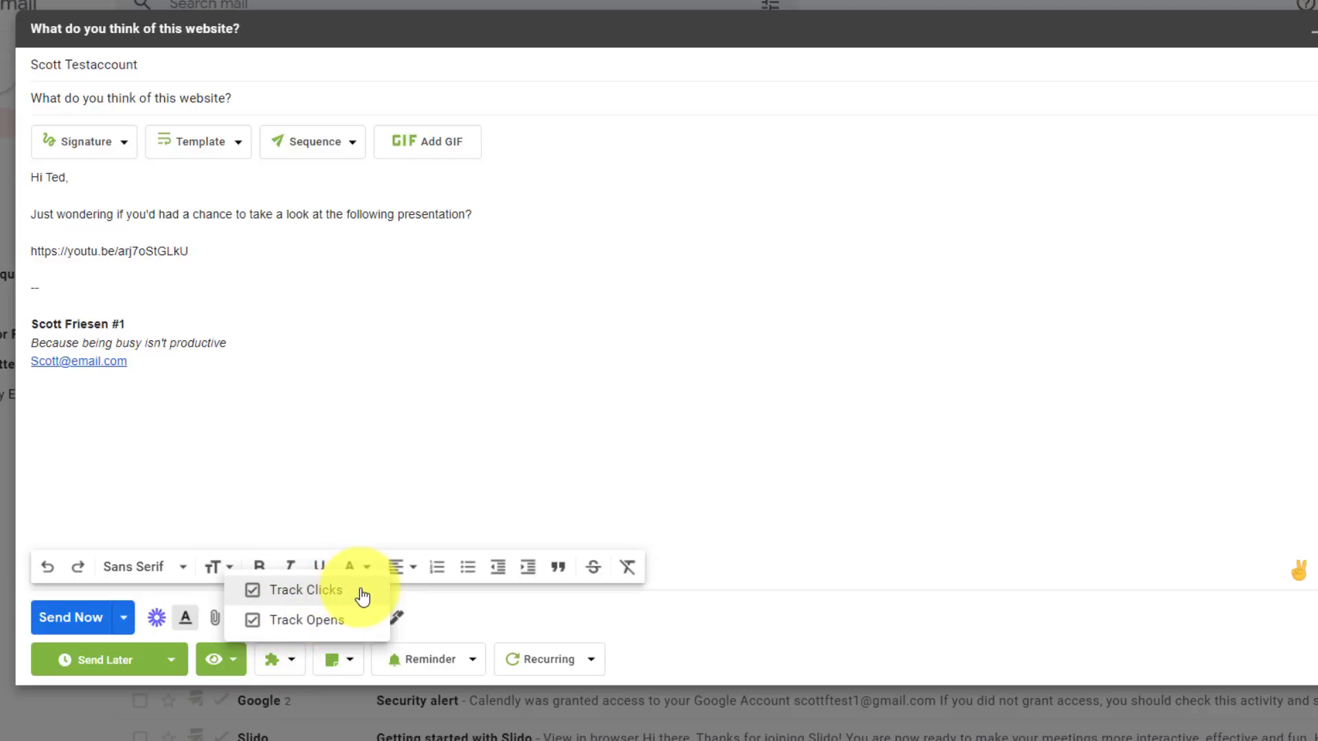
mouse_move(342, 627)
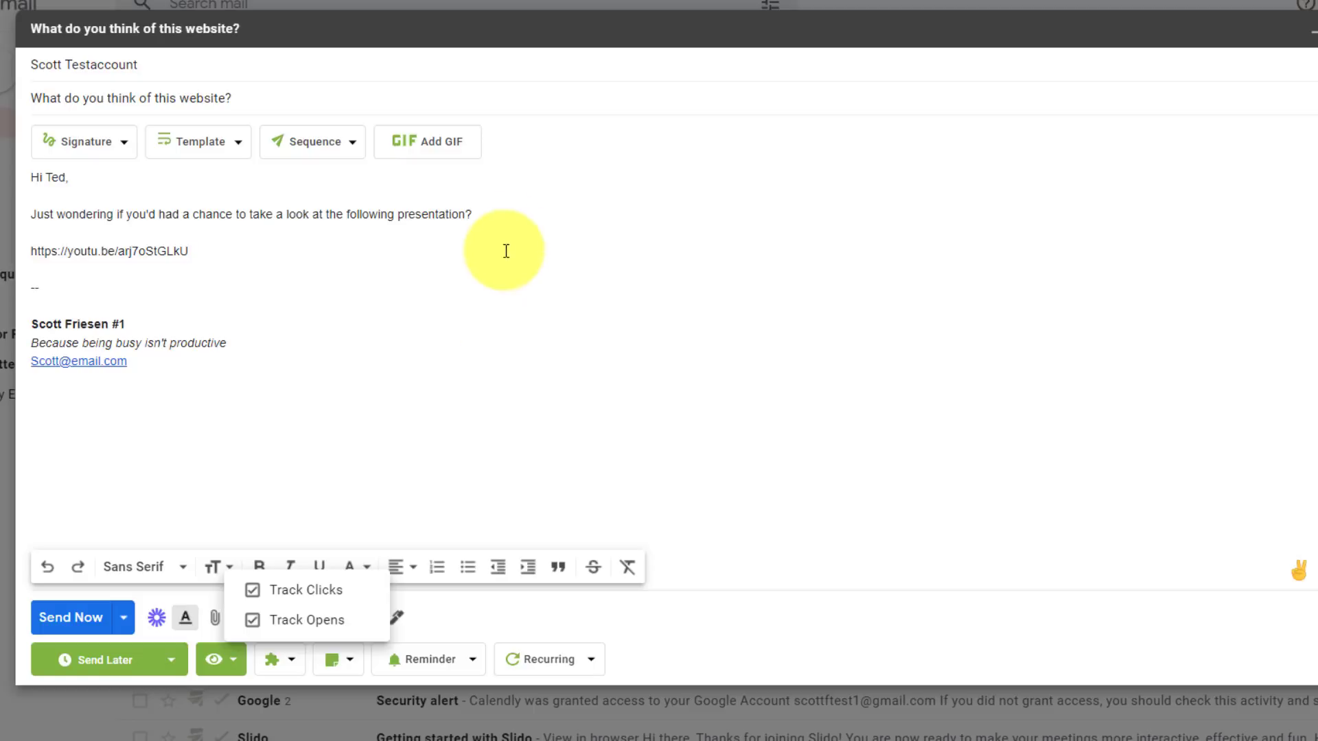
click(389, 329)
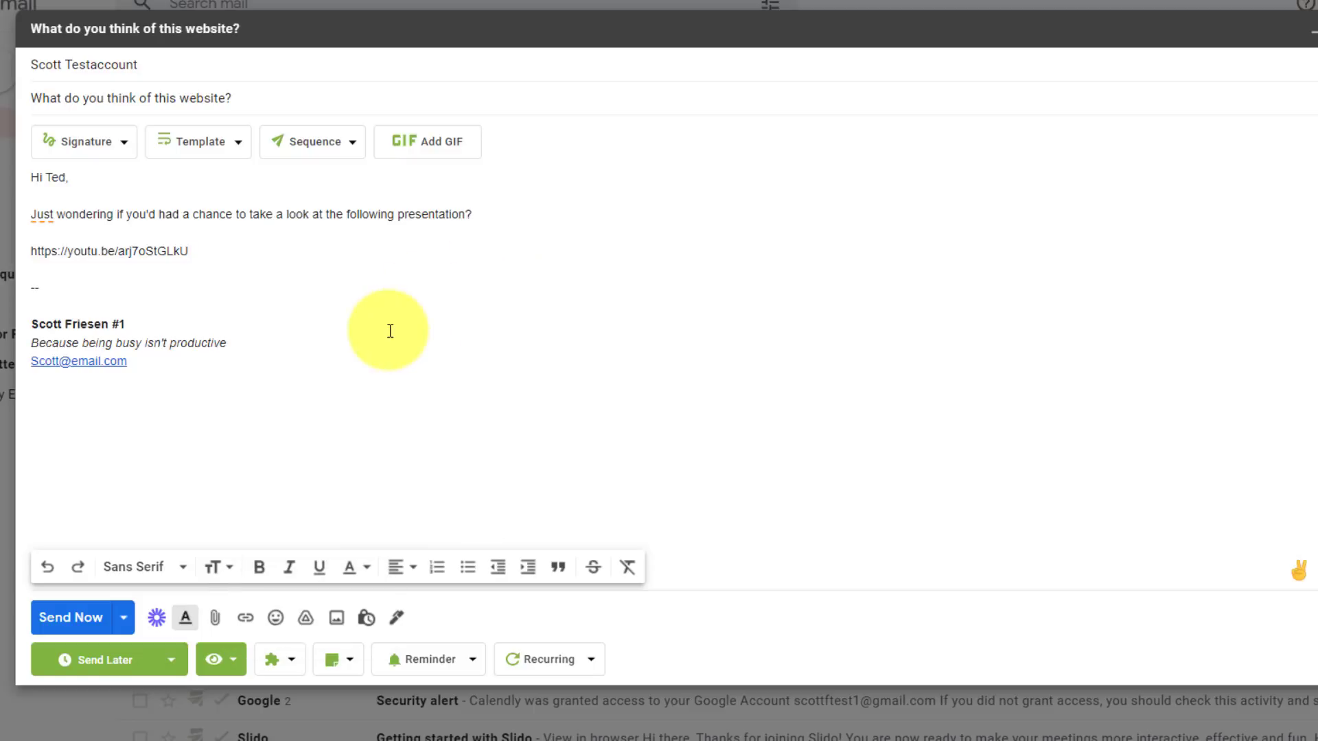
click(472, 215)
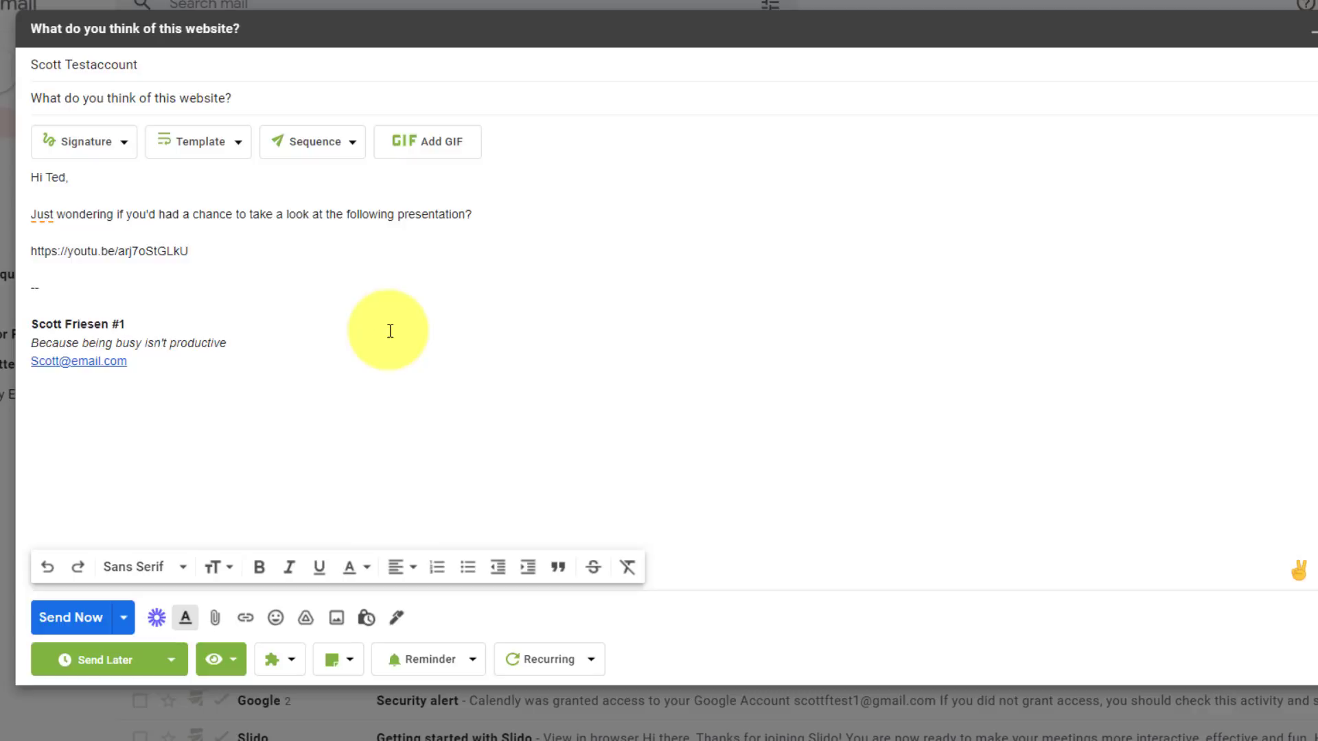
mouse_move(318, 441)
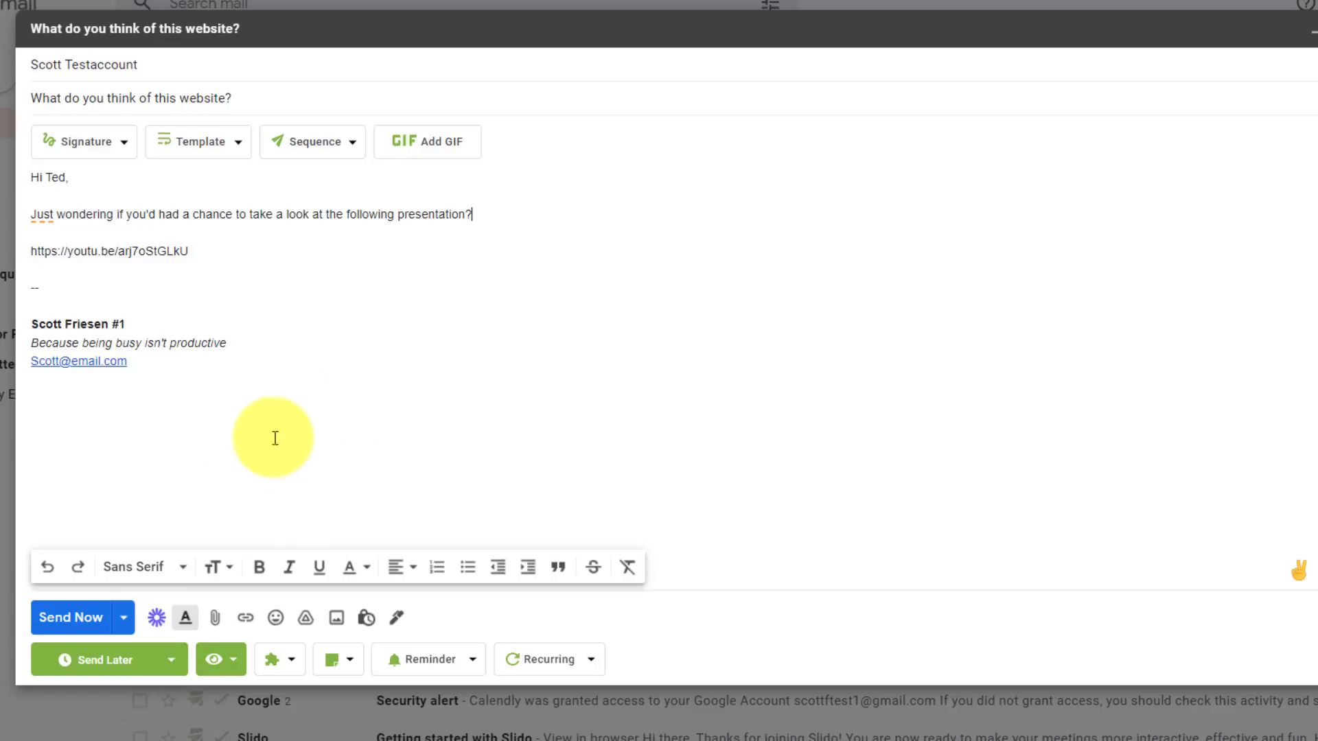
Send the tracked website feedback email and view it in the Sent folder.
click(71, 616)
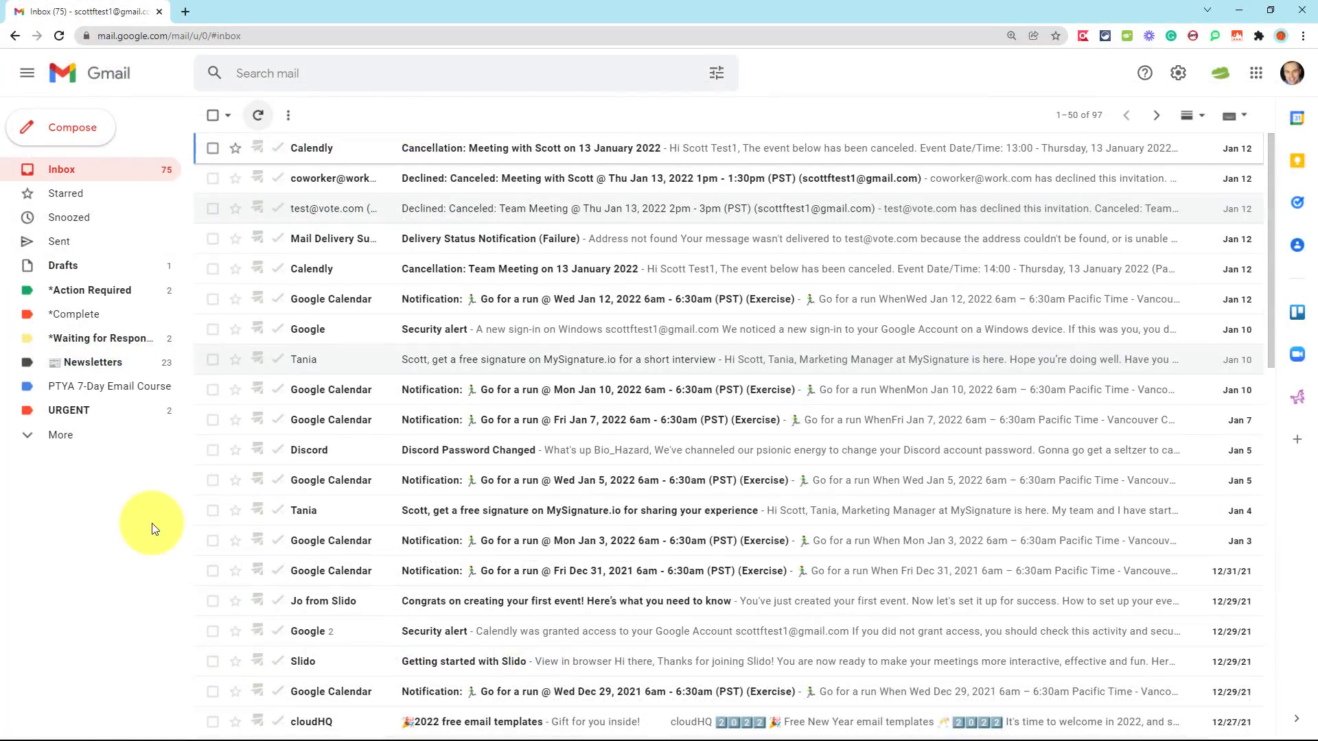
mouse_move(231, 539)
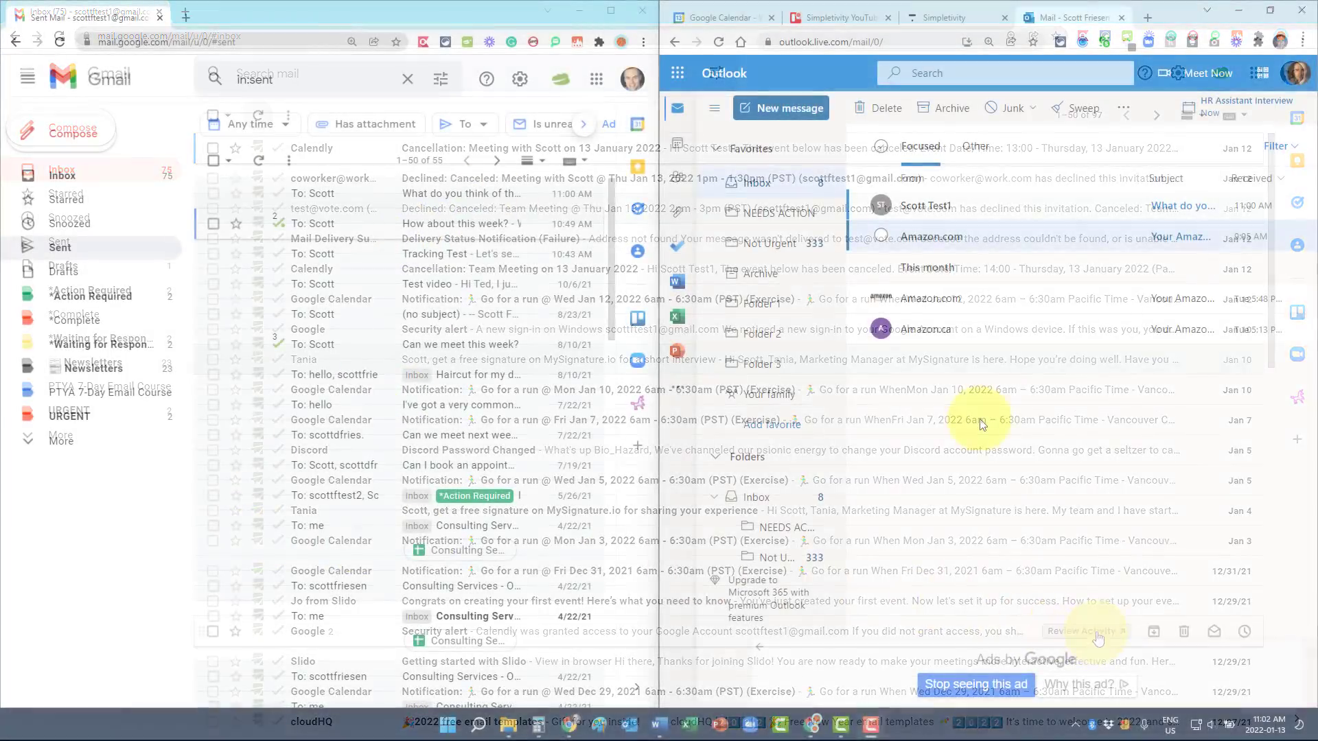
click(370, 160)
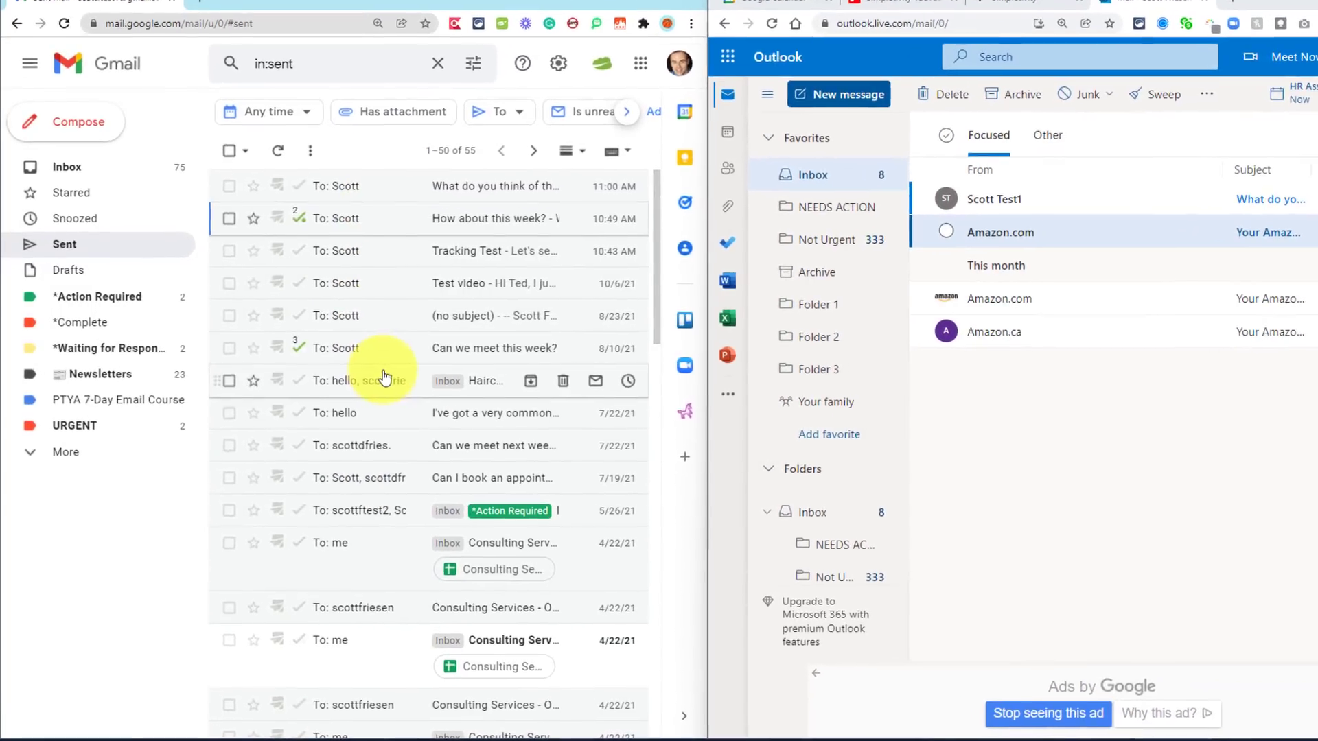
mouse_move(99, 275)
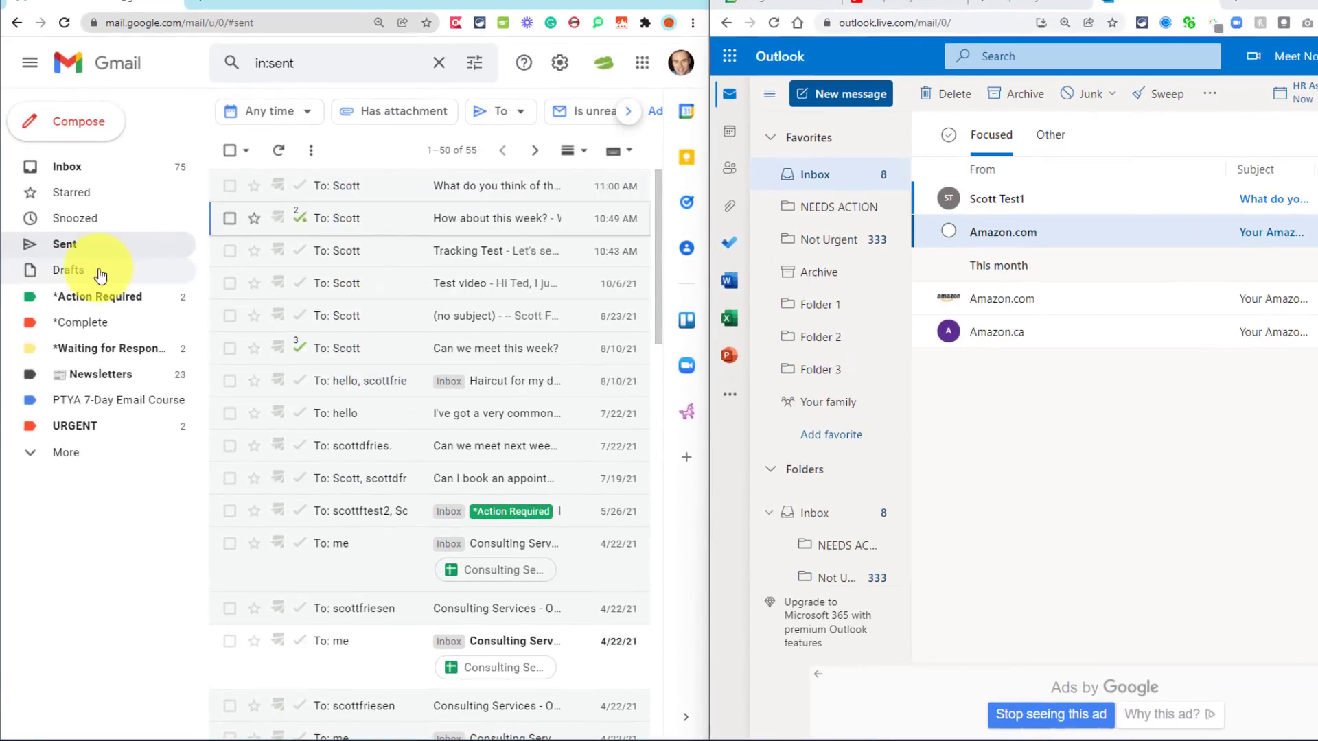
mouse_move(412, 186)
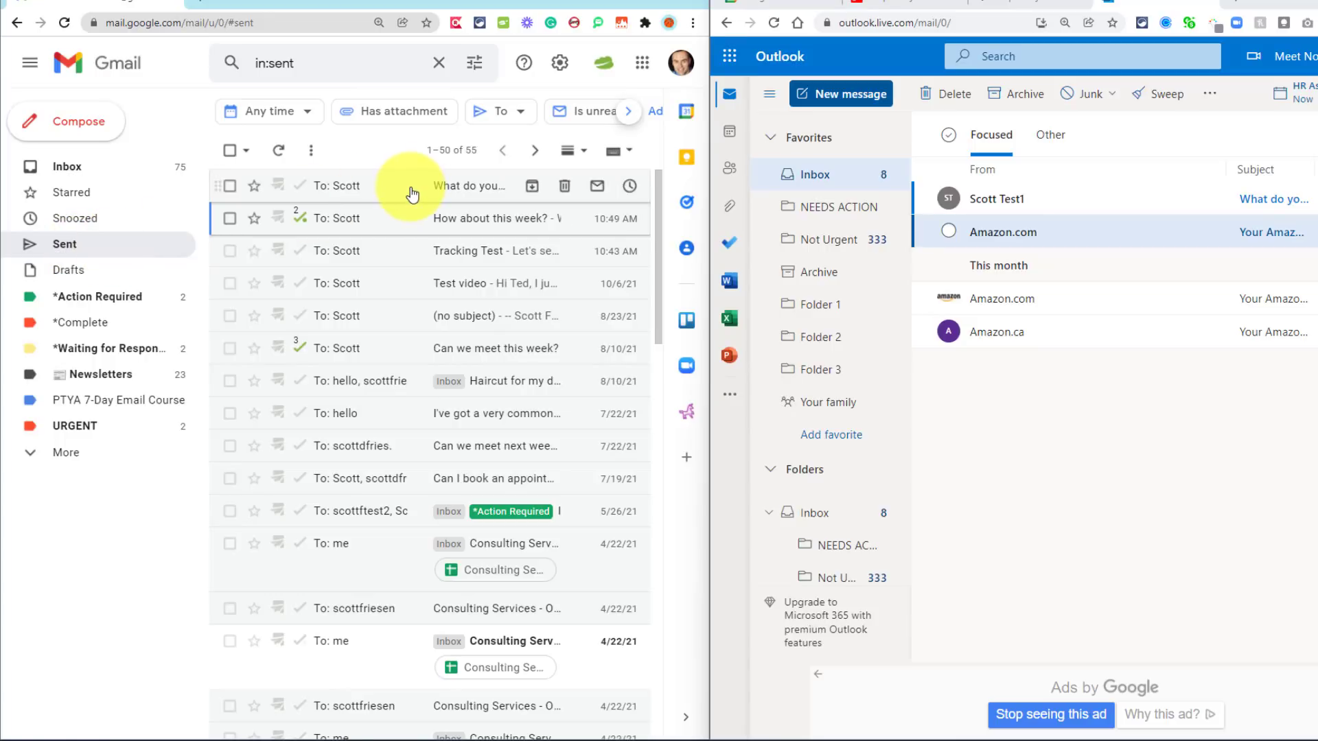
mouse_move(386, 194)
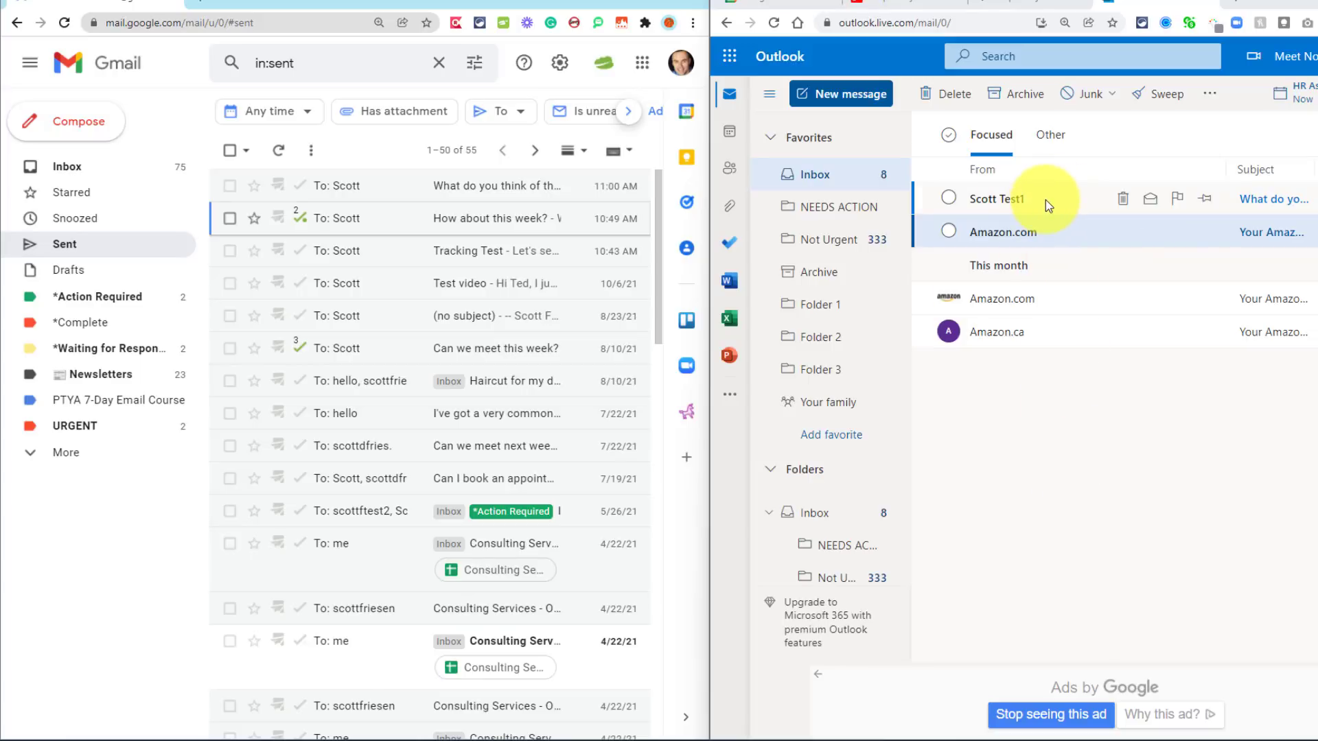
mouse_move(585, 242)
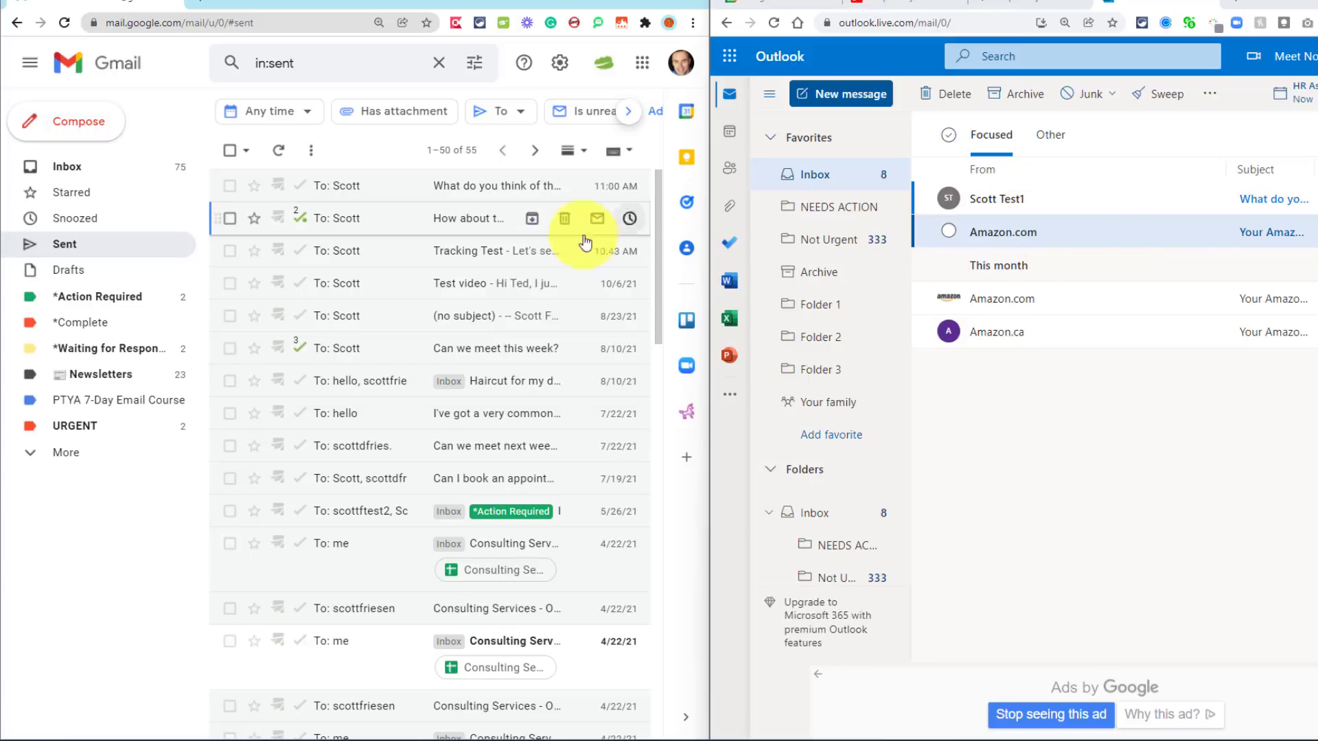
mouse_move(330, 227)
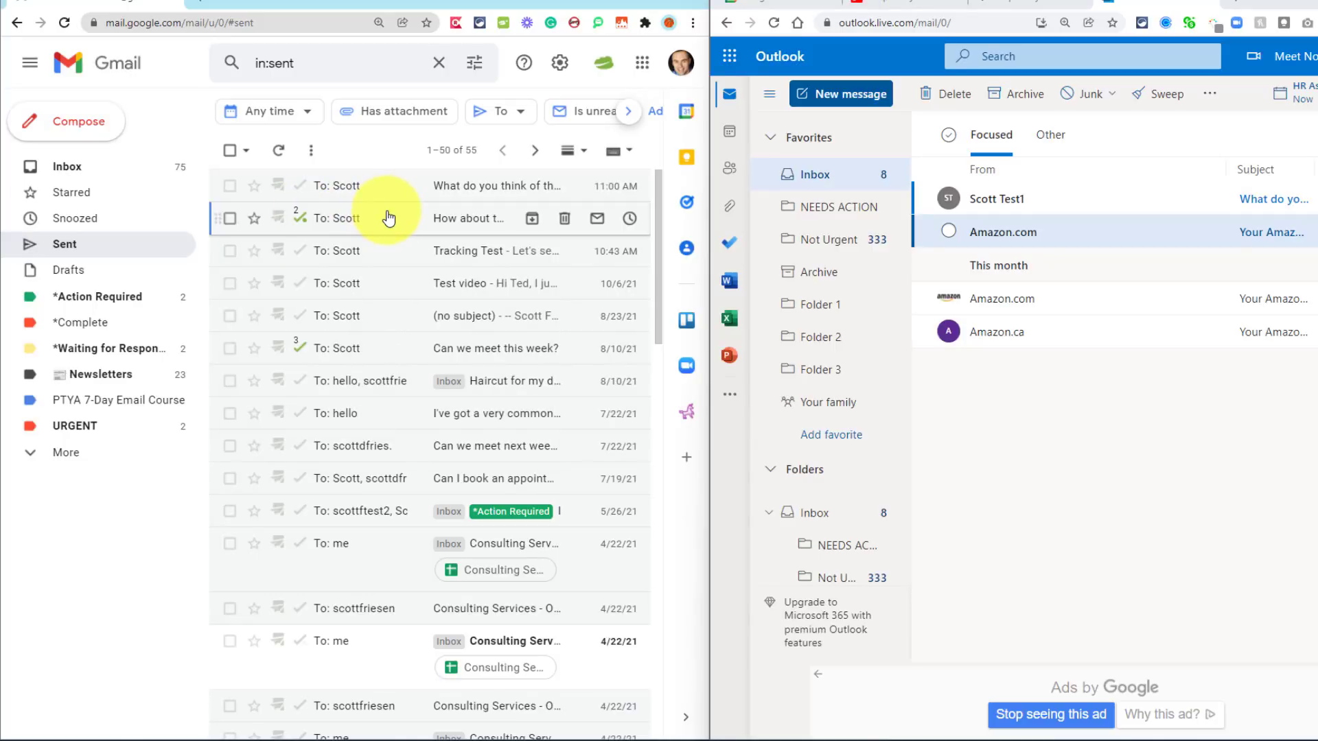
mouse_move(1120, 396)
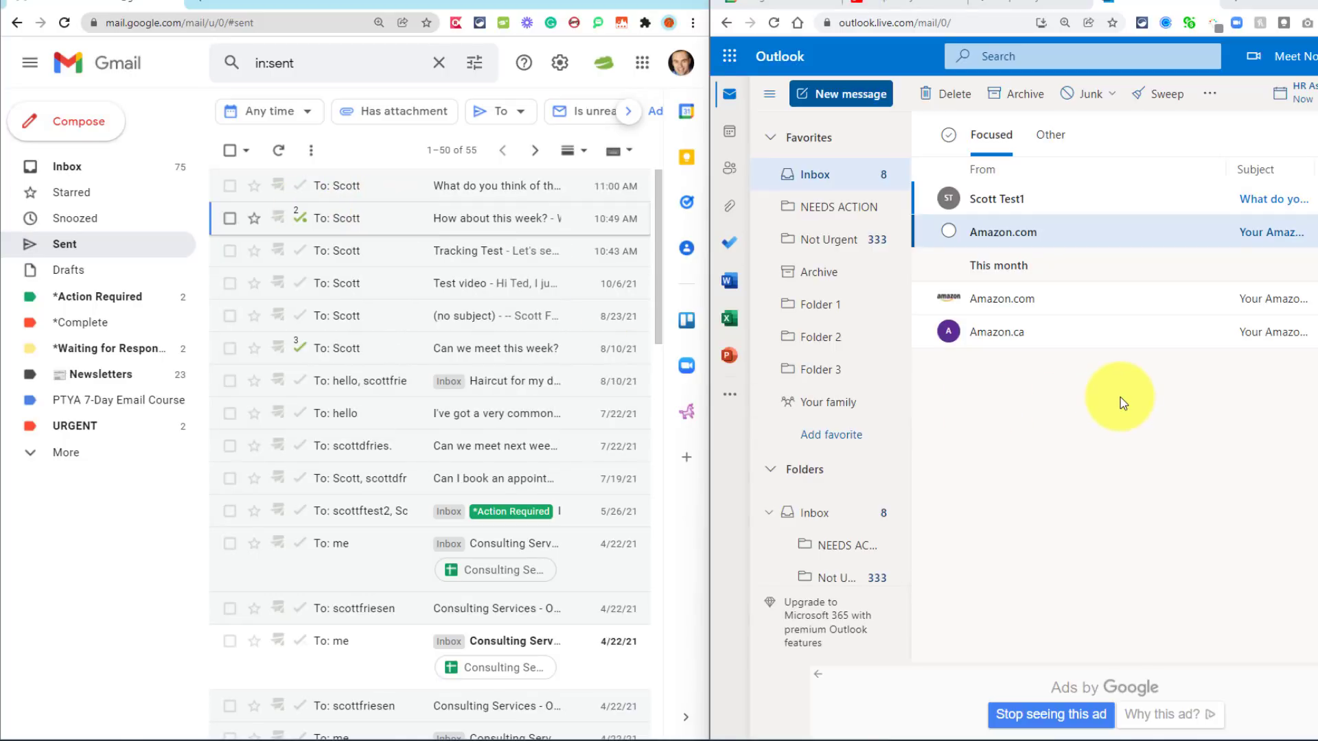
mouse_move(1017, 252)
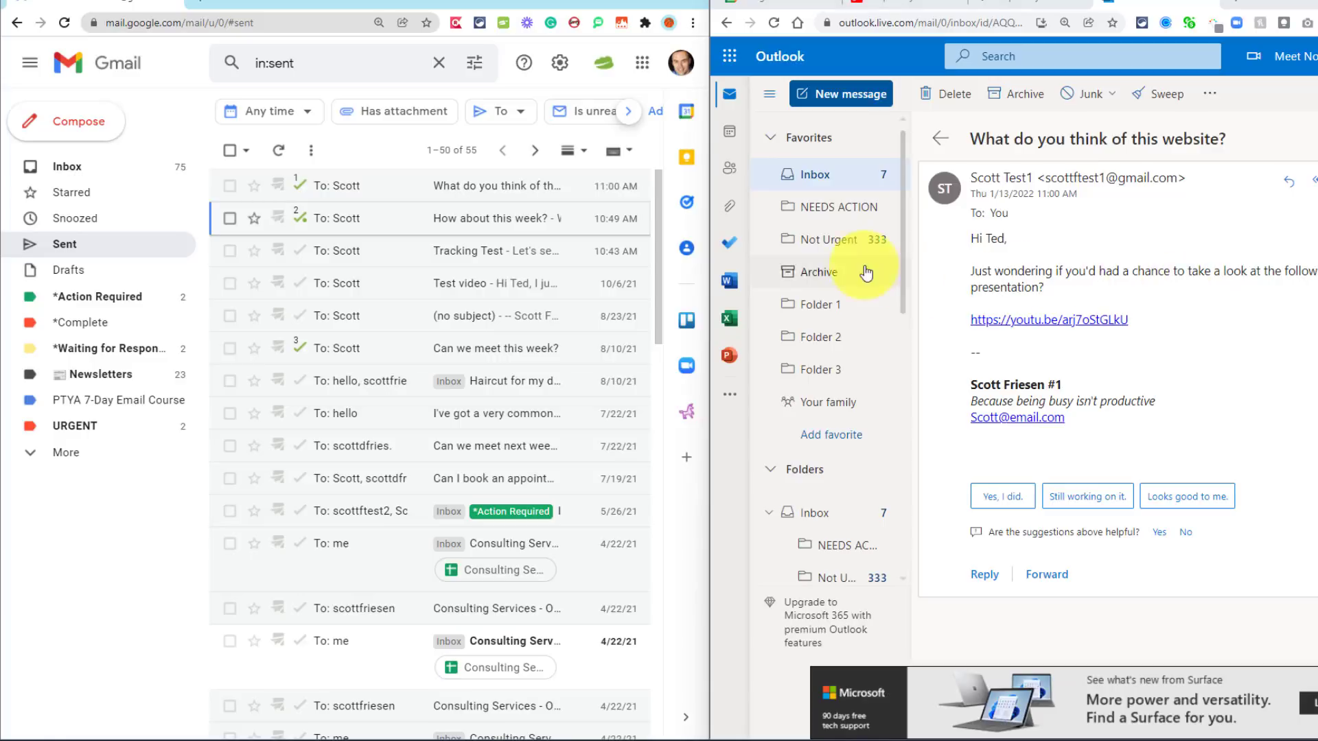
mouse_move(319, 186)
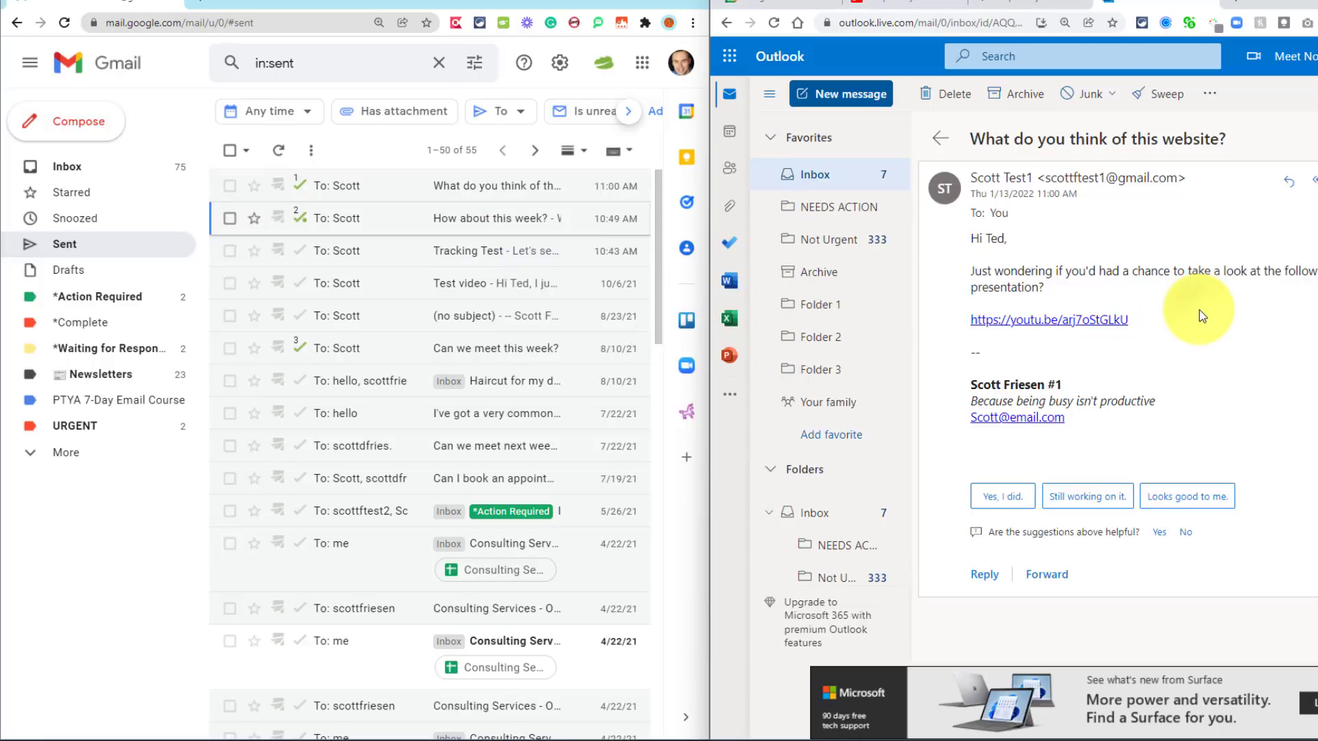
mouse_move(1060, 327)
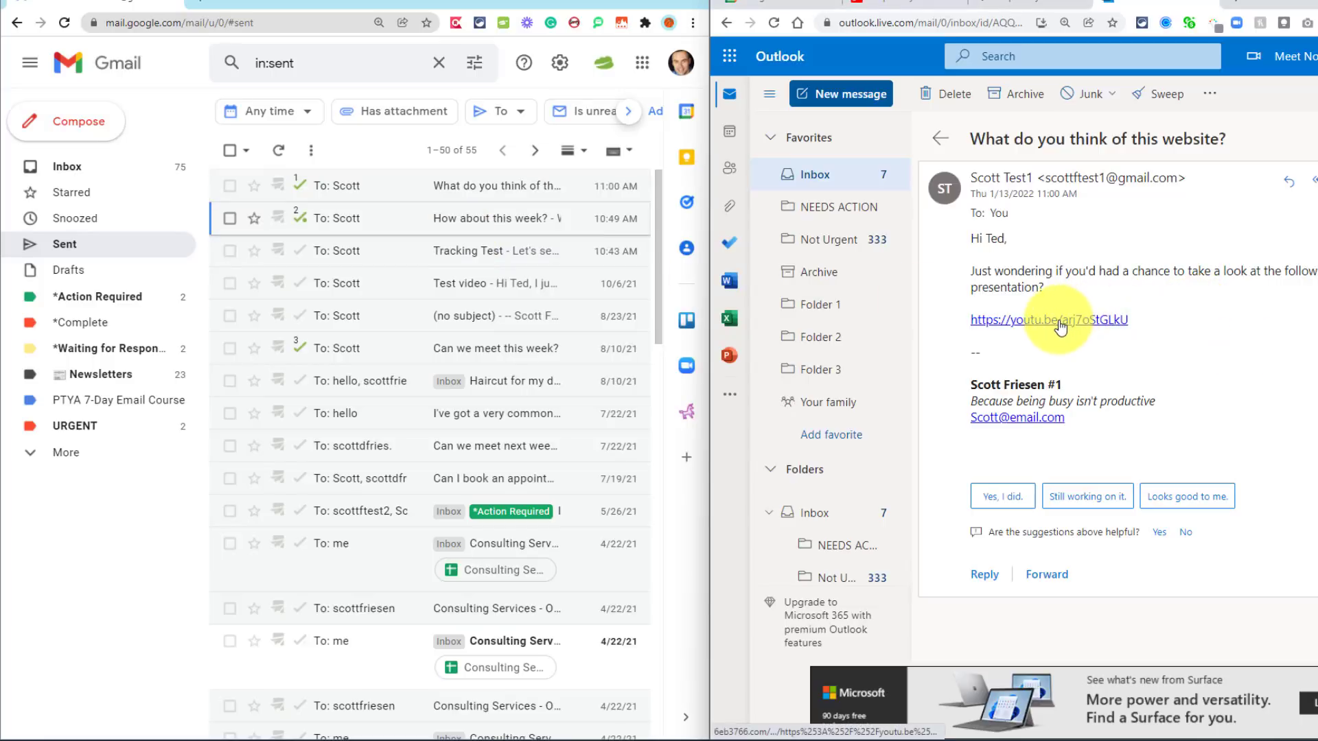
Follow the youtu.be presentation link from the email and pause the video.
click(1048, 319)
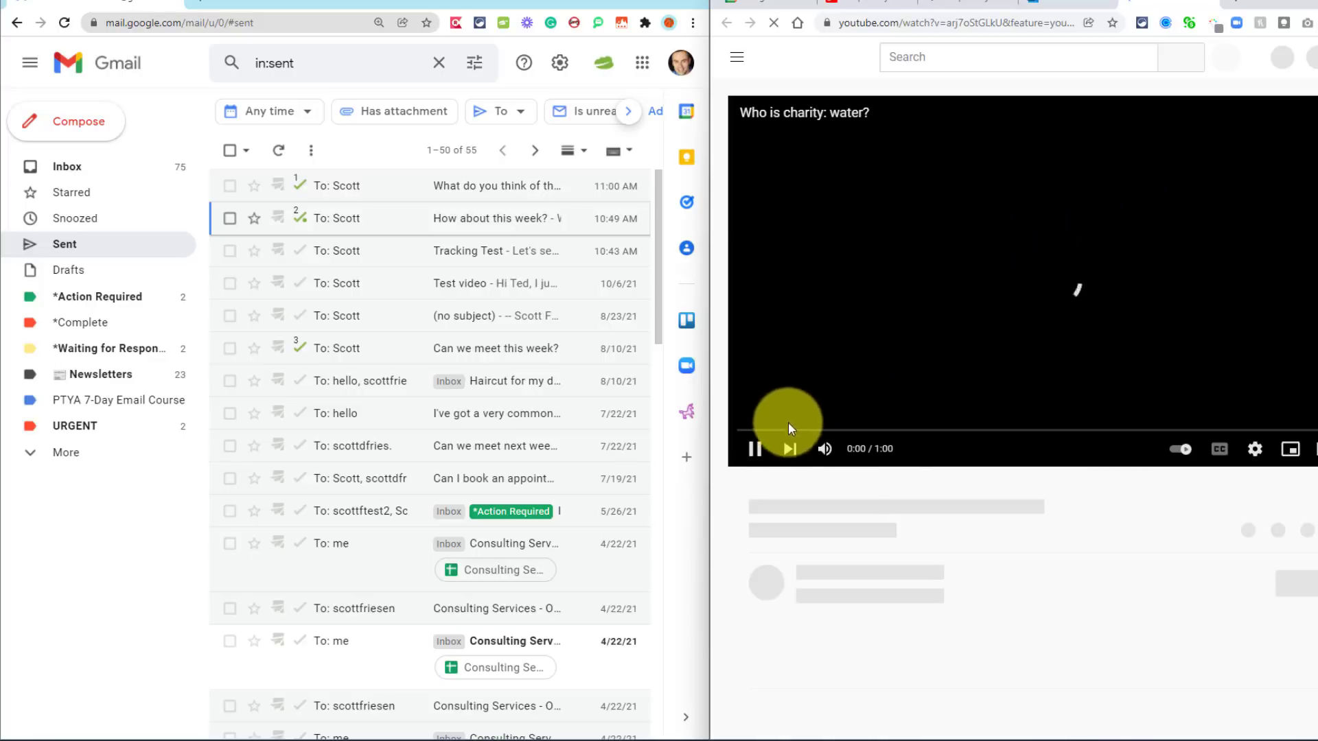
click(754, 448)
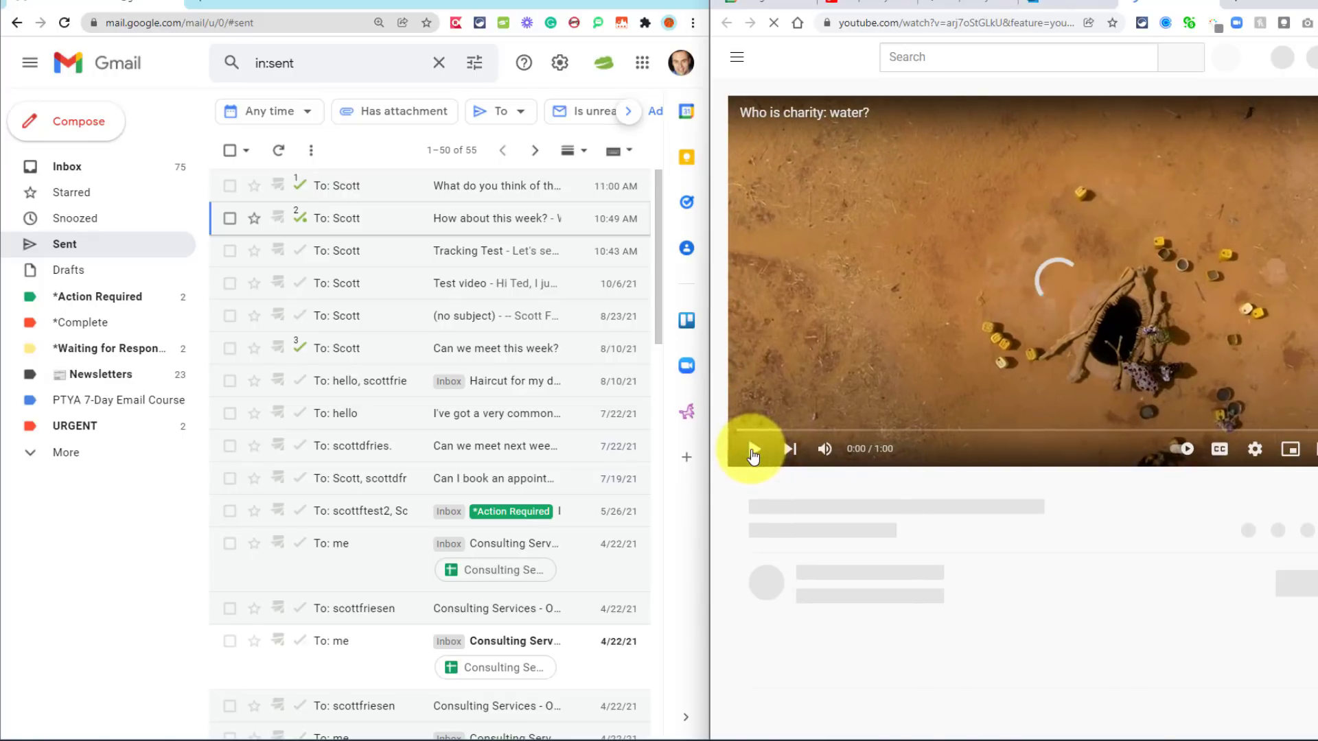
click(932, 23)
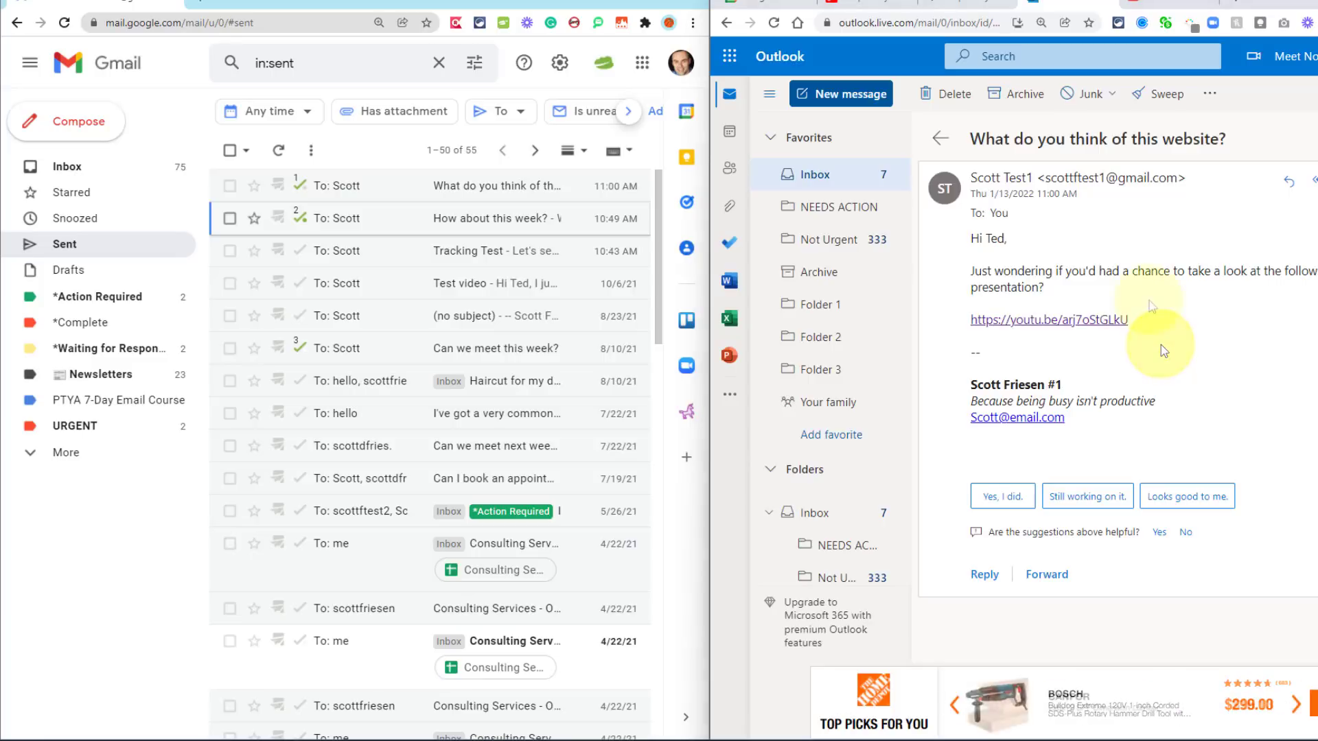
mouse_move(981, 270)
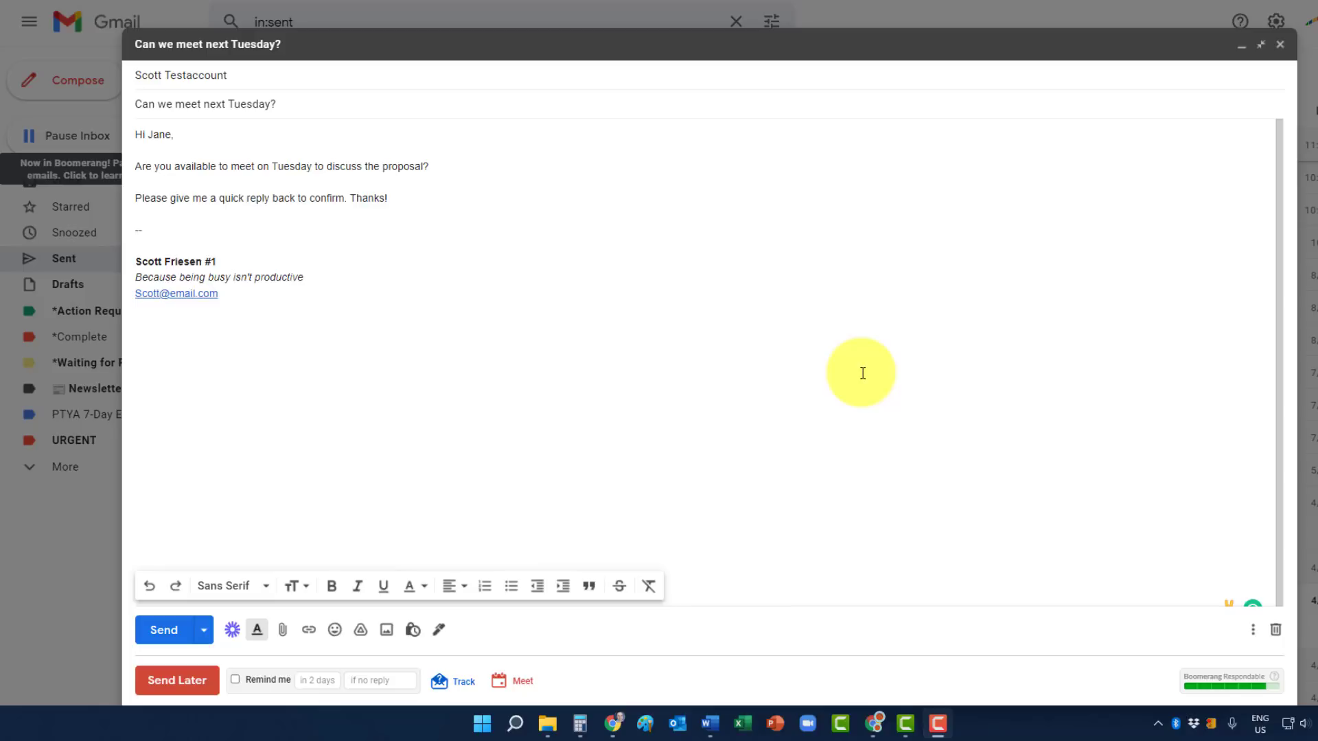
mouse_move(465, 289)
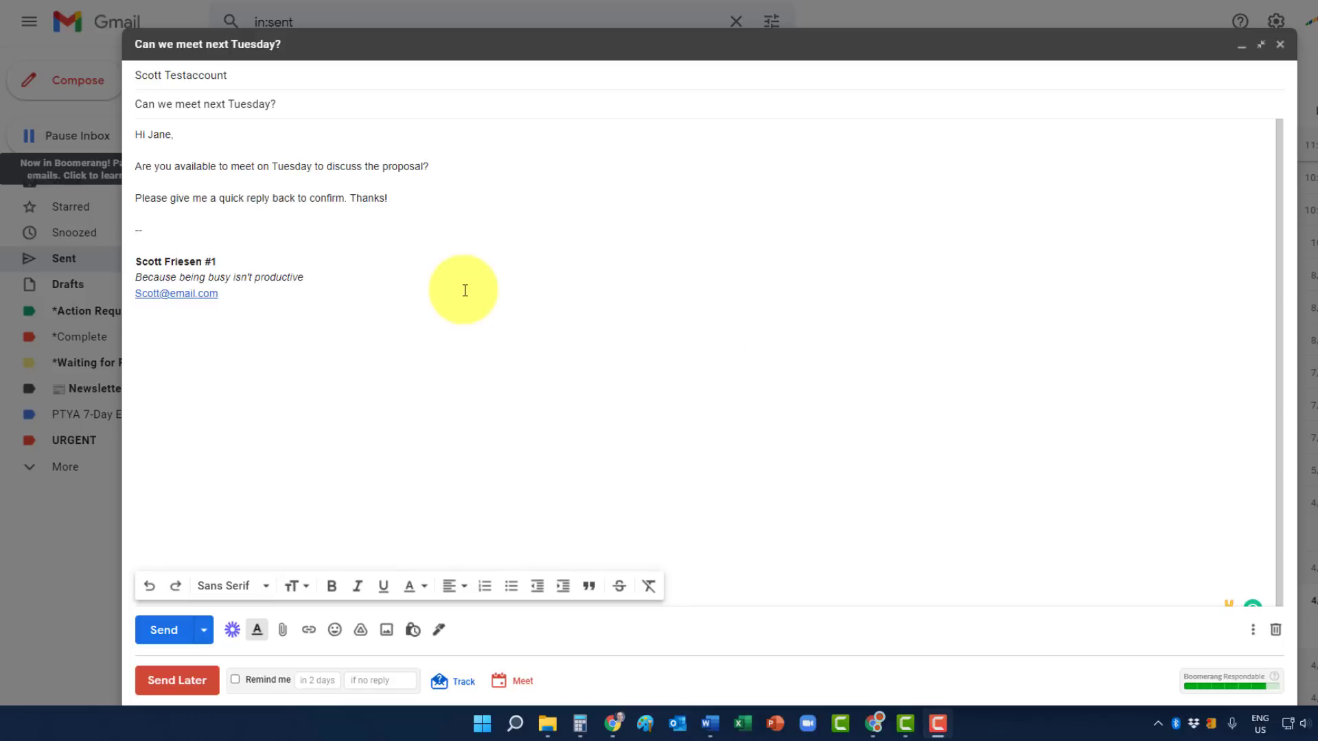
mouse_move(473, 232)
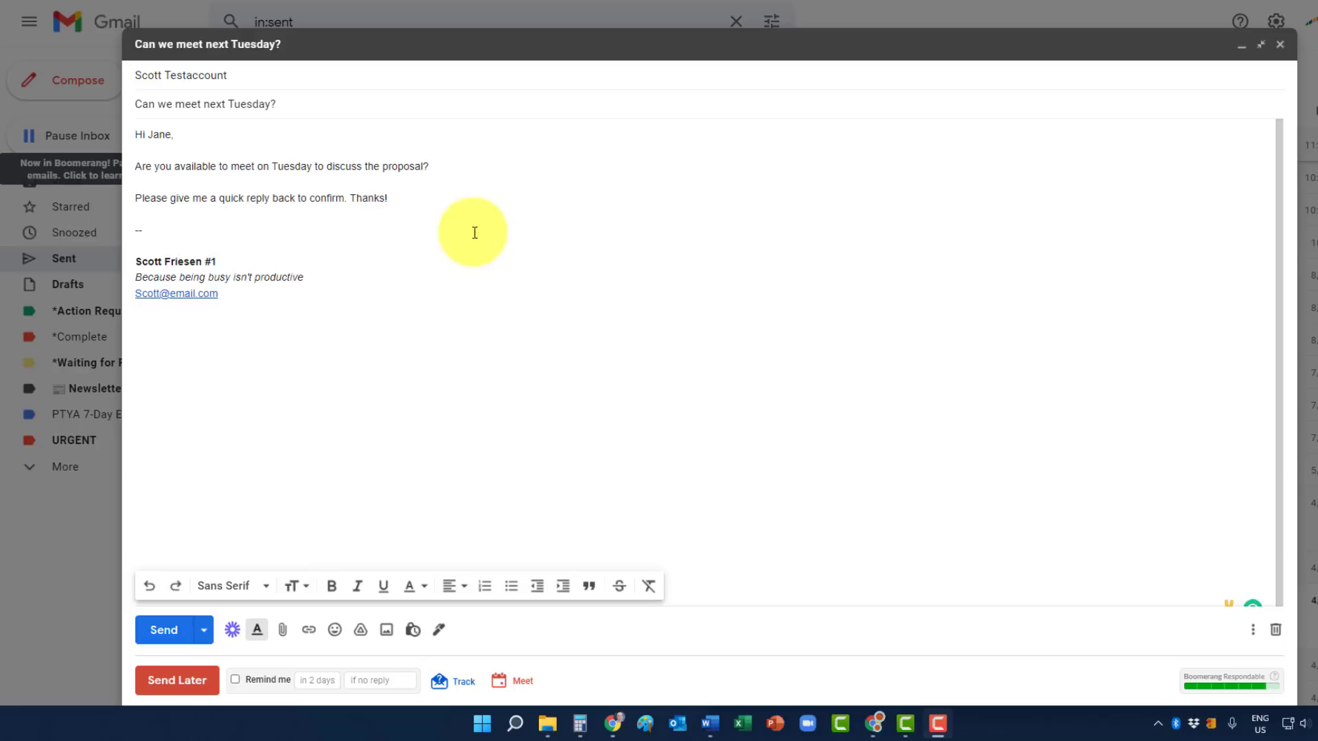
mouse_move(473, 202)
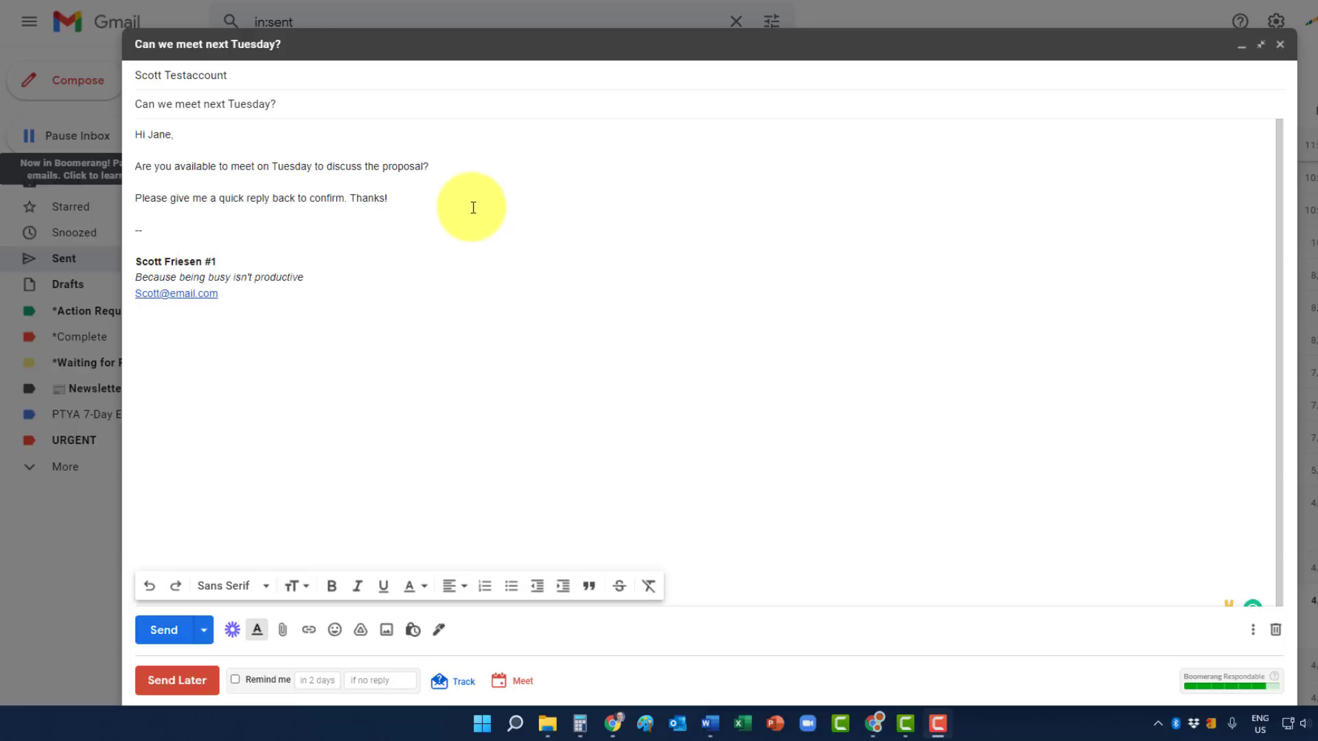
mouse_move(484, 263)
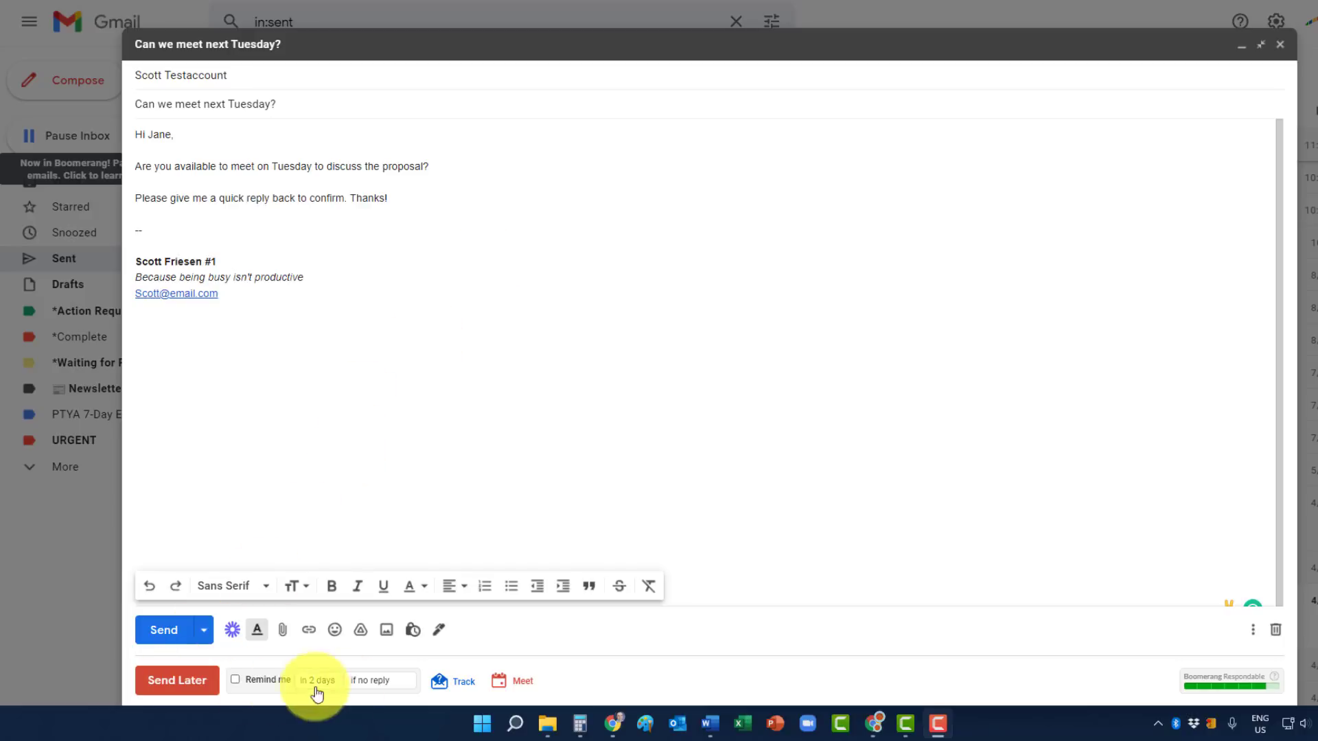
mouse_move(613, 689)
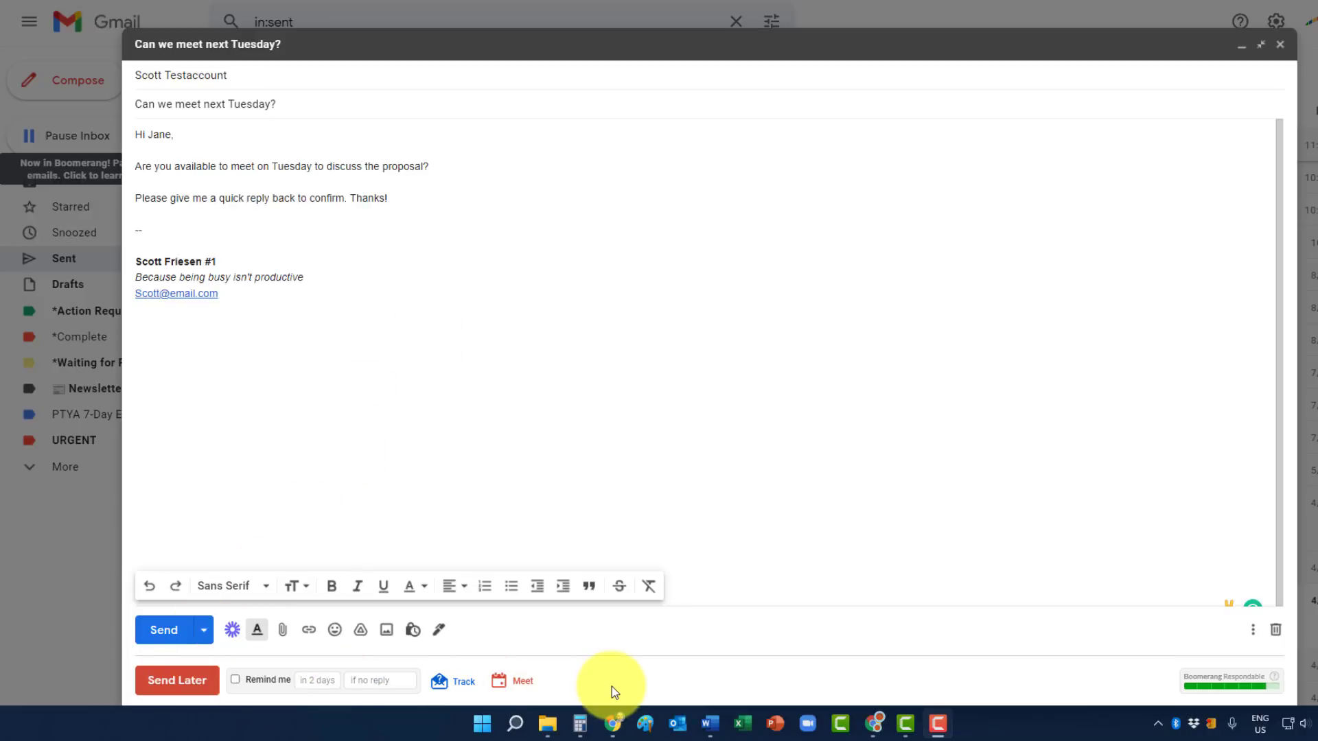
mouse_move(475, 224)
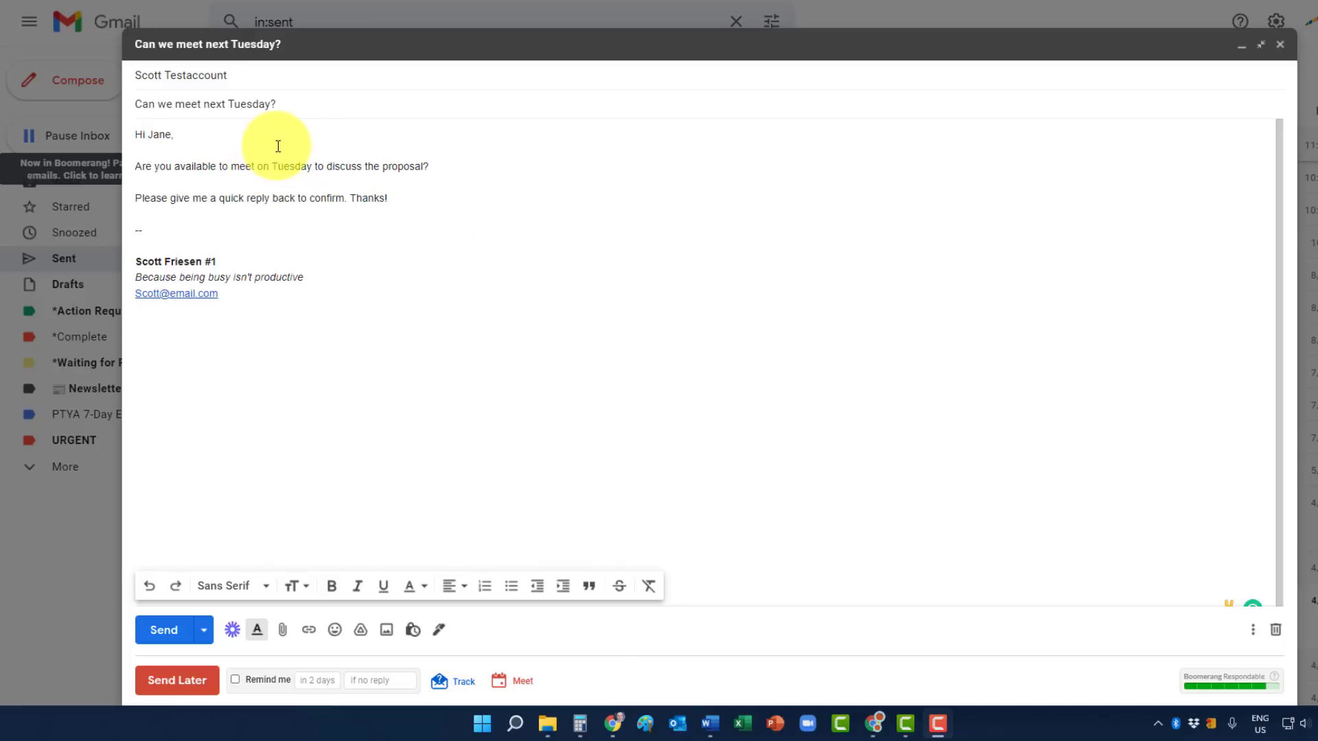
mouse_move(389, 171)
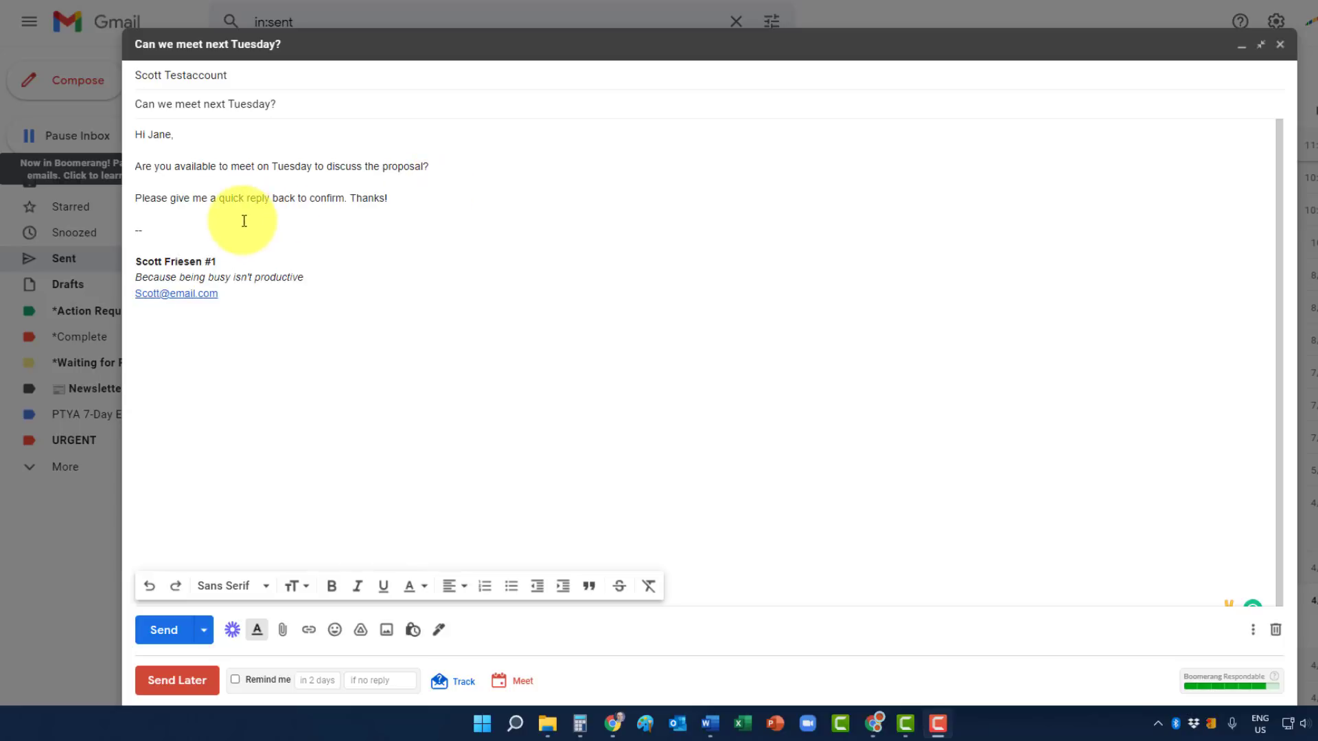
mouse_move(396, 238)
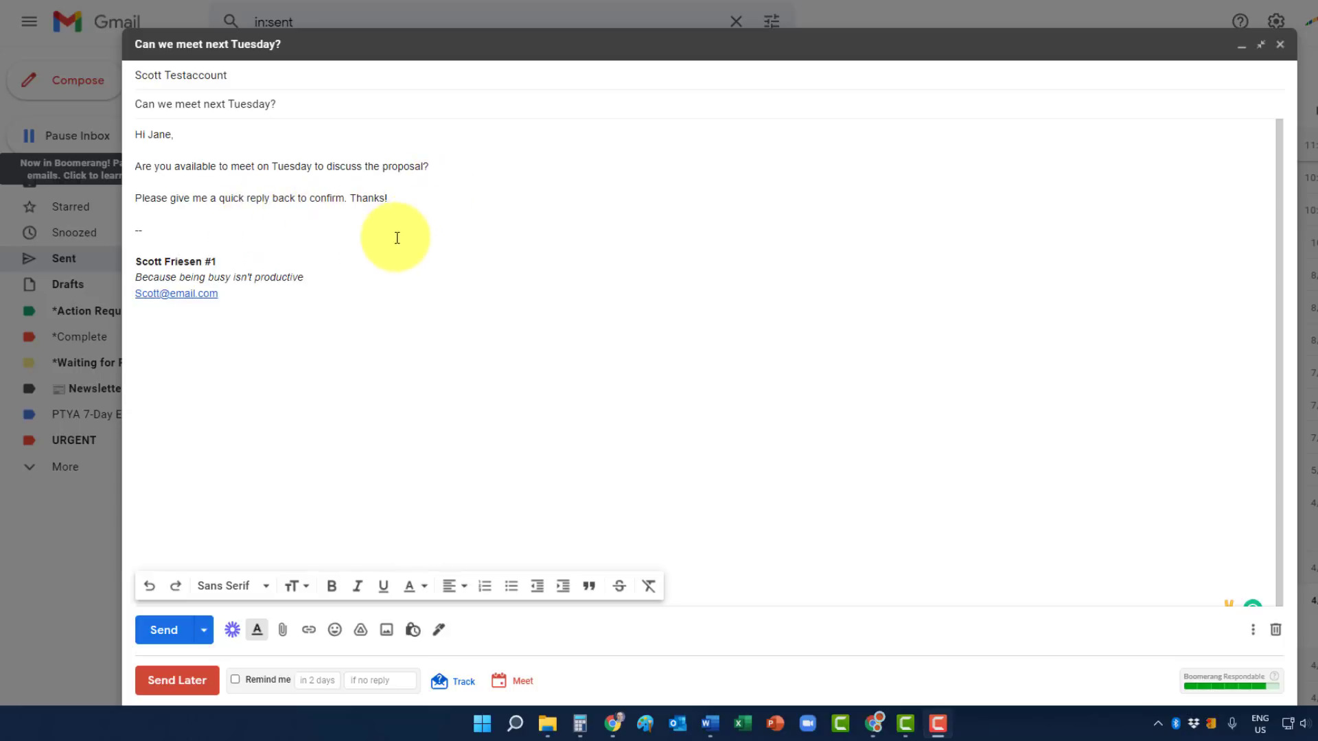
mouse_move(164, 629)
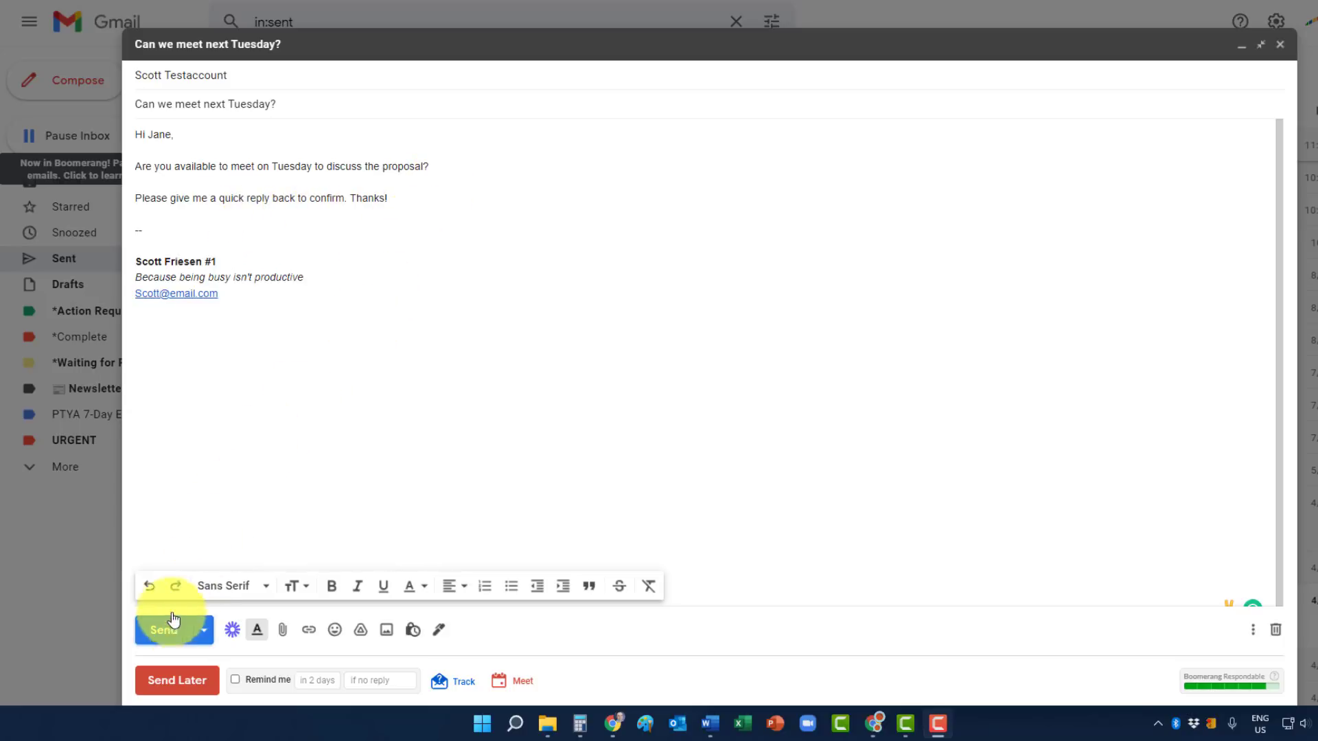
mouse_move(261, 423)
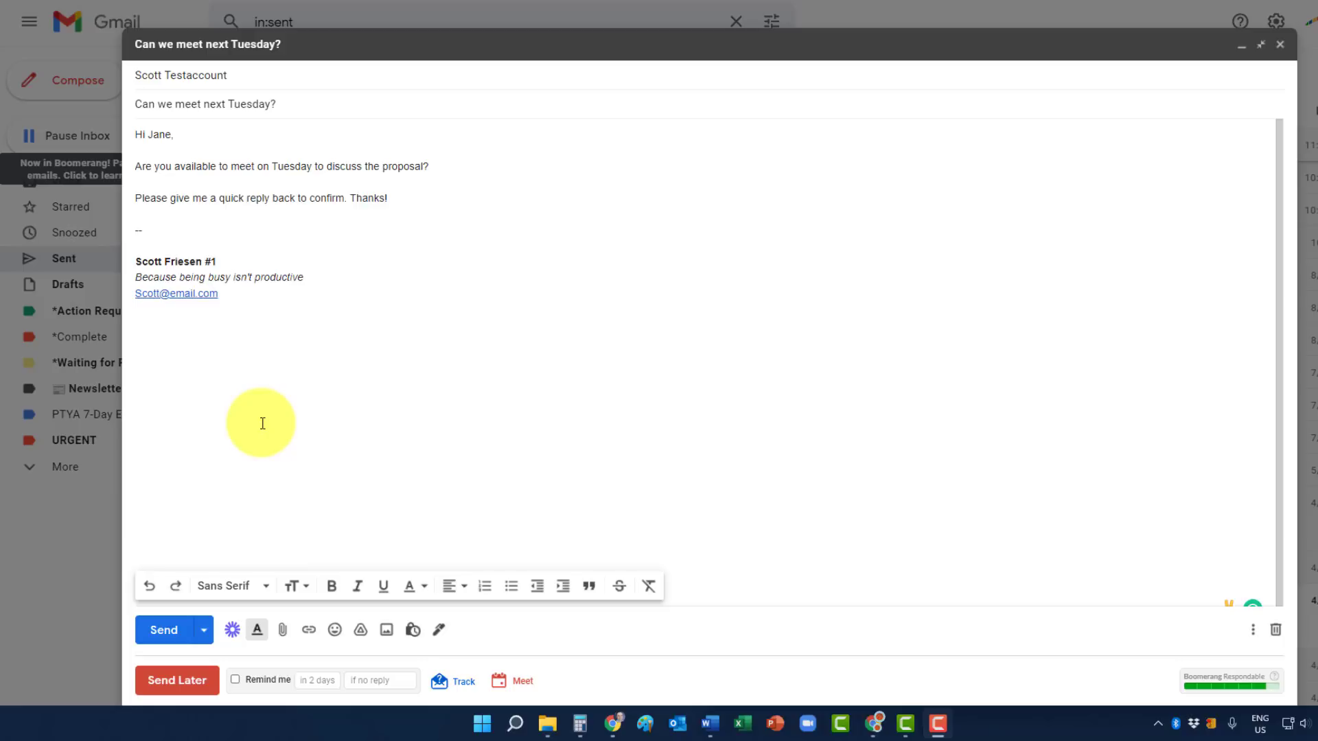
mouse_move(306, 494)
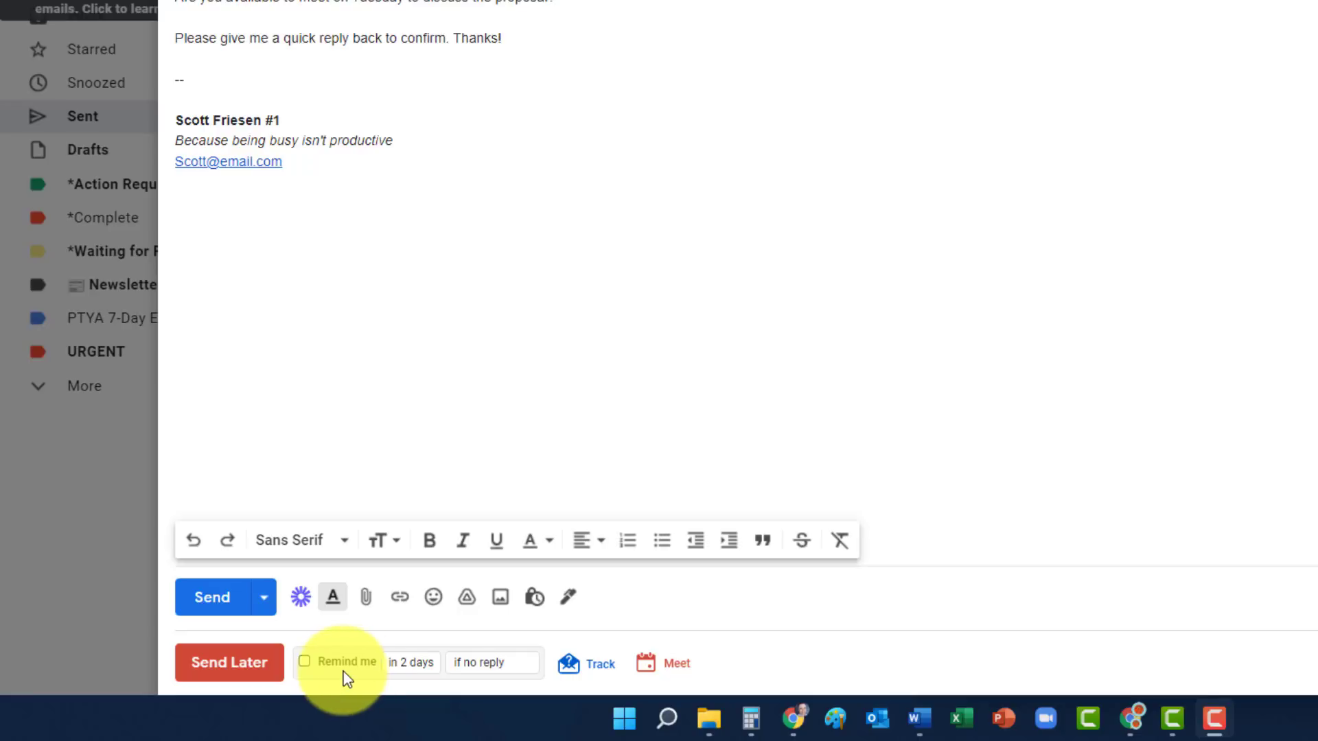
mouse_move(212, 598)
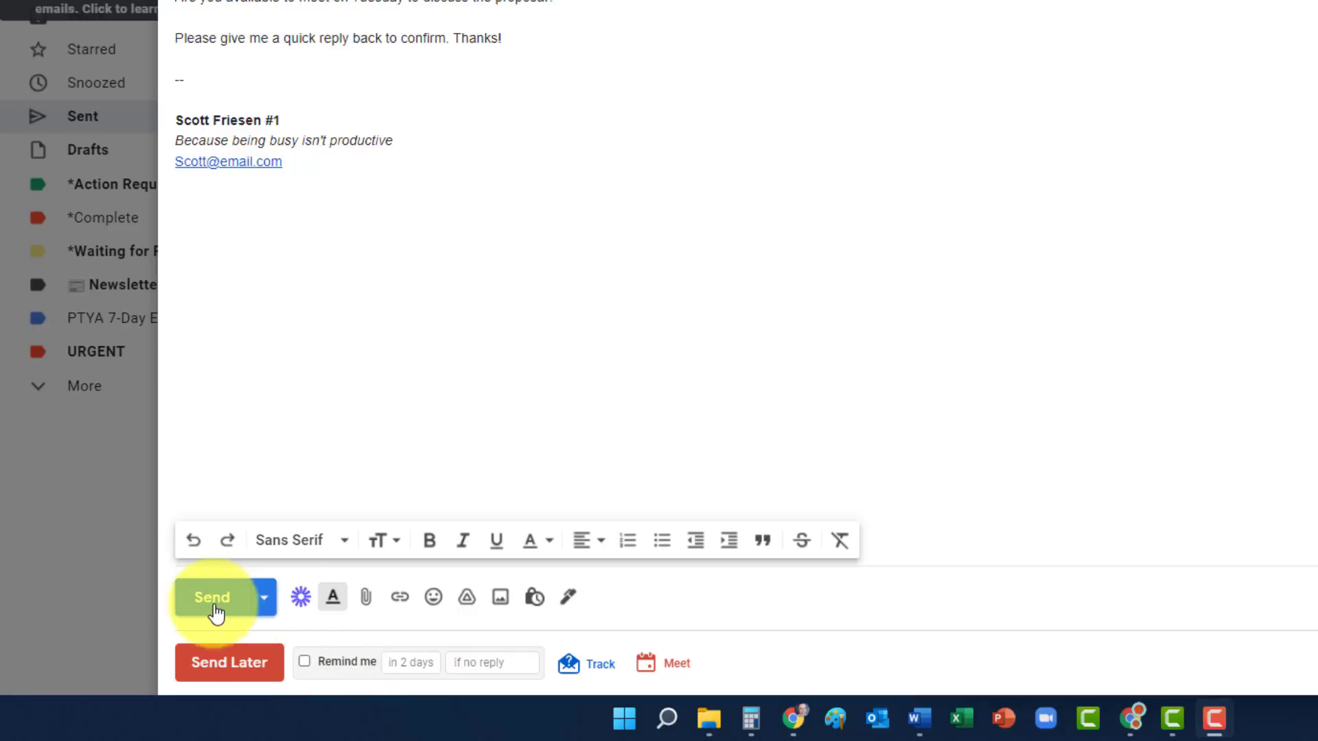
mouse_move(313, 677)
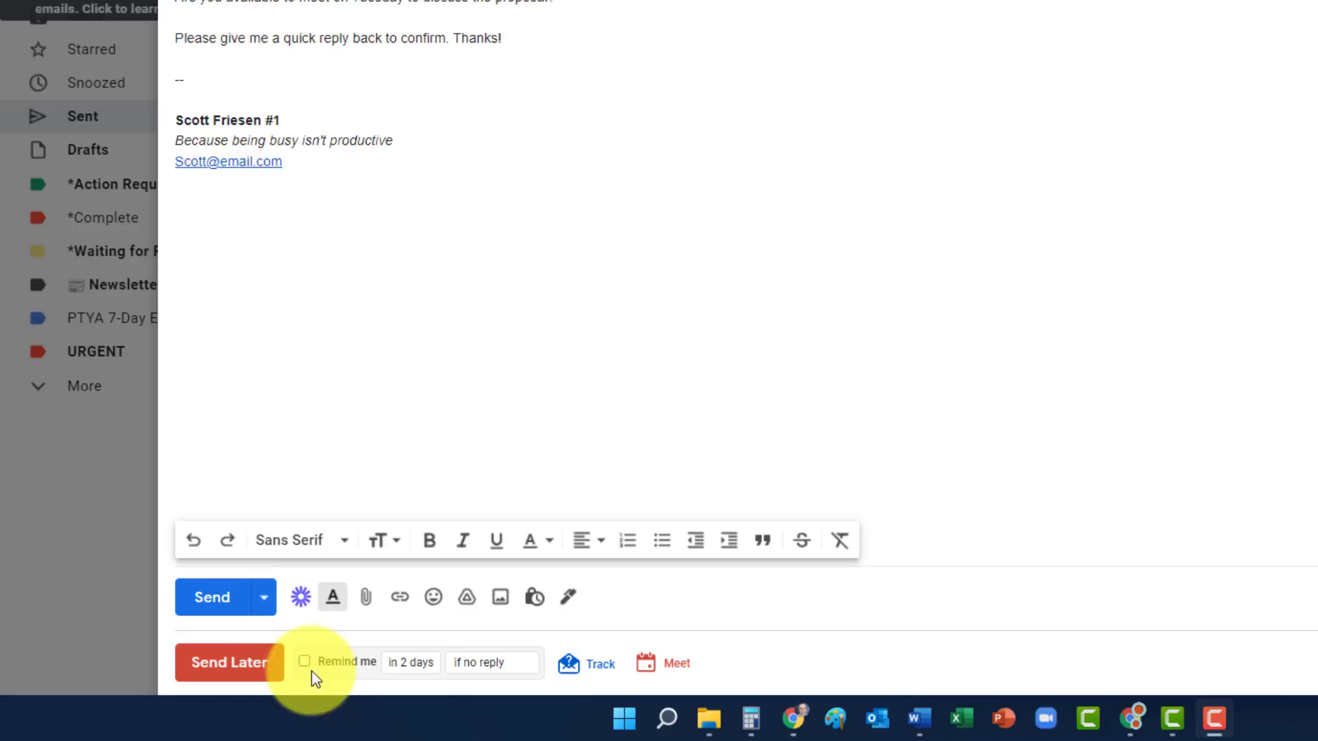
Enable Boomerang's 'Remind me' in 2 days if no reply for the meeting email.
click(304, 661)
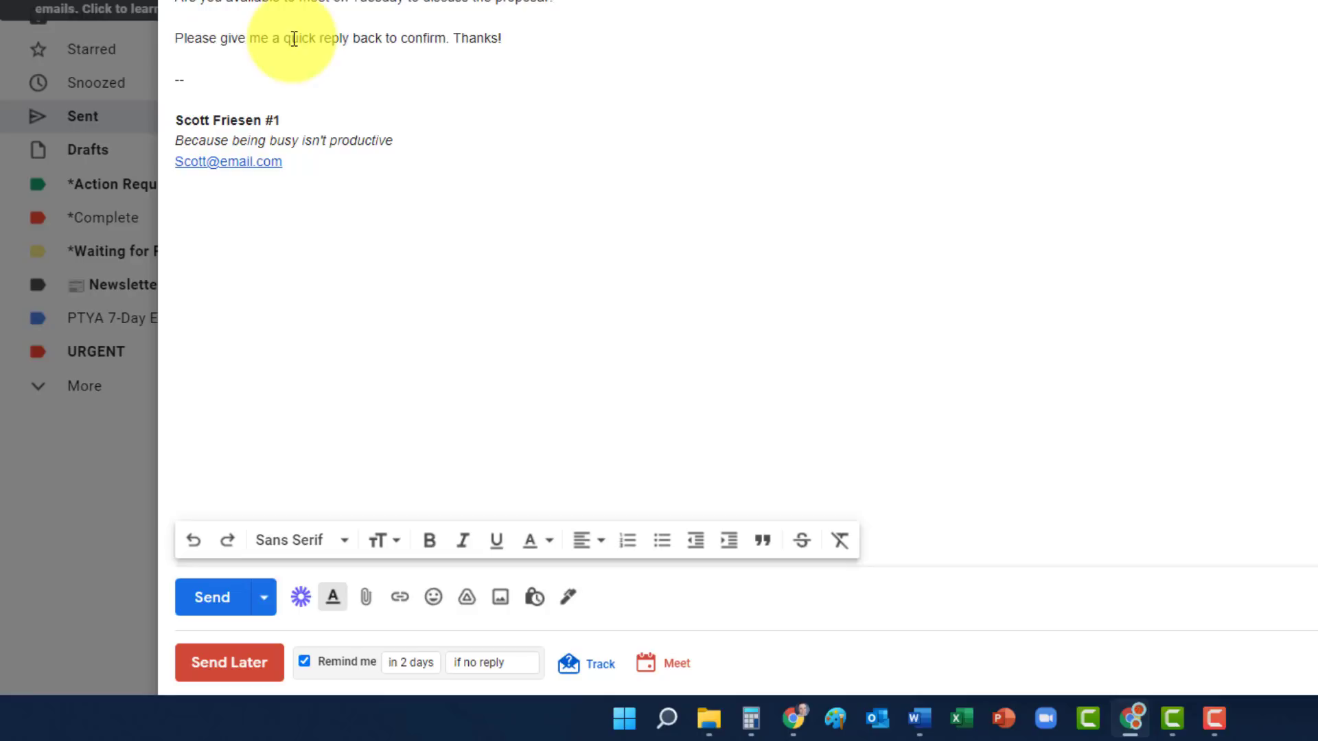
mouse_move(609, 145)
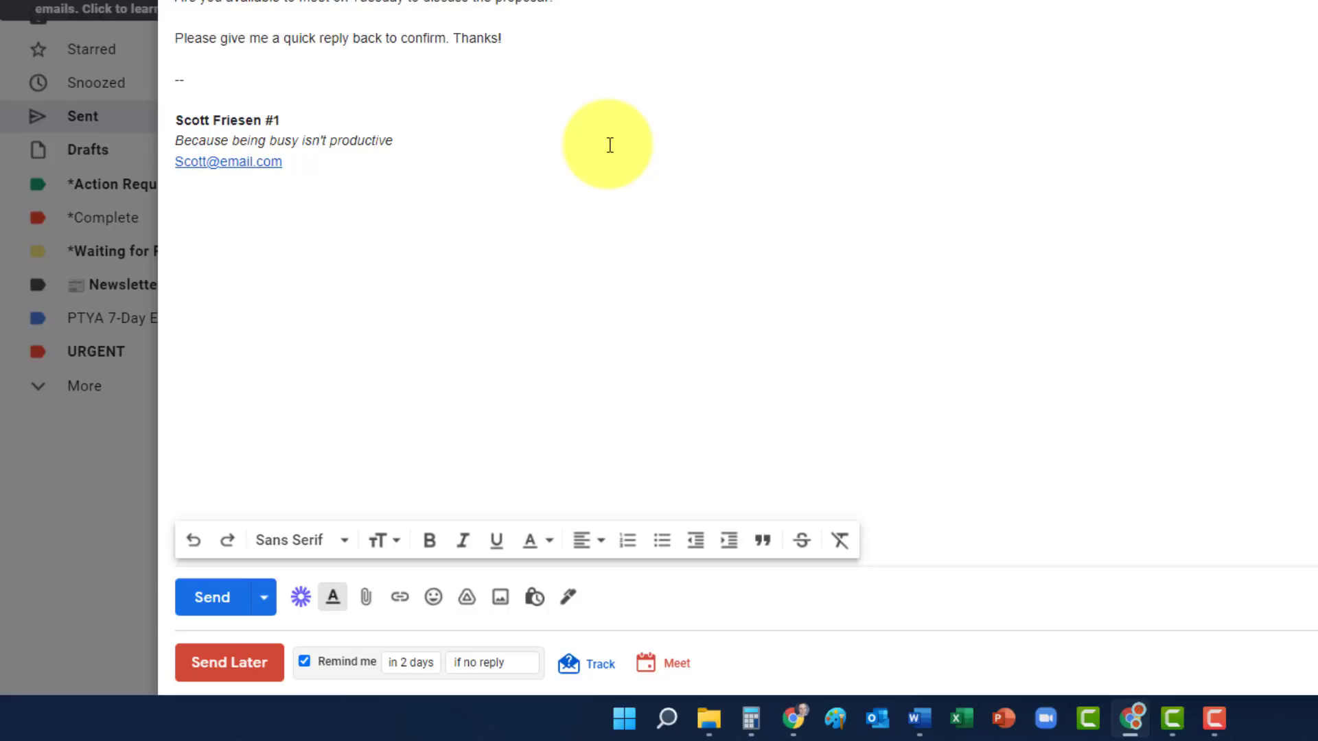
mouse_move(516, 659)
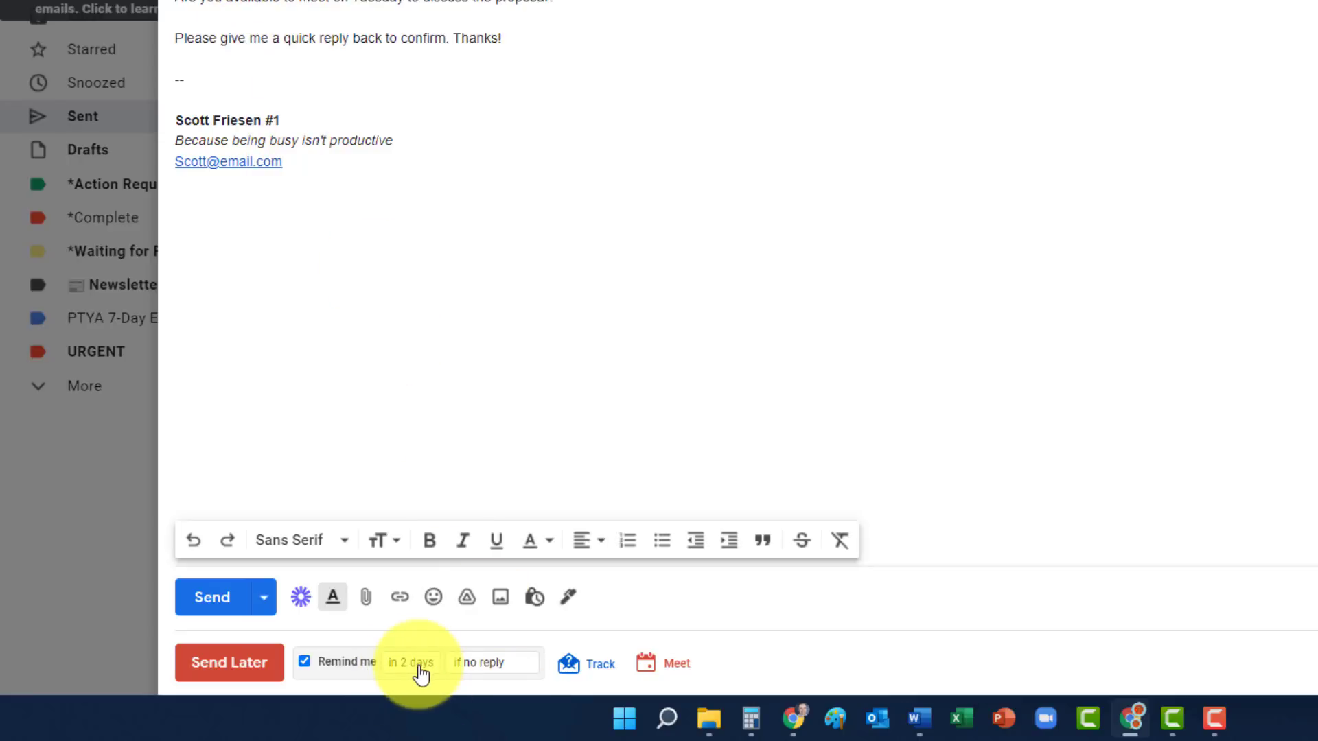
mouse_move(412, 672)
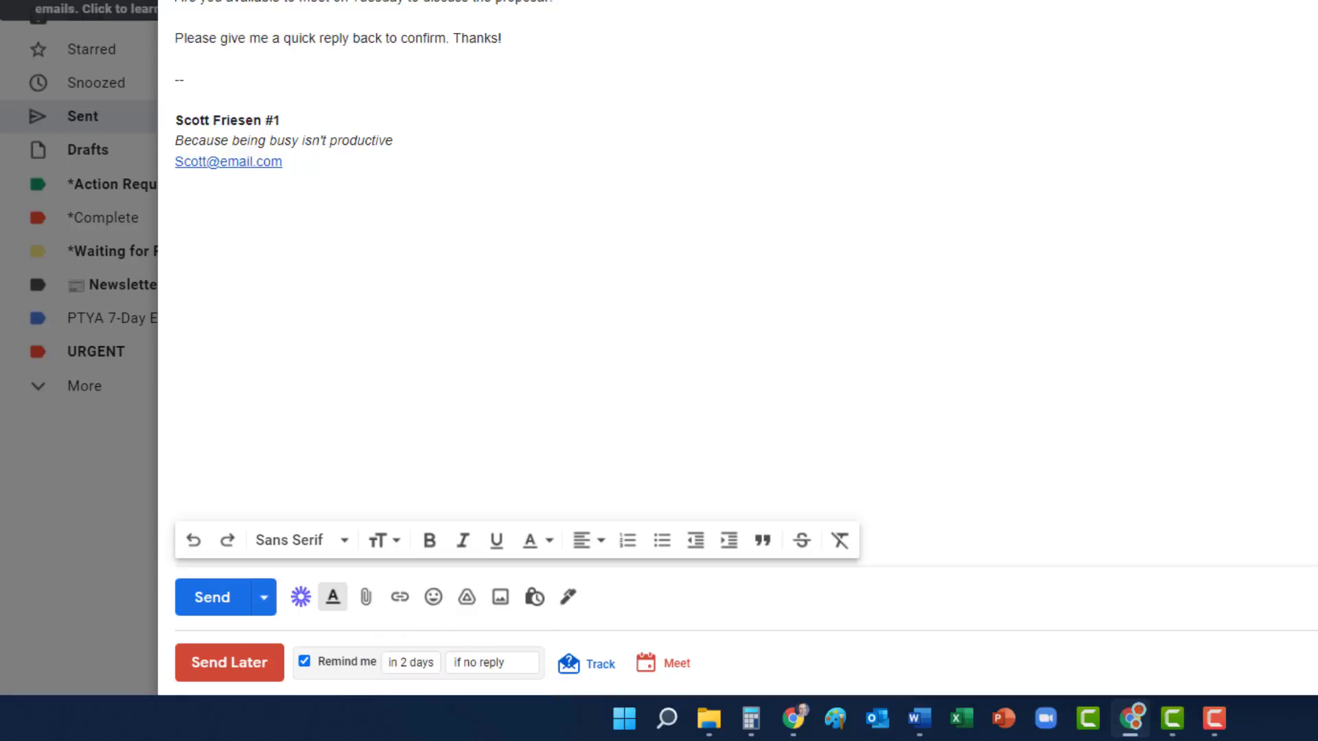
mouse_move(575, 446)
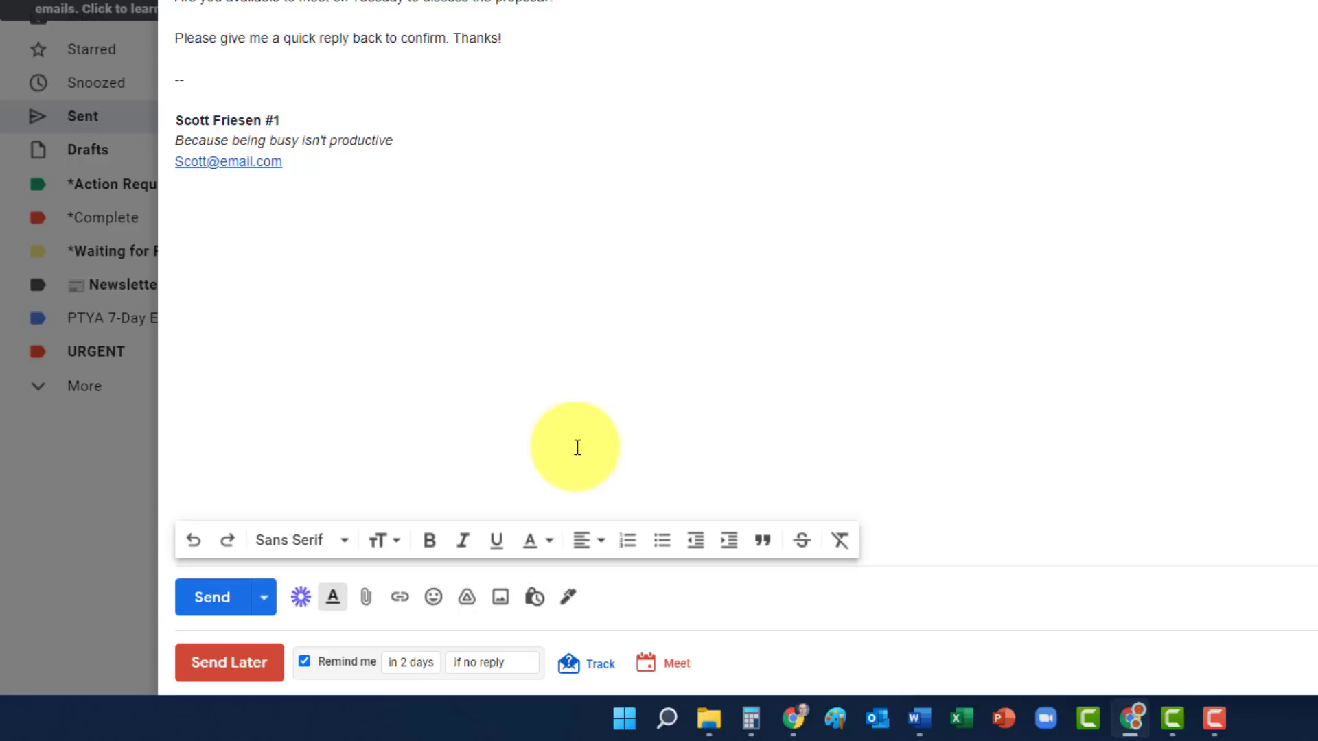
click(410, 663)
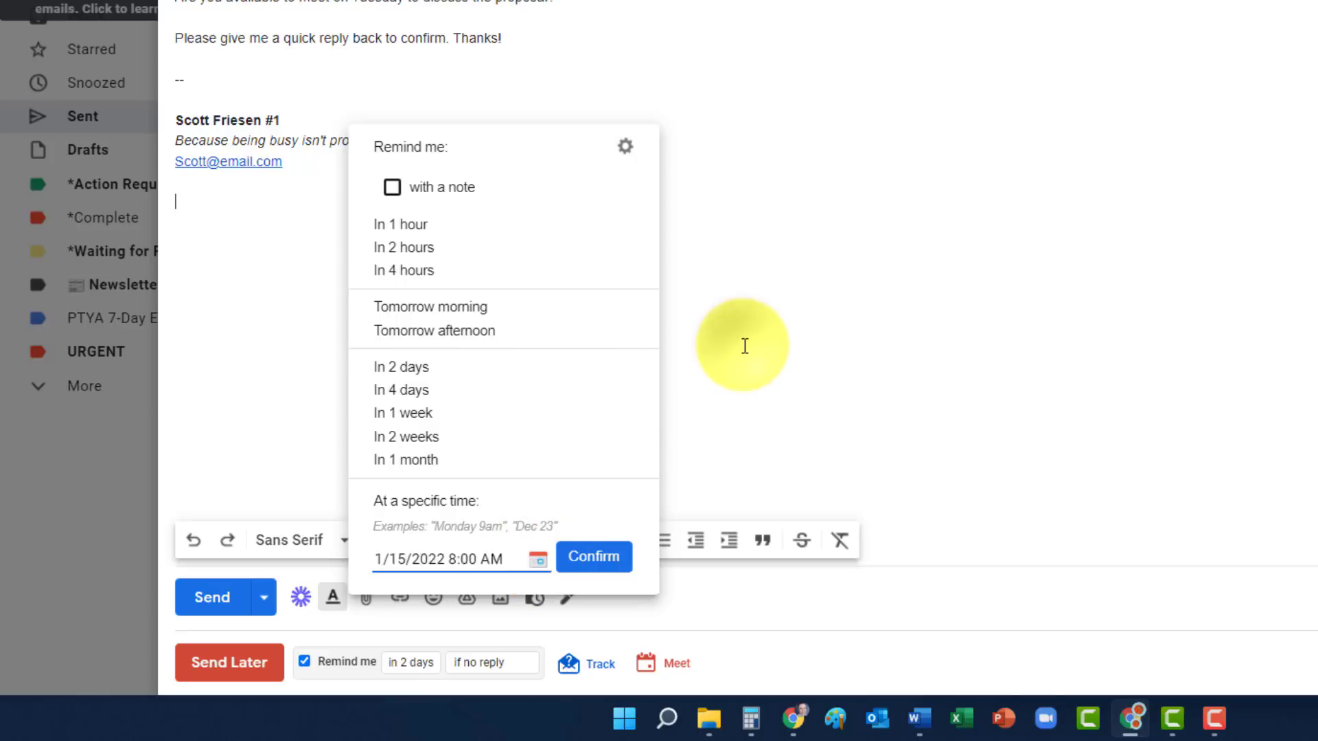
click(490, 662)
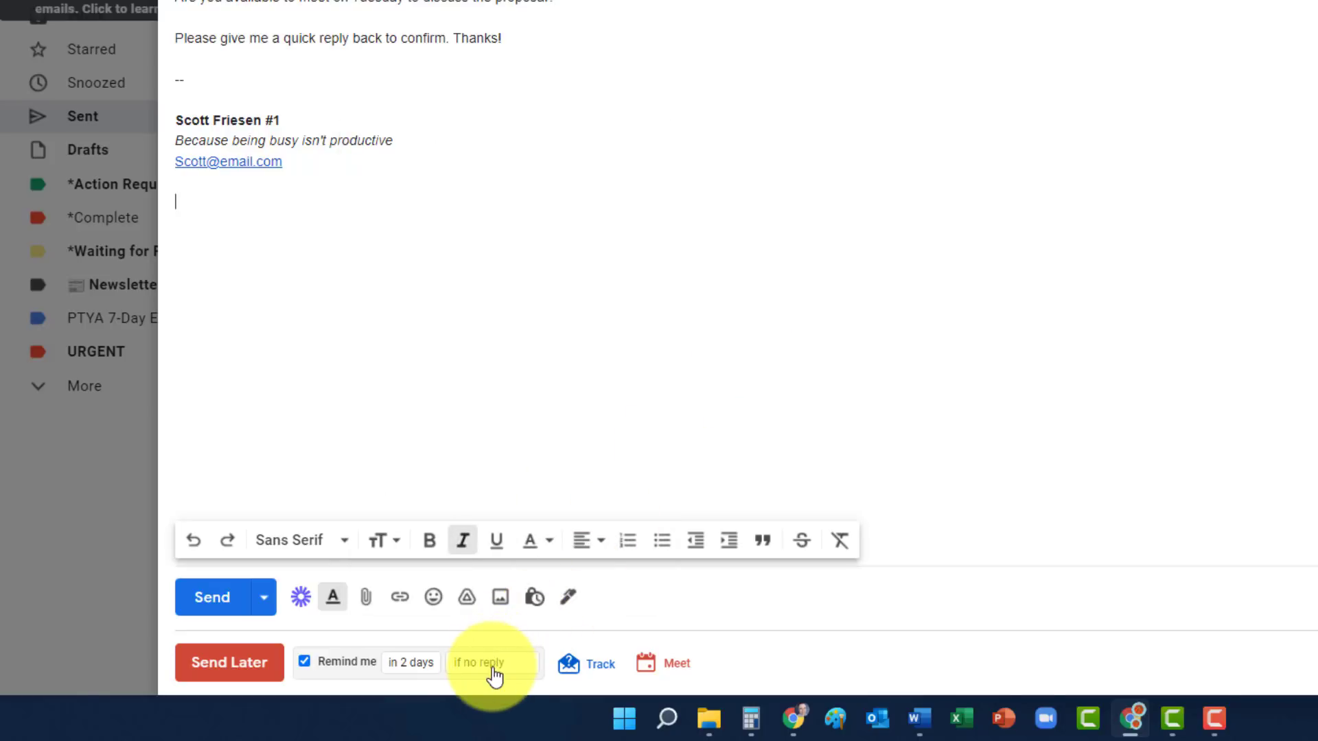
click(491, 662)
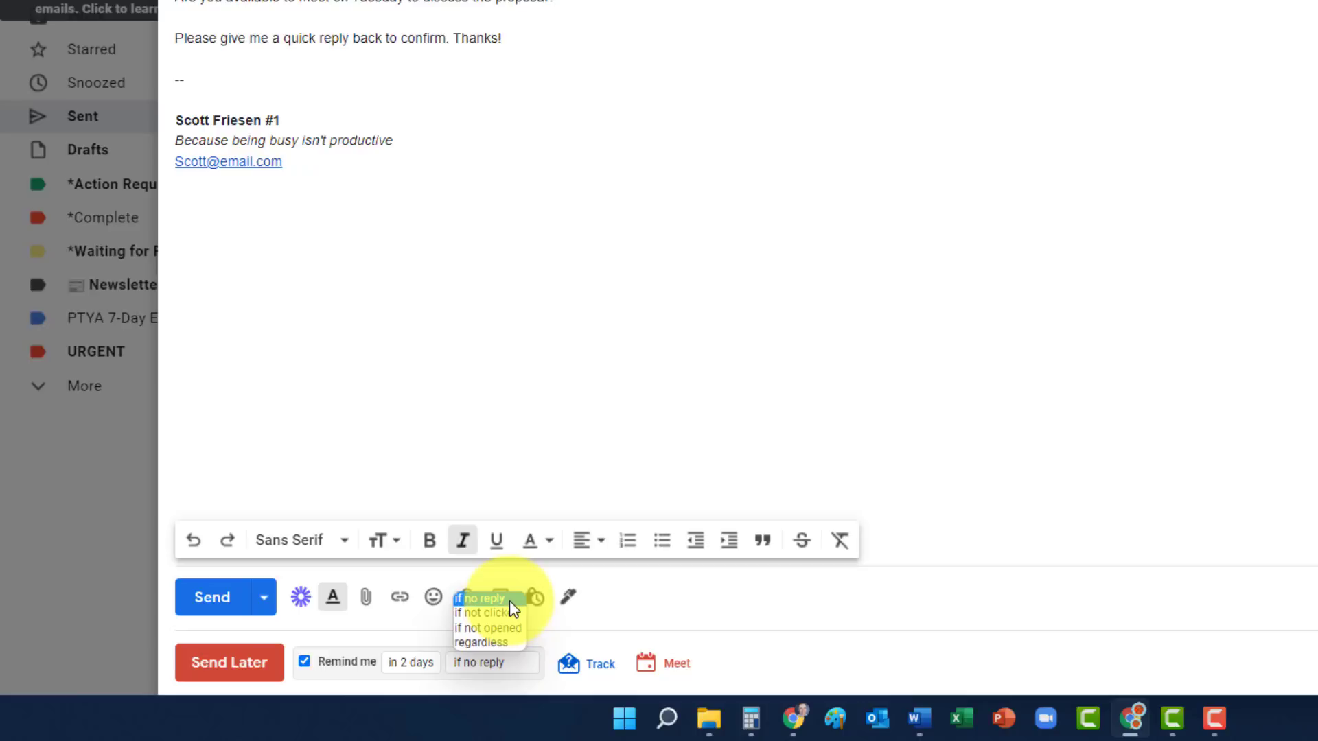
mouse_move(490, 613)
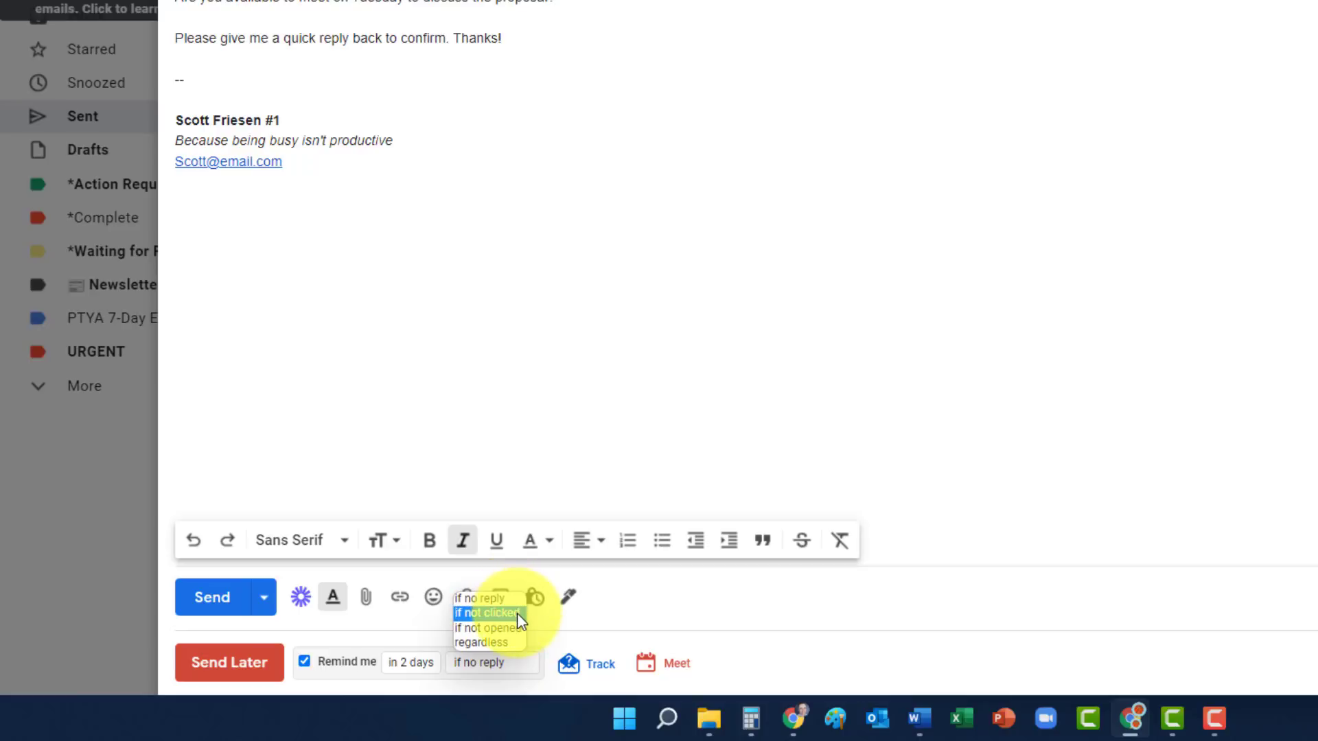
mouse_move(483, 643)
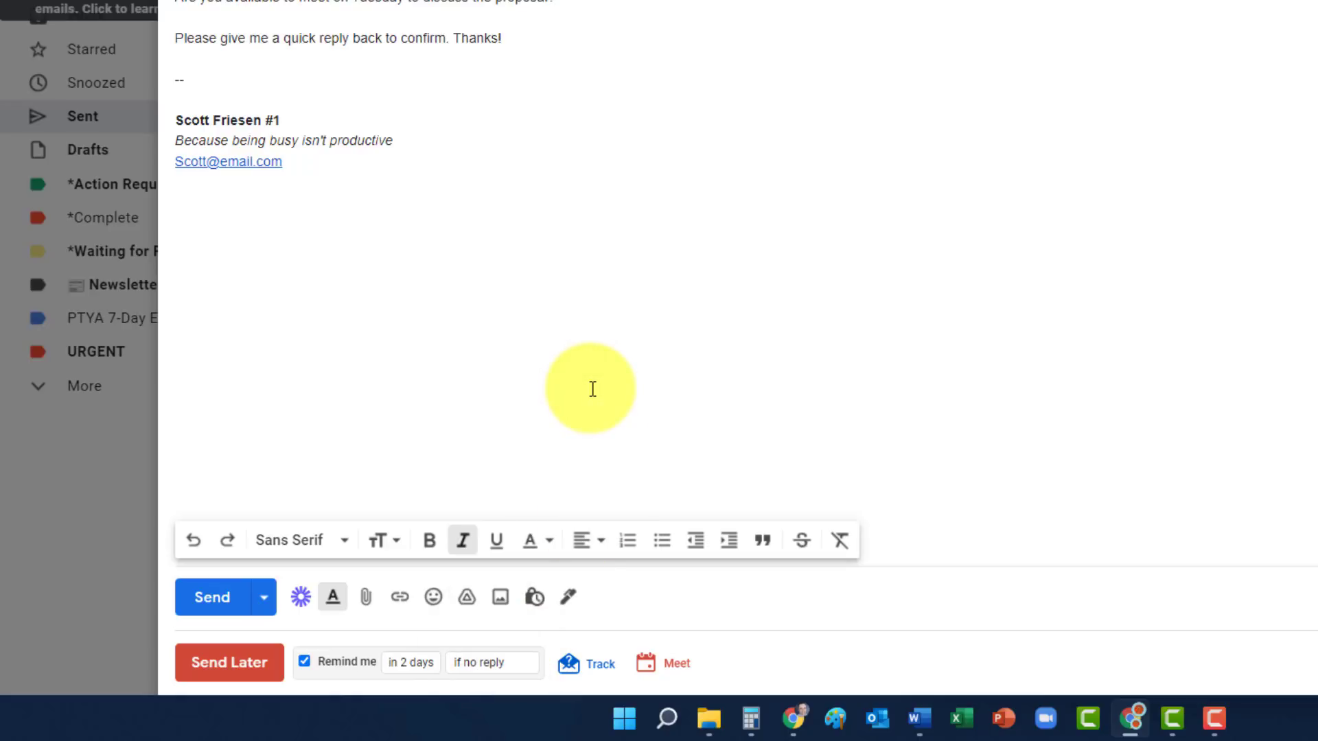
click(210, 598)
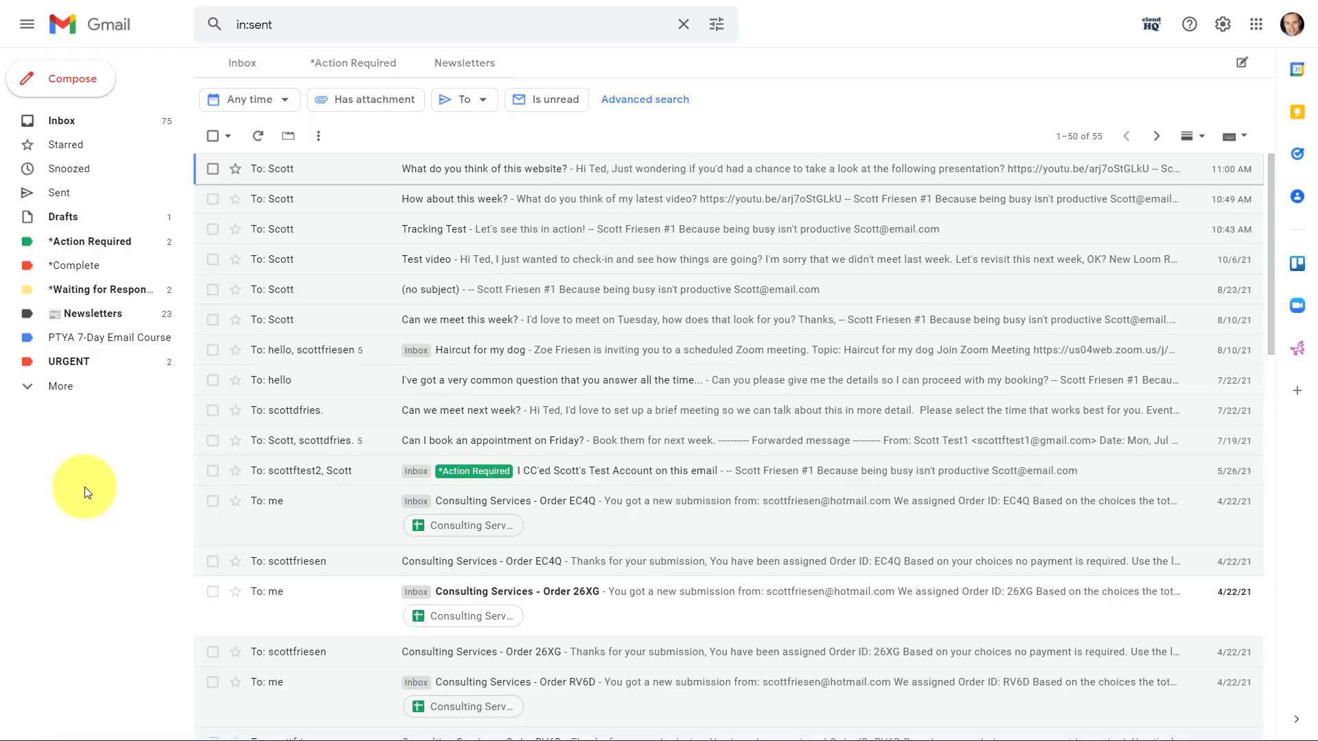
mouse_move(99, 486)
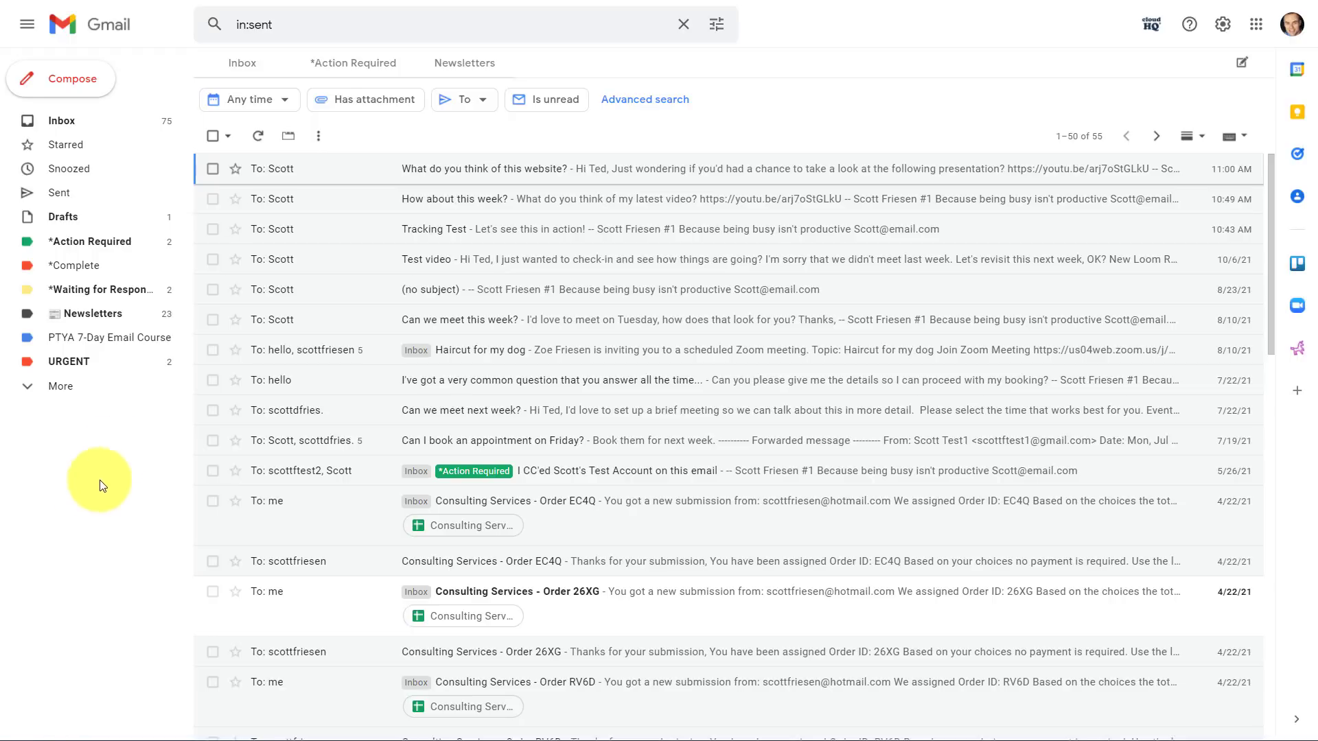
mouse_move(99, 289)
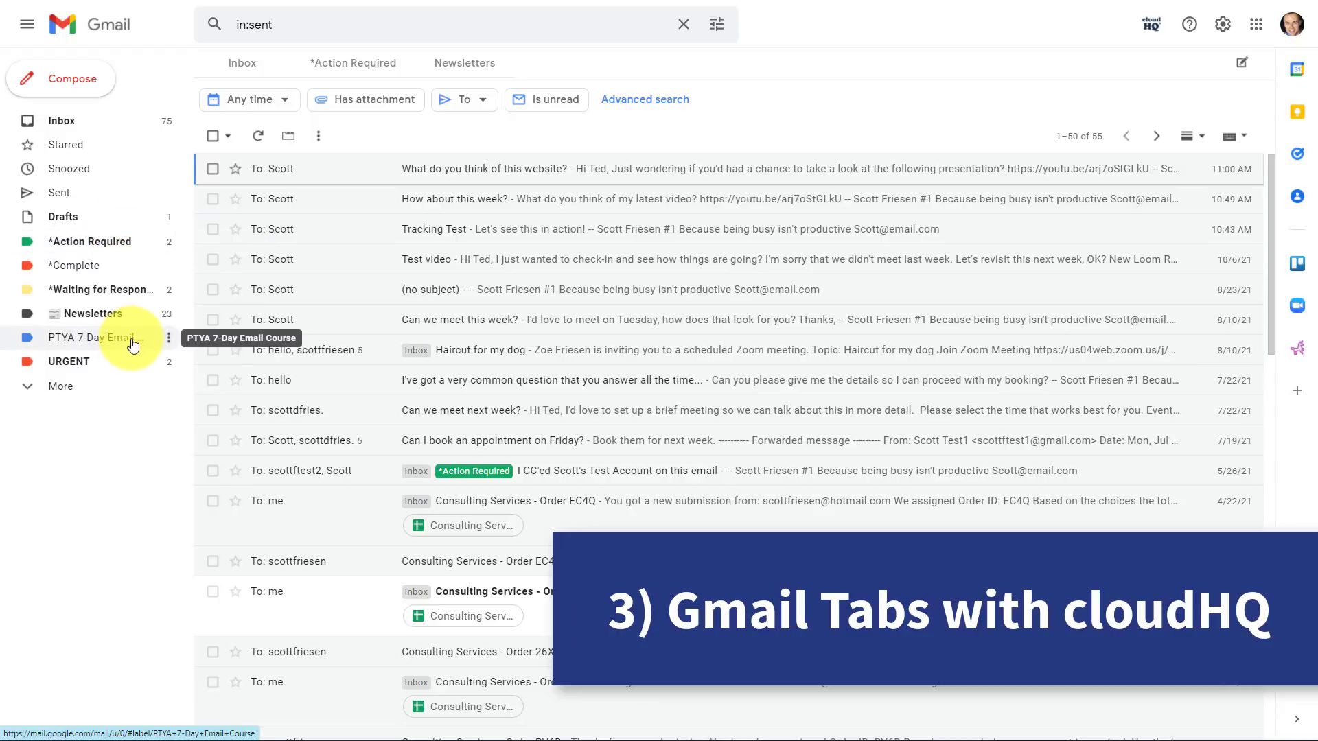
click(60, 385)
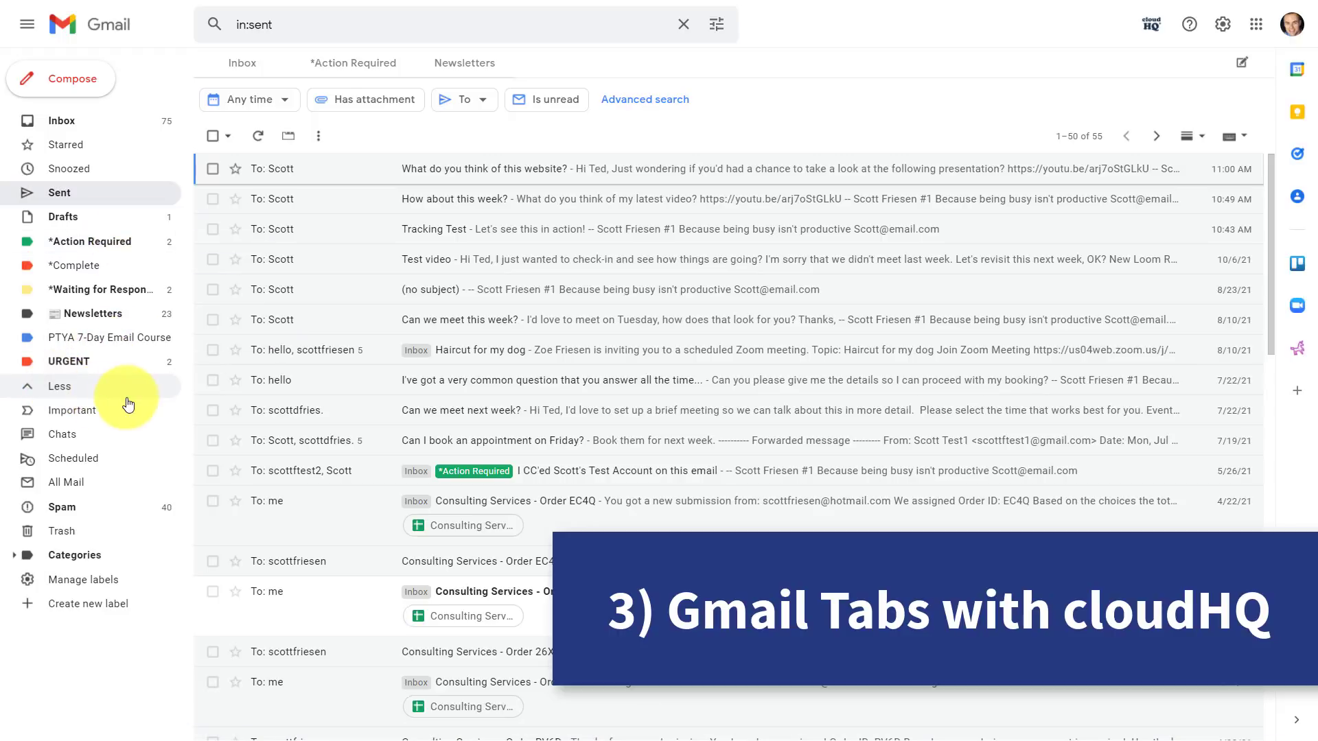
mouse_move(110, 294)
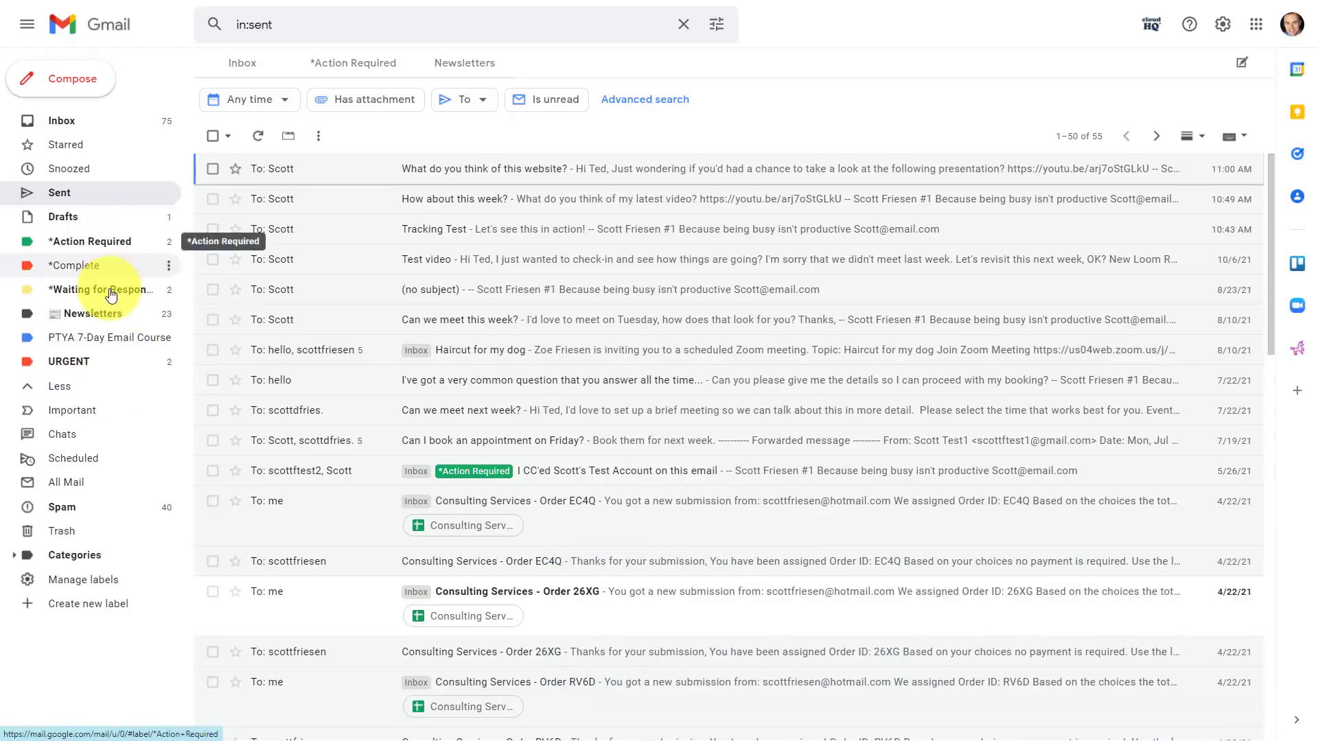
mouse_move(88, 362)
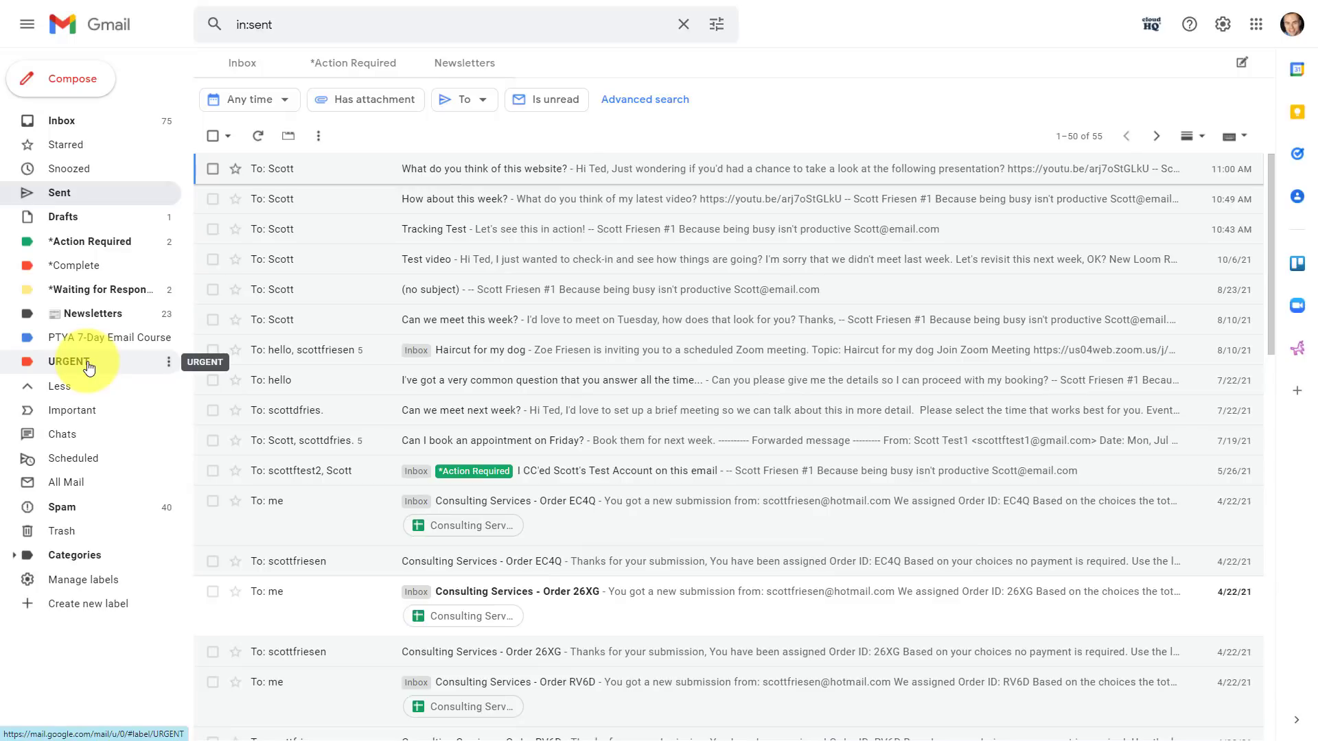
mouse_move(115, 329)
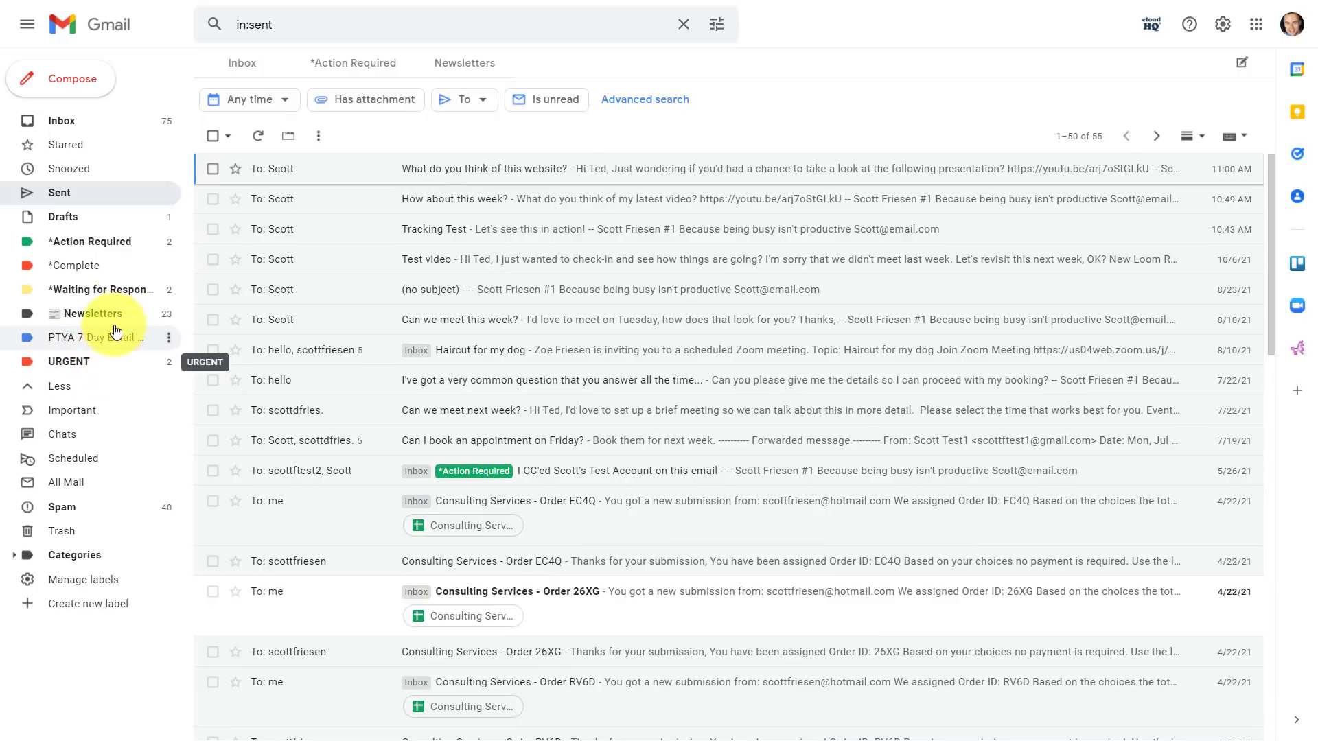
mouse_move(75, 264)
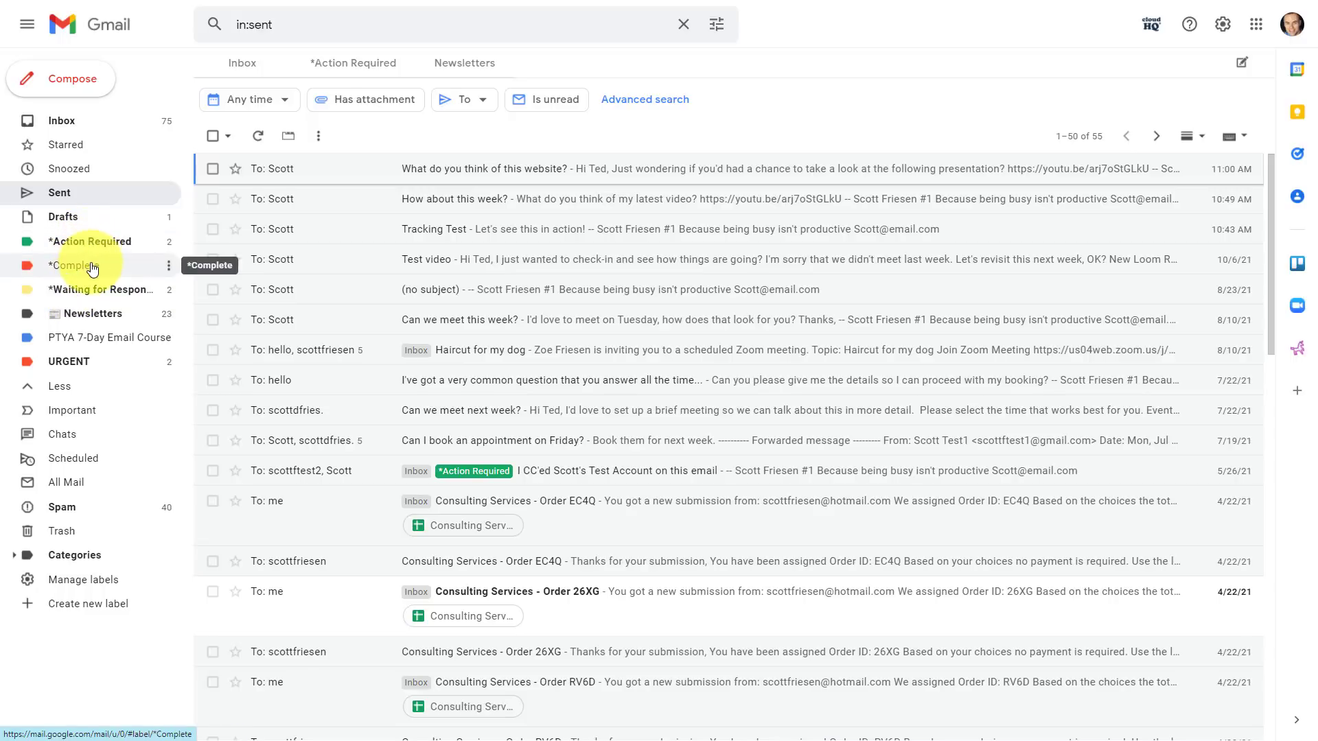
mouse_move(95, 293)
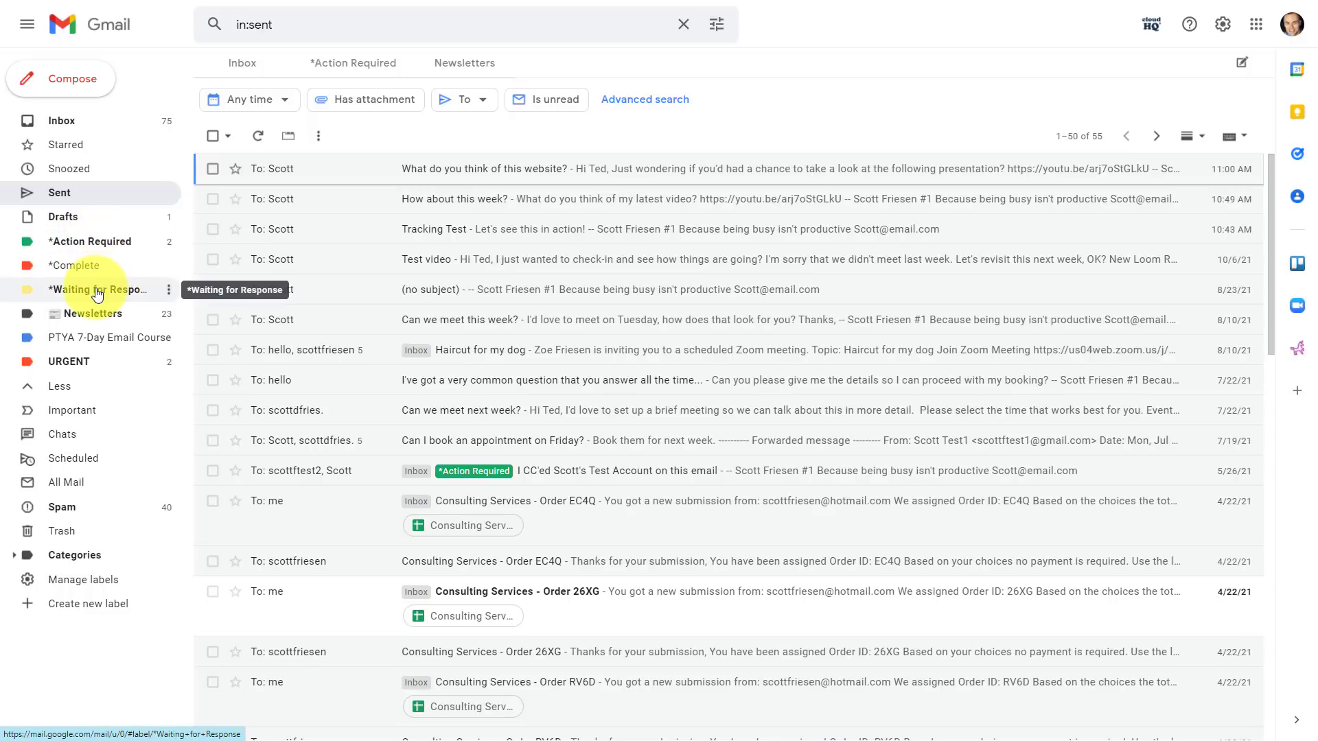
mouse_move(59, 386)
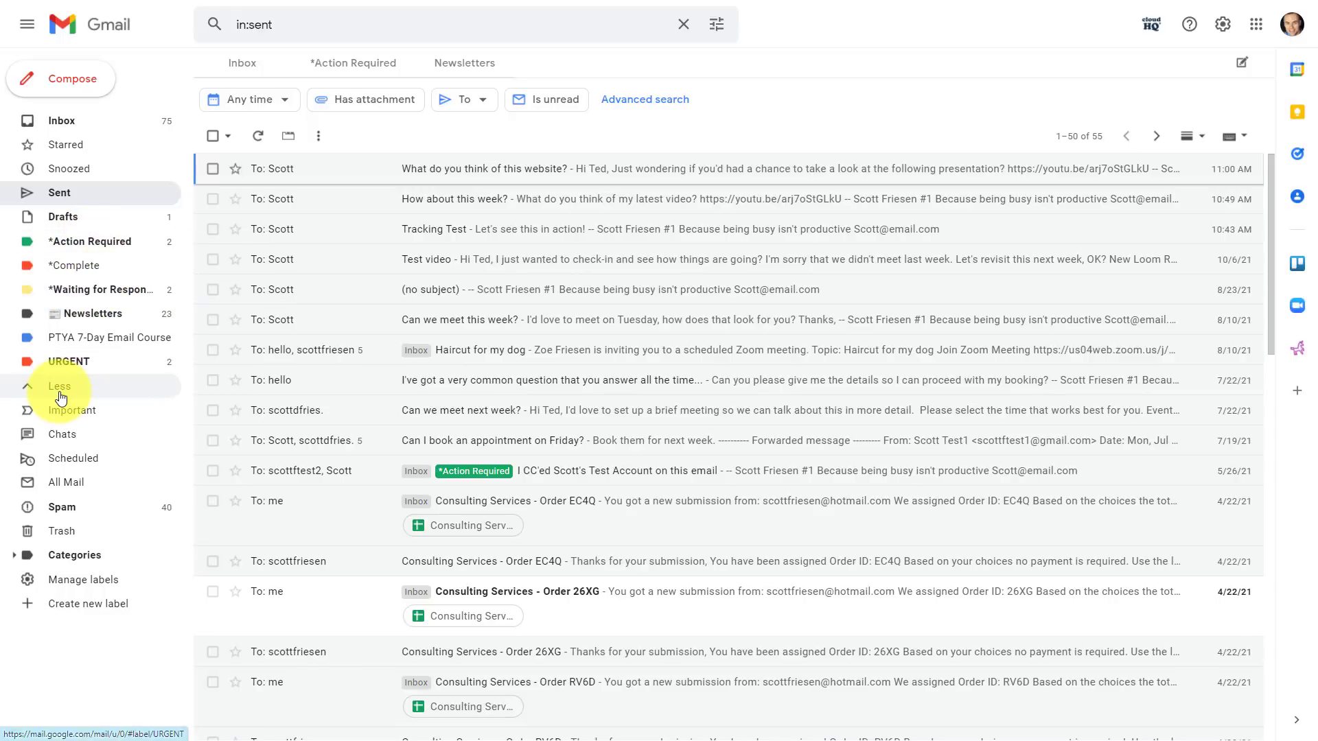
Collapse the label list, browse the Newsletters and *Action Required tabs, and return to the Inbox.
click(59, 385)
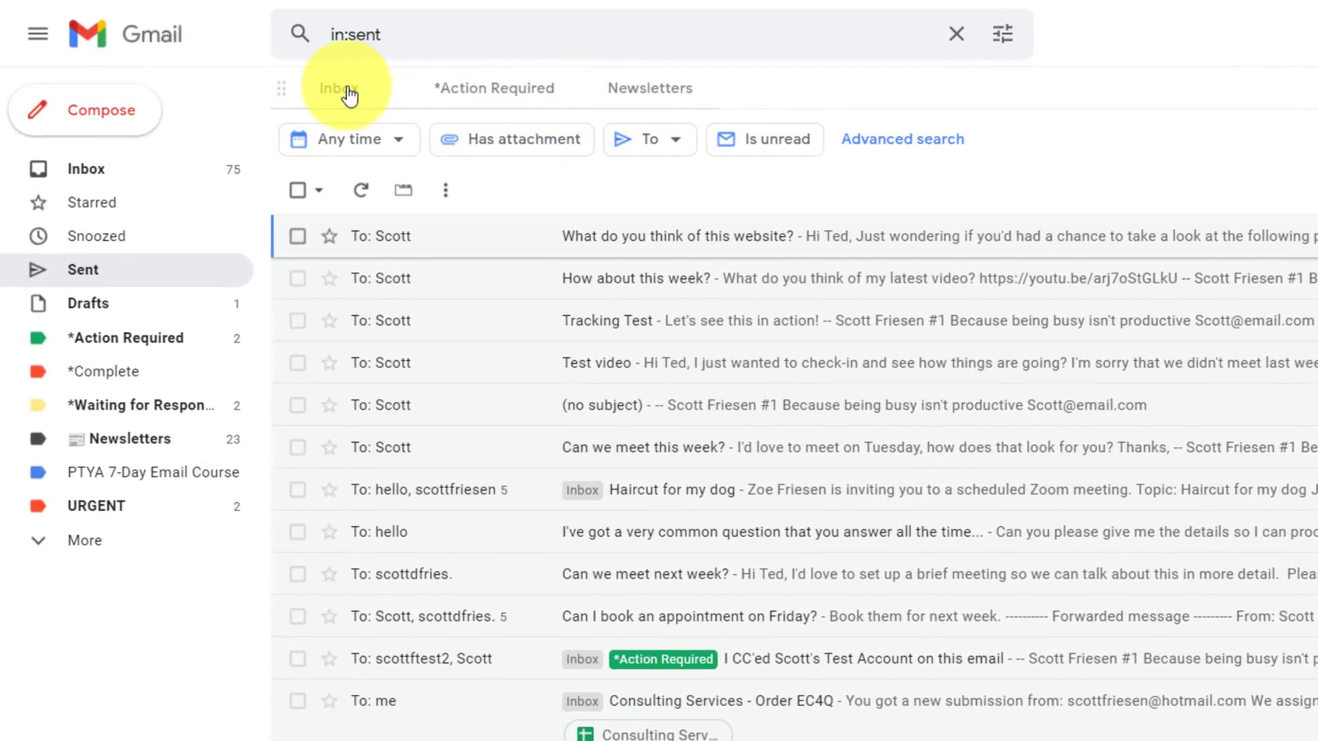
mouse_move(781, 90)
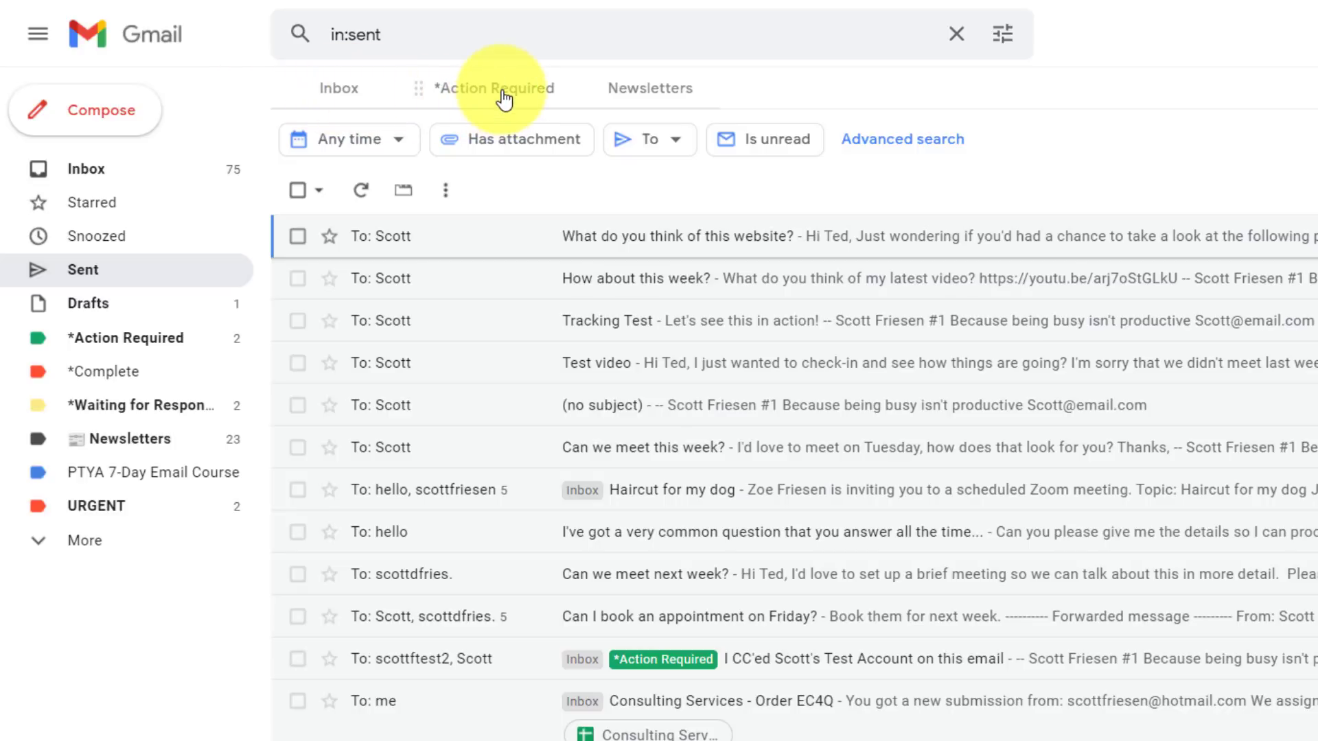
click(648, 87)
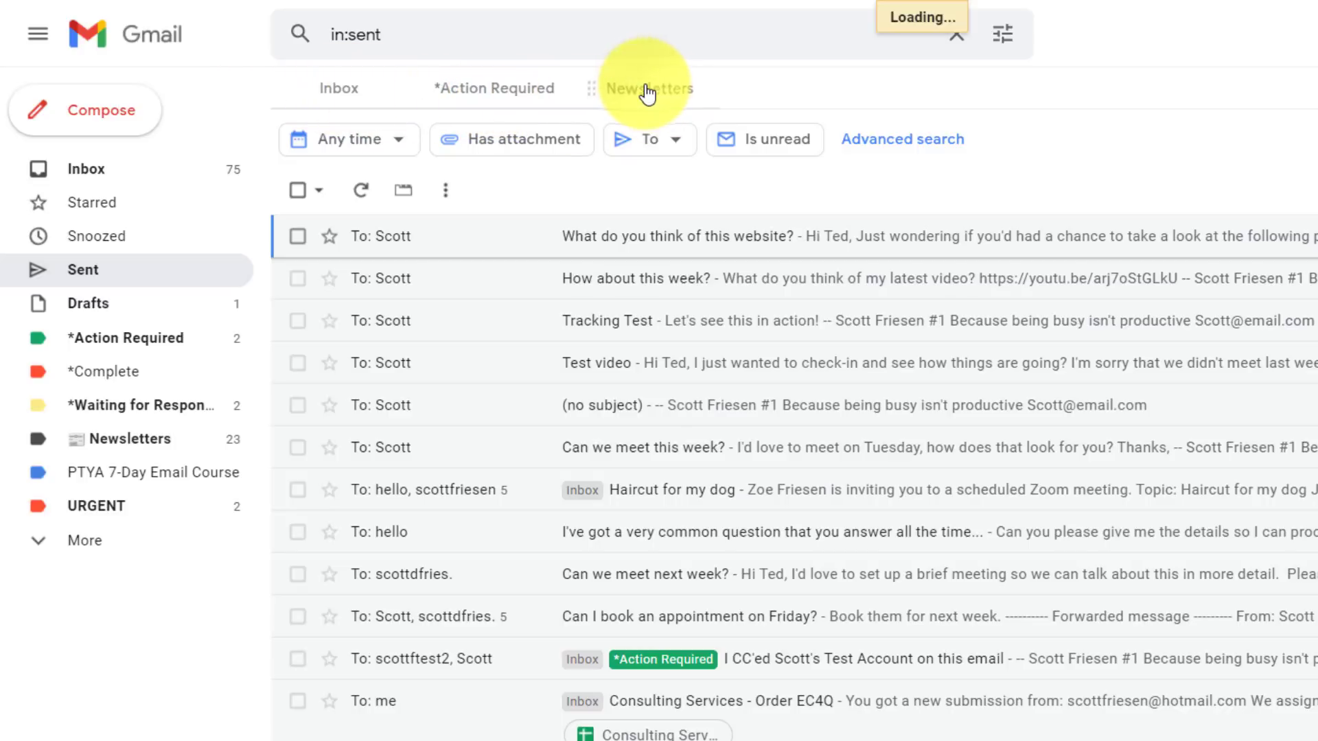
click(648, 88)
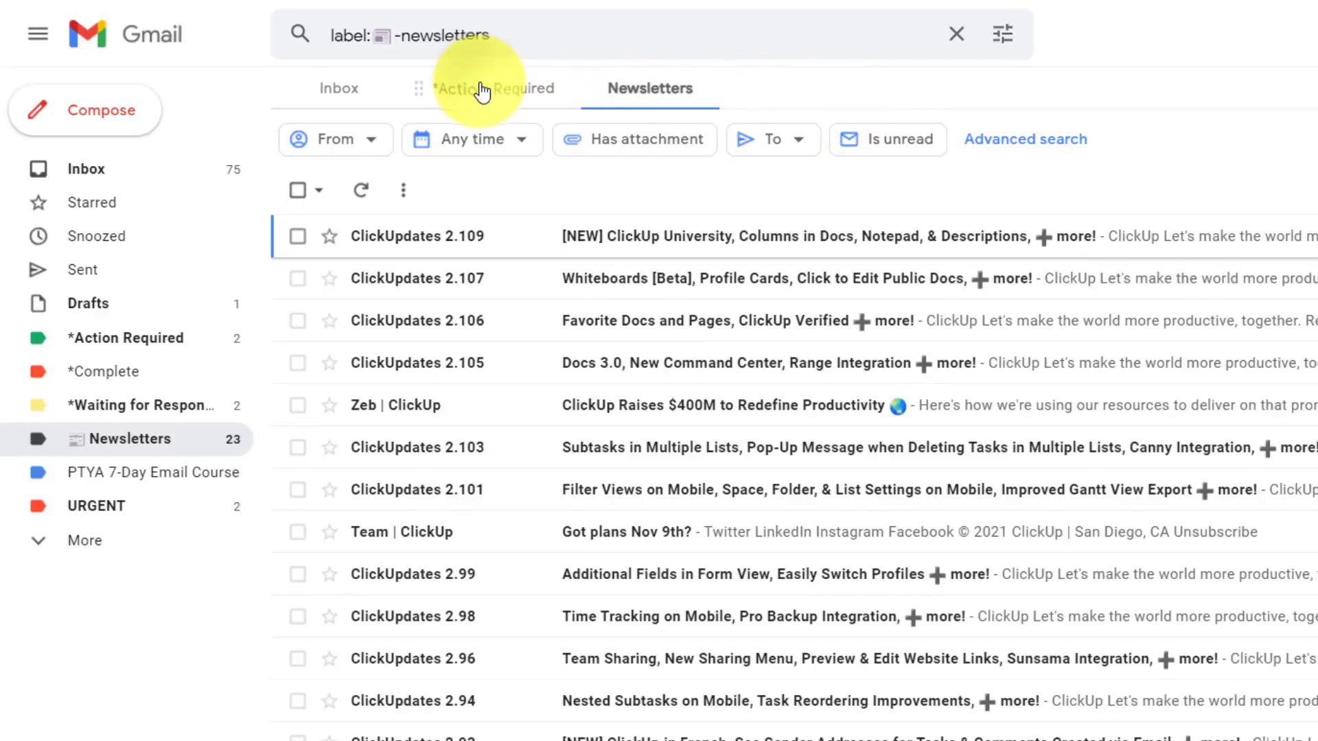
click(494, 87)
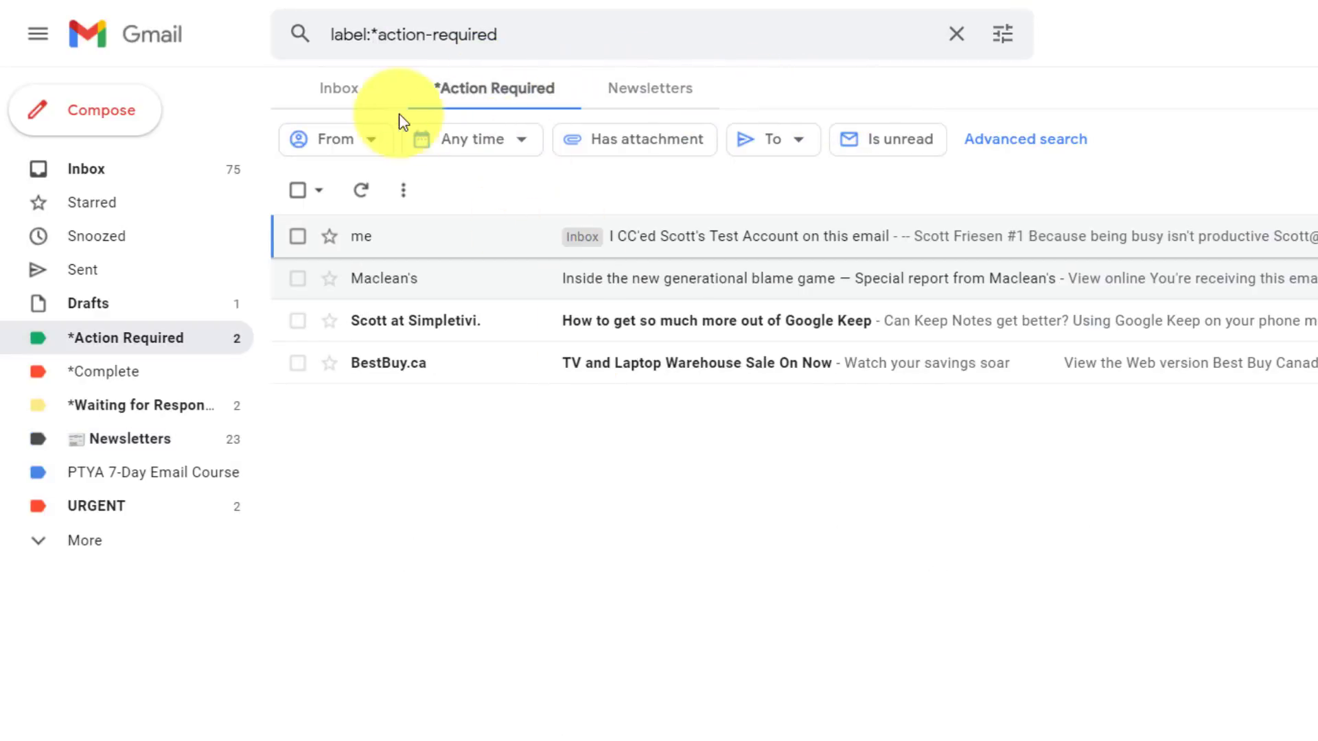
click(337, 89)
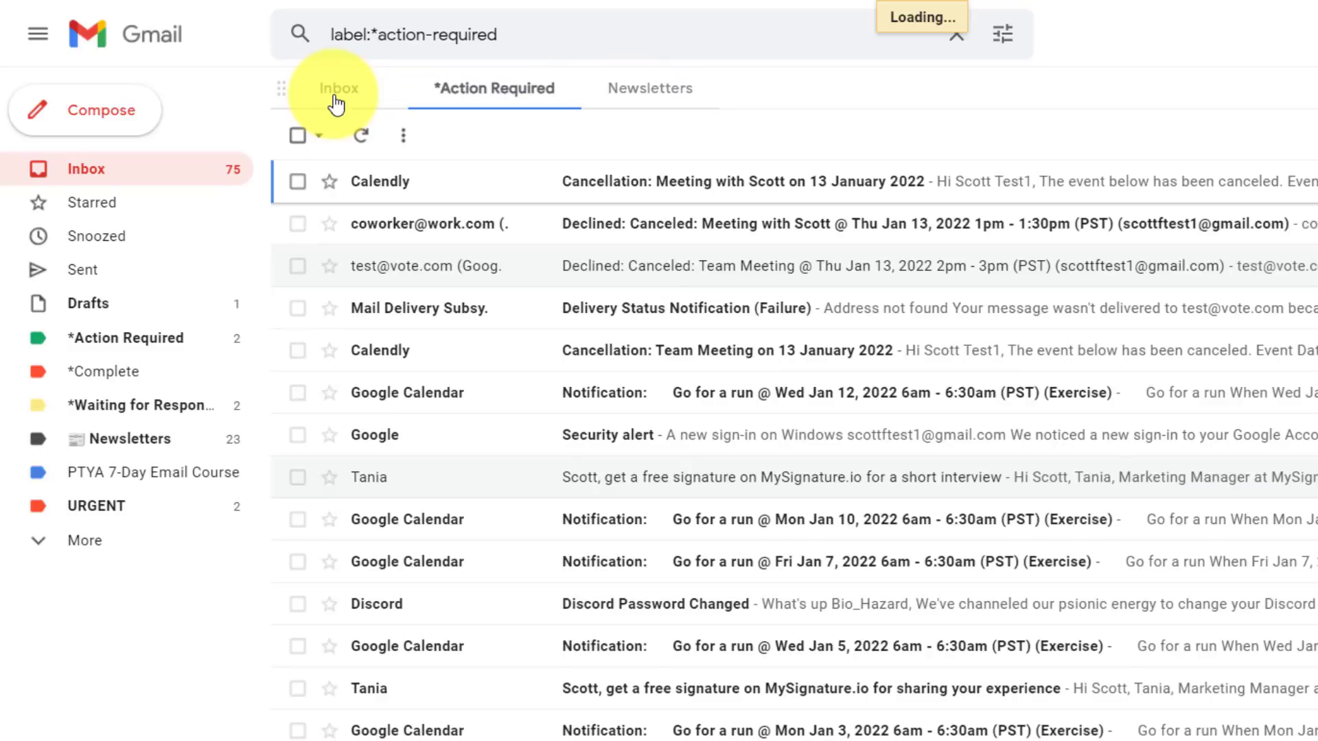
click(337, 87)
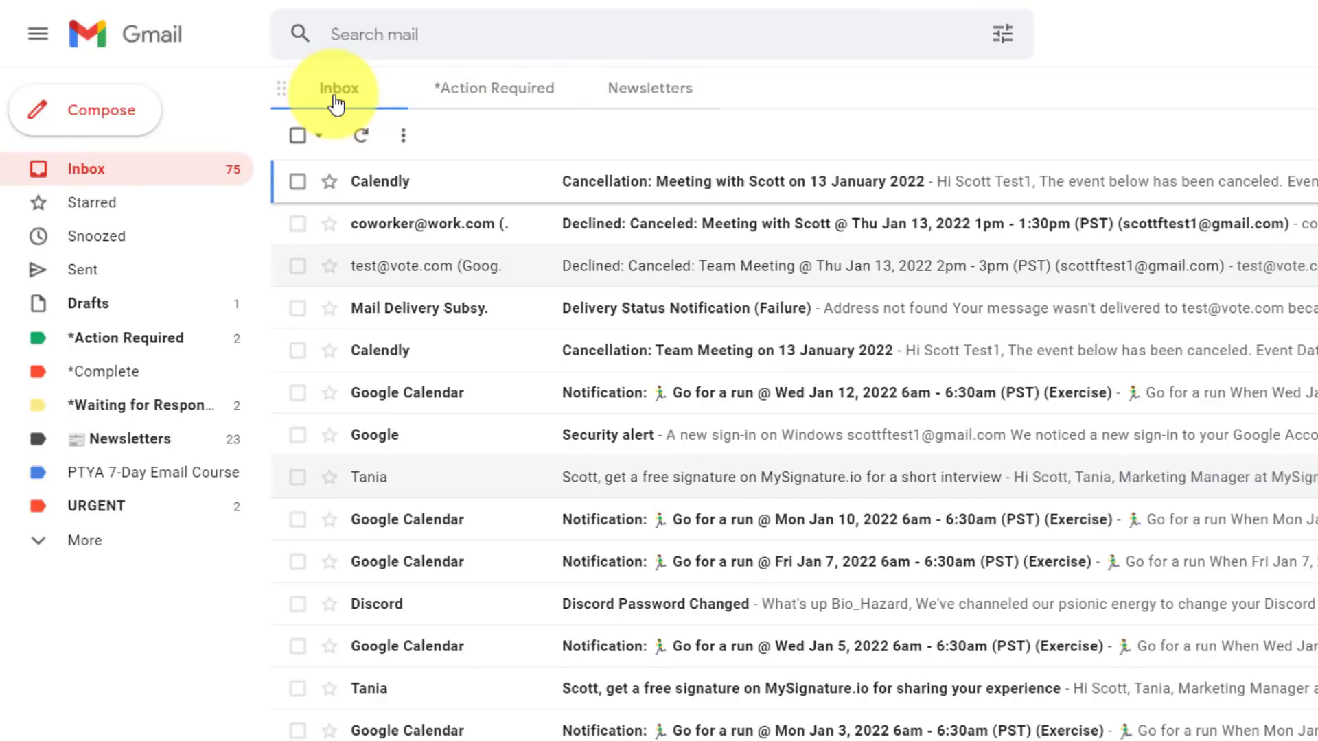
mouse_move(174, 304)
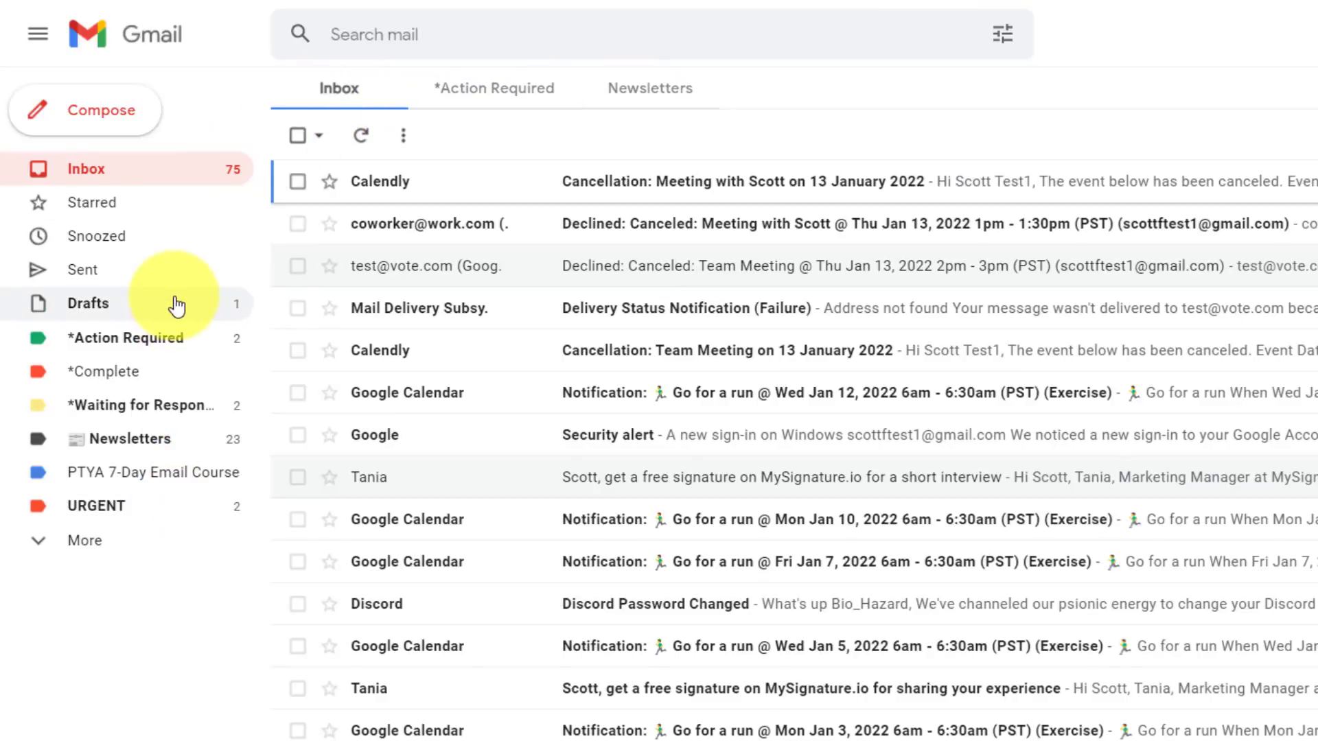
mouse_move(238, 510)
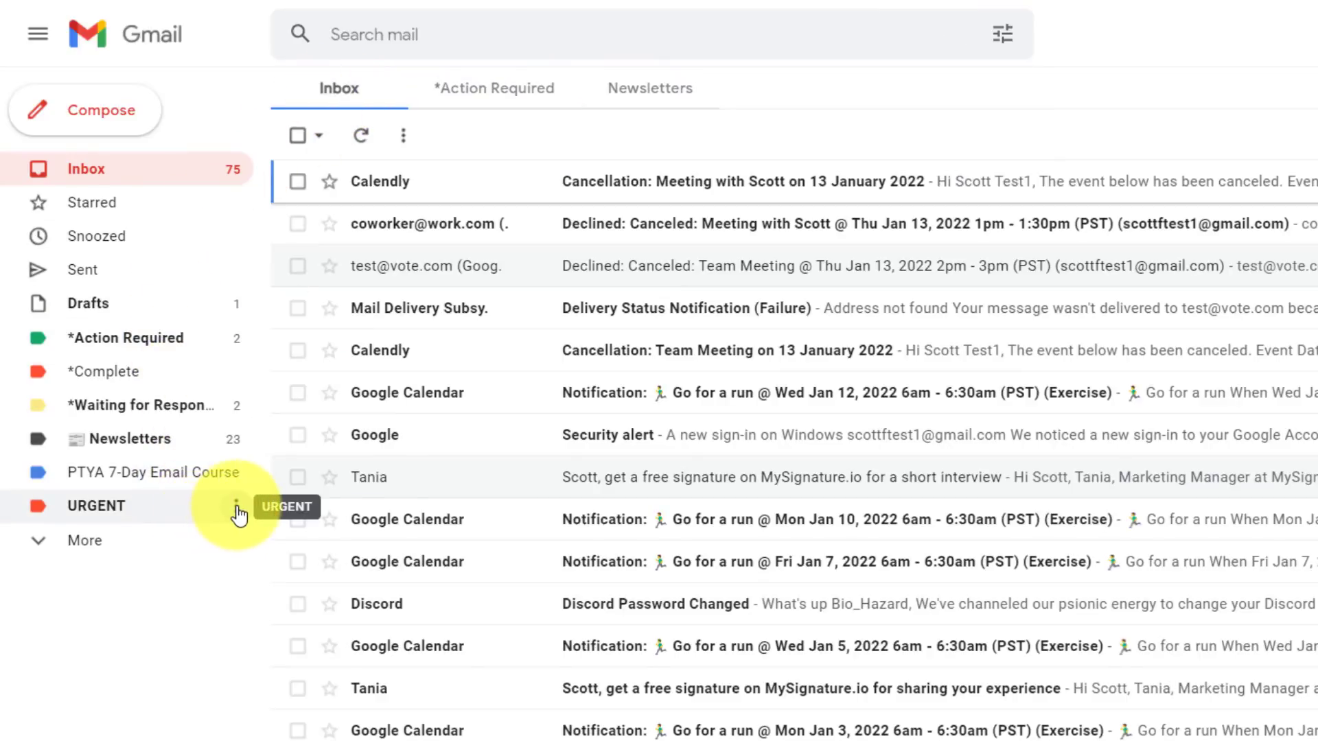
Add the URGENT label as a cloudHQ tab and view its messages.
click(239, 506)
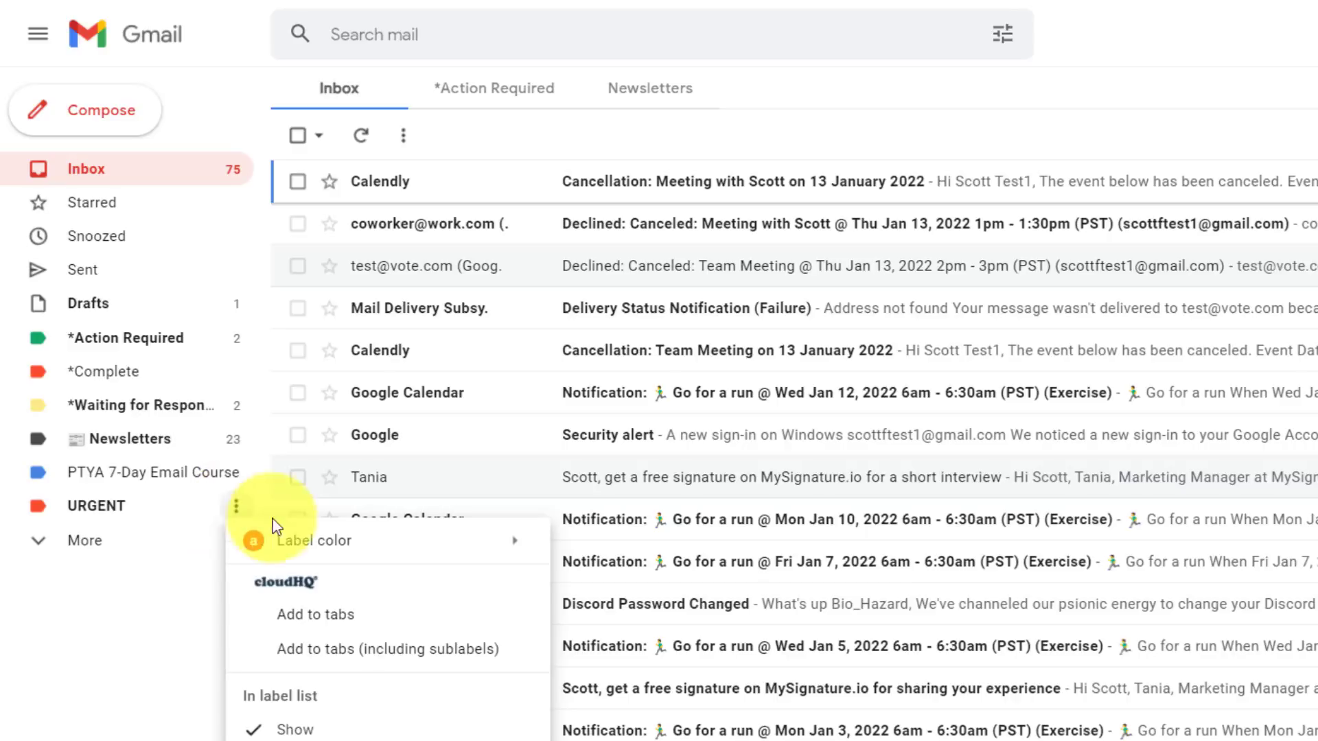
mouse_move(396, 592)
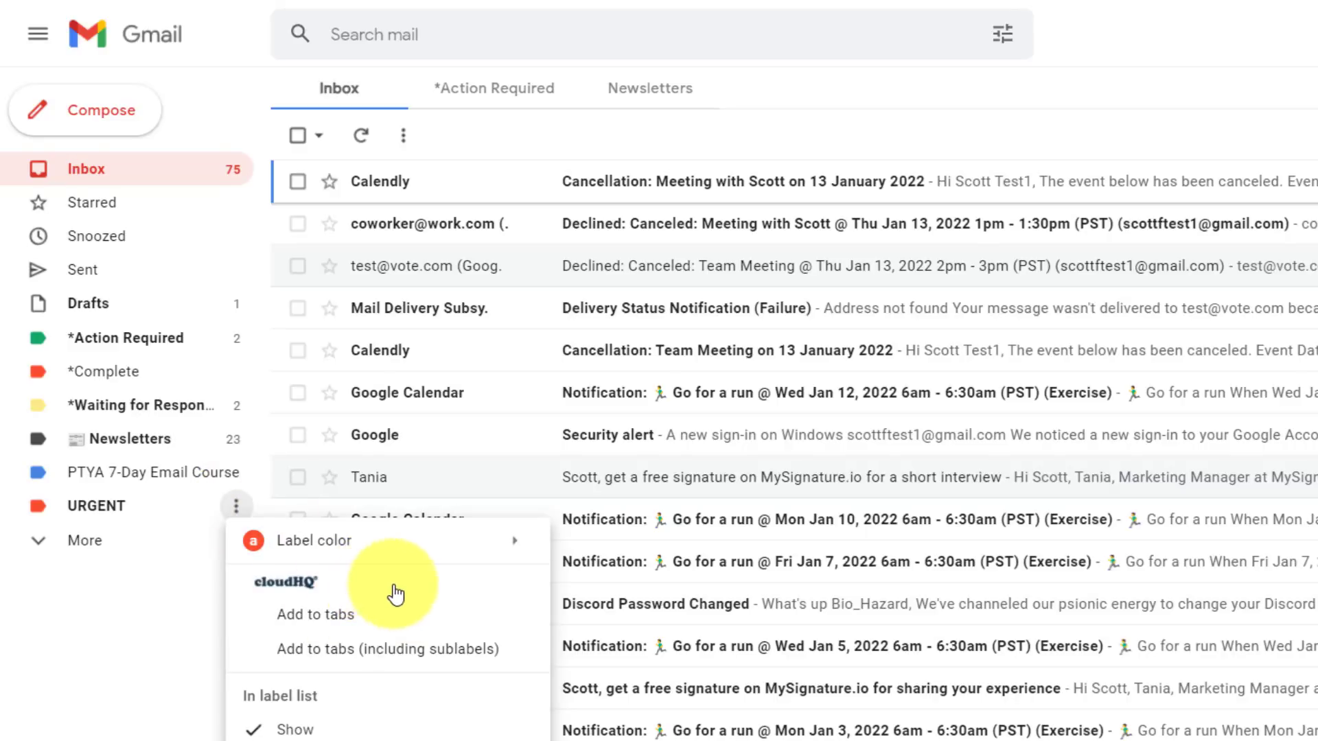
mouse_move(412, 615)
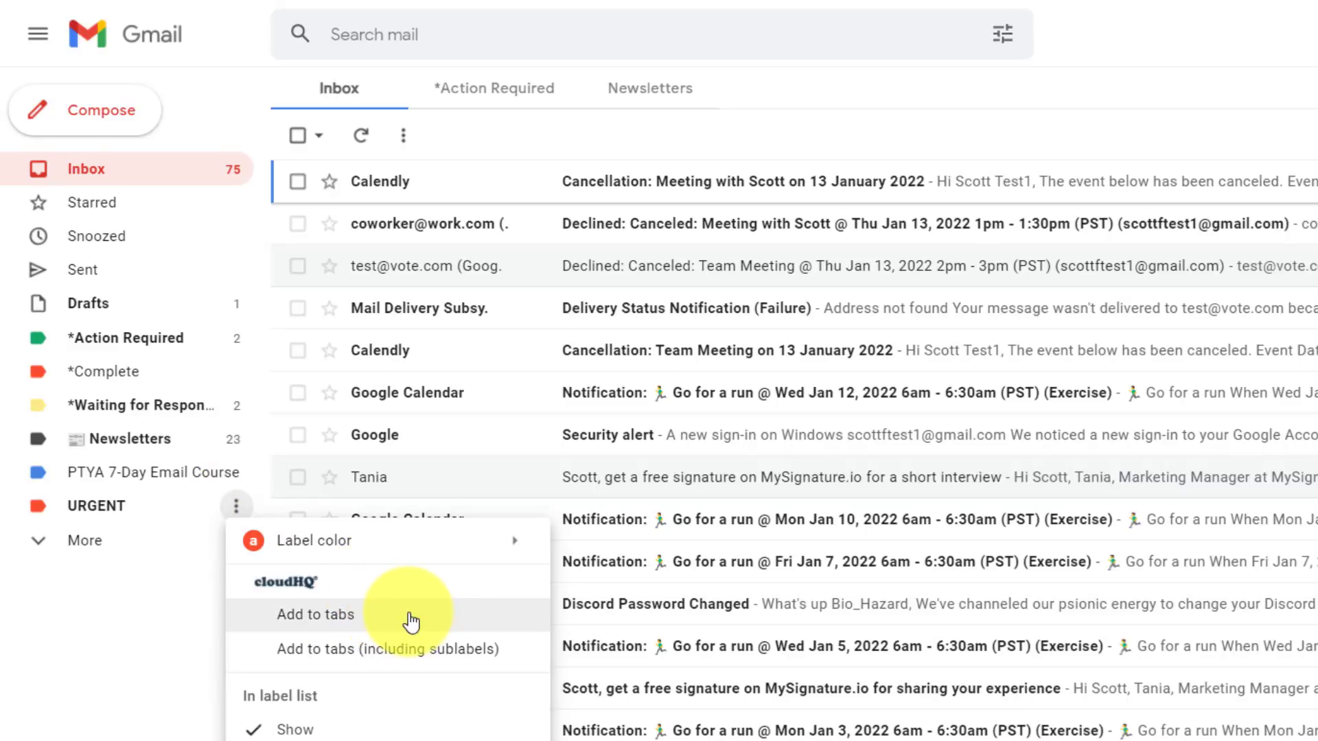
mouse_move(433, 652)
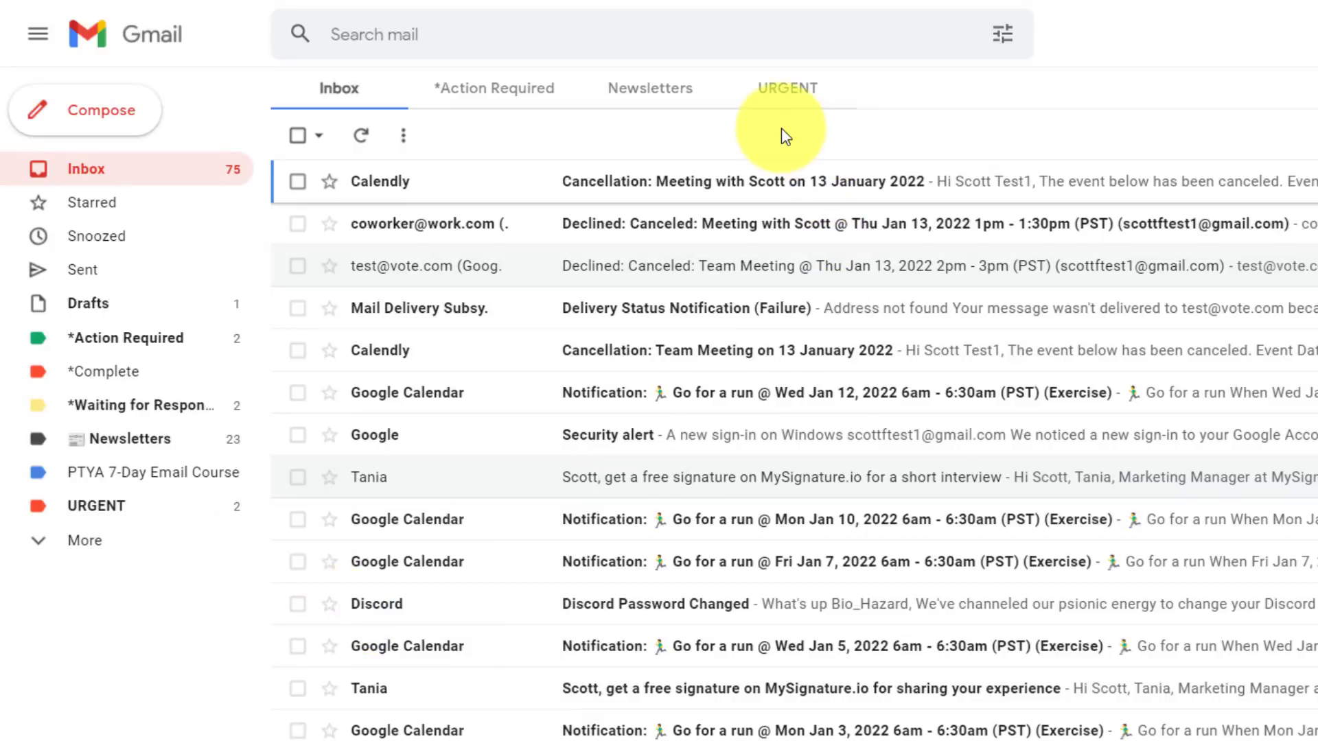
mouse_move(95, 506)
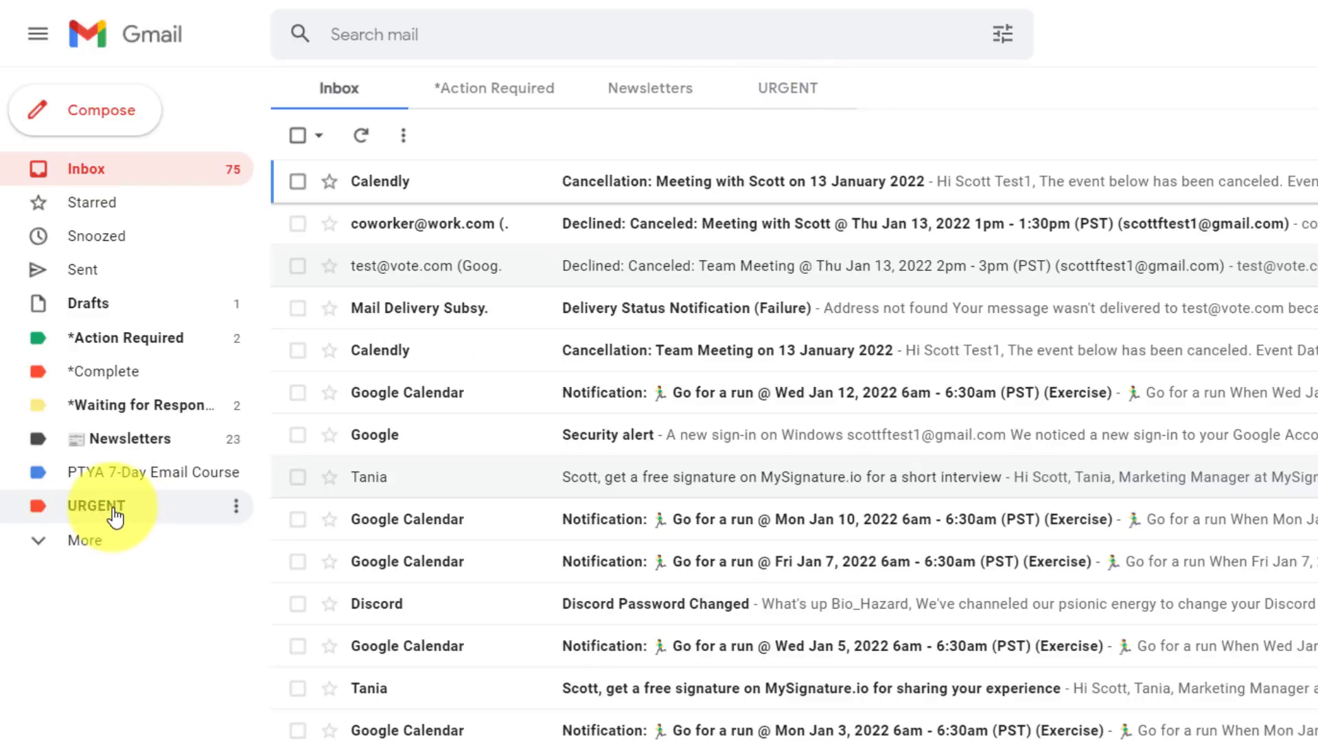
mouse_move(139, 511)
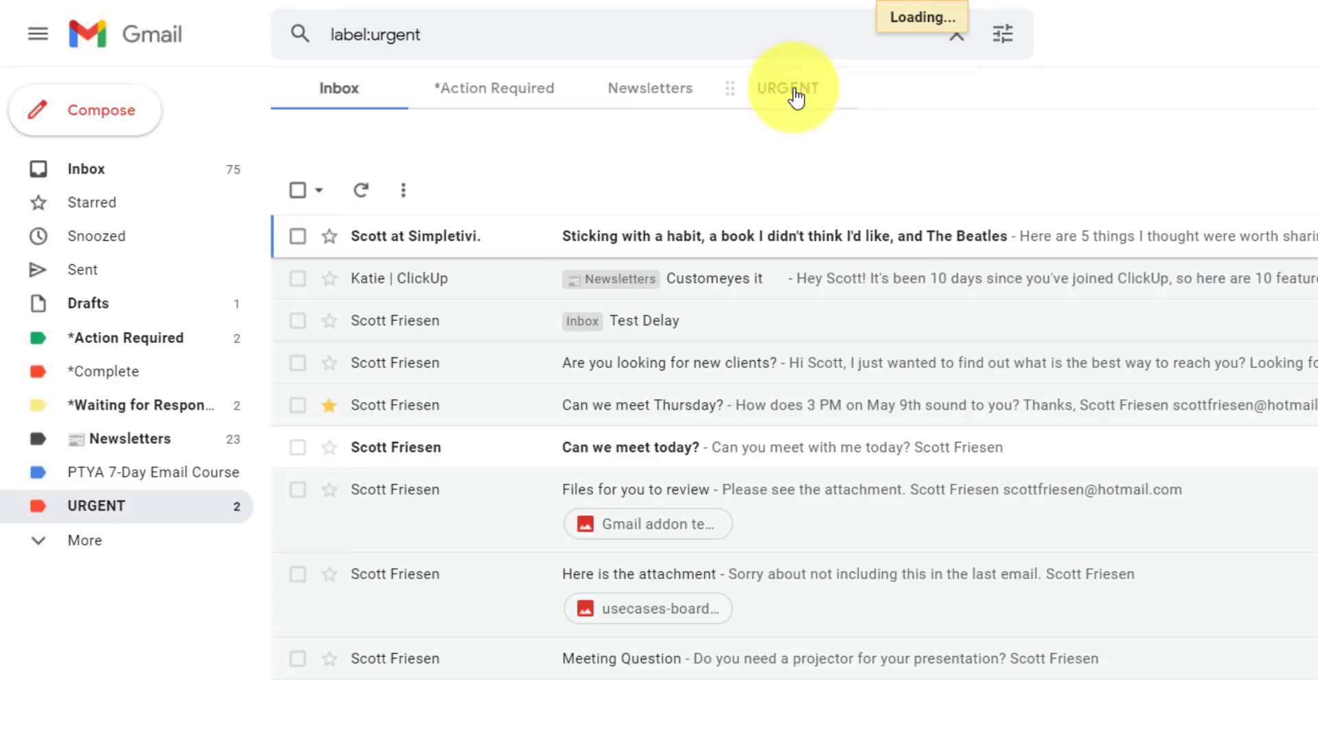
click(787, 87)
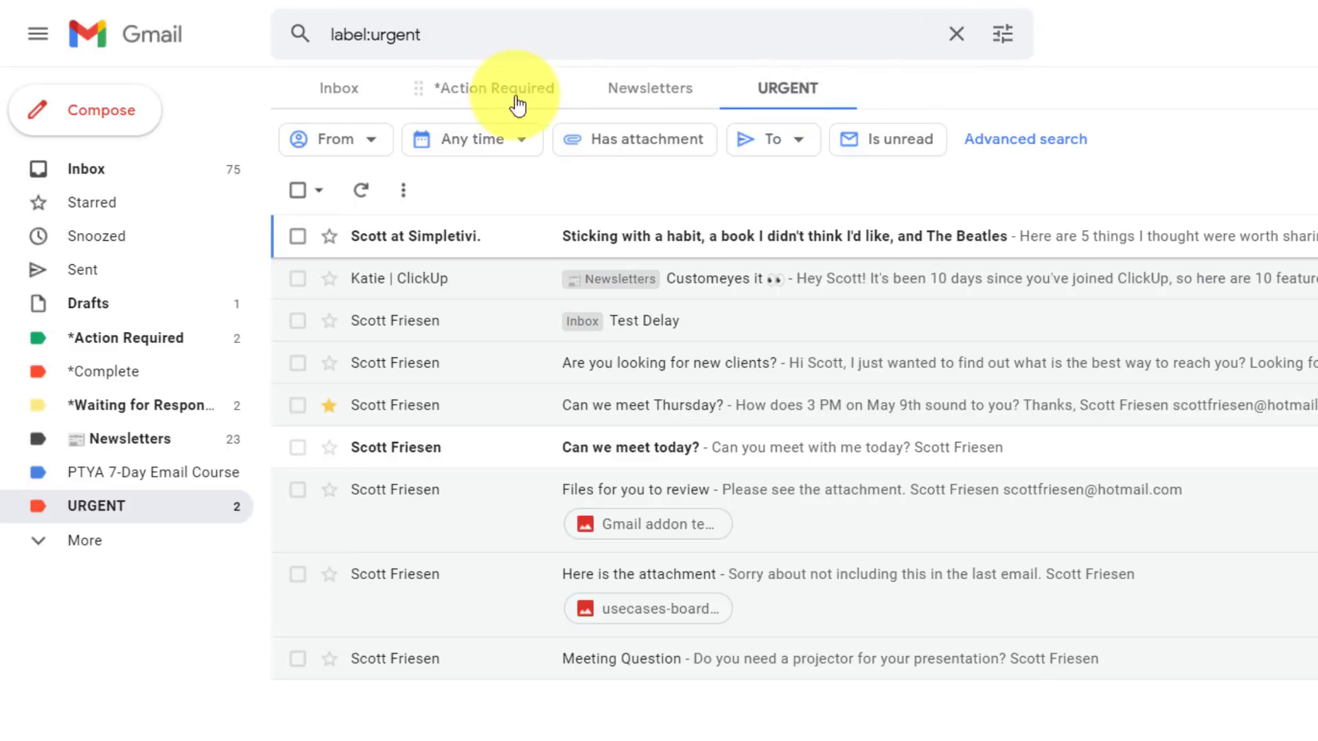
mouse_move(756, 87)
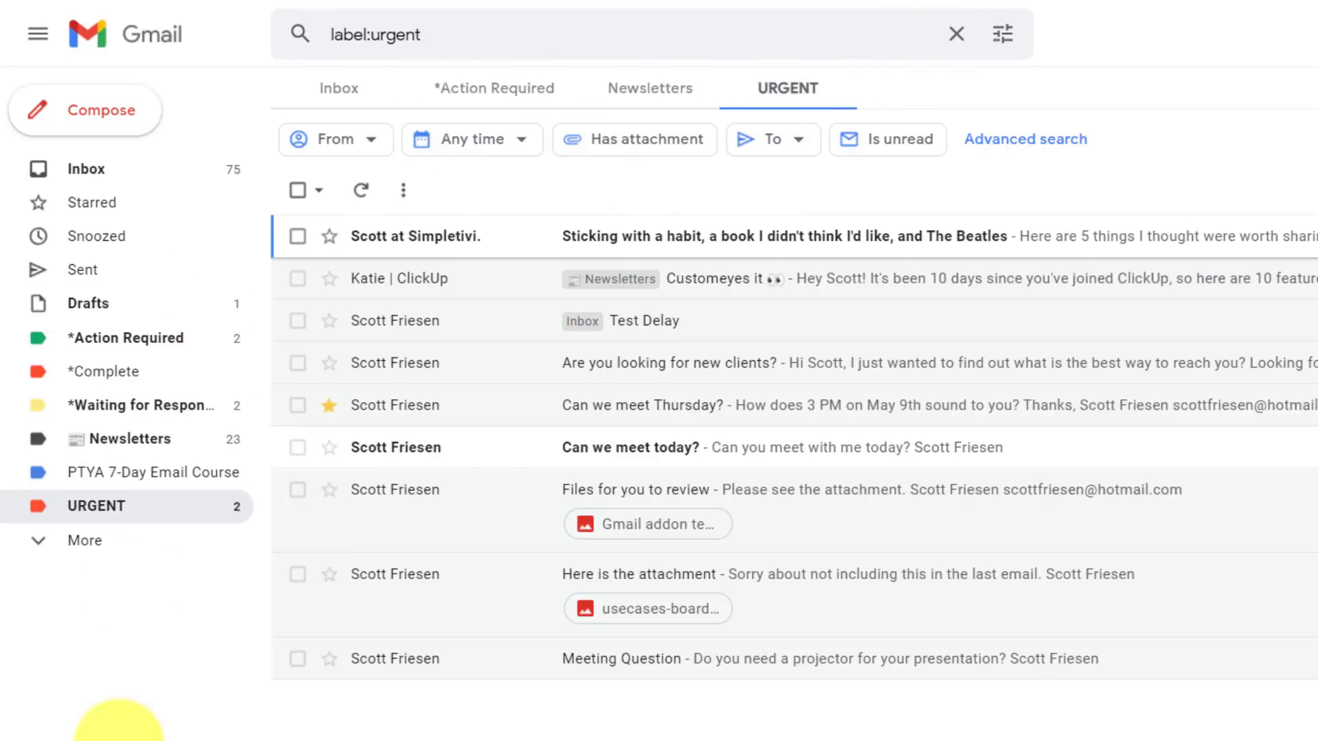
mouse_move(787, 132)
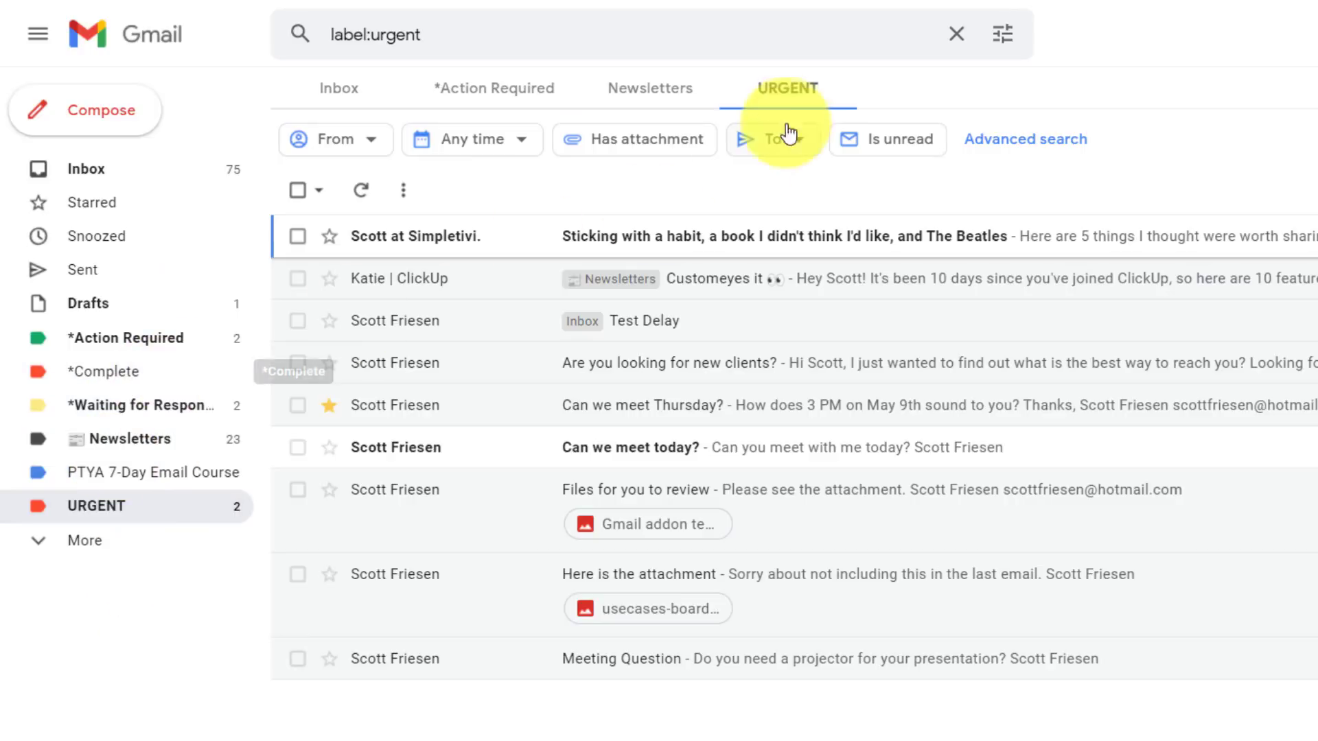
mouse_move(723, 84)
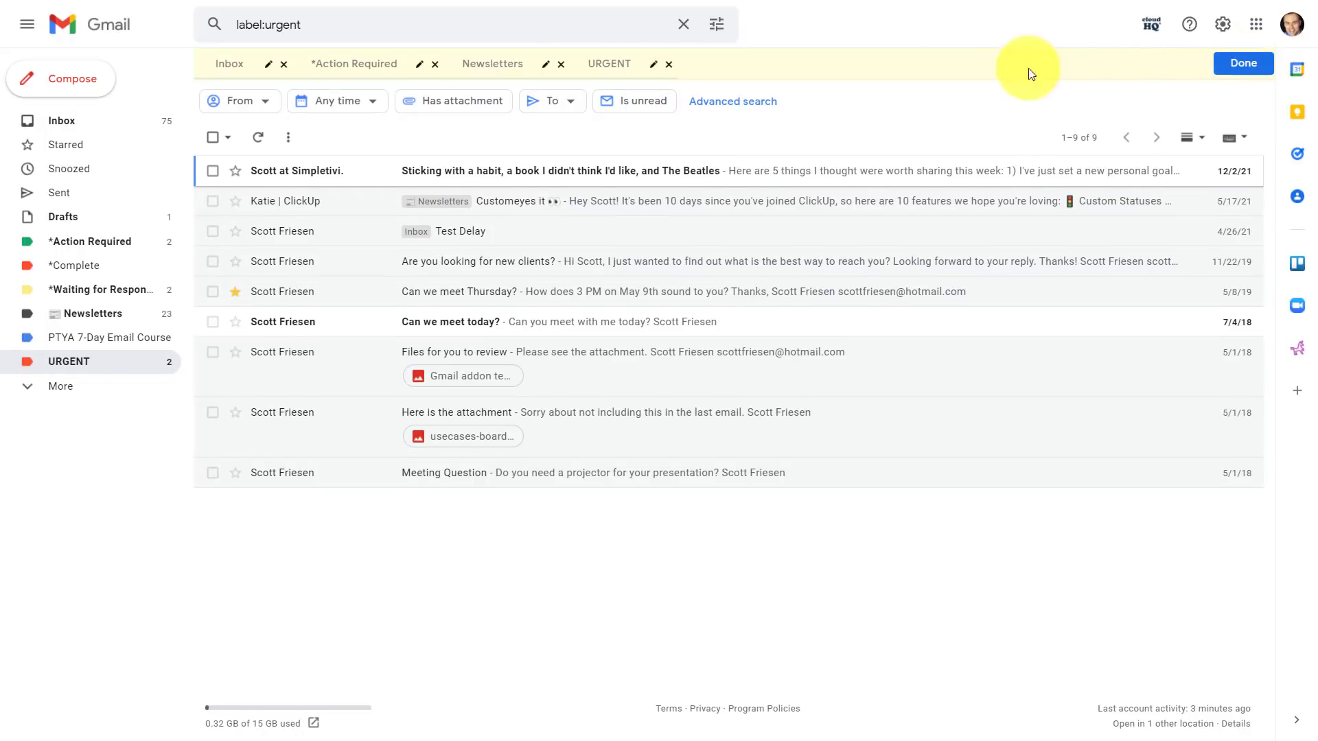
mouse_move(619, 64)
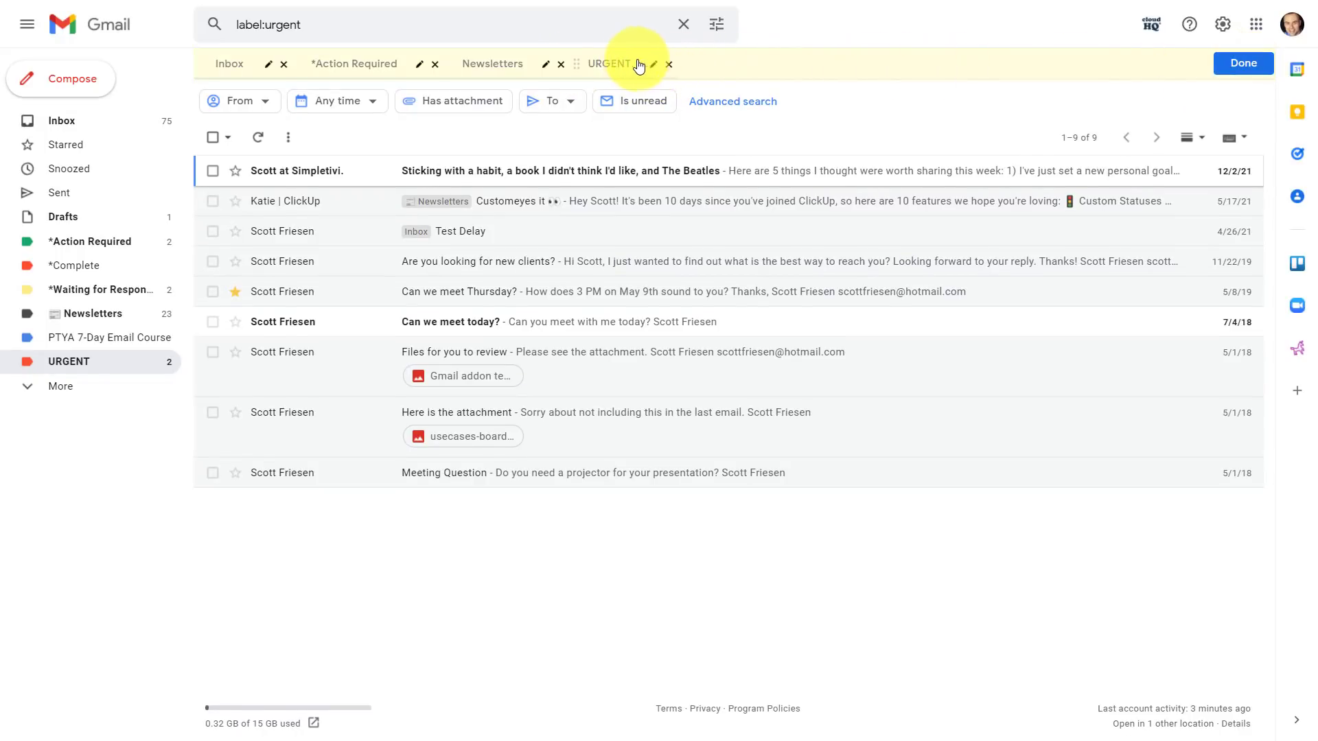
Set the URGENT tab's text colour to red, finish editing, and return to the Inbox.
click(653, 64)
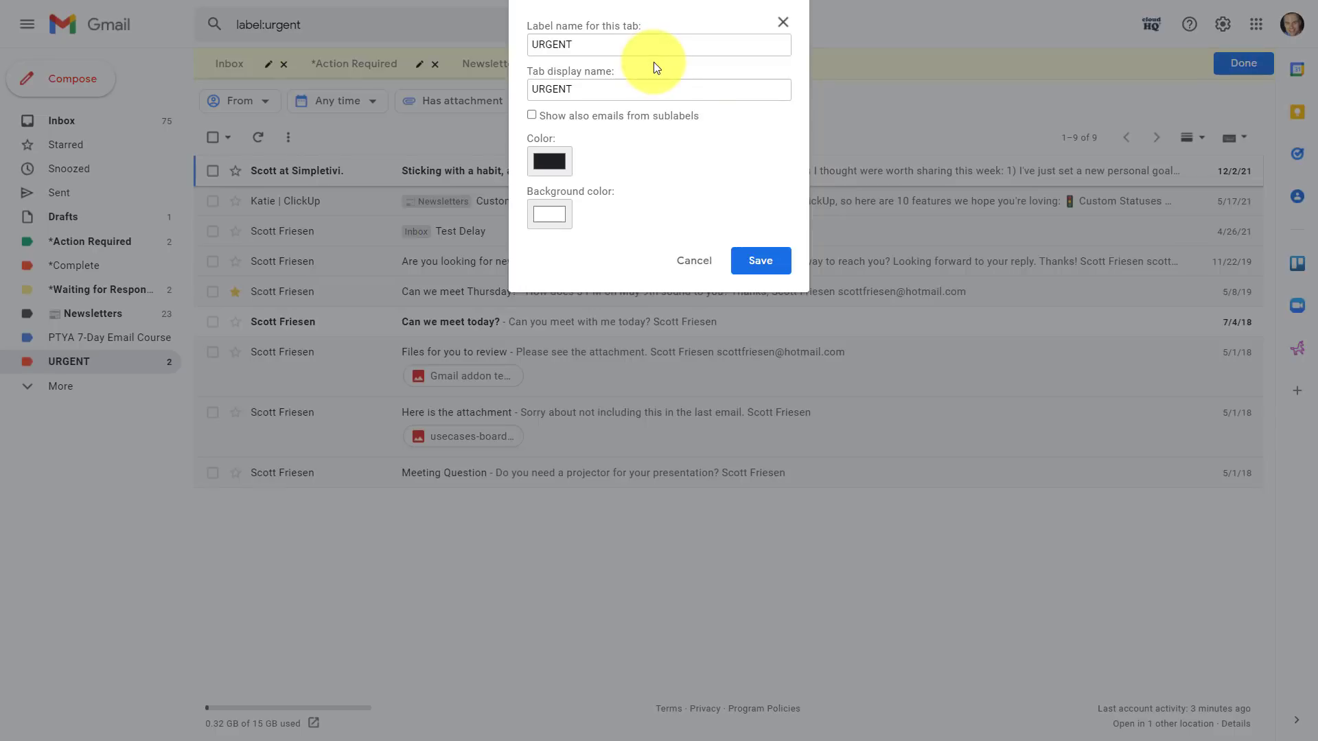
click(549, 160)
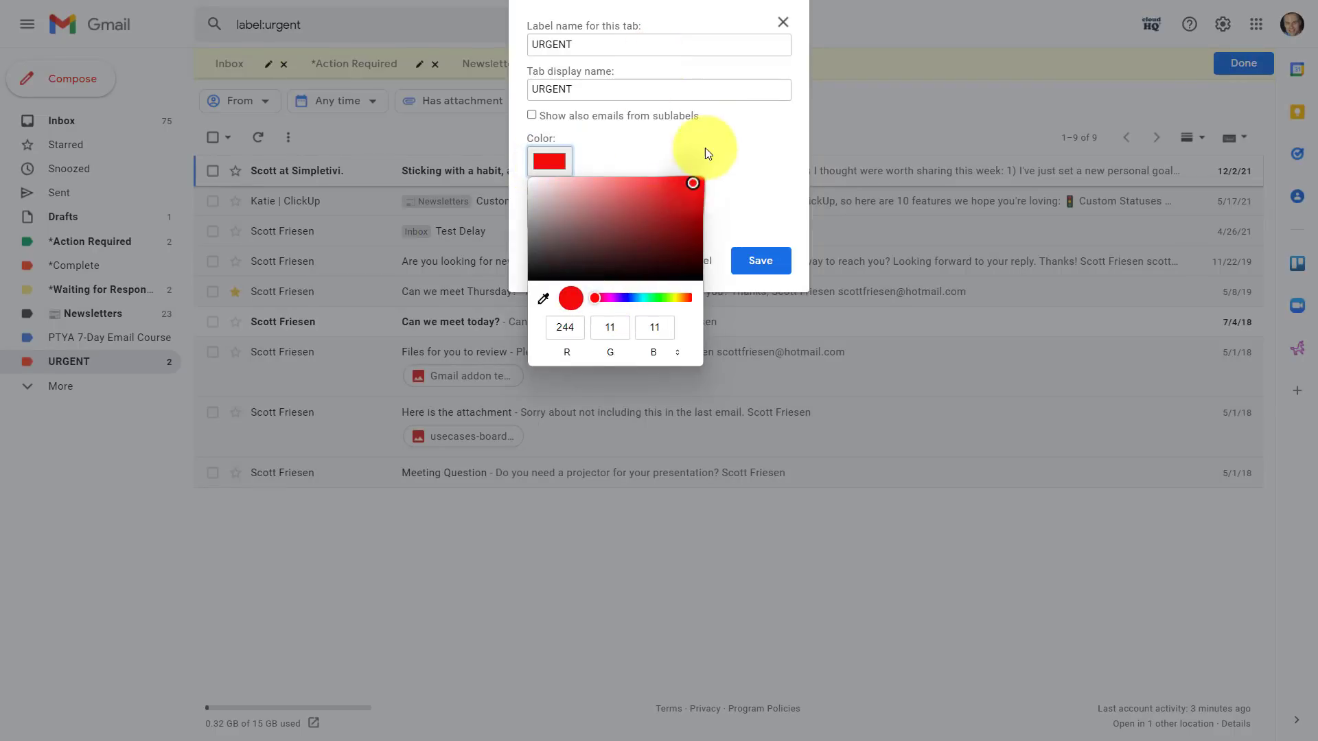
click(759, 261)
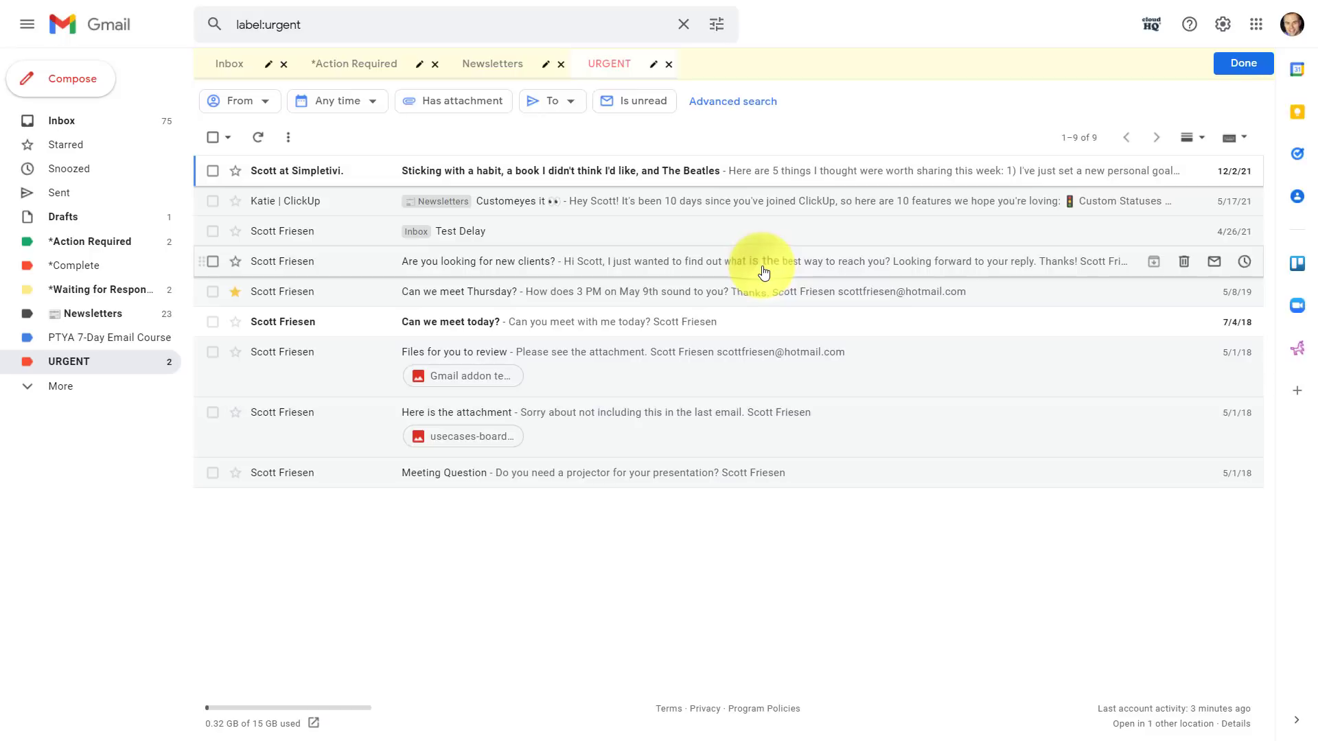
click(1242, 63)
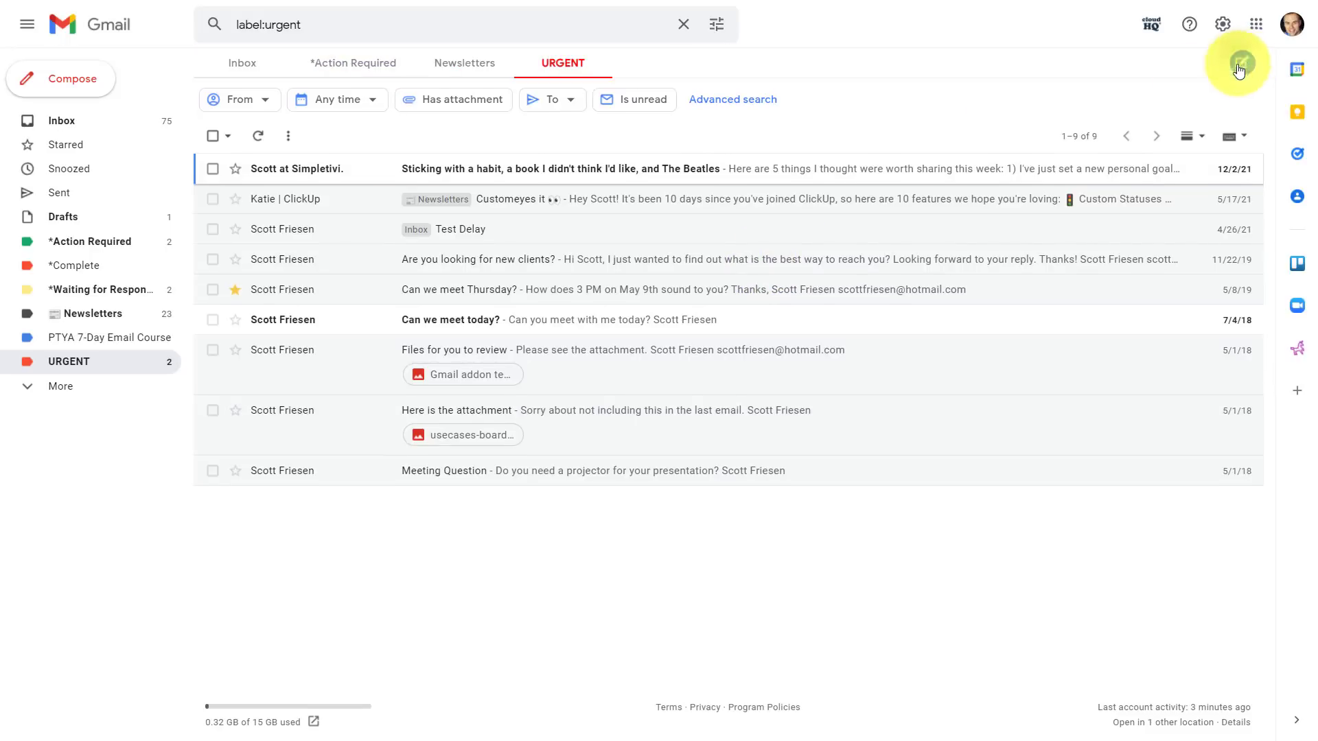
mouse_move(238, 99)
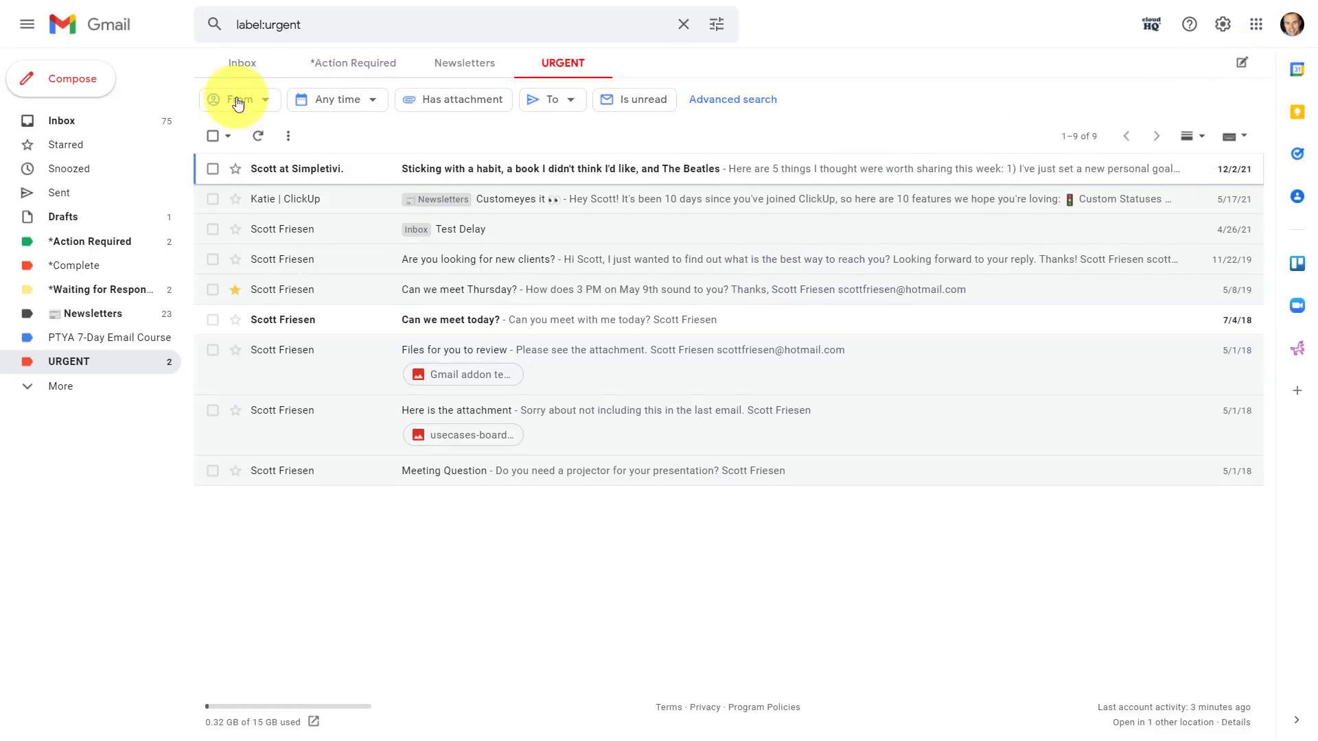
click(682, 23)
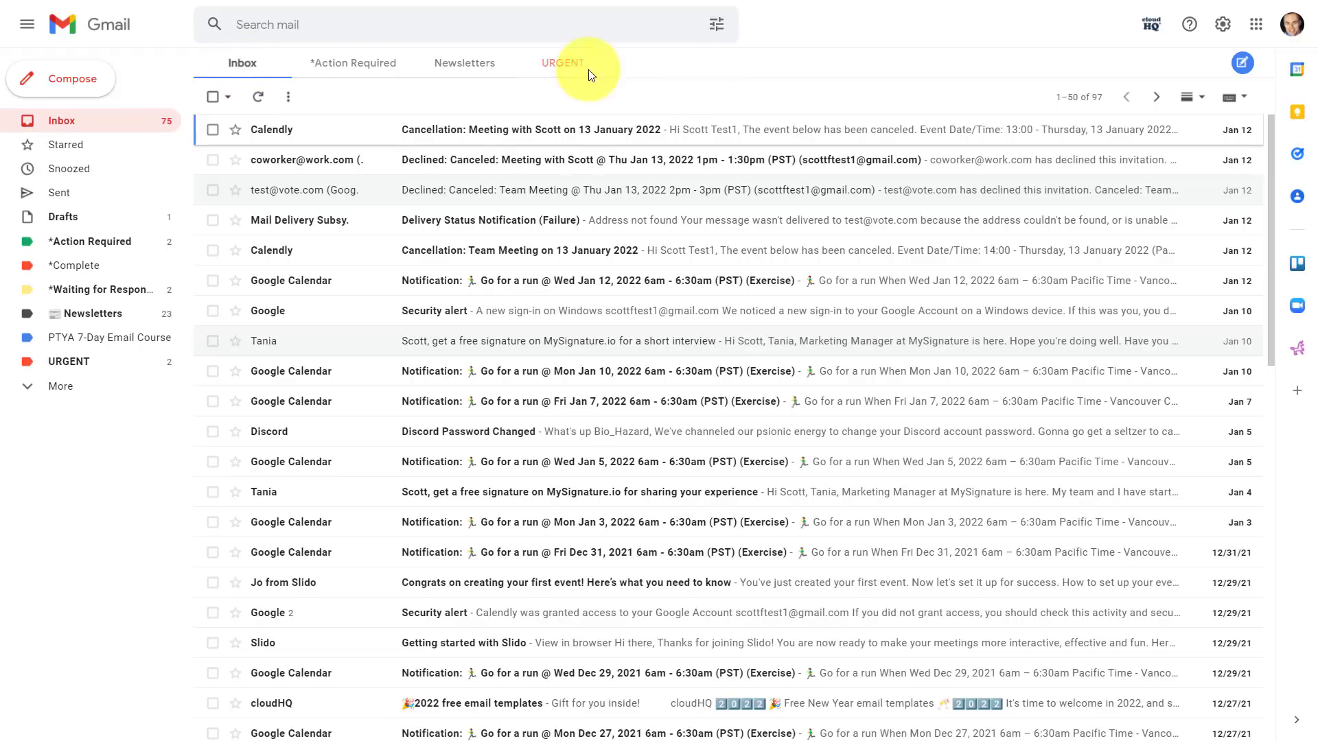
mouse_move(734, 101)
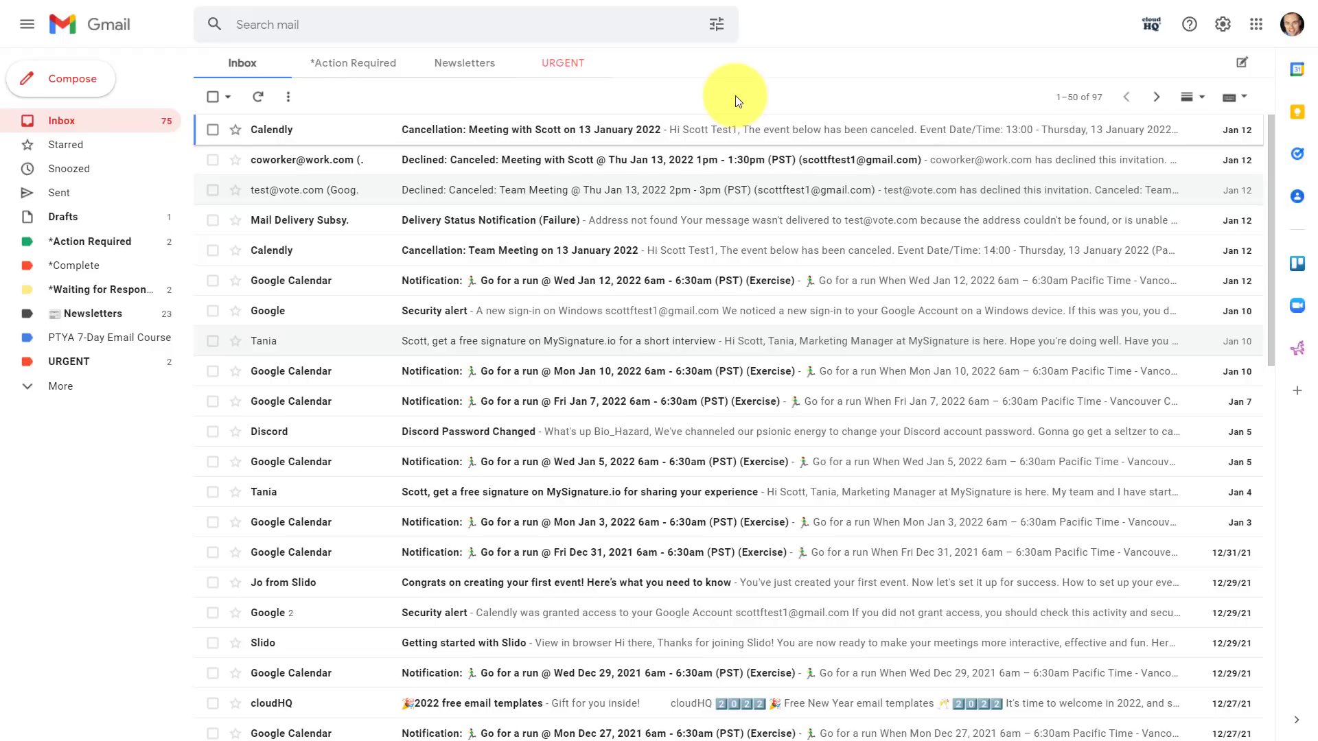
mouse_move(118, 296)
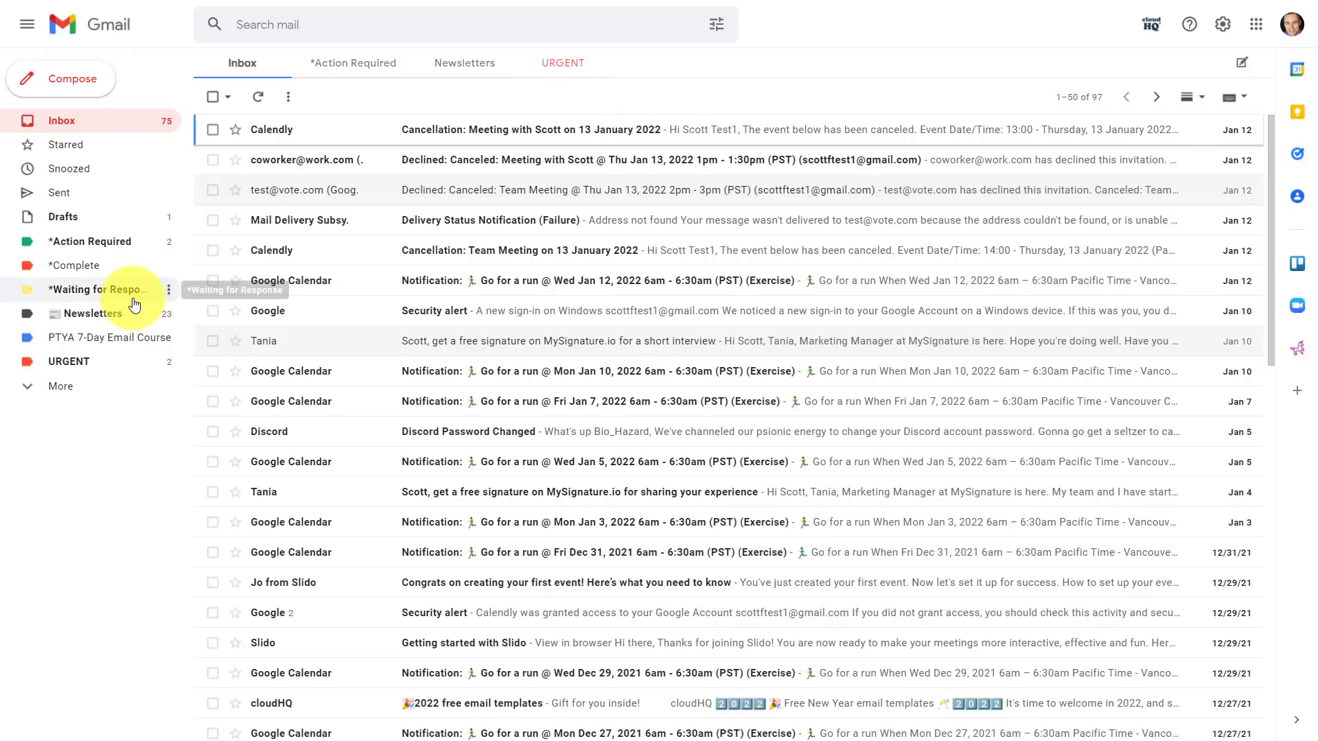
mouse_move(601, 103)
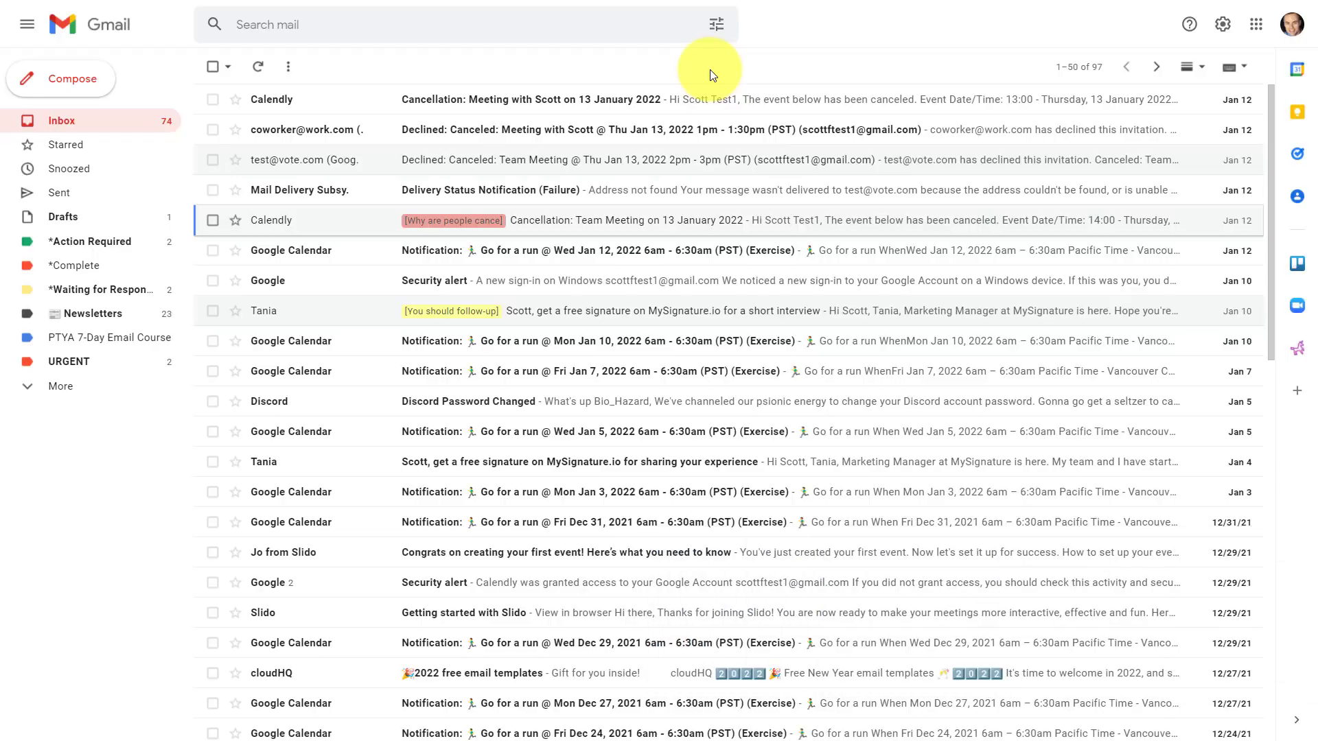
mouse_move(822, 74)
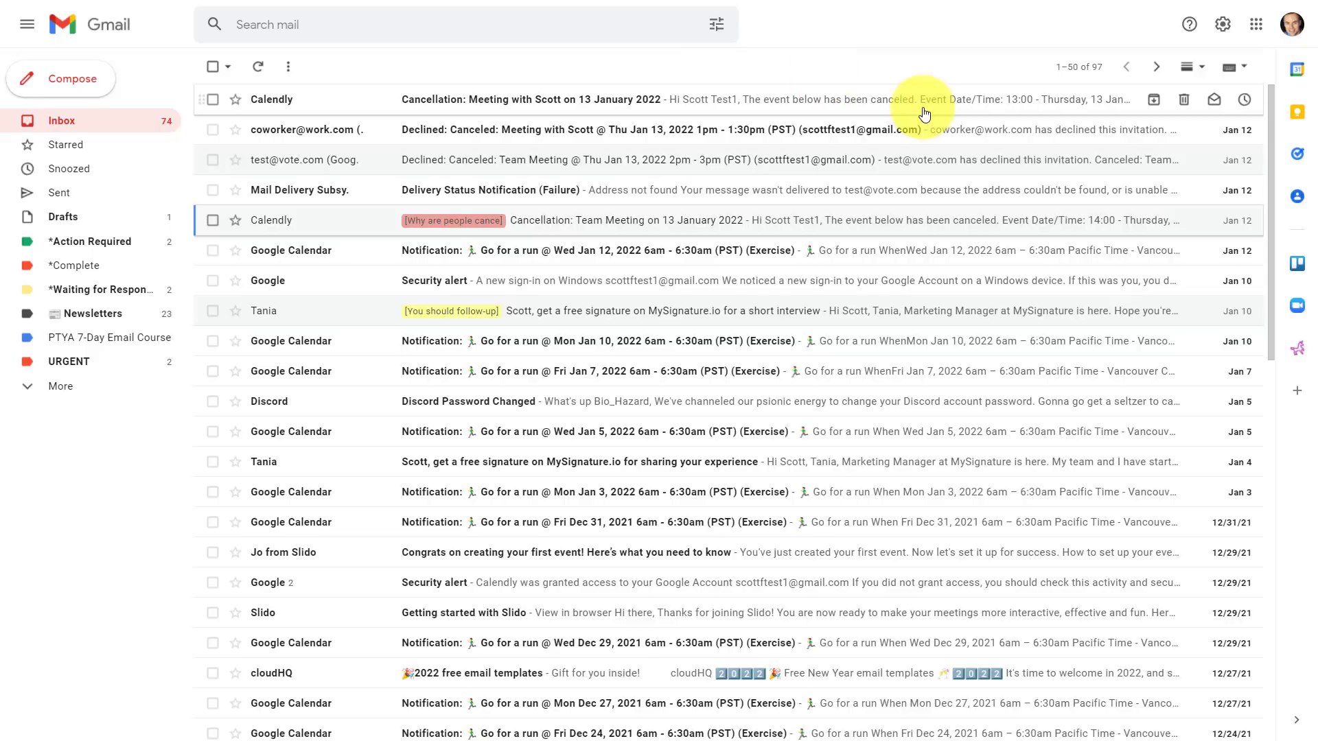
mouse_move(1296, 116)
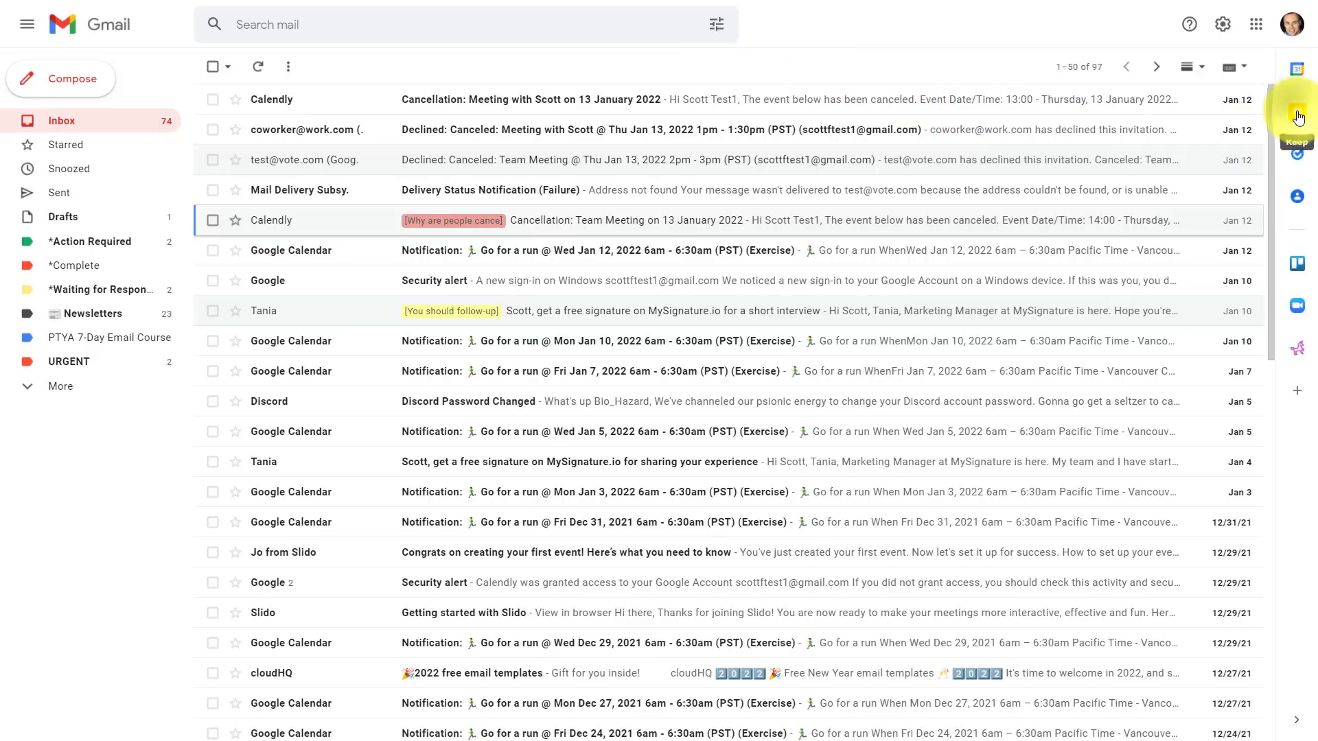
click(1296, 115)
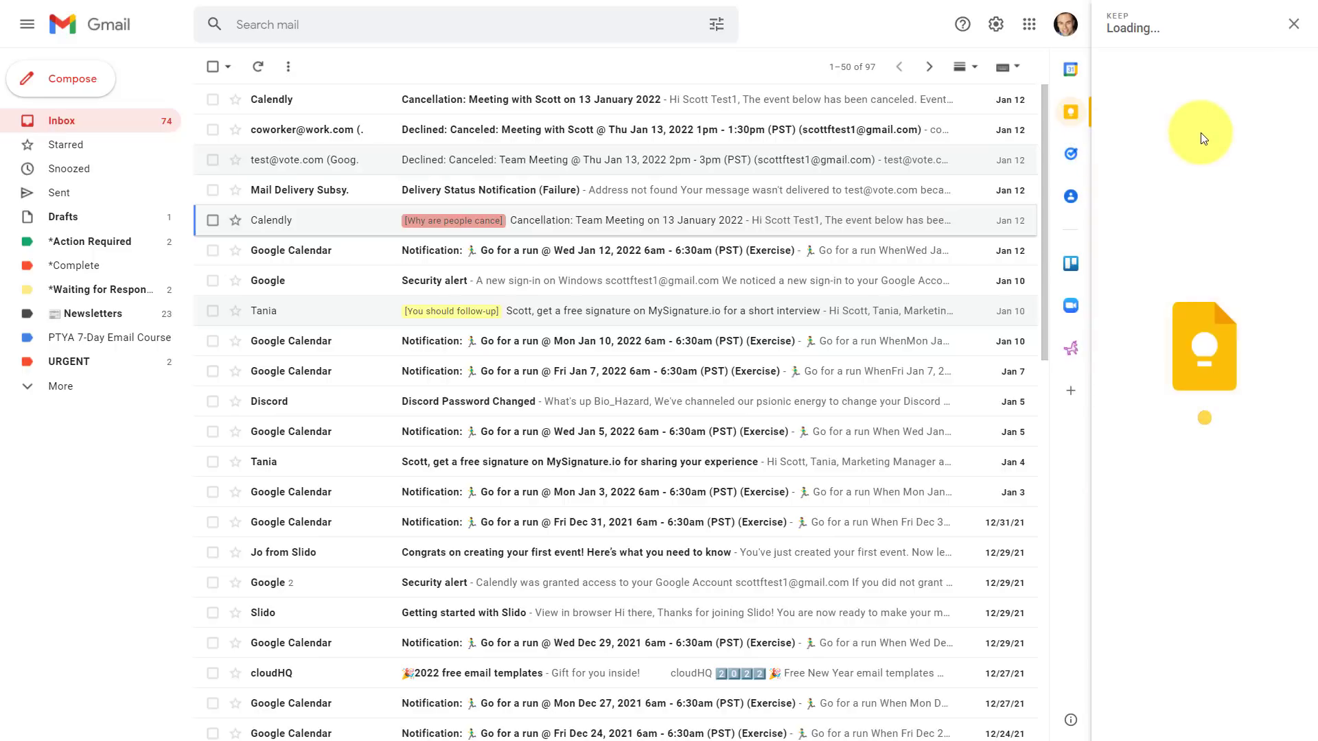
click(1071, 111)
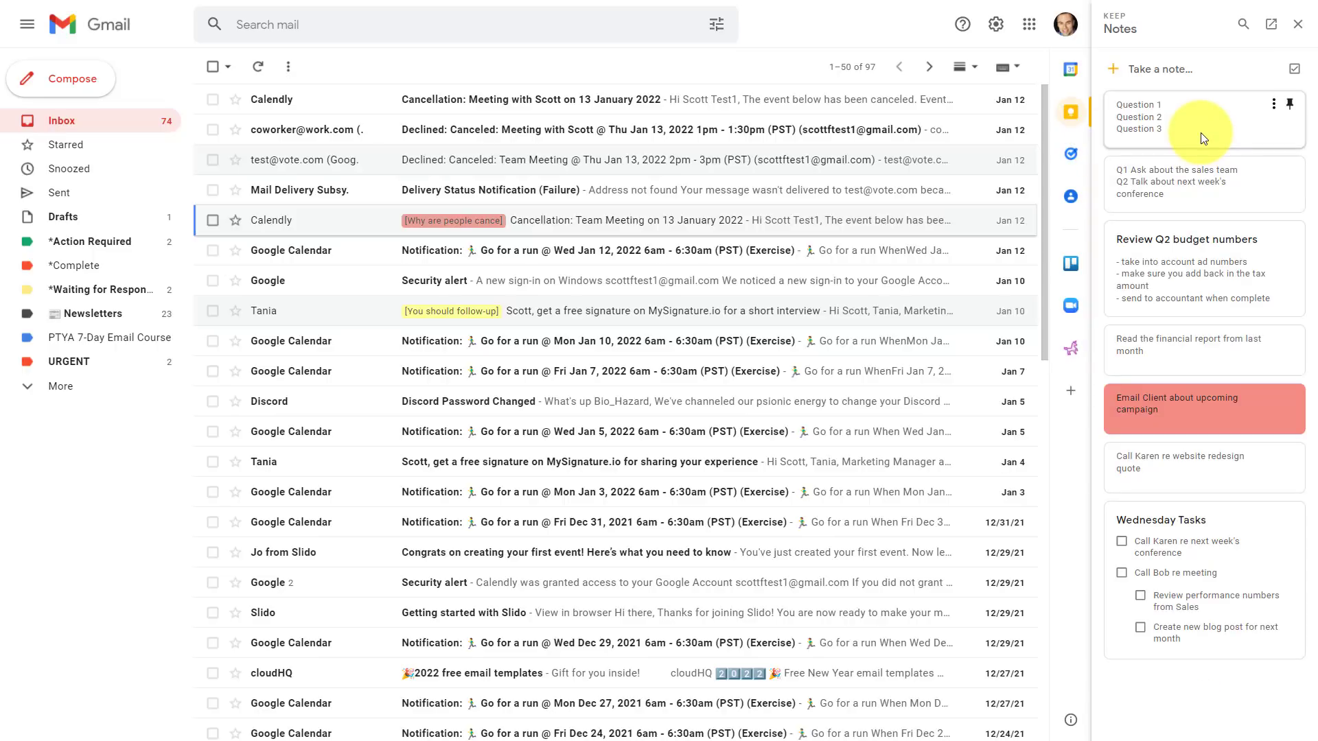
mouse_move(1200, 139)
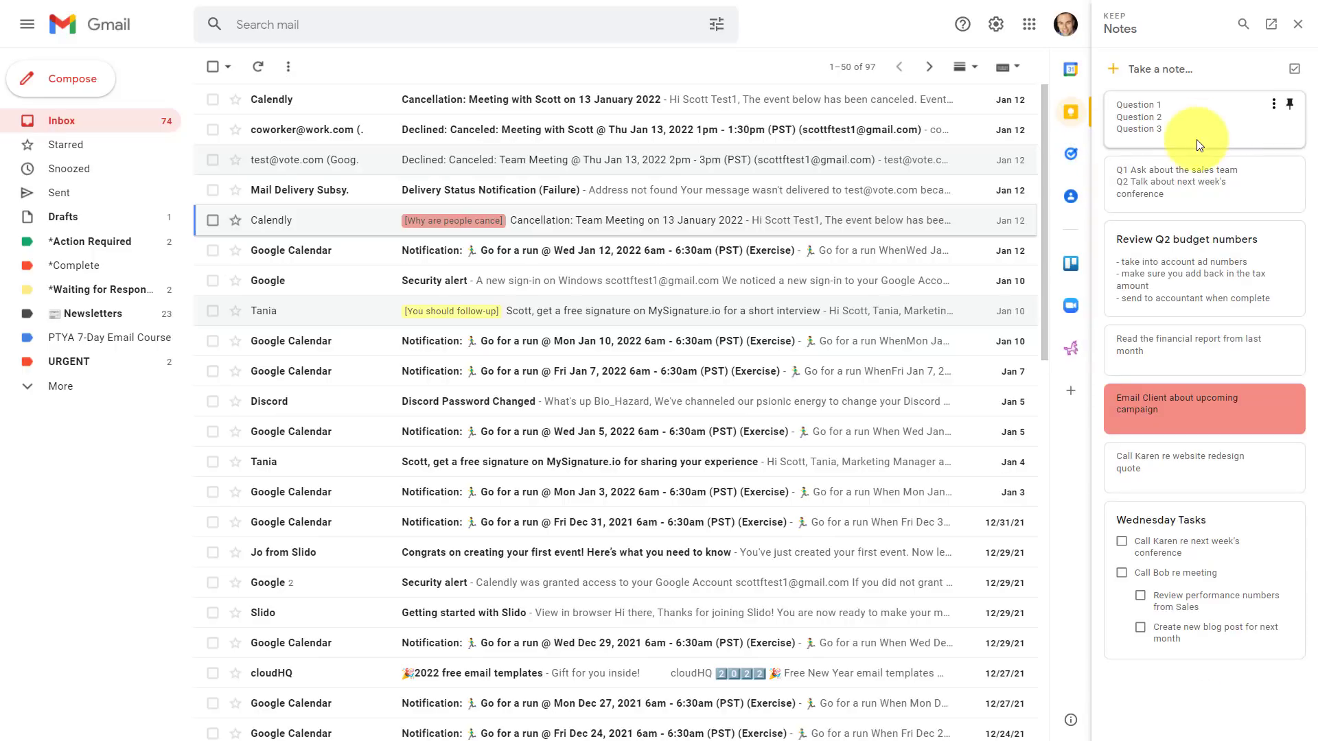
mouse_move(1172, 155)
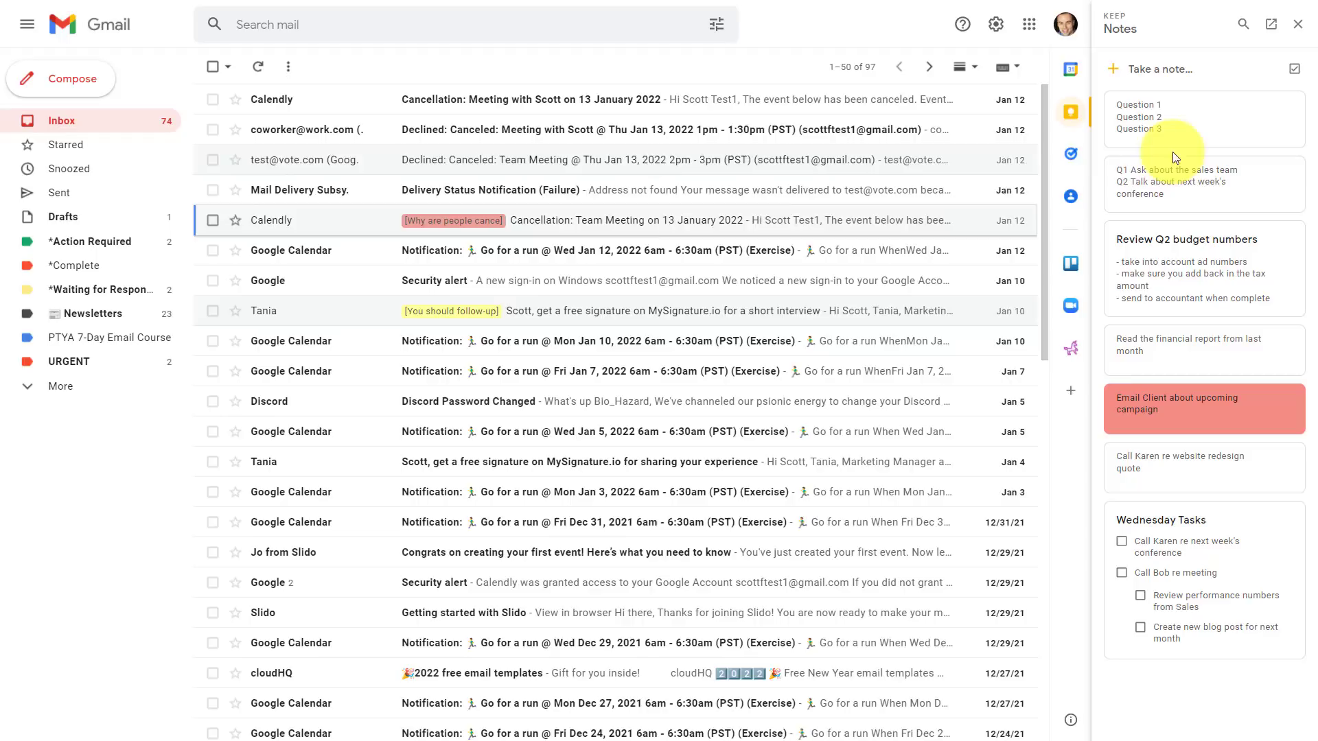
mouse_move(1308, 8)
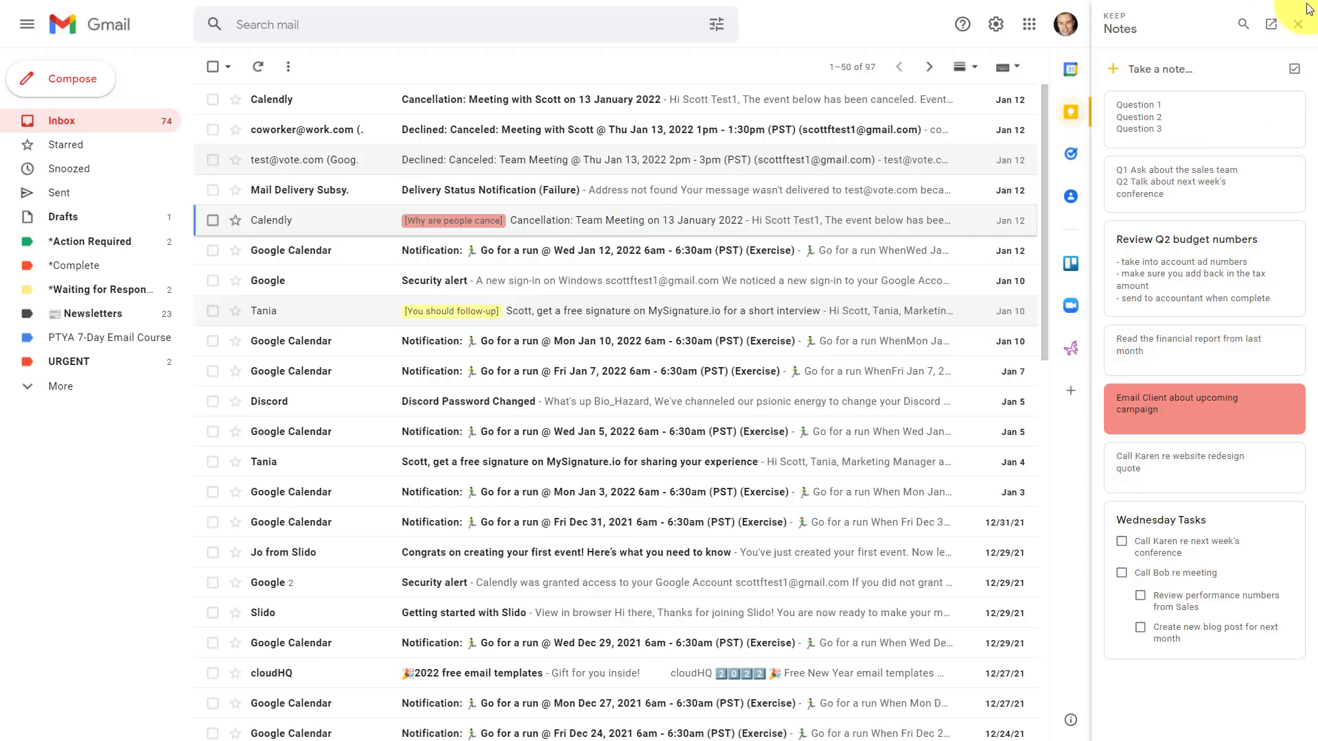
mouse_move(1240, 52)
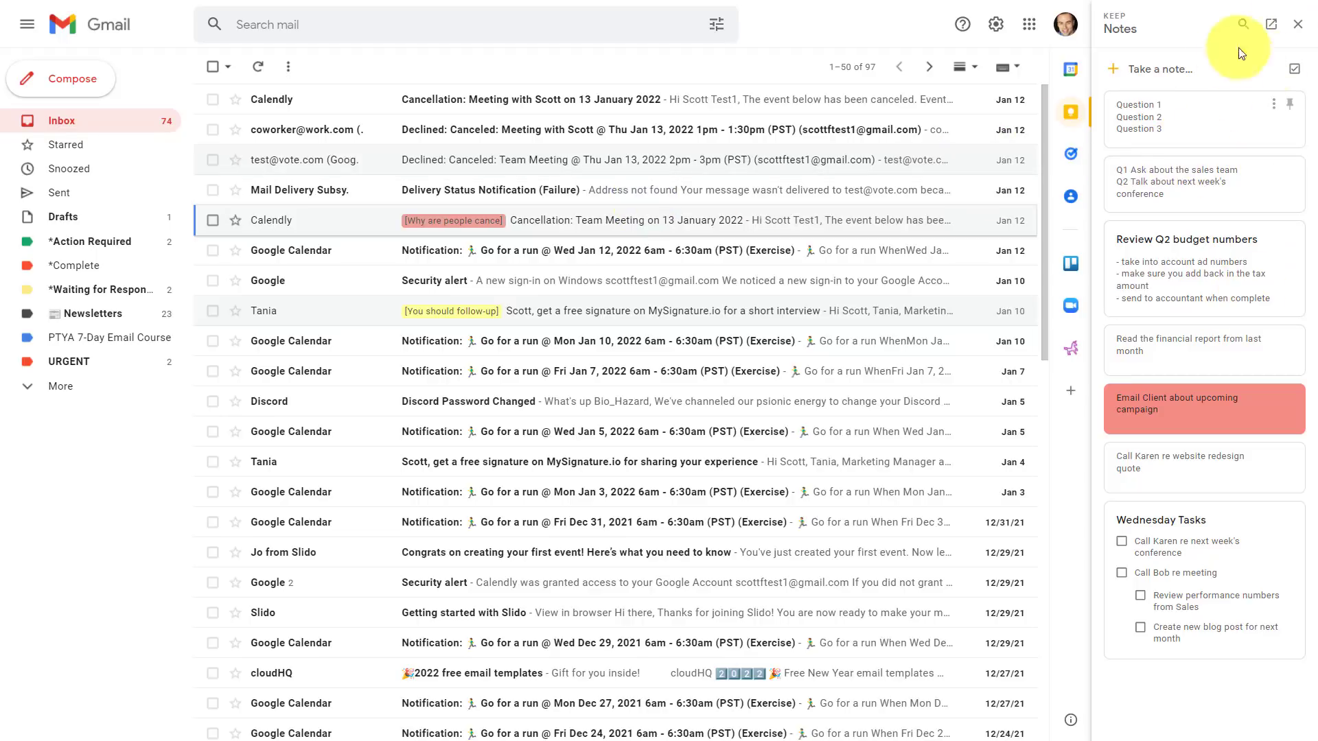
click(1296, 24)
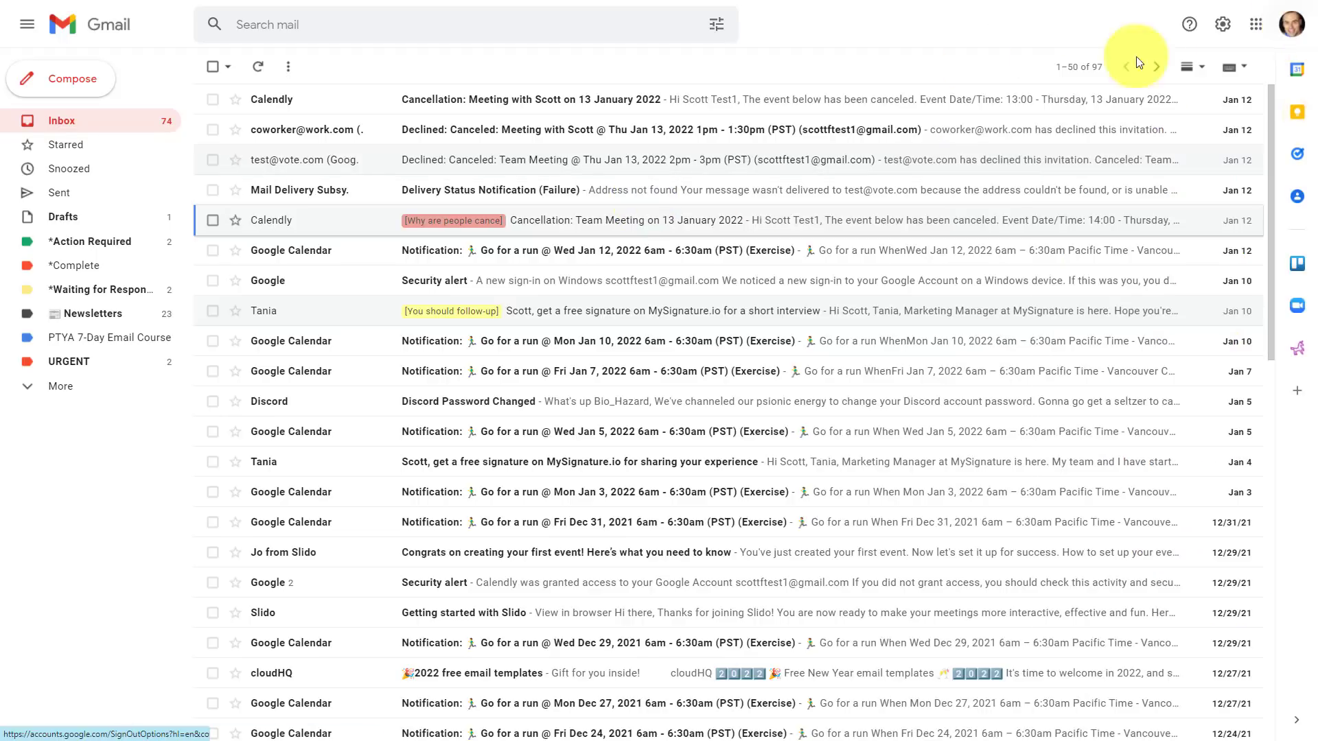
mouse_move(707, 60)
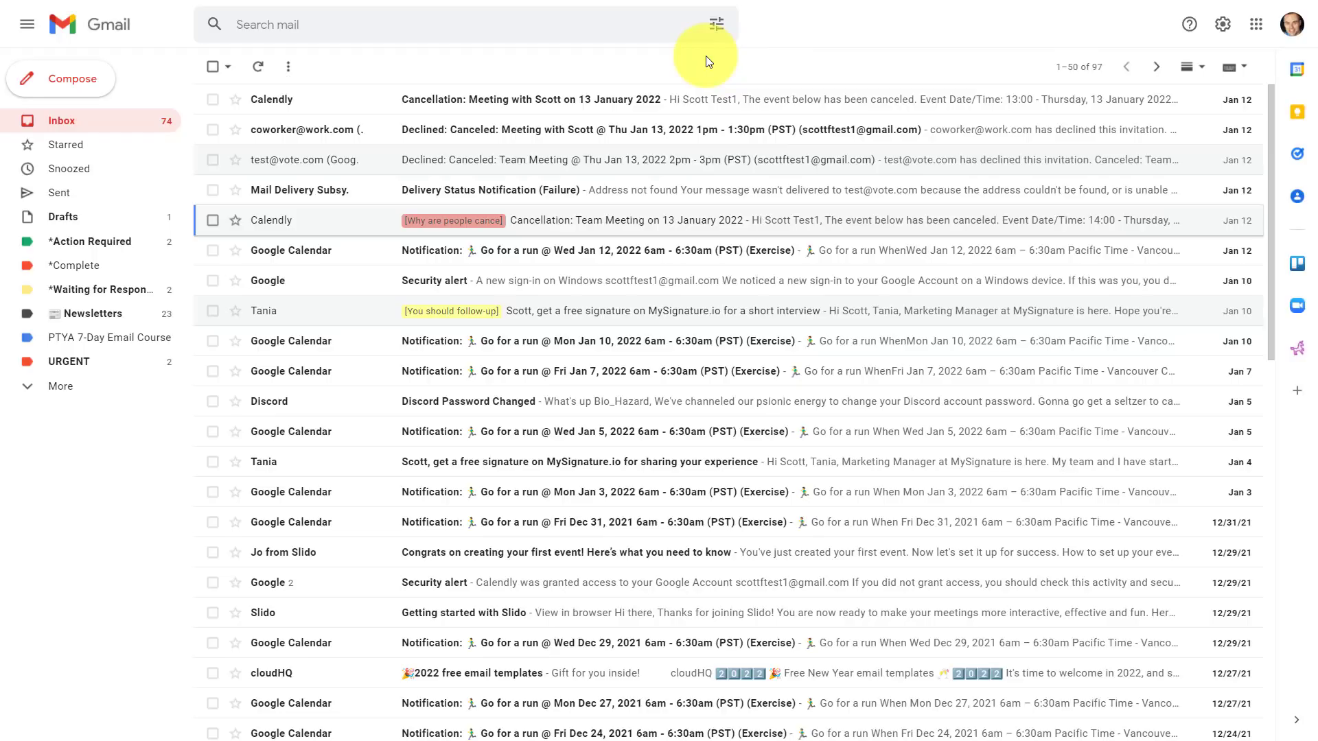
mouse_move(482, 323)
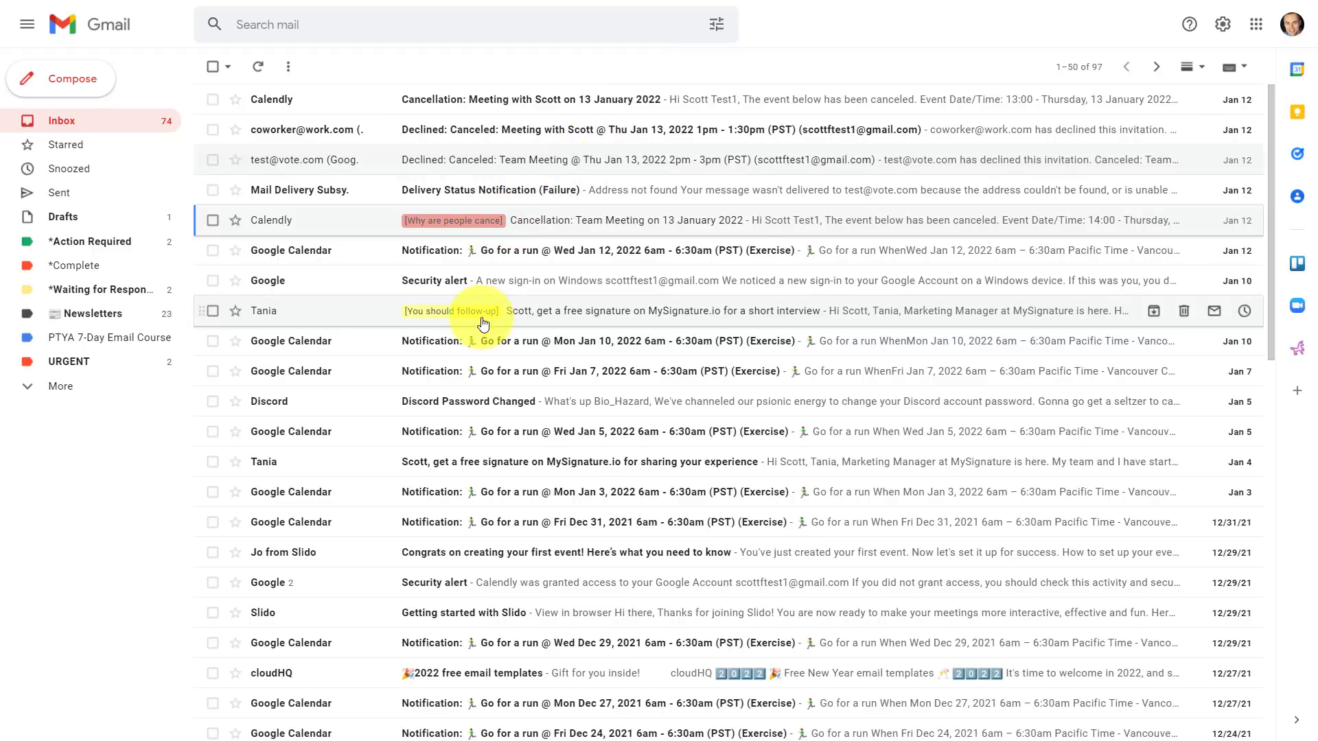
mouse_move(464, 359)
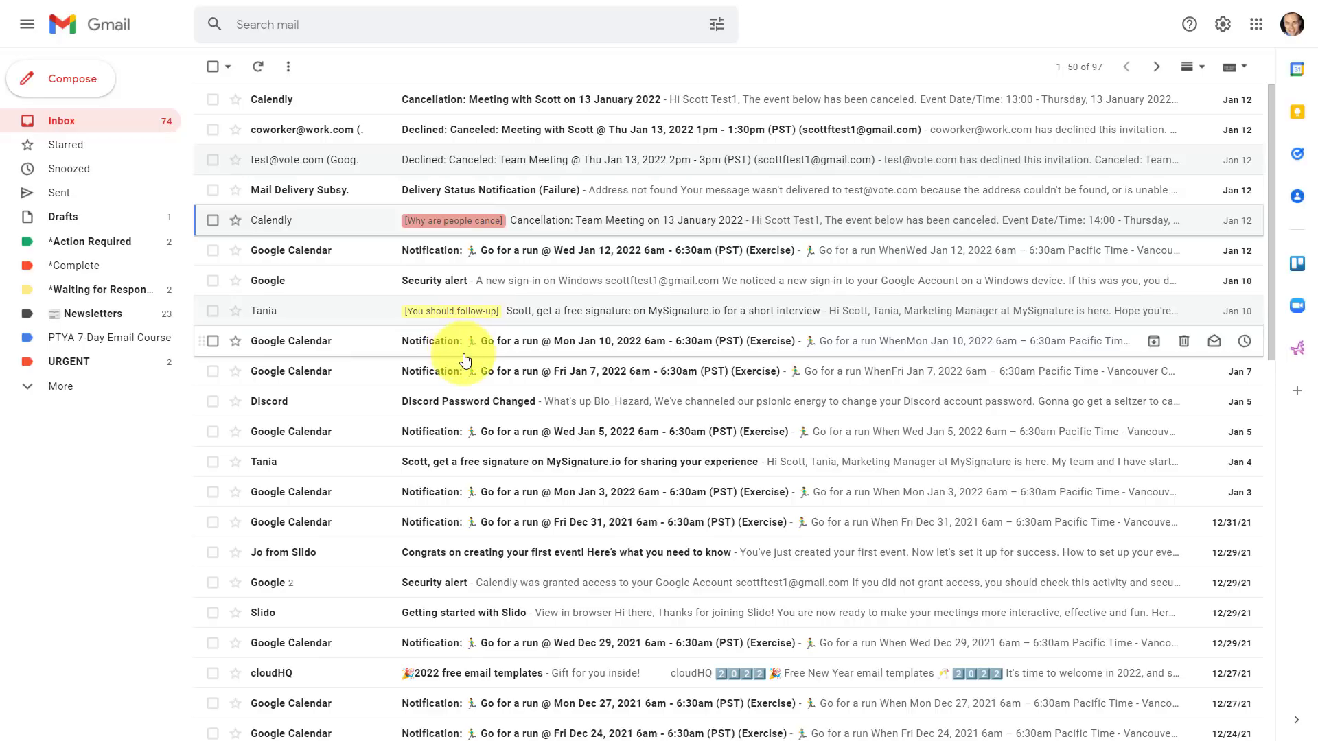
mouse_move(361, 250)
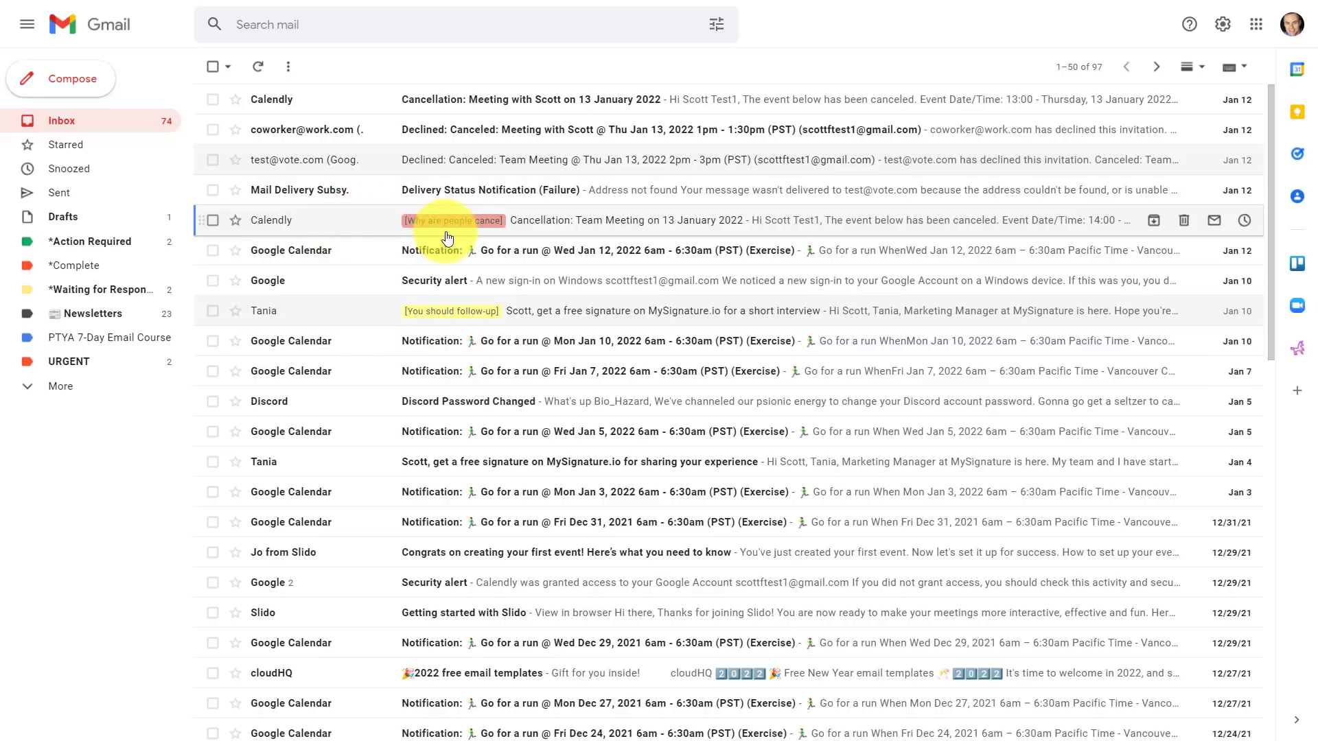
mouse_move(323, 230)
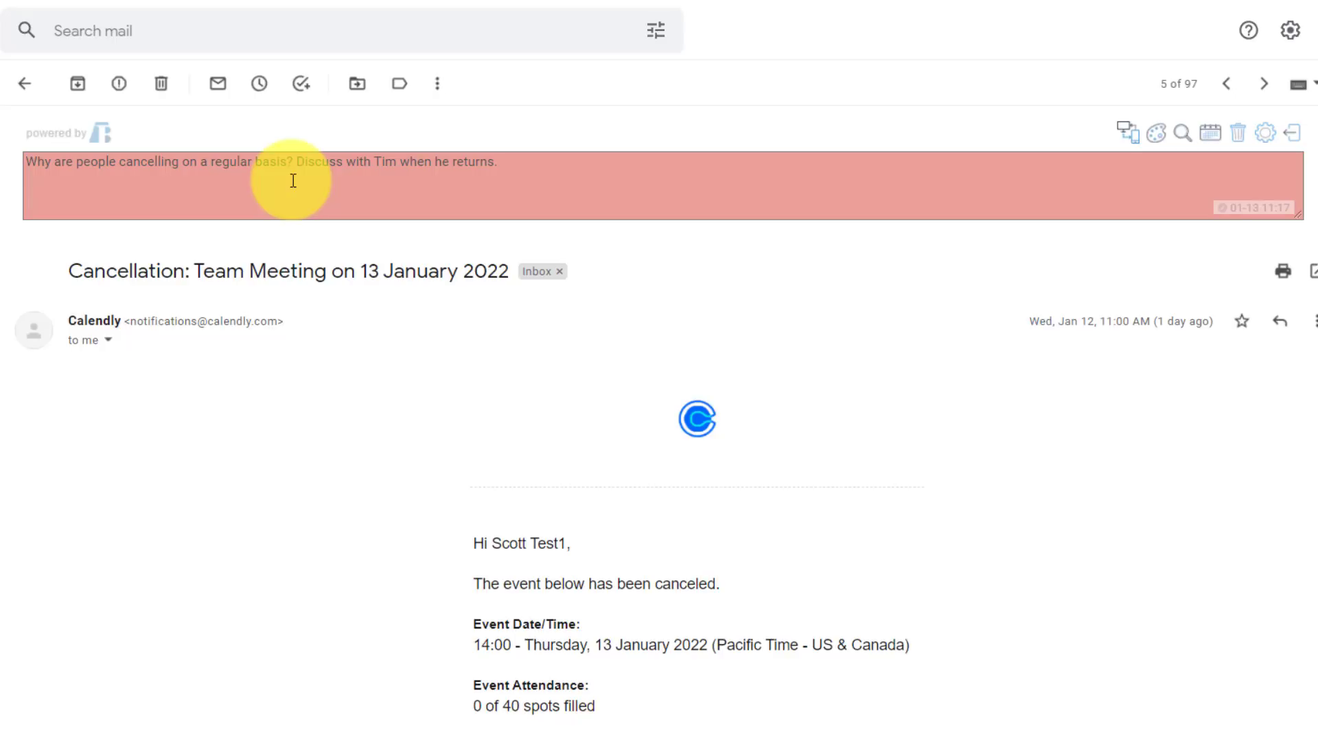
mouse_move(26, 83)
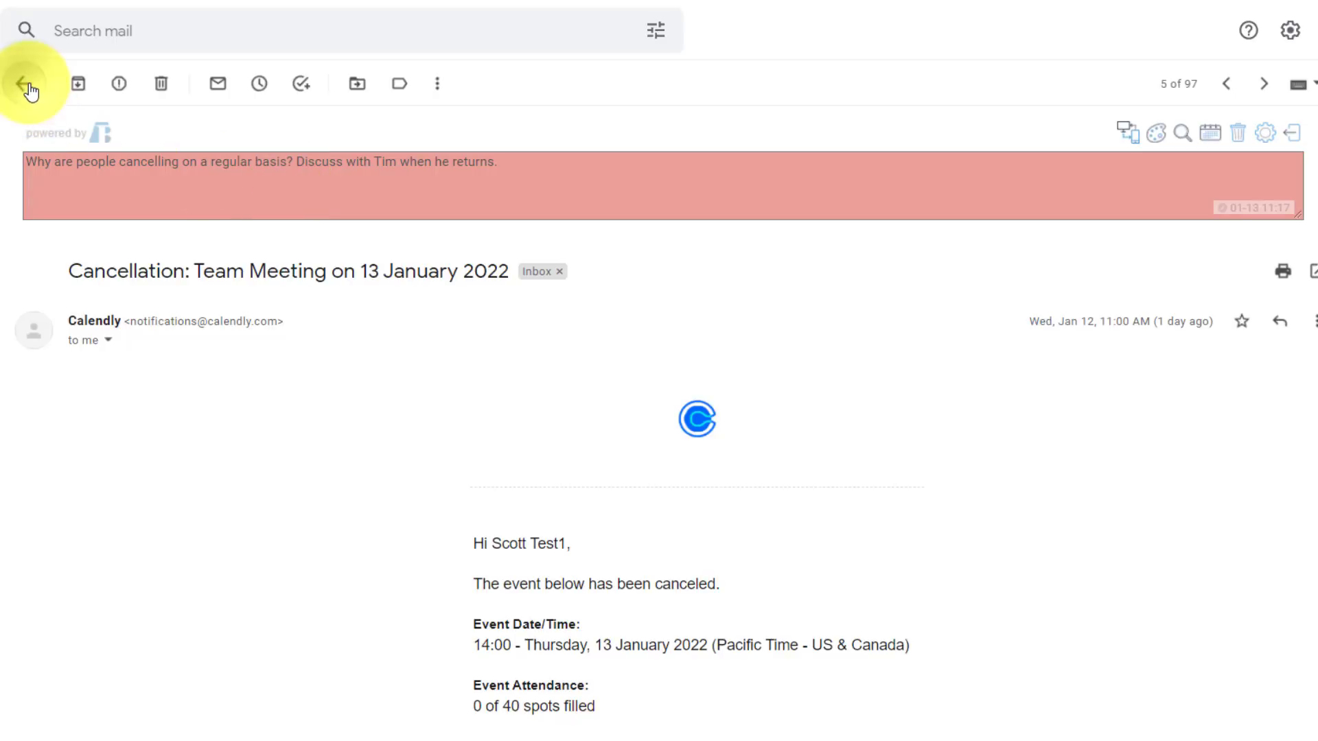
Go back from the Calendly cancellation message to the Inbox list.
click(28, 83)
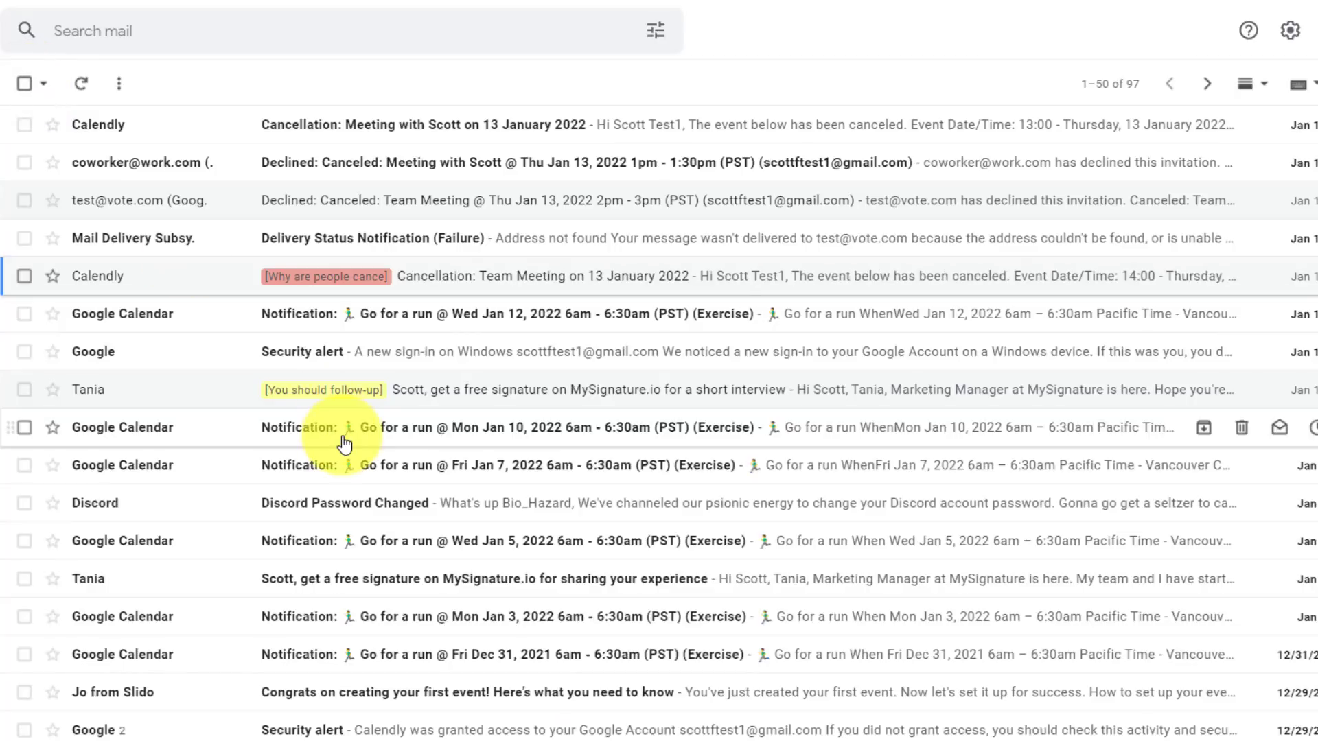
mouse_move(273, 352)
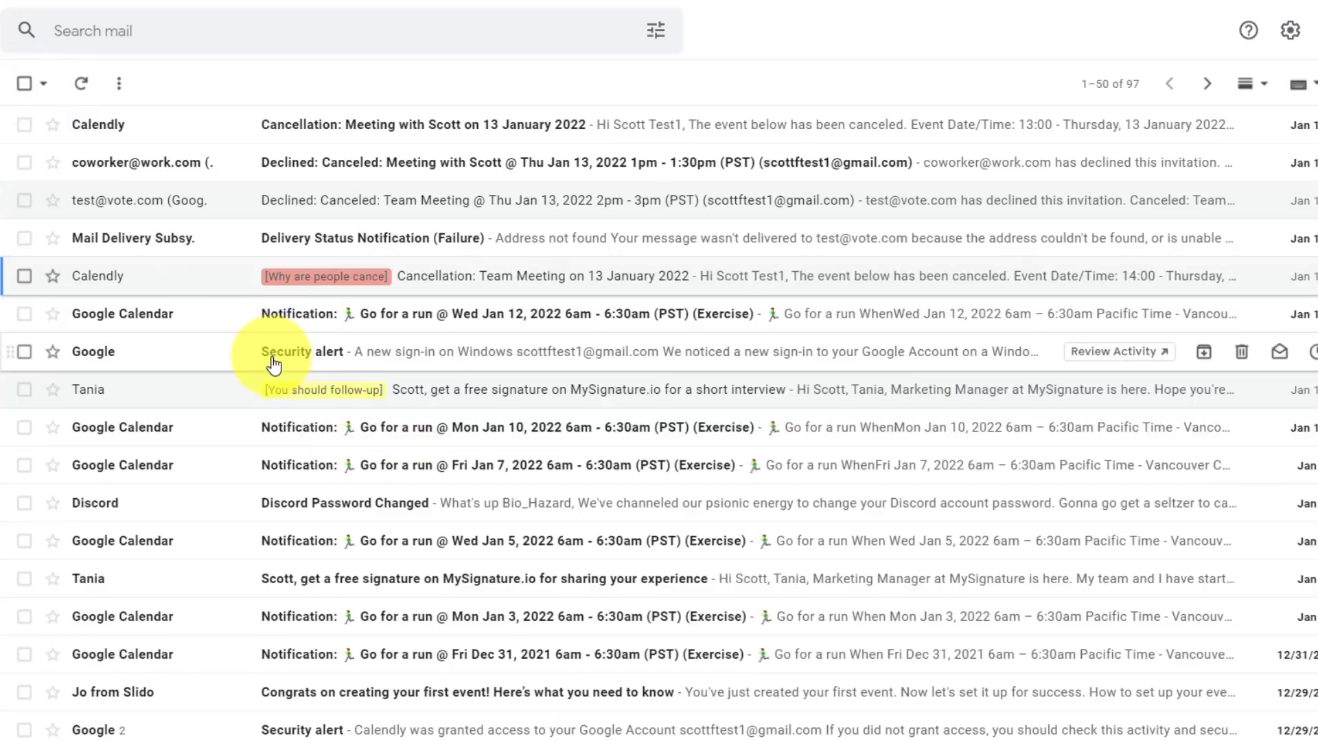
mouse_move(206, 540)
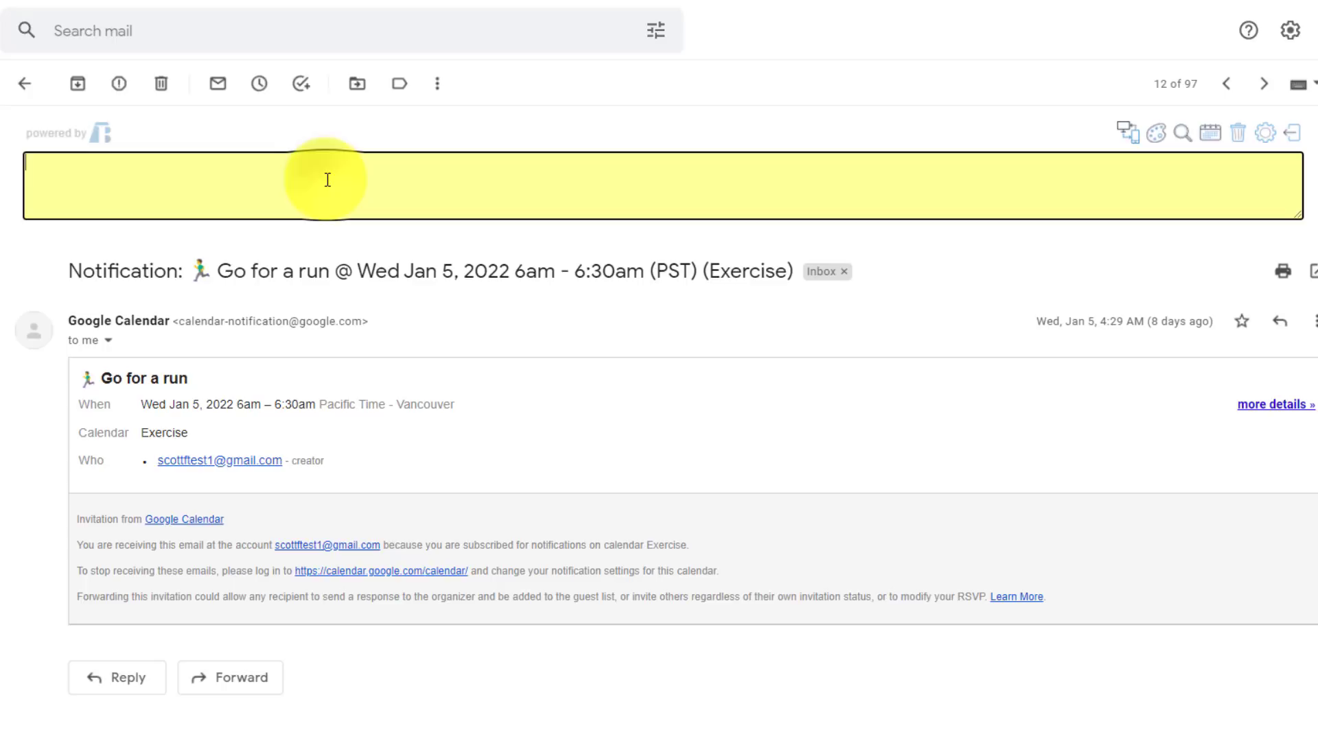
Add a light blue note 'Put as many notes as I like.' to the Jan 5 Go for a run email and return to the Inbox.
text(Put a)
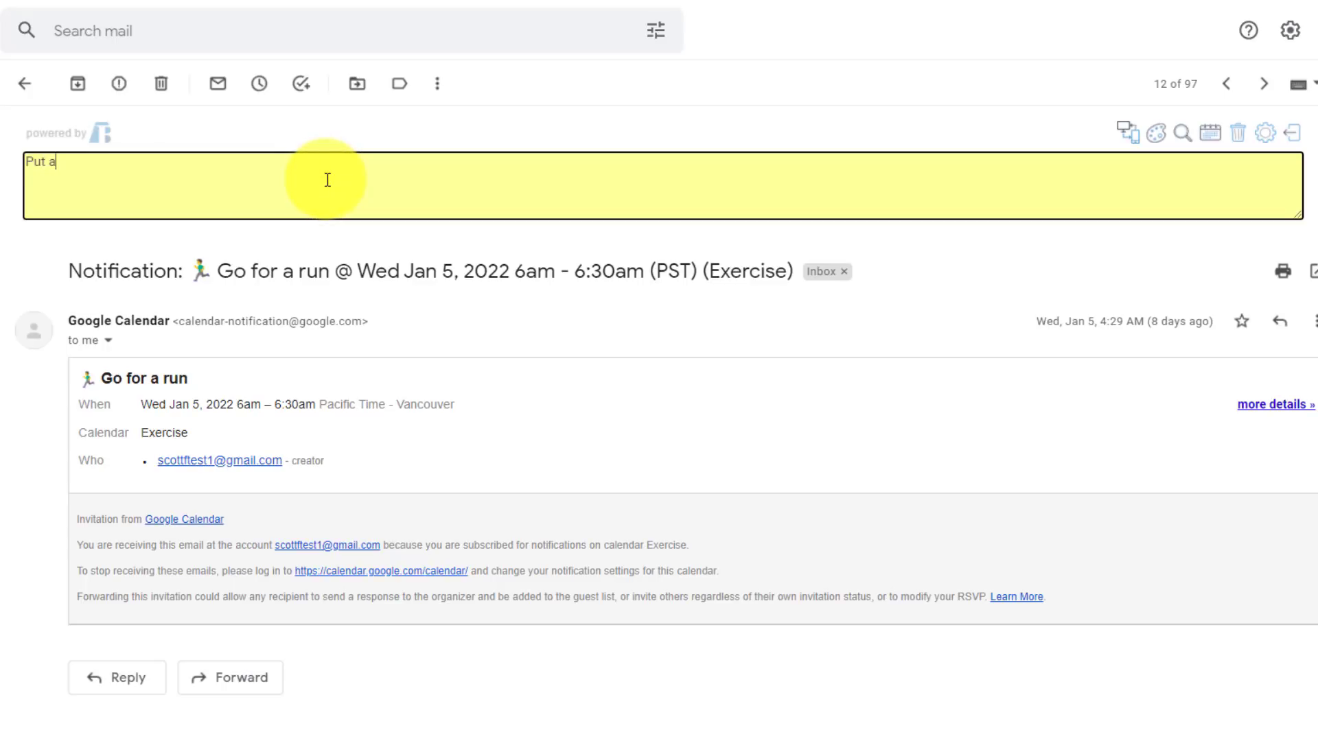
text(s many notes as)
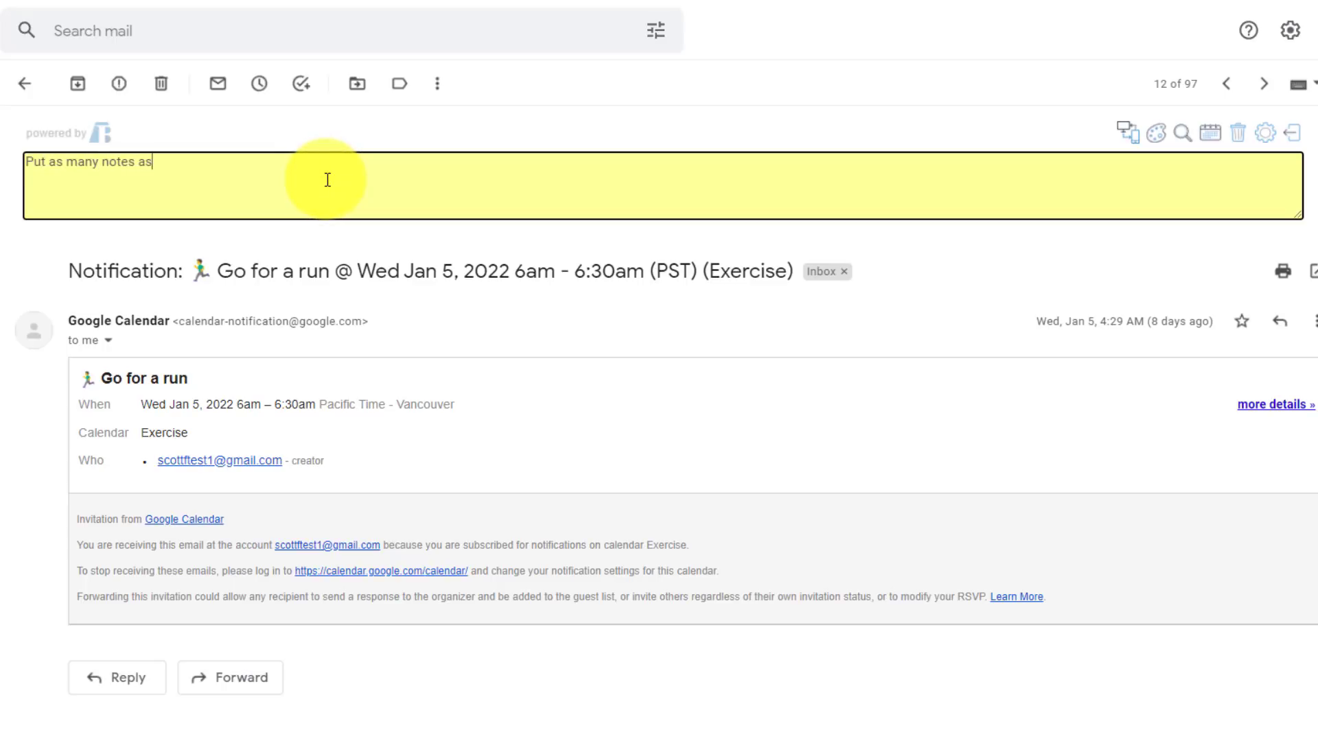
text(I like.)
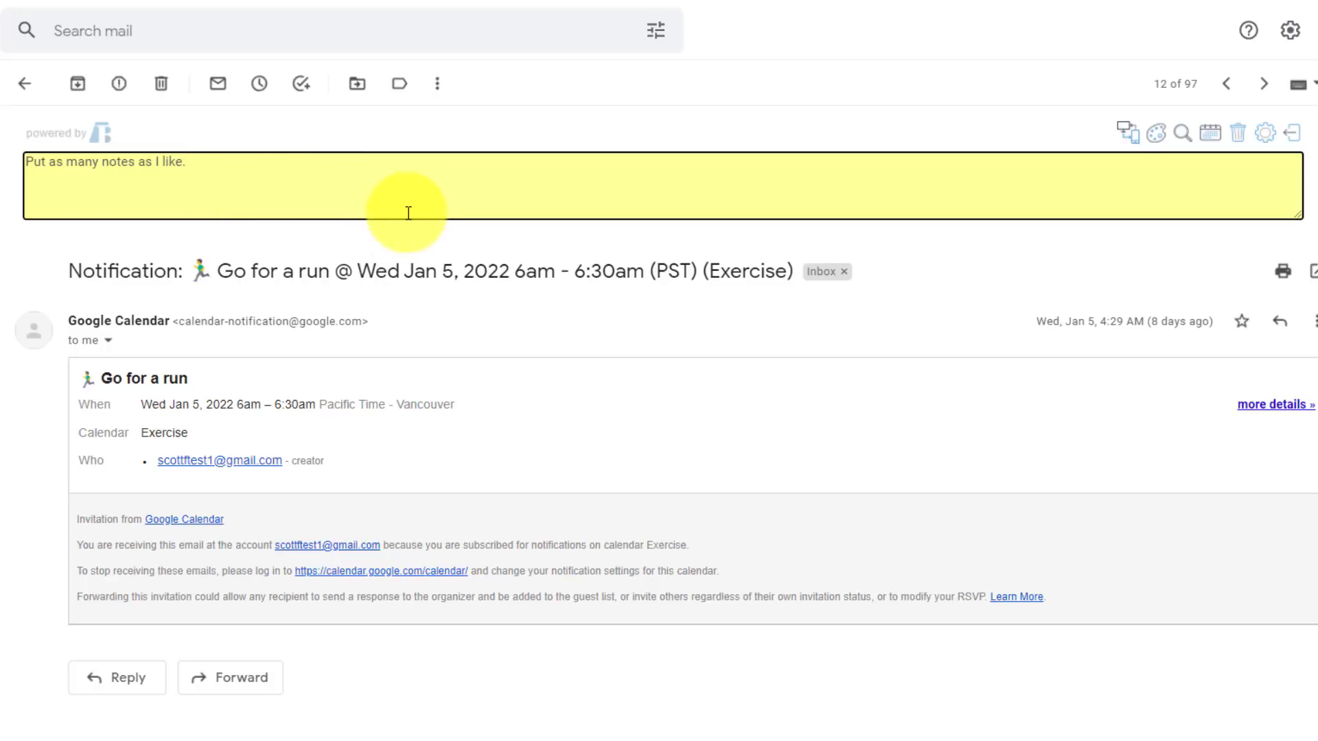
mouse_move(1015, 229)
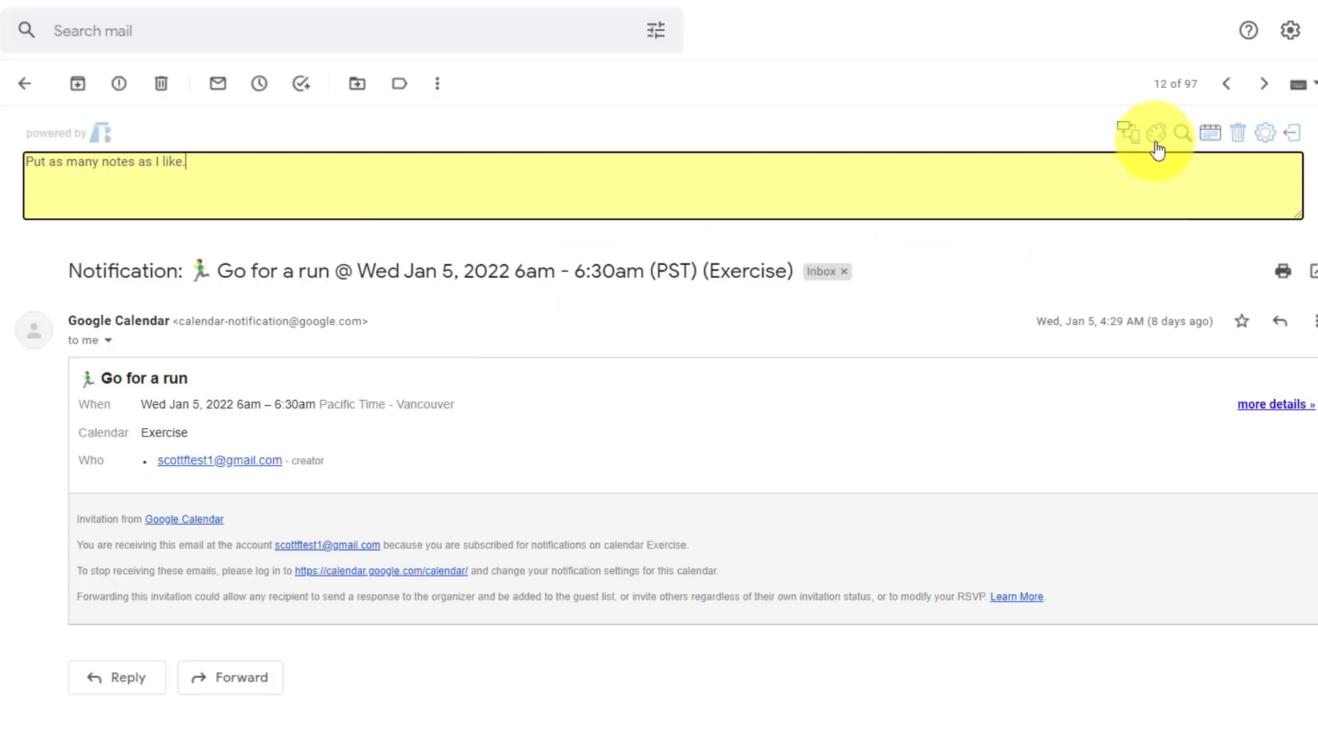
mouse_move(448, 189)
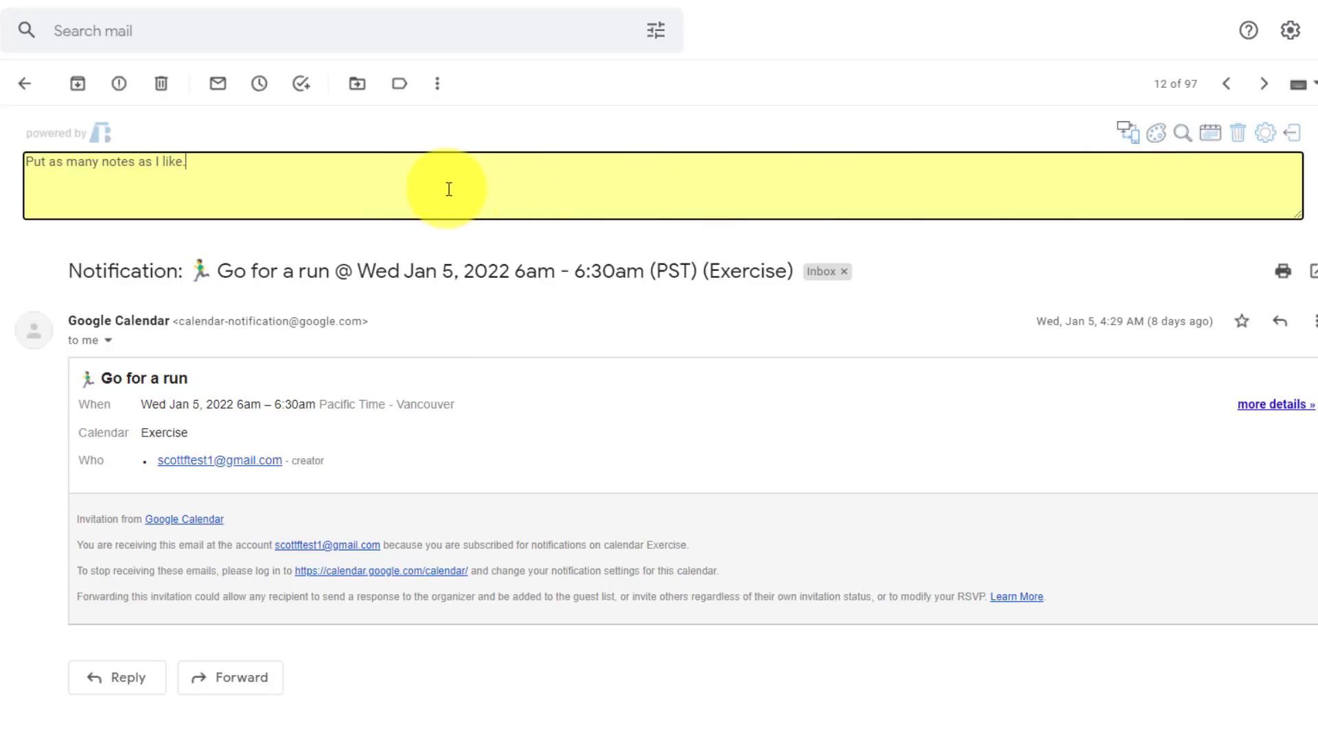
click(1154, 134)
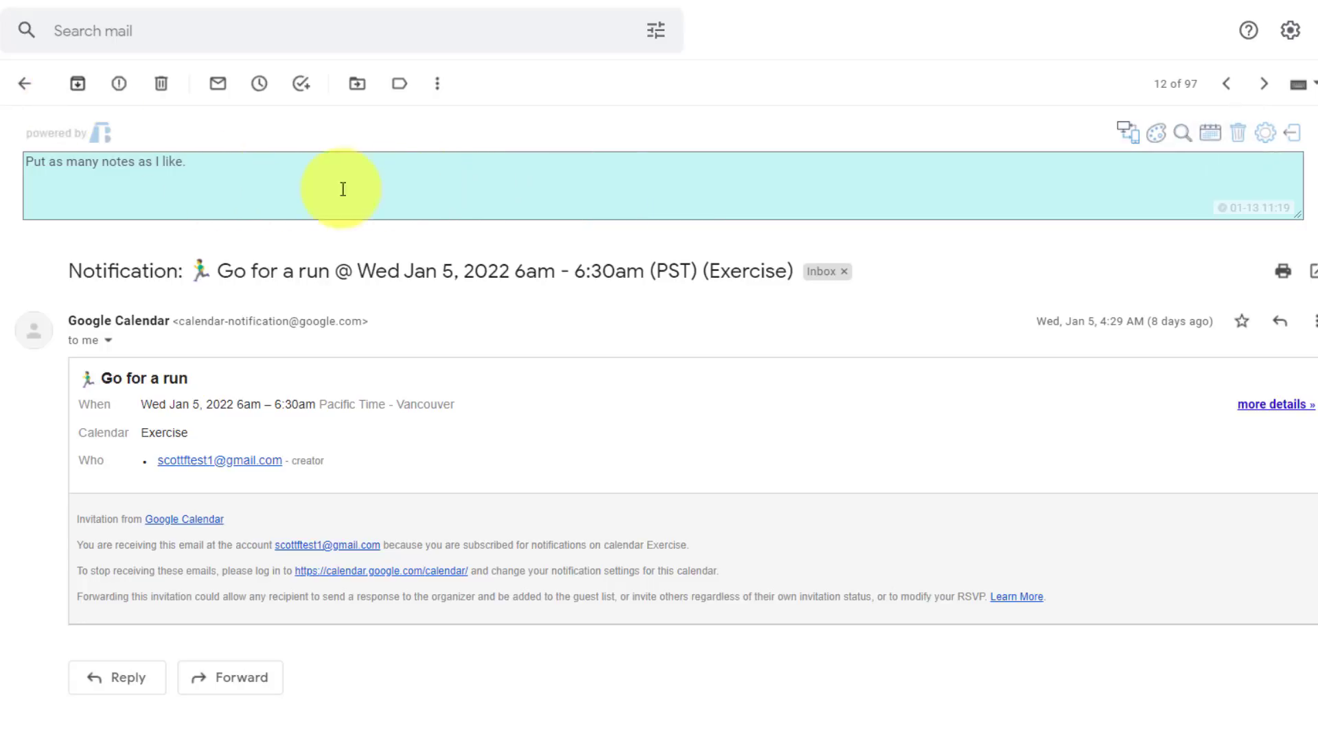
mouse_move(397, 190)
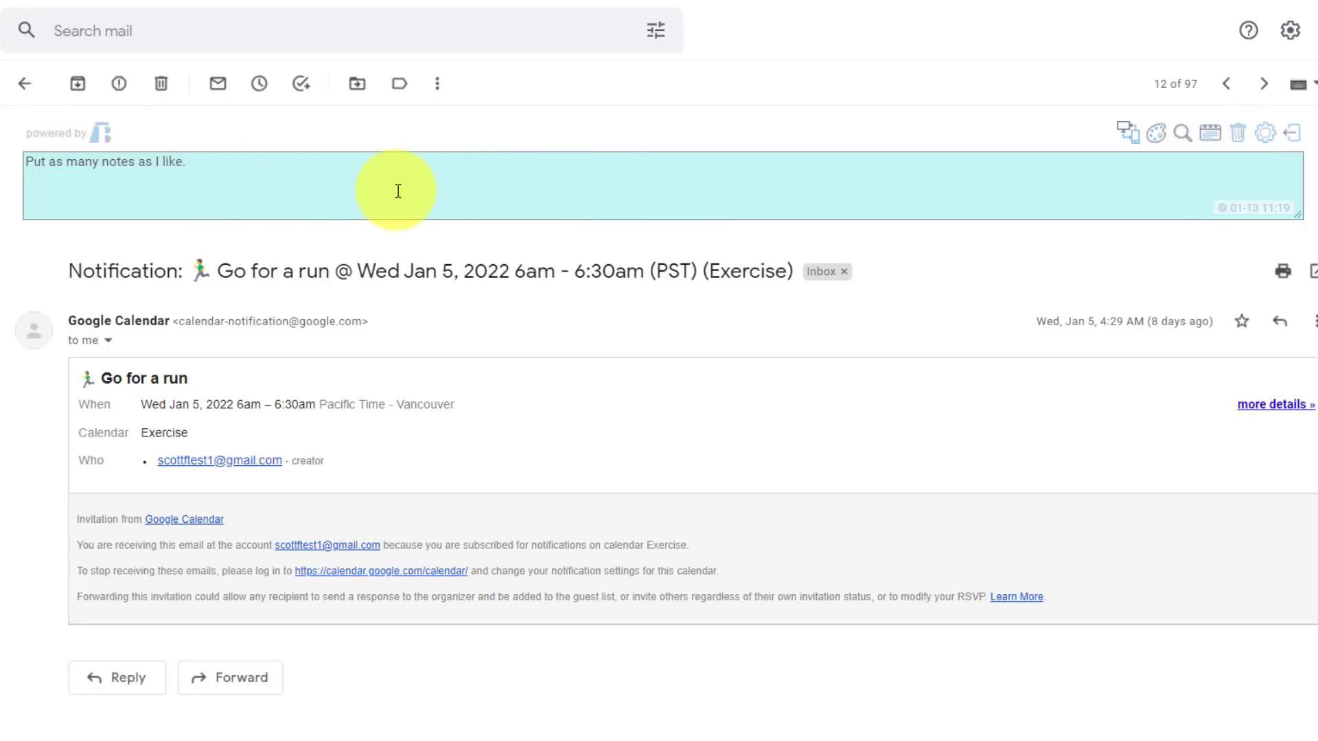
mouse_move(212, 171)
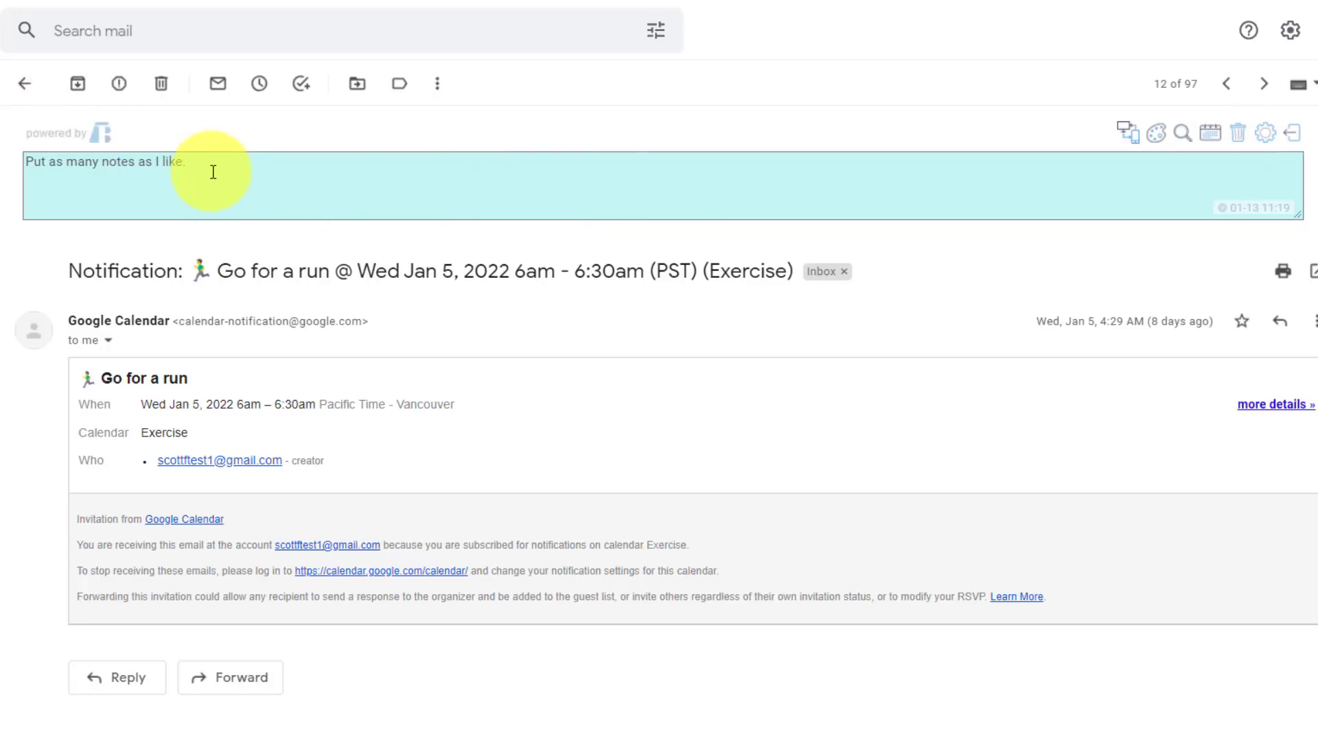
click(24, 83)
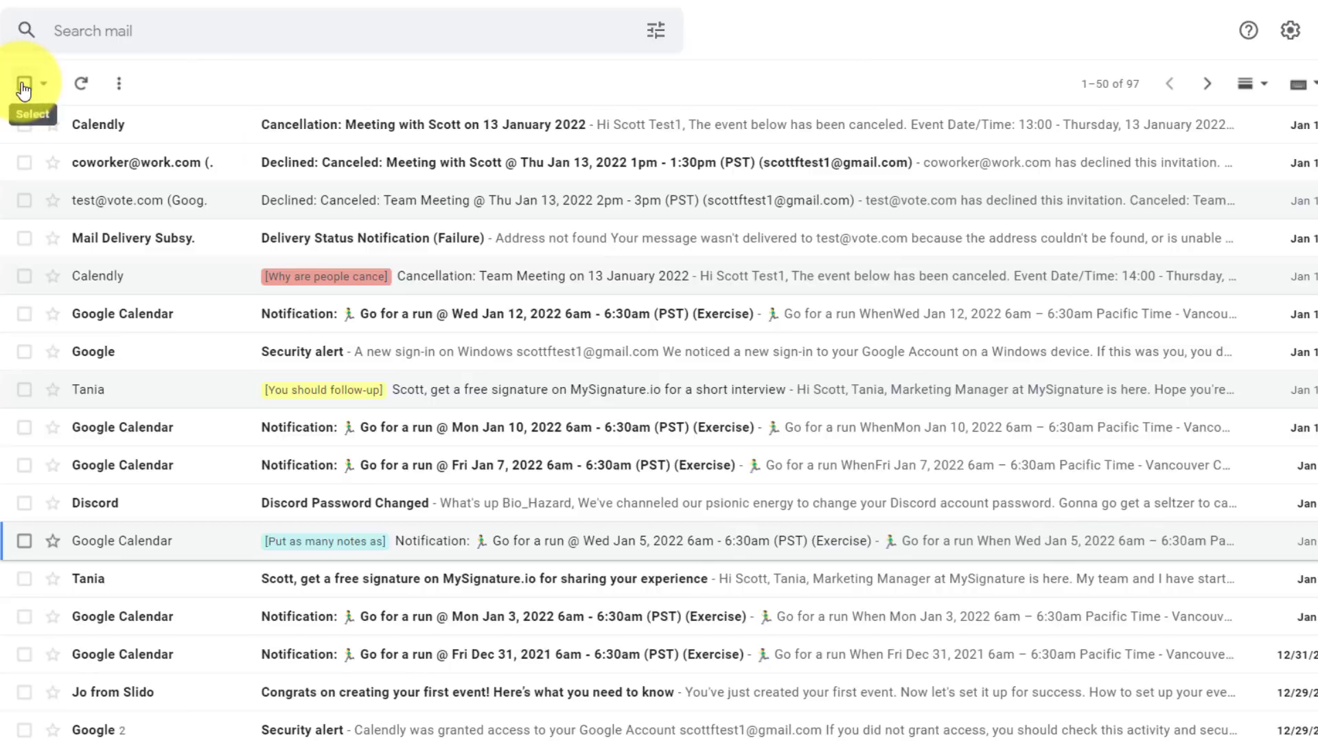
mouse_move(313, 563)
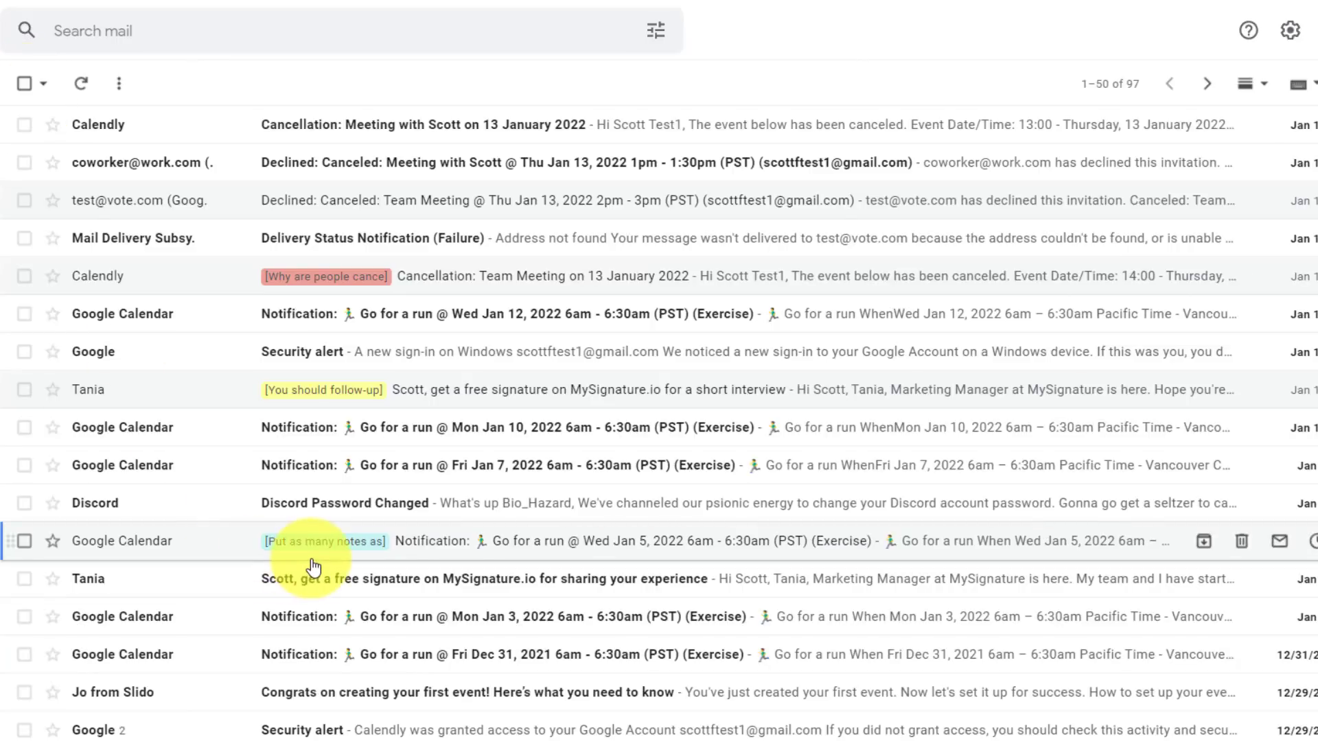
mouse_move(324, 540)
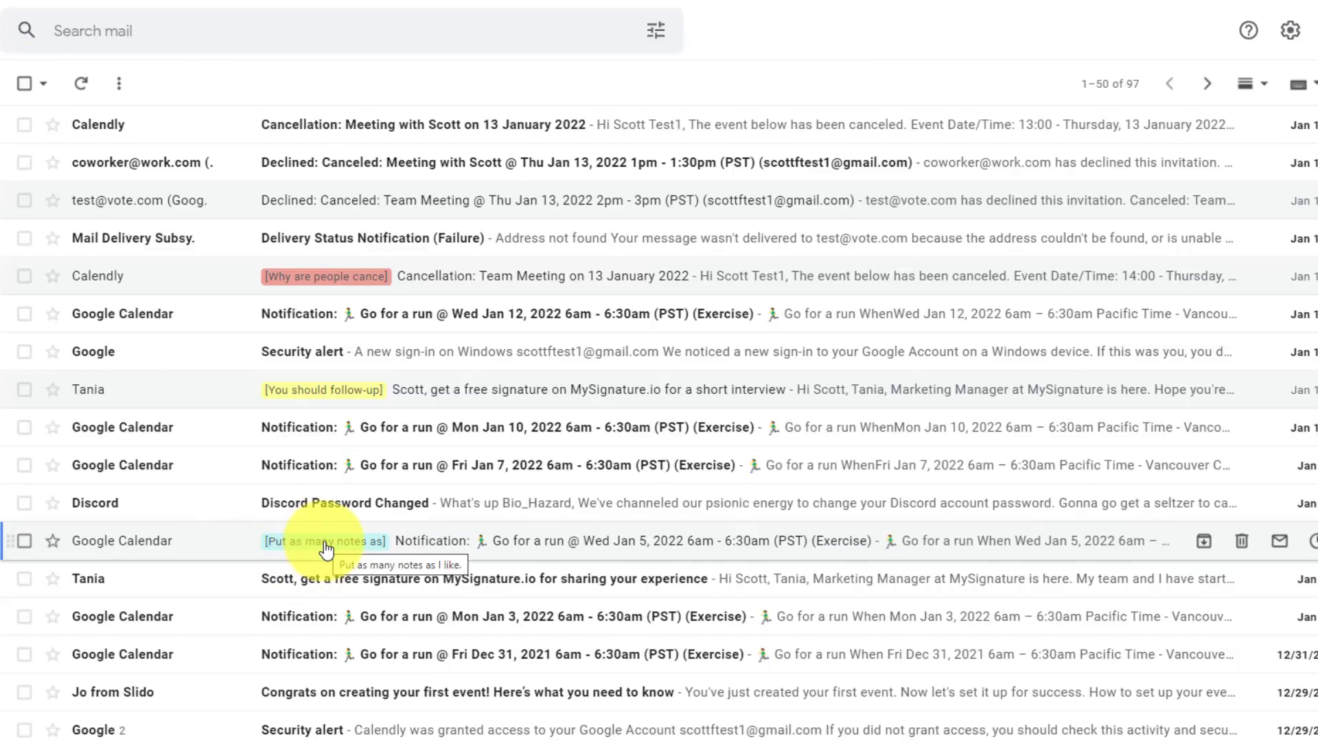
mouse_move(366, 276)
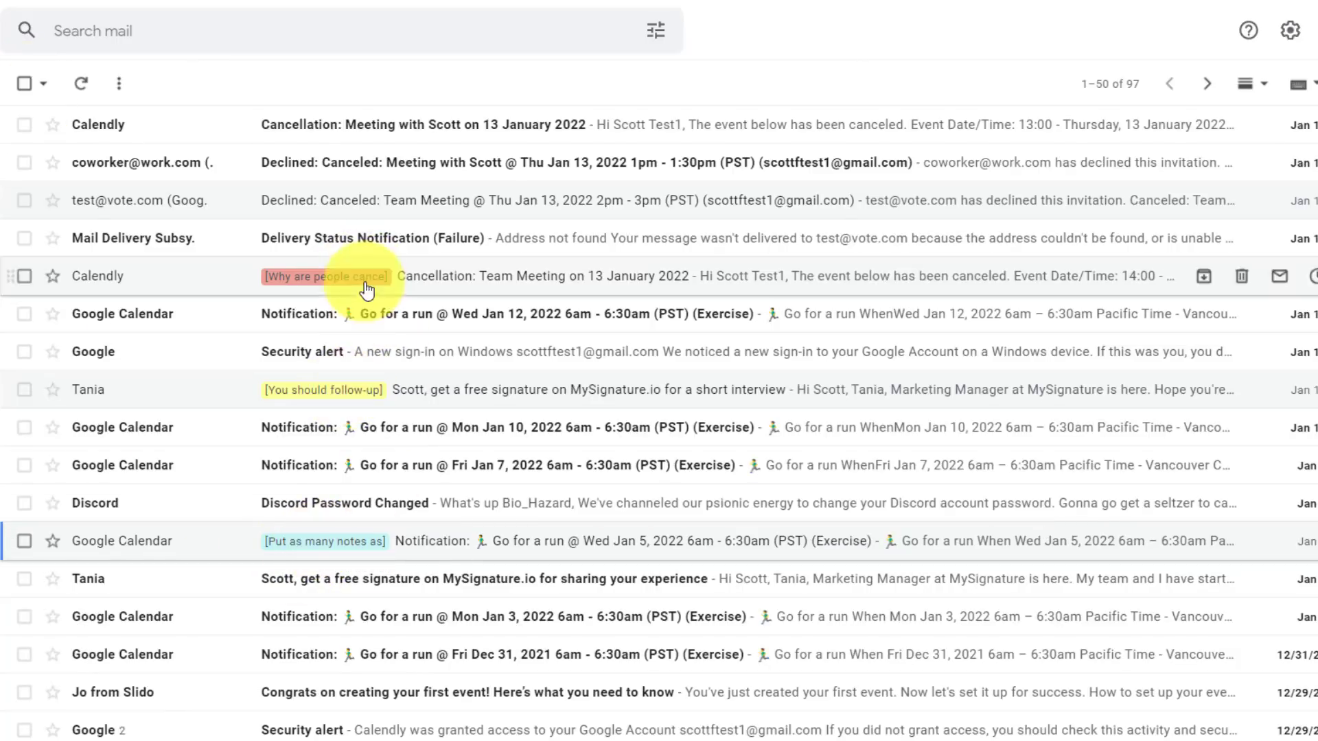
mouse_move(328, 551)
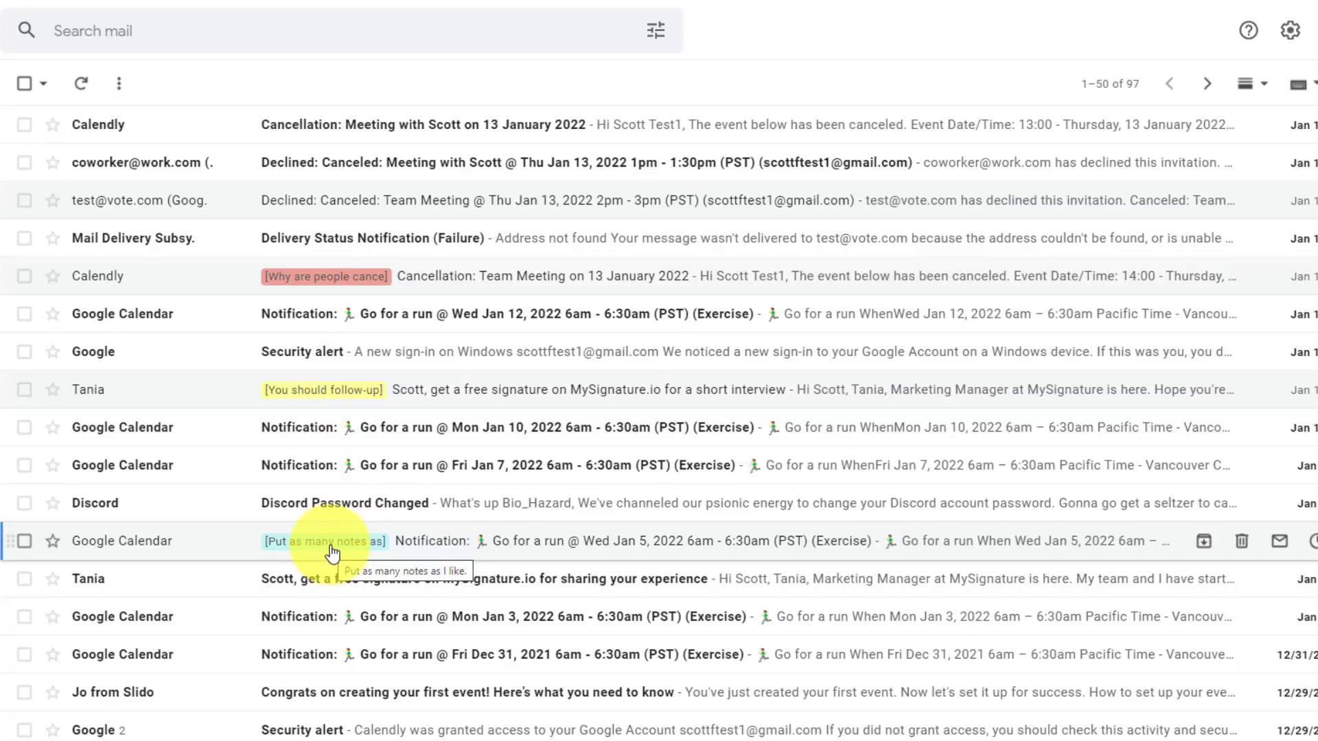
mouse_move(335, 389)
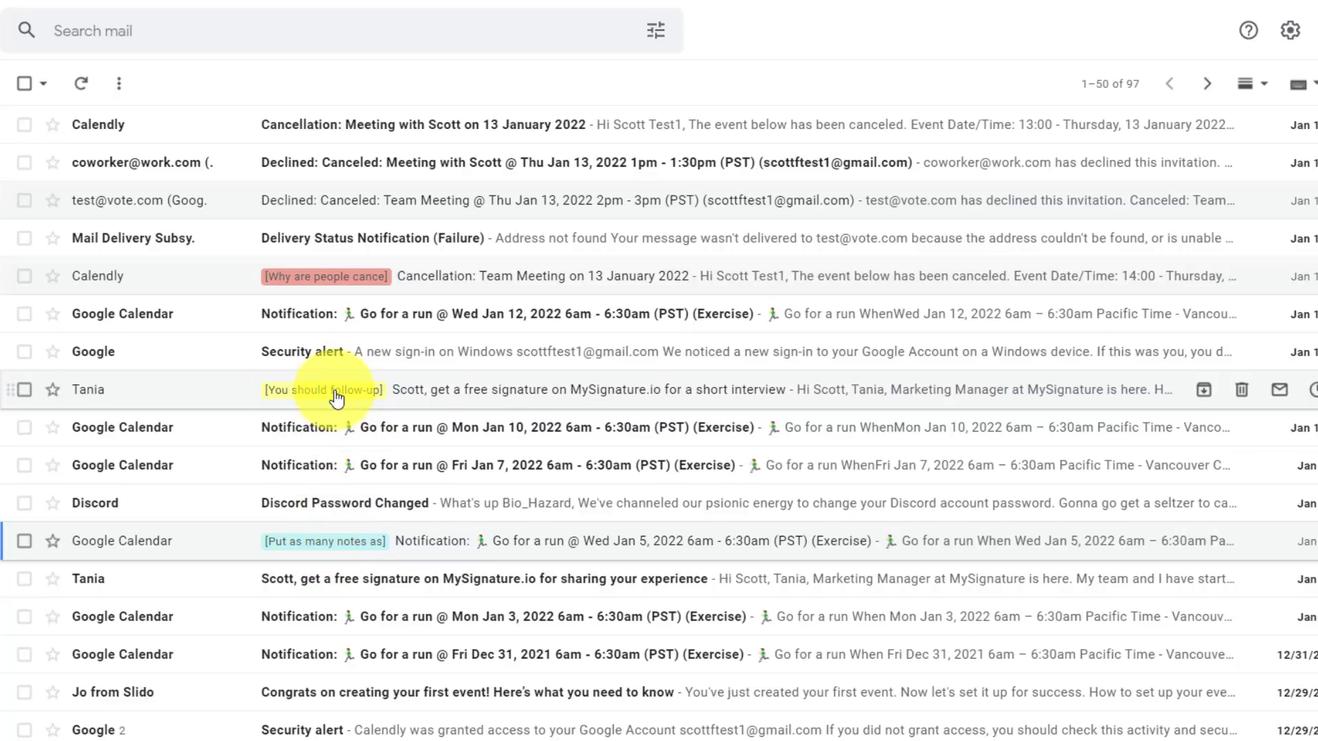
mouse_move(323, 389)
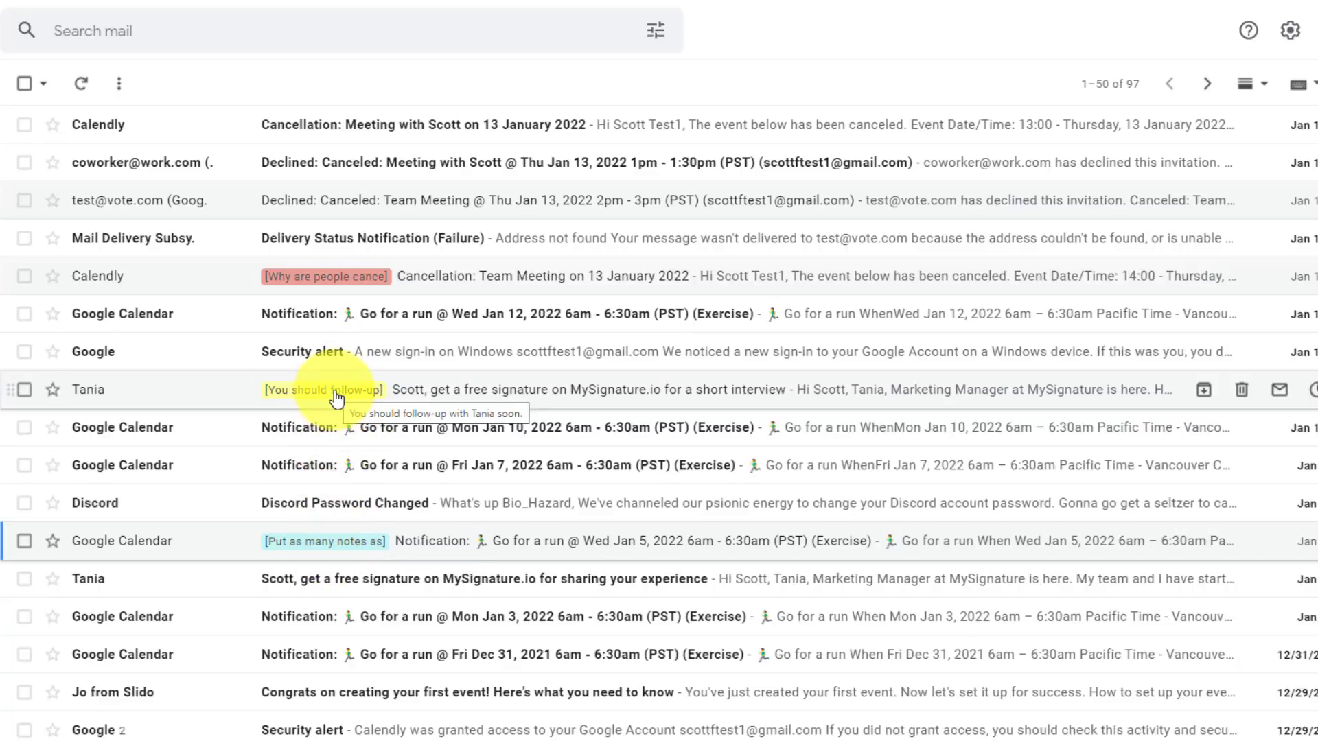
mouse_move(351, 278)
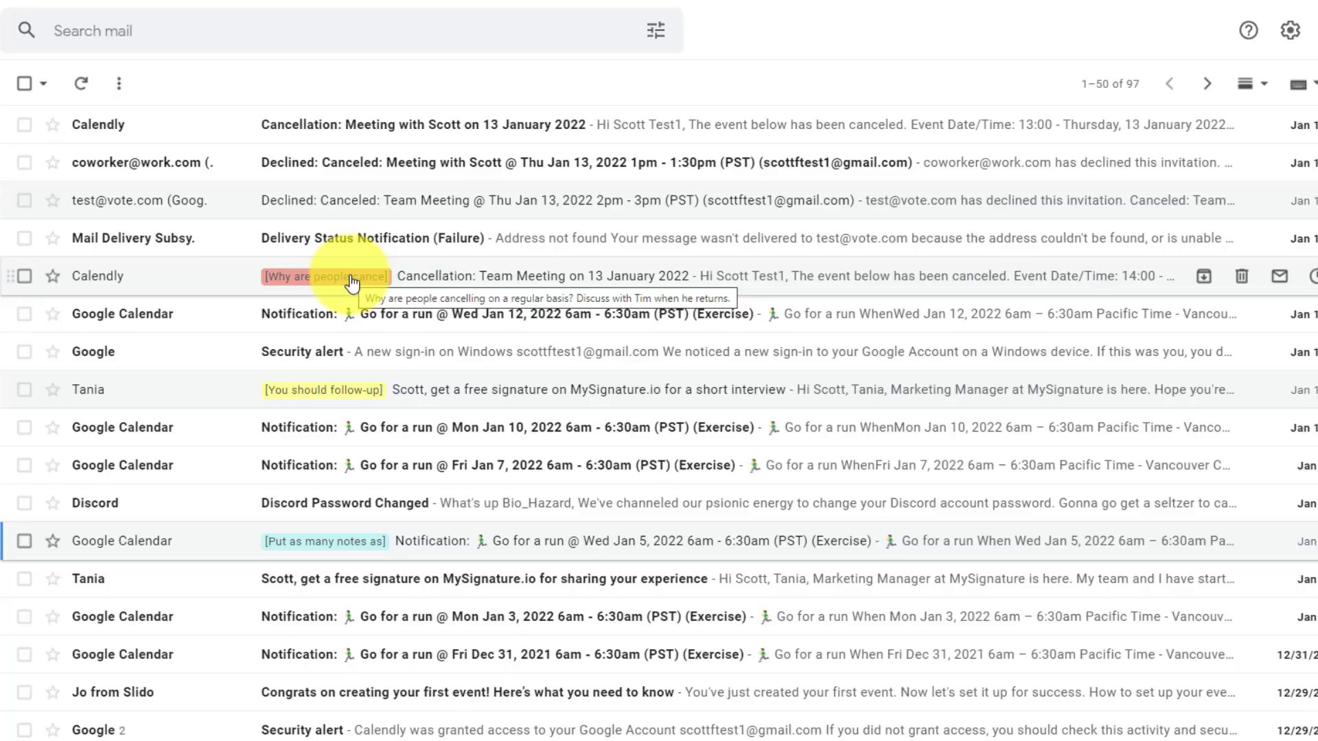
mouse_move(292, 364)
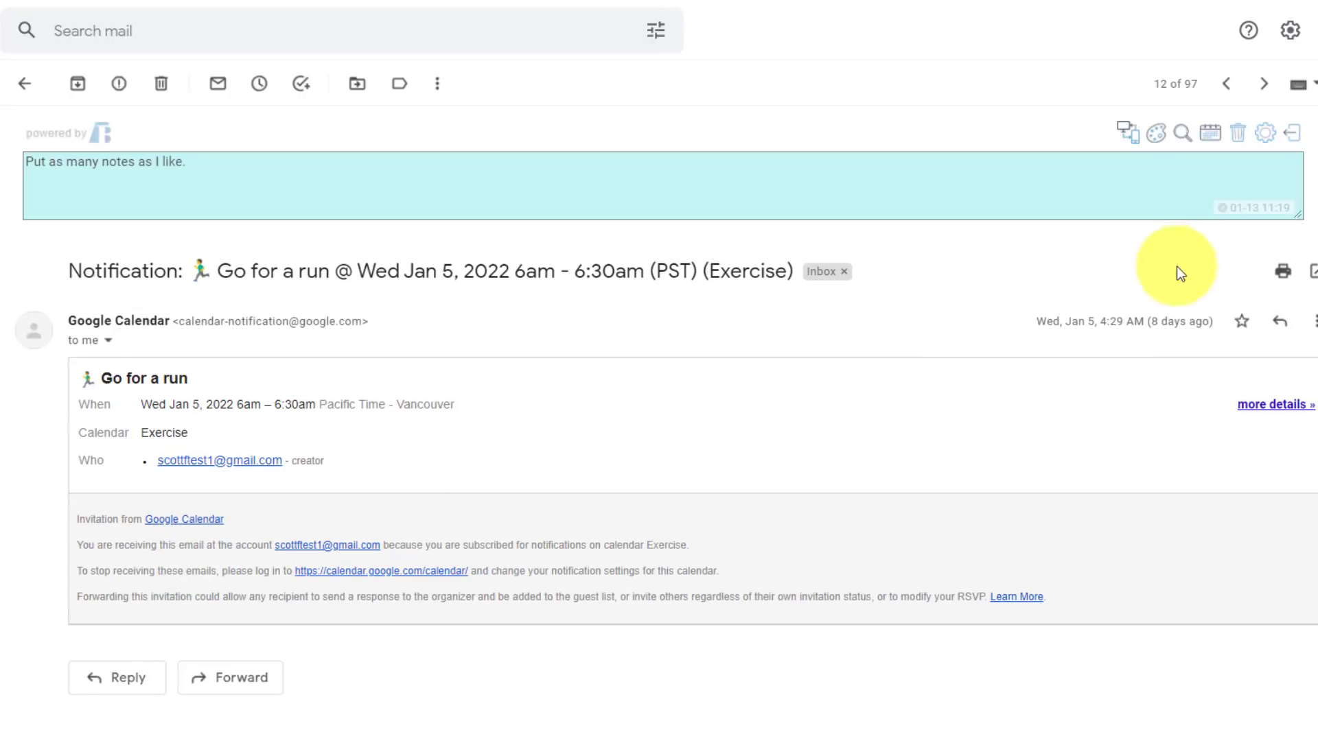
Open the Simple Gmail Notes summary listing all notes with email titles and update times.
click(1181, 134)
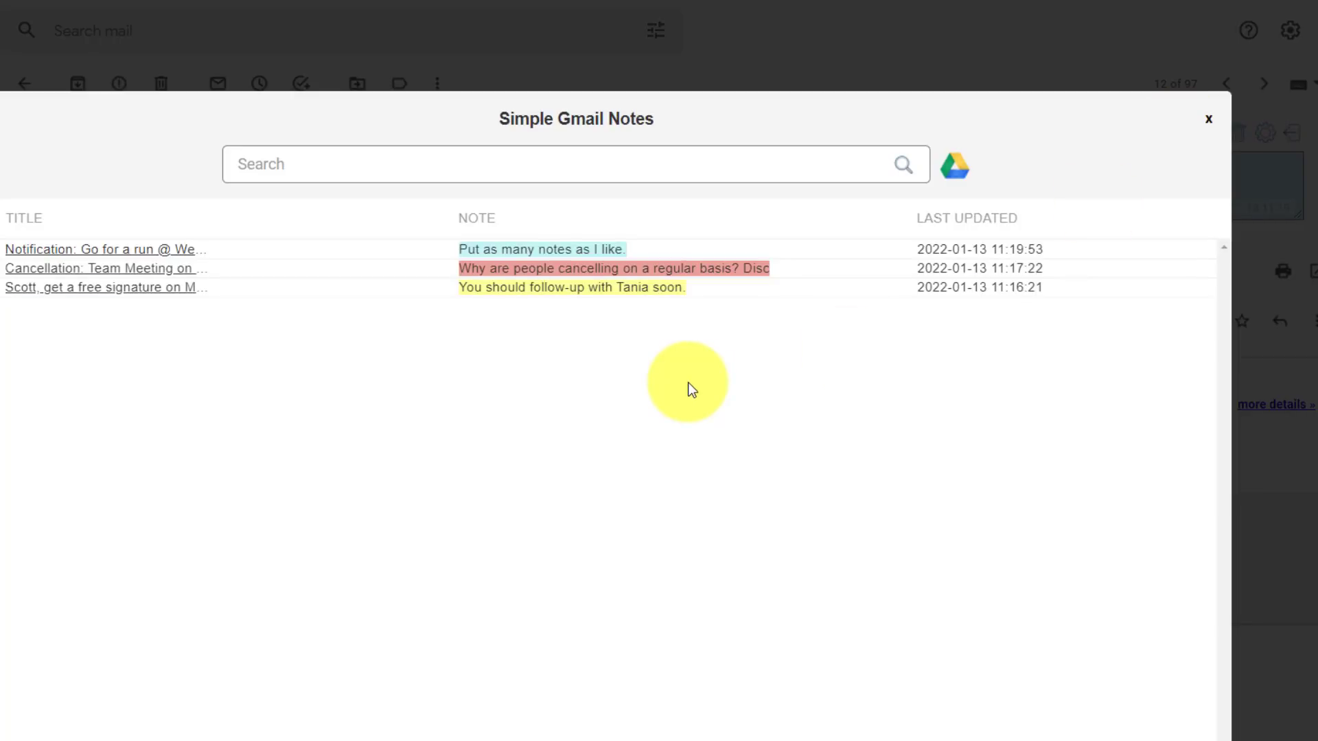
mouse_move(712, 362)
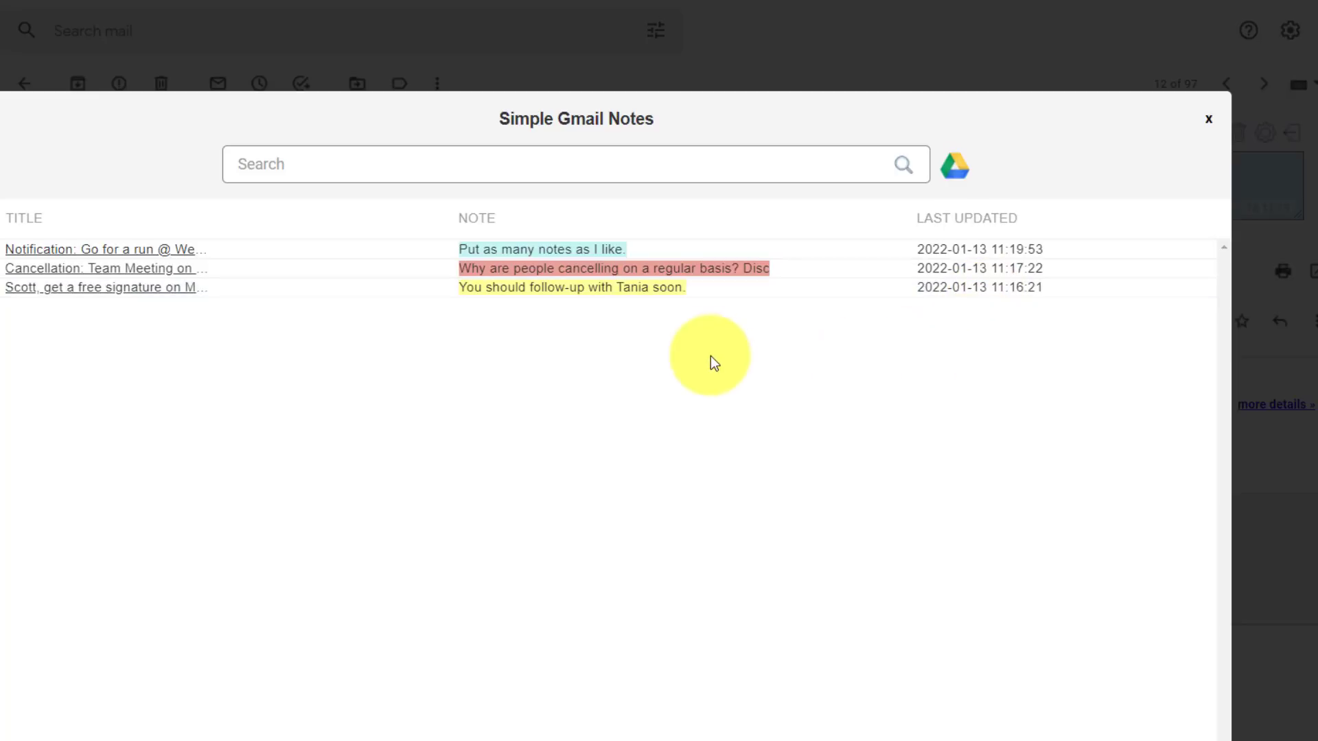
mouse_move(164, 276)
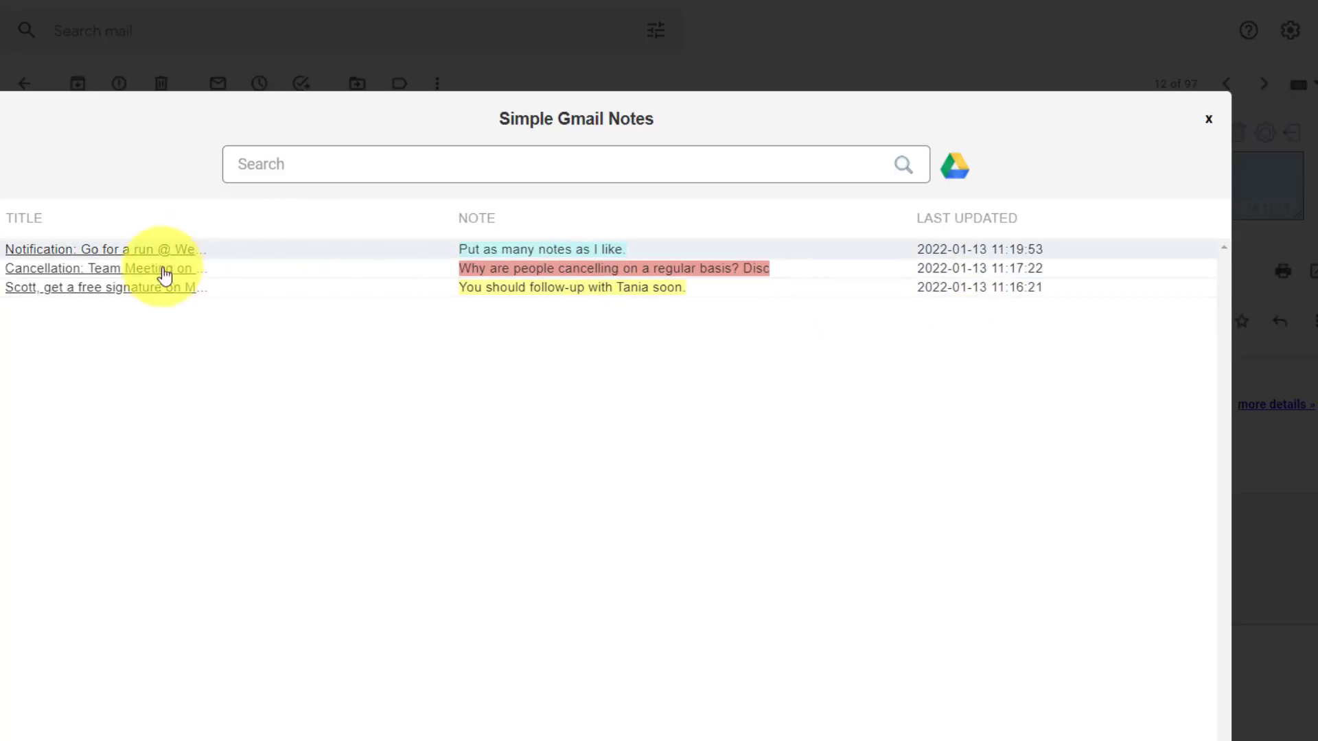
mouse_move(282, 378)
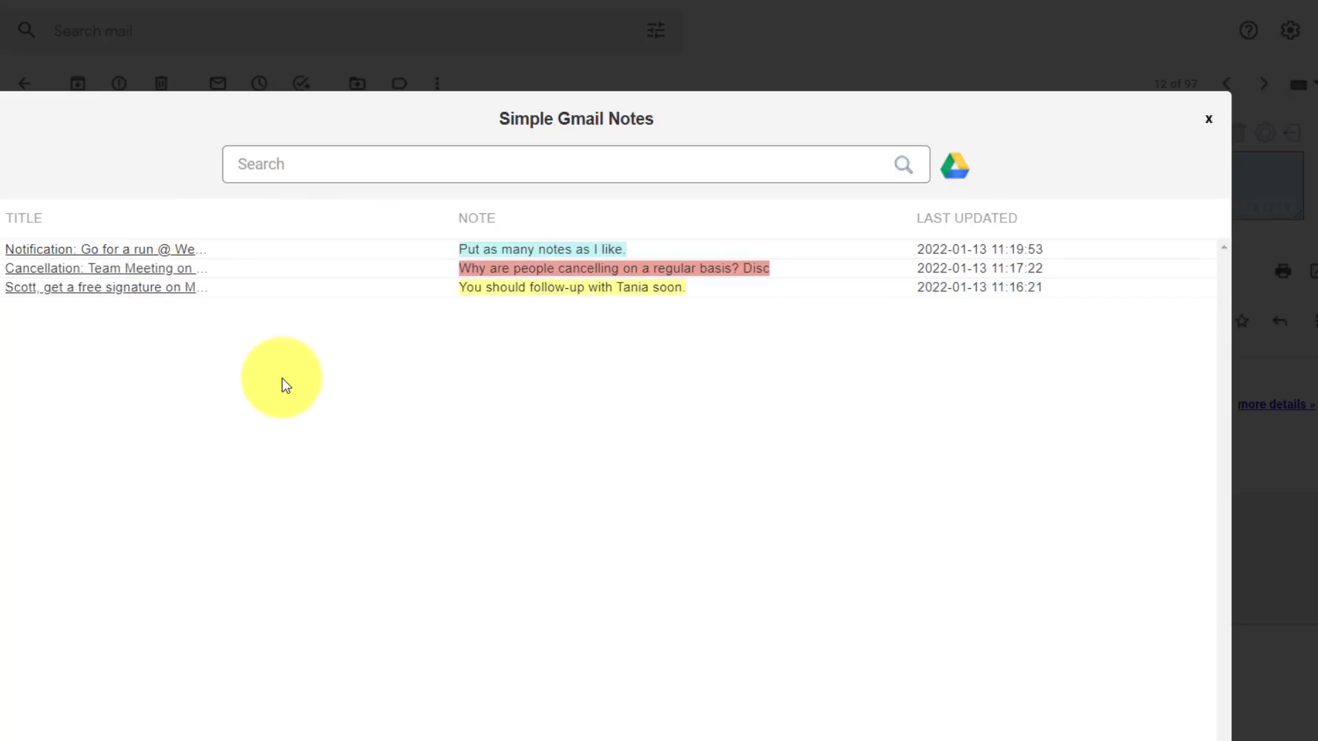
click(333, 164)
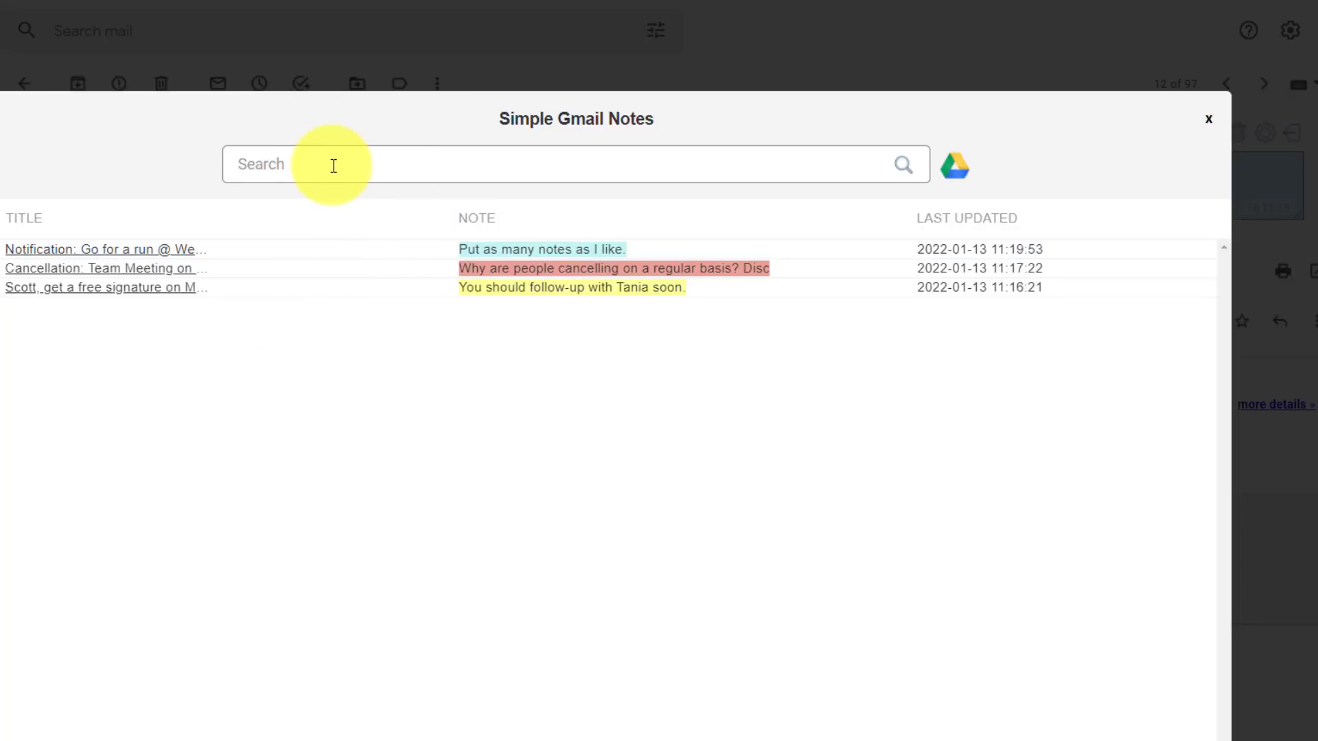
mouse_move(586, 153)
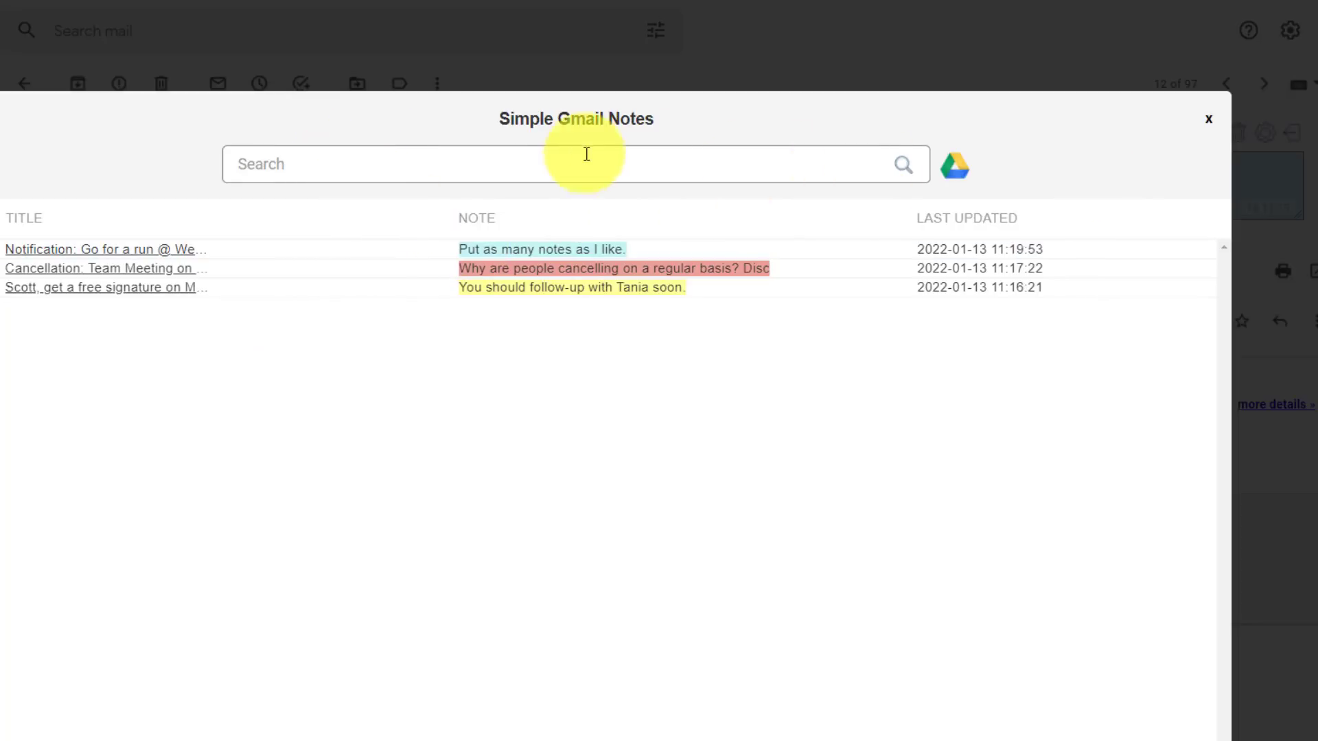
mouse_move(558, 150)
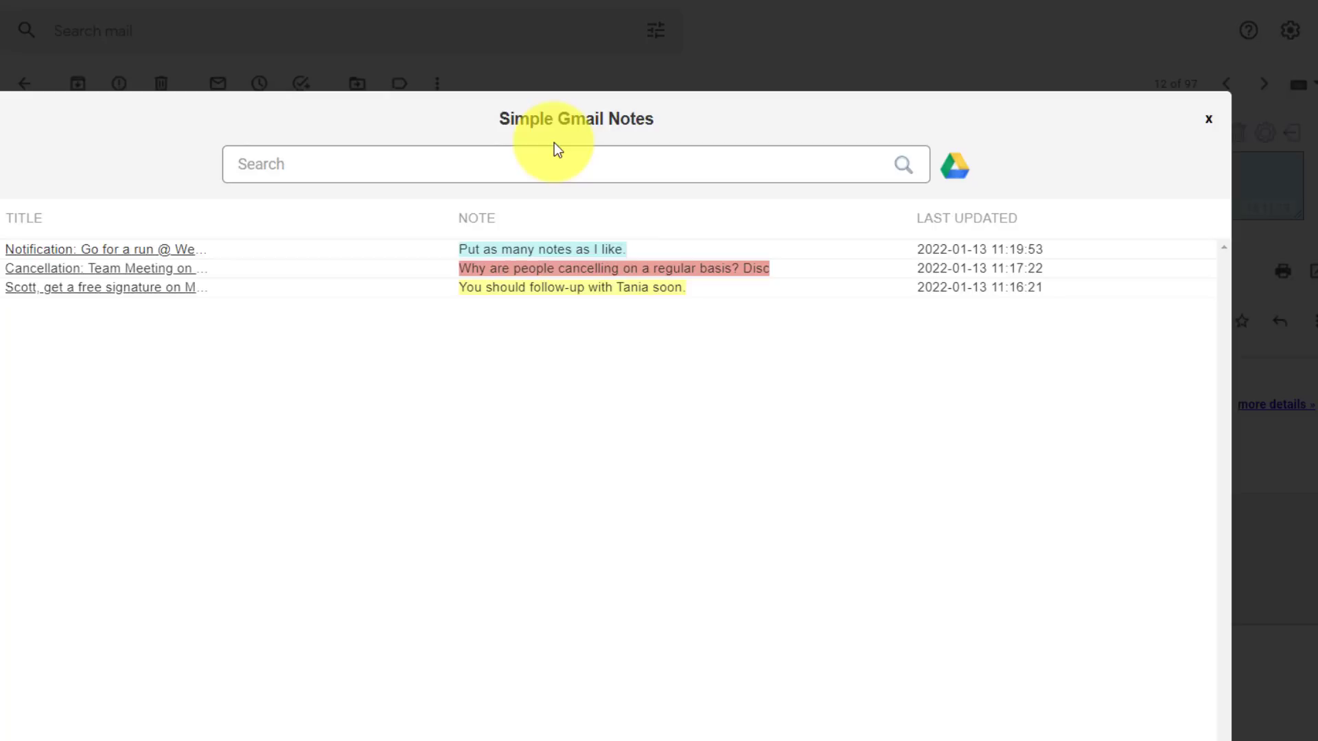
Bring up the 'End of Month Report is Due Soon' draft to Scott in the compose window.
click(1208, 119)
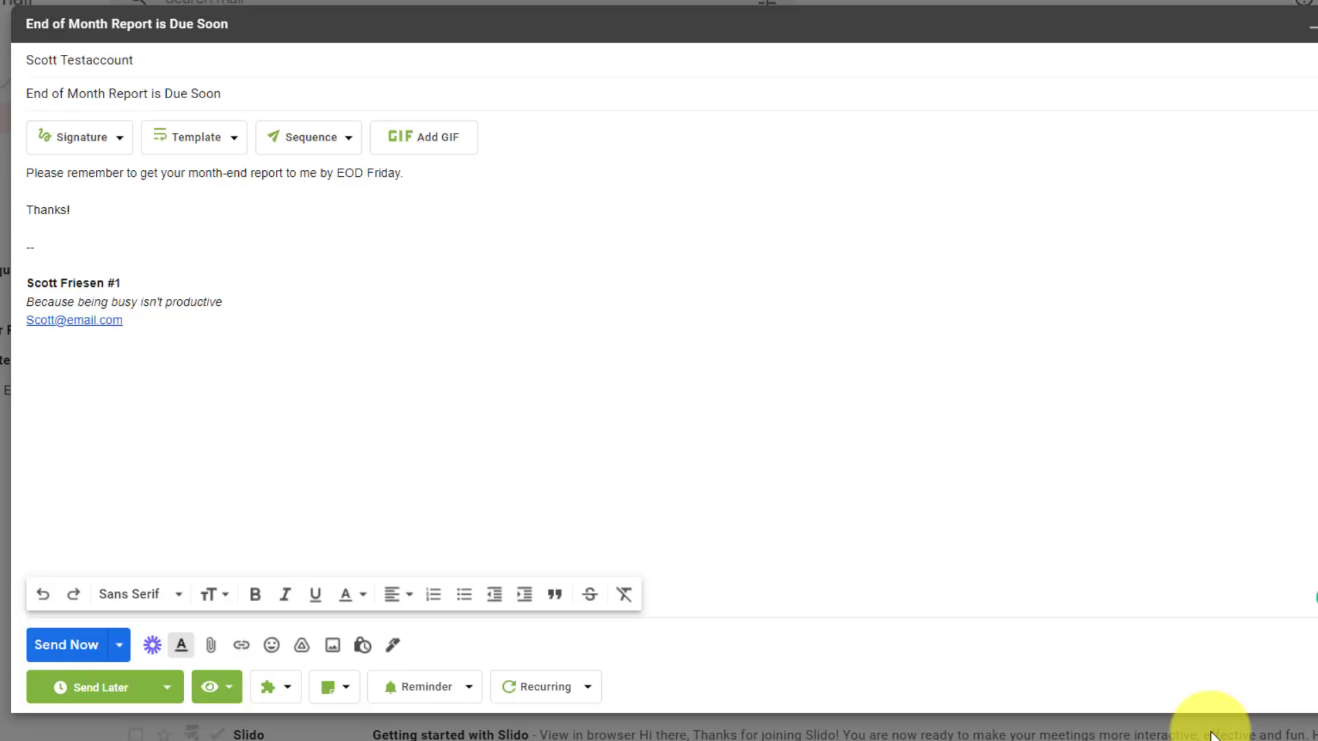
mouse_move(476, 165)
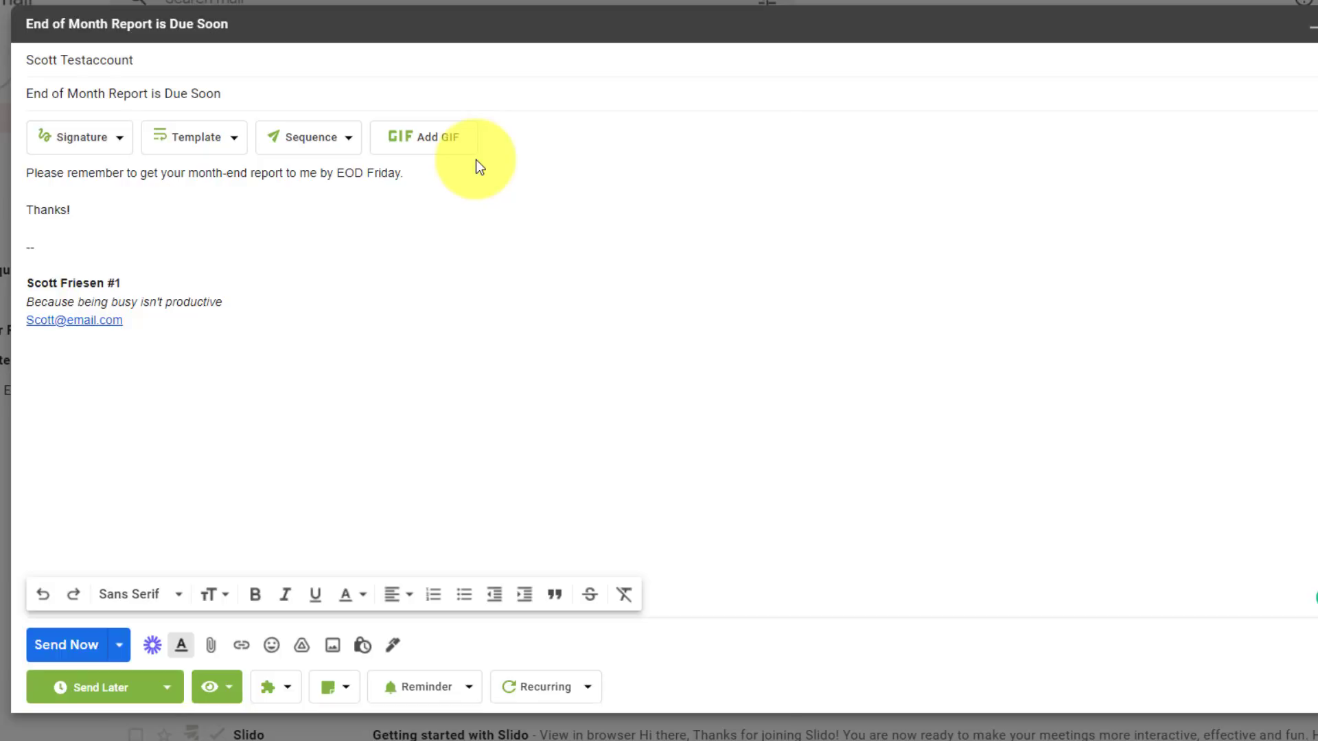
mouse_move(517, 200)
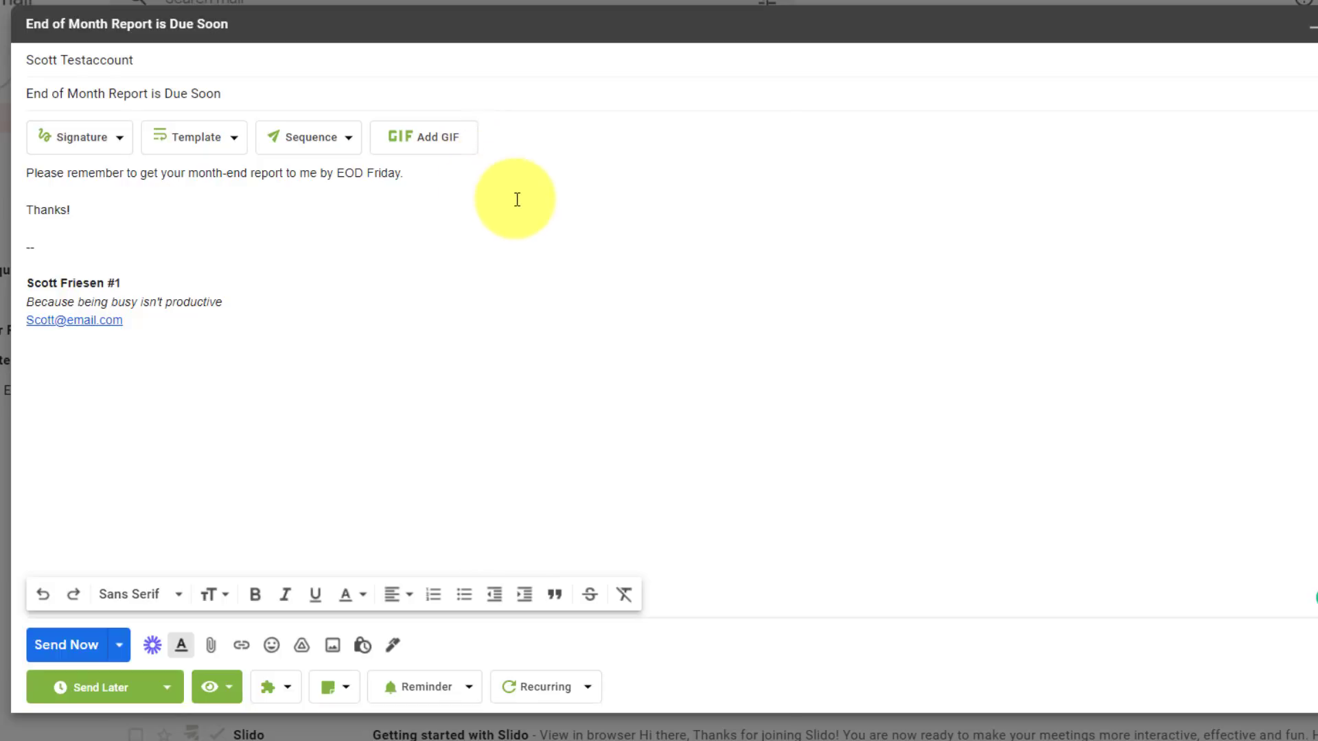
mouse_move(453, 183)
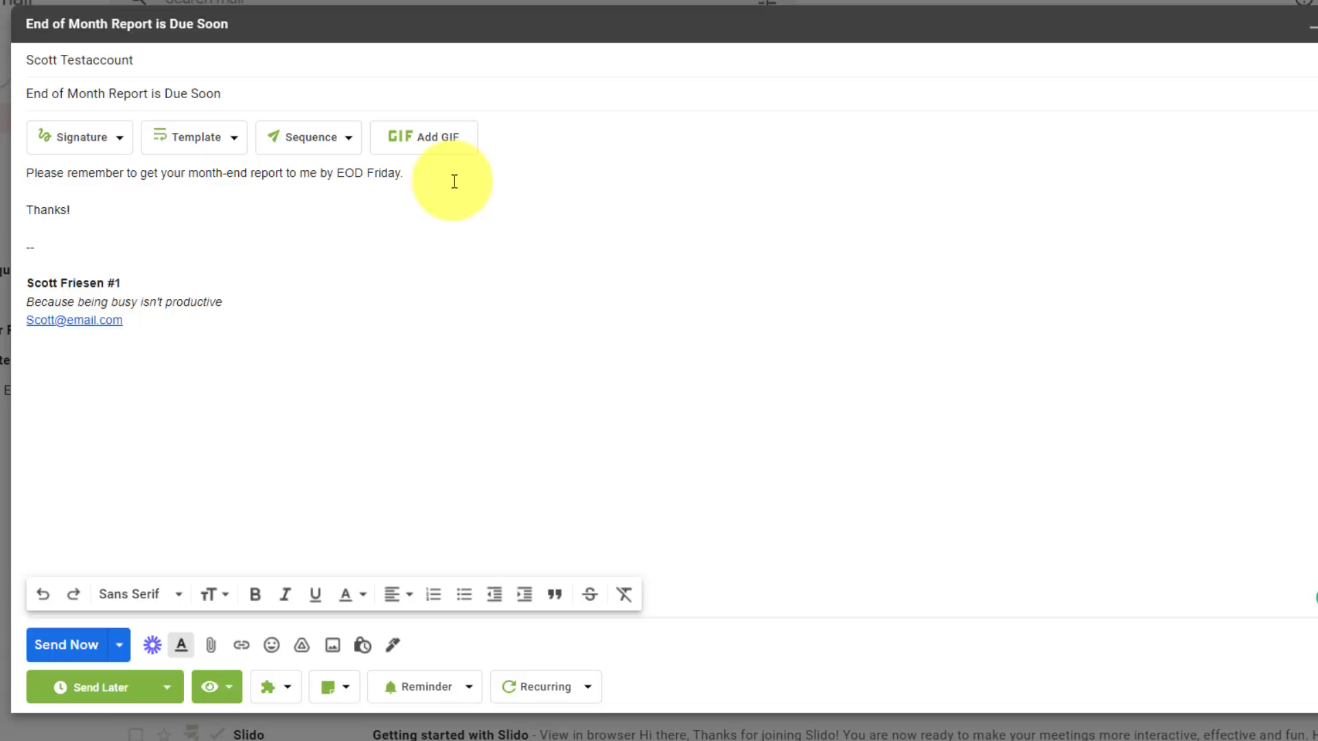
mouse_move(518, 345)
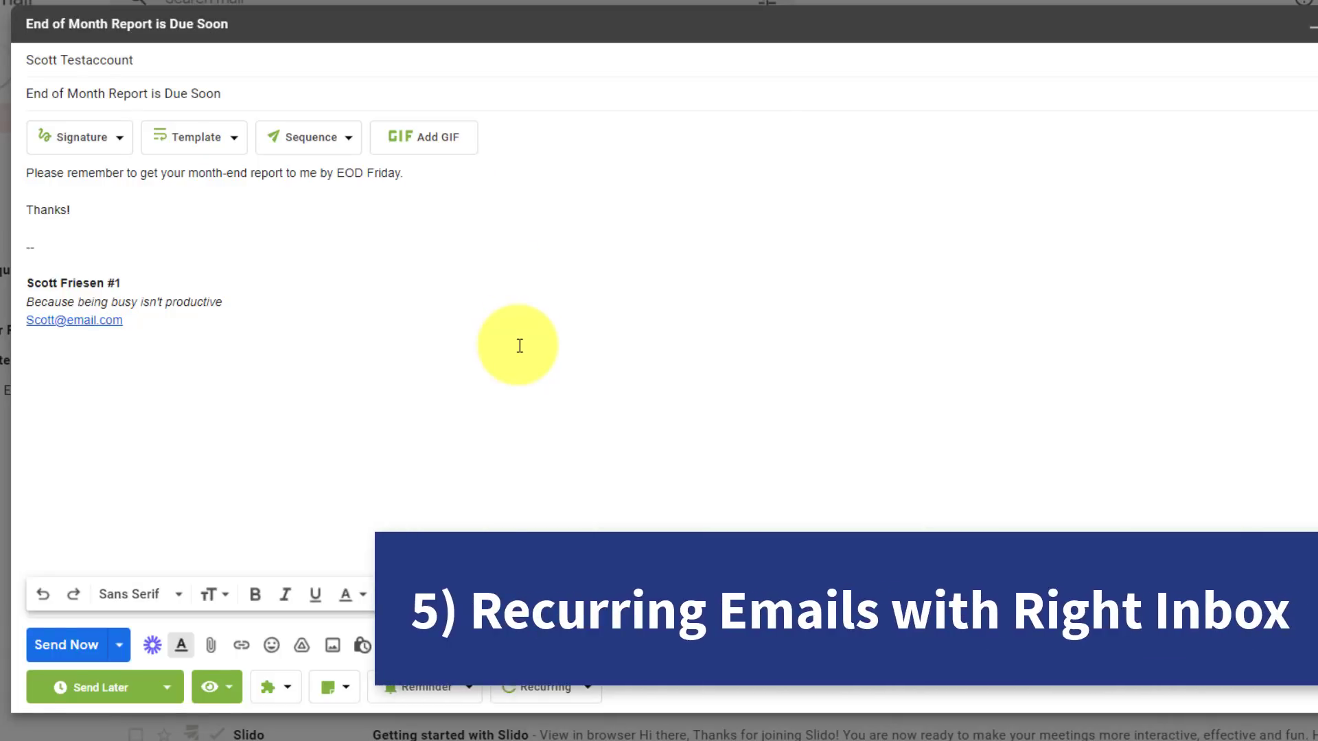
mouse_move(242, 94)
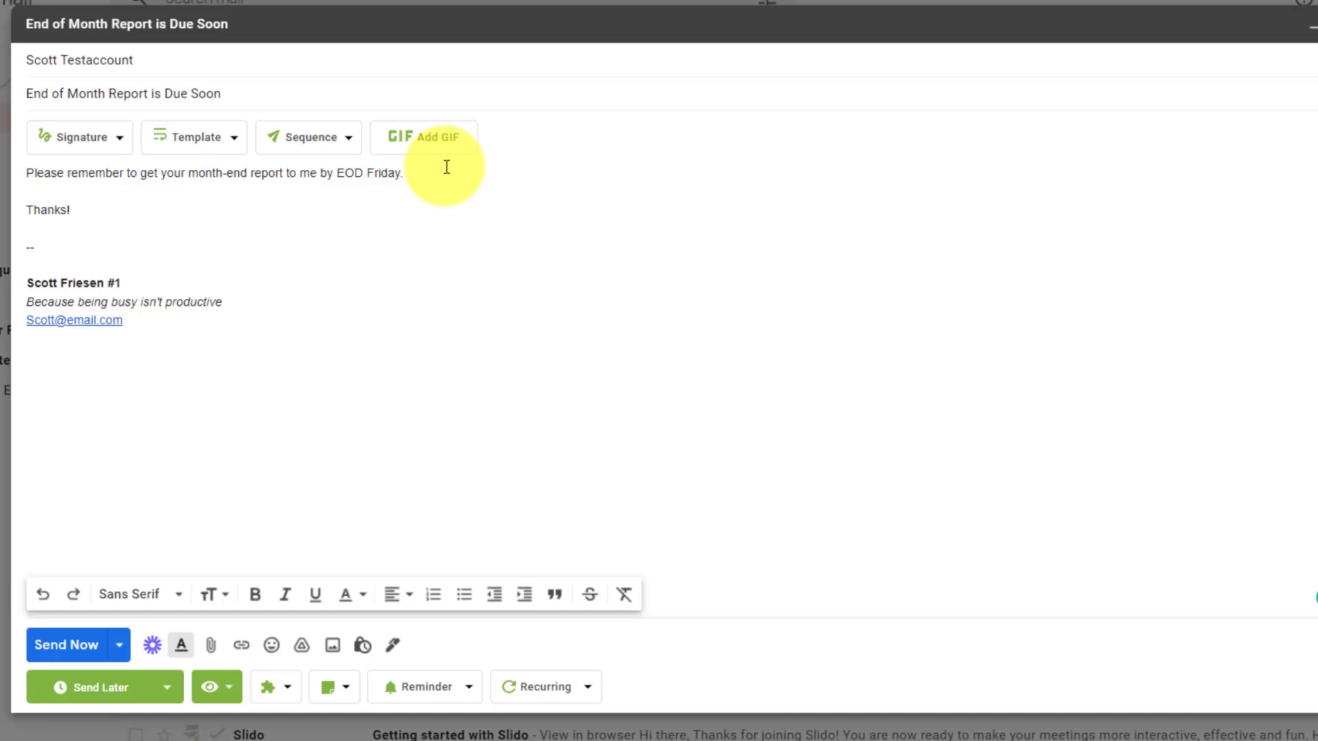
mouse_move(235, 212)
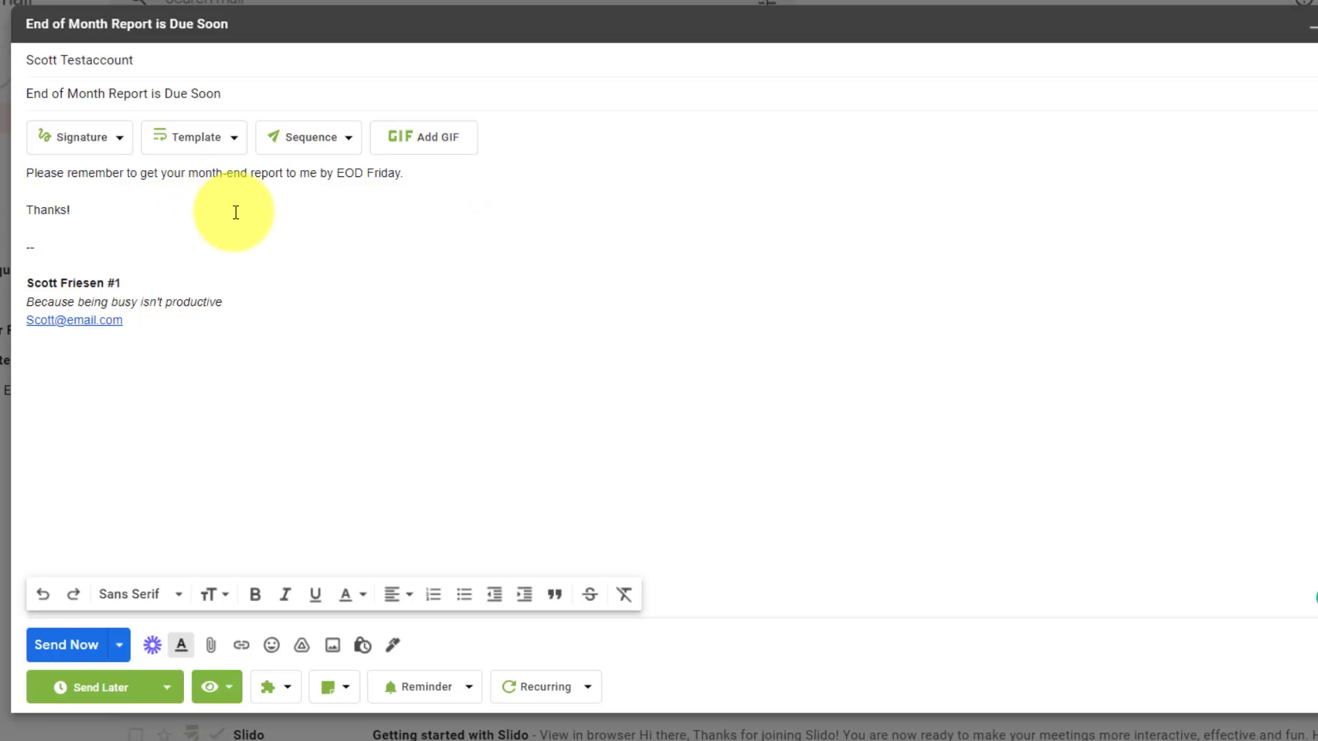
mouse_move(485, 220)
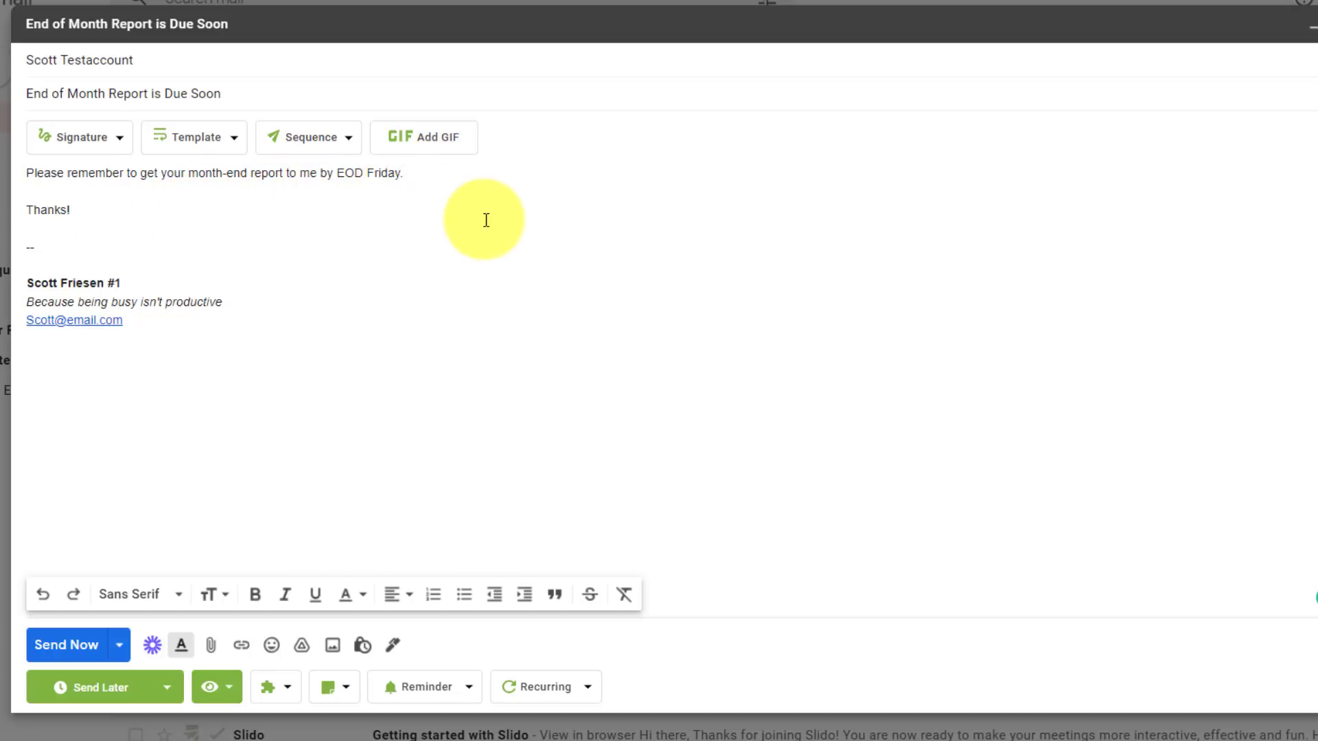
mouse_move(481, 228)
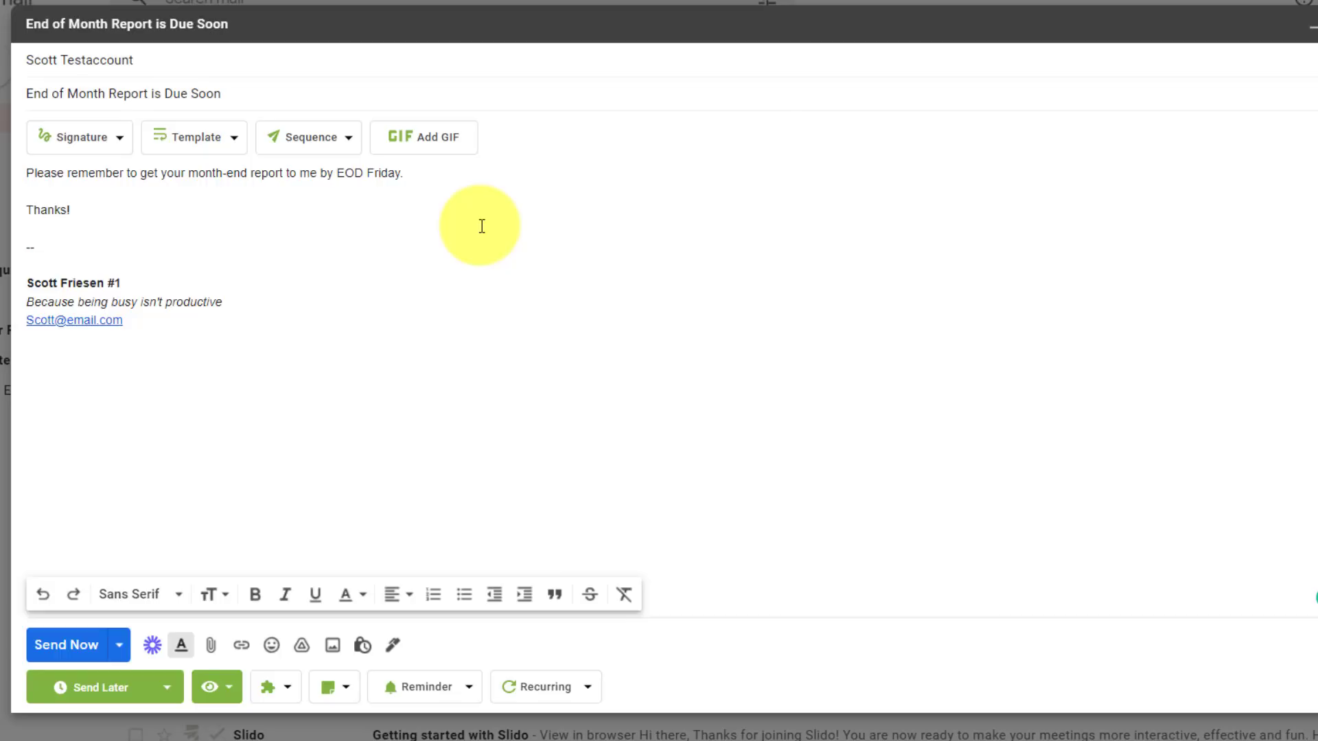
mouse_move(479, 233)
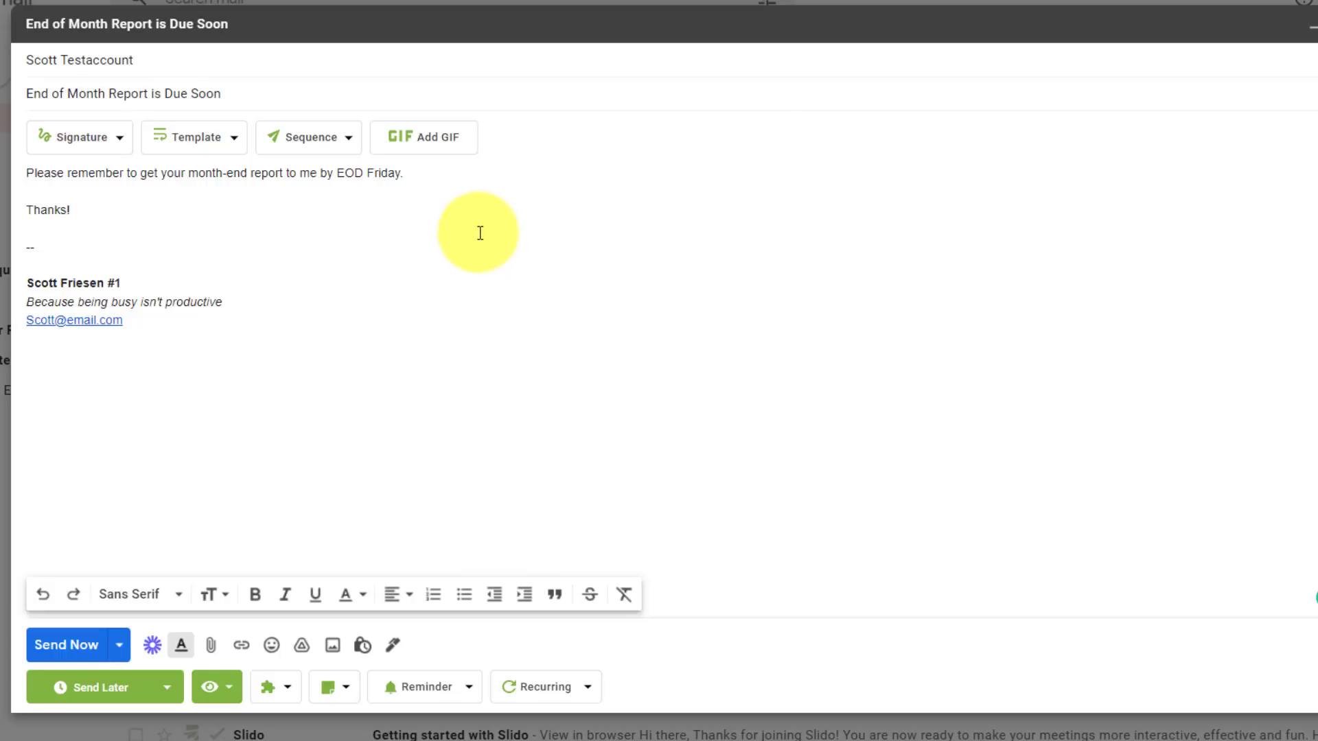
mouse_move(600, 466)
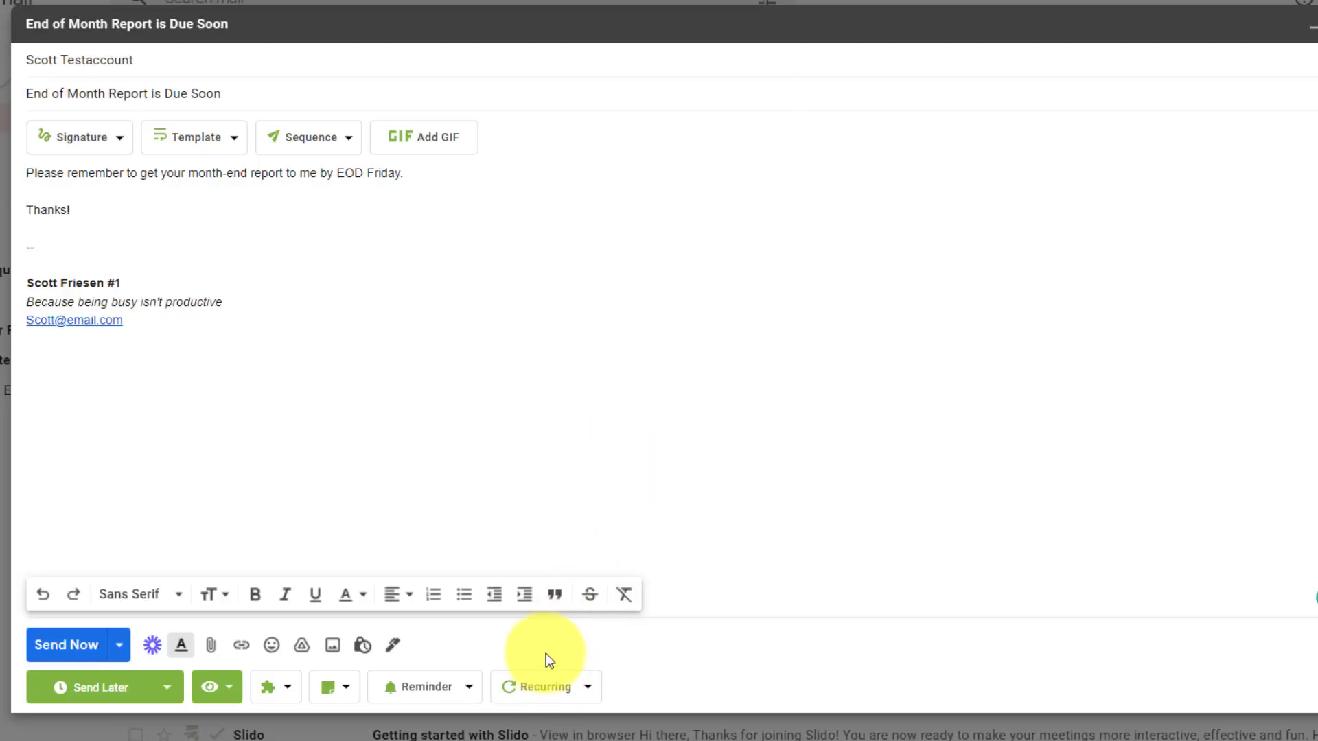
mouse_move(547, 669)
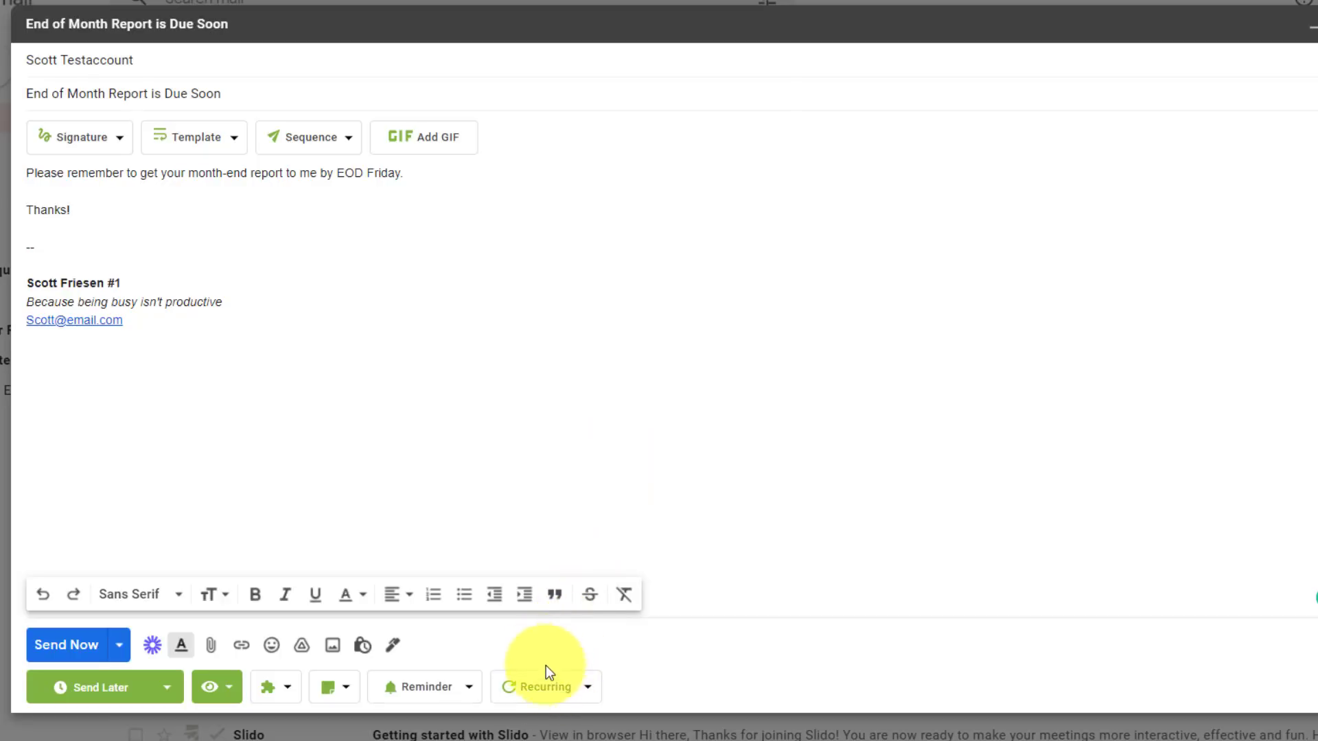
Set the draft to repeat Monthly, recurring on a day of week: the last Wednesday of every month.
click(544, 686)
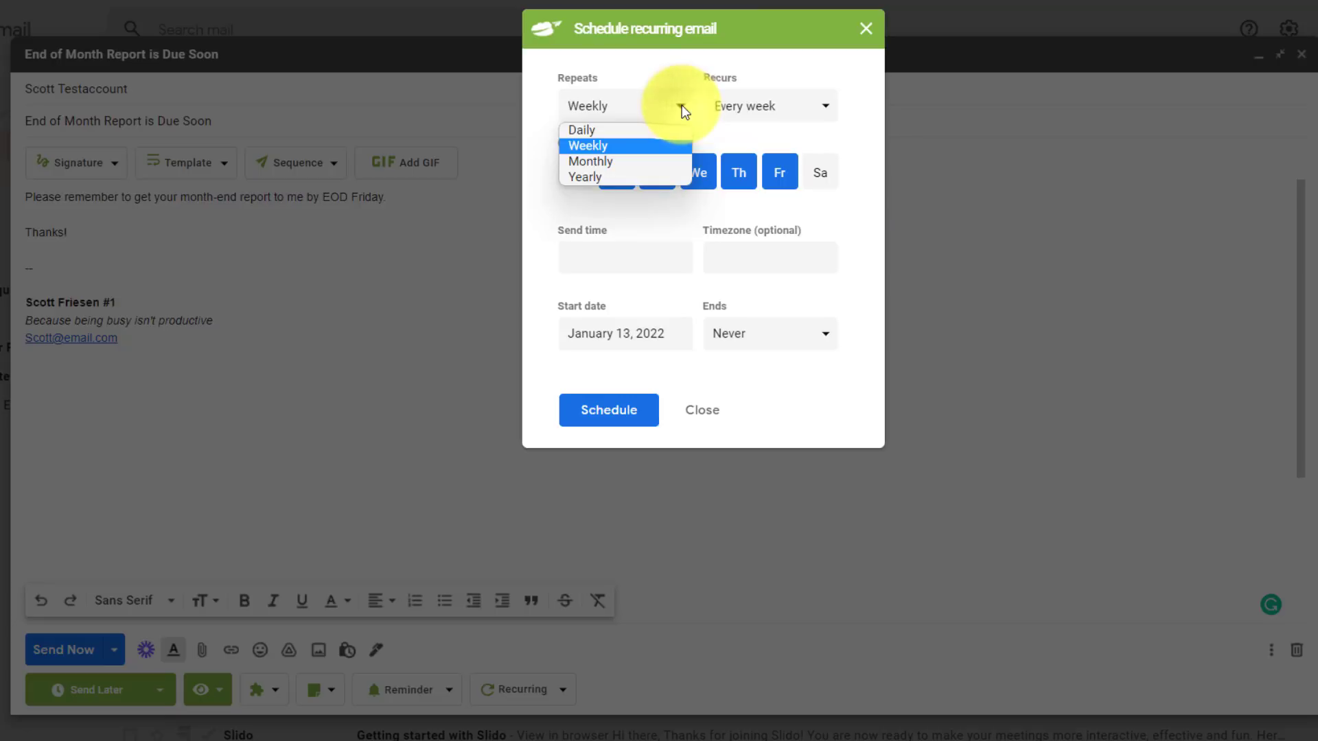
click(590, 161)
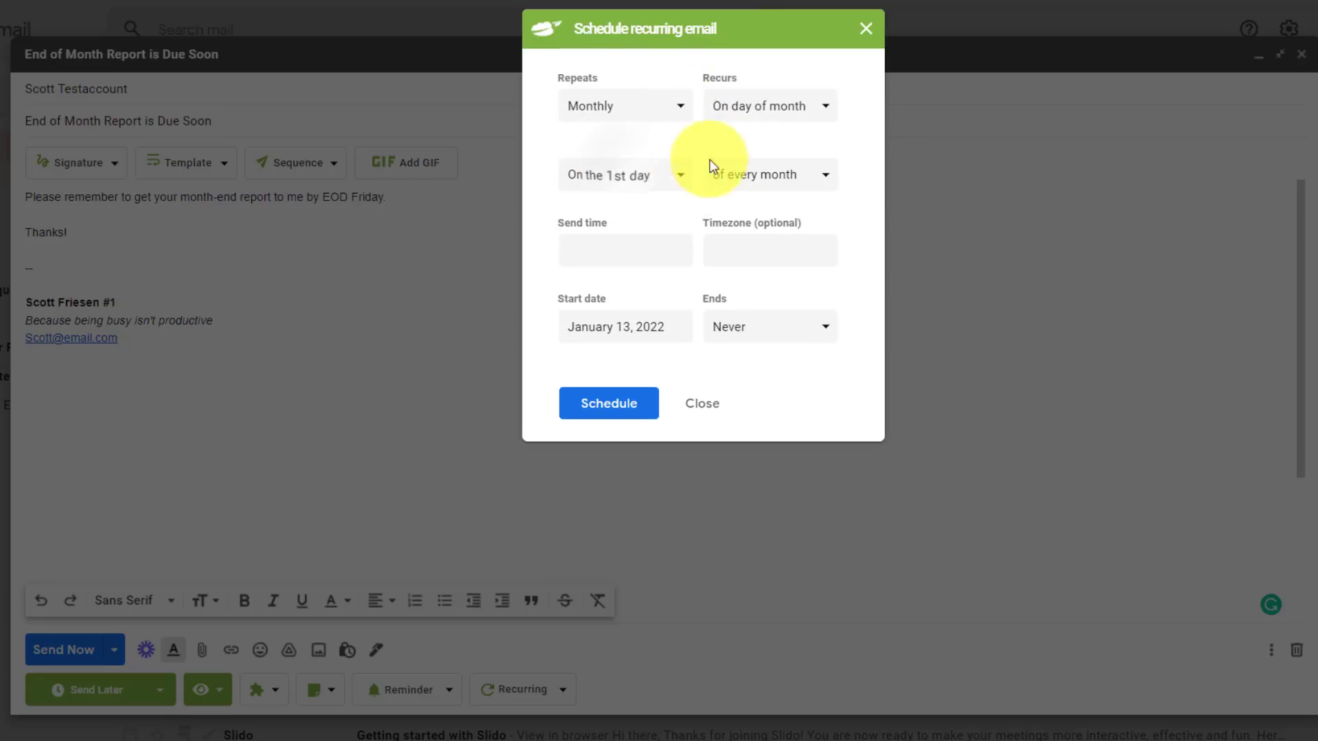
click(767, 105)
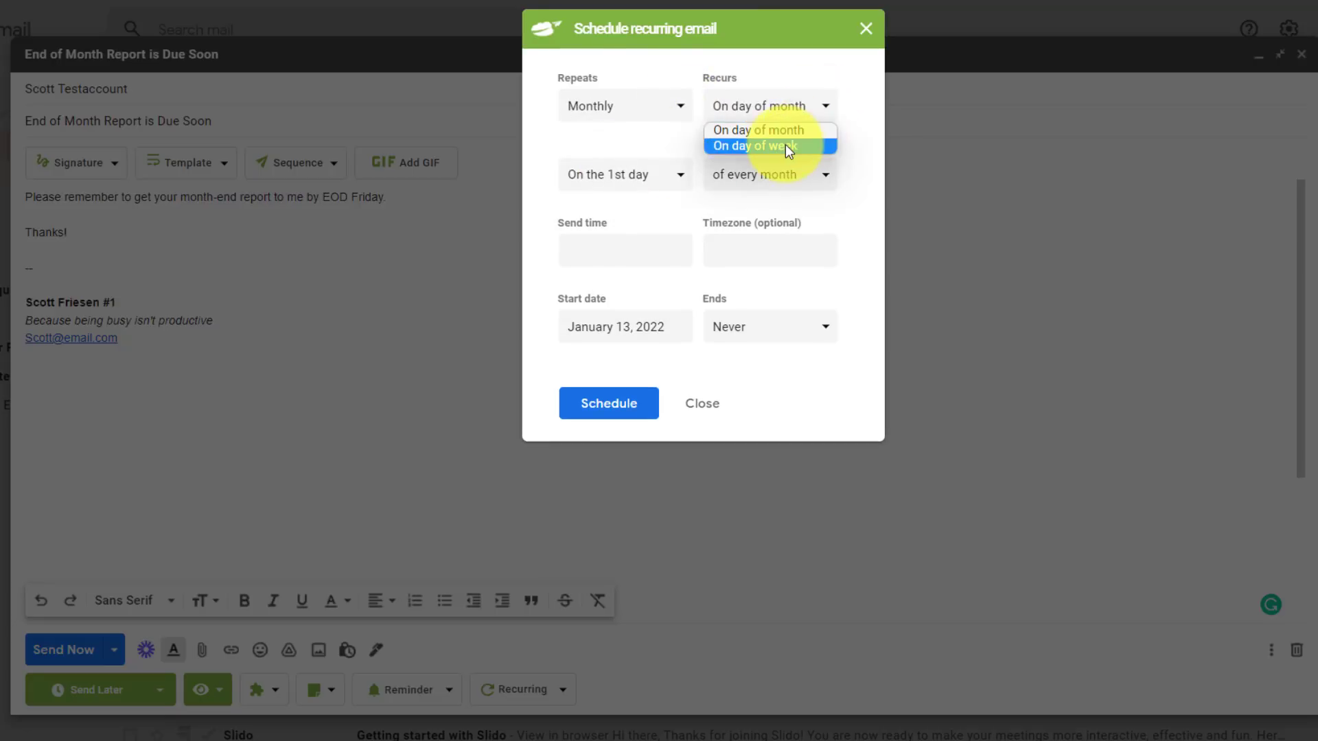
click(757, 146)
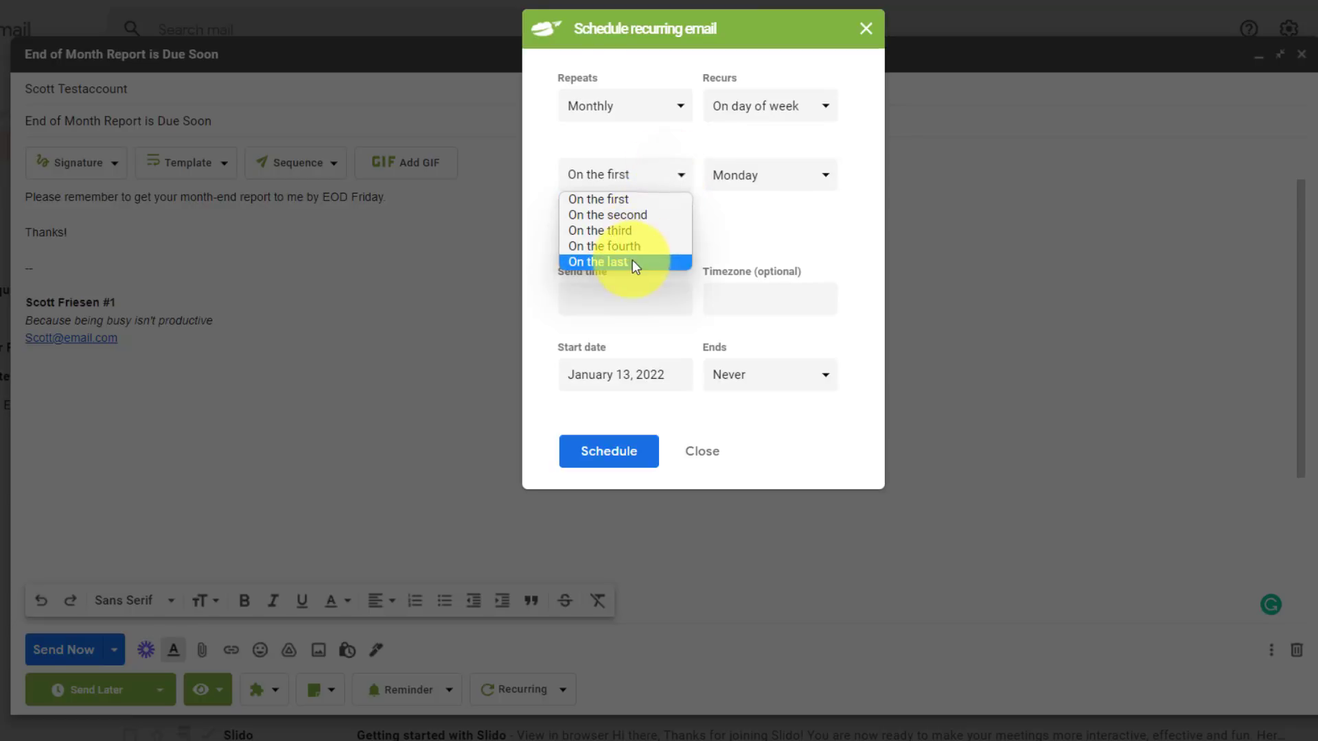
click(598, 262)
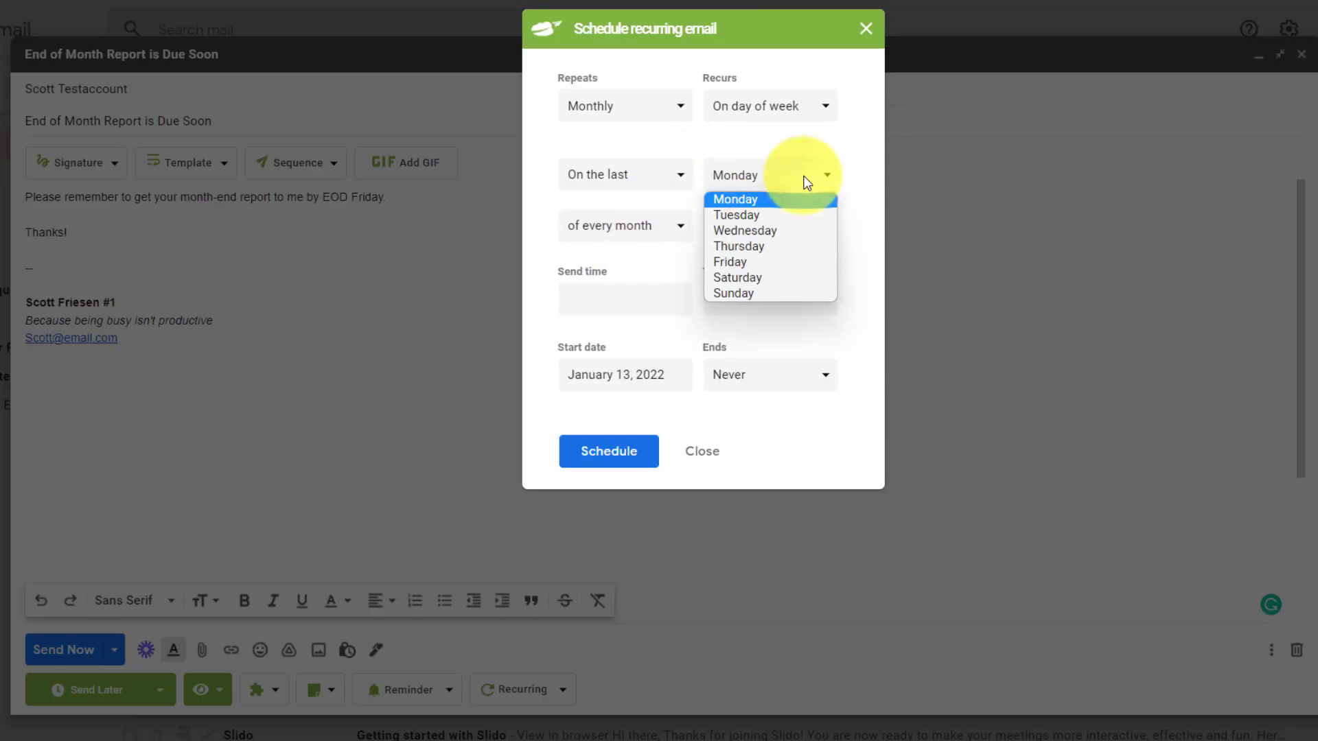
mouse_move(743, 230)
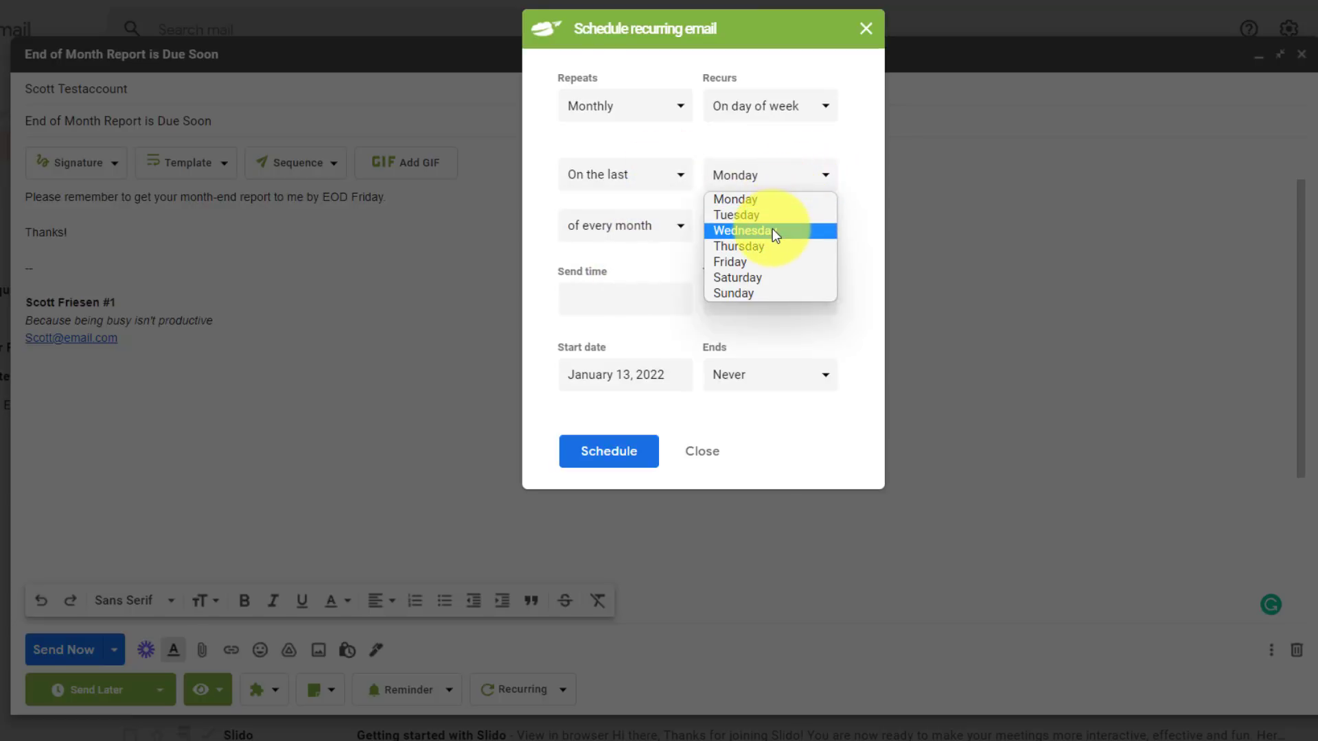
click(740, 231)
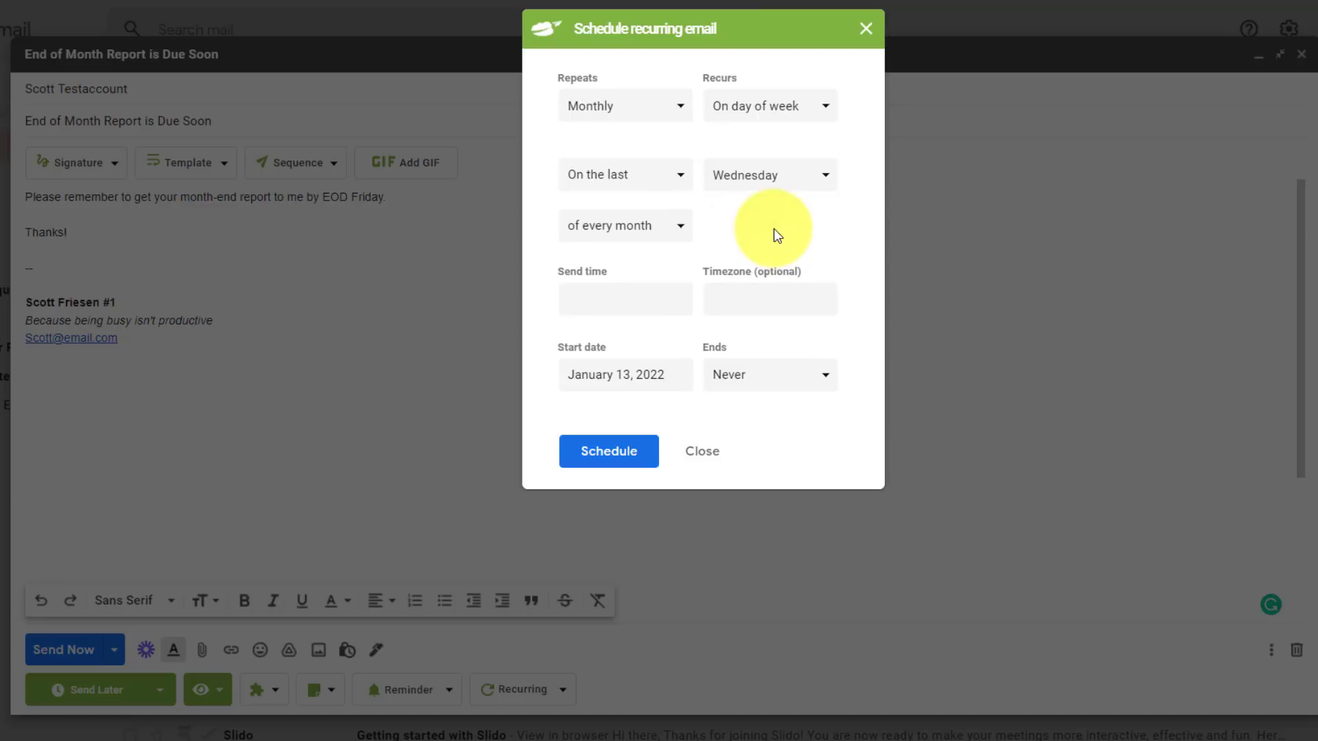
mouse_move(672, 244)
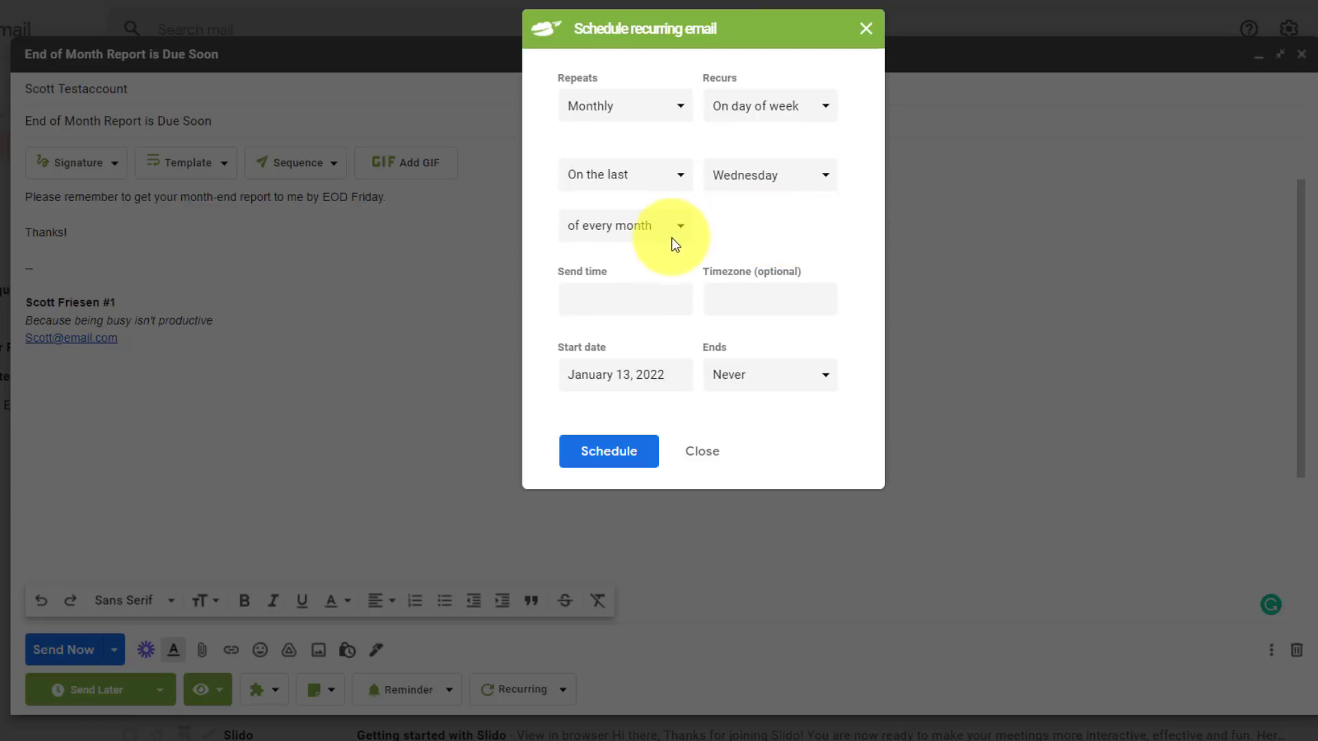
click(624, 299)
text(12:00 PM)
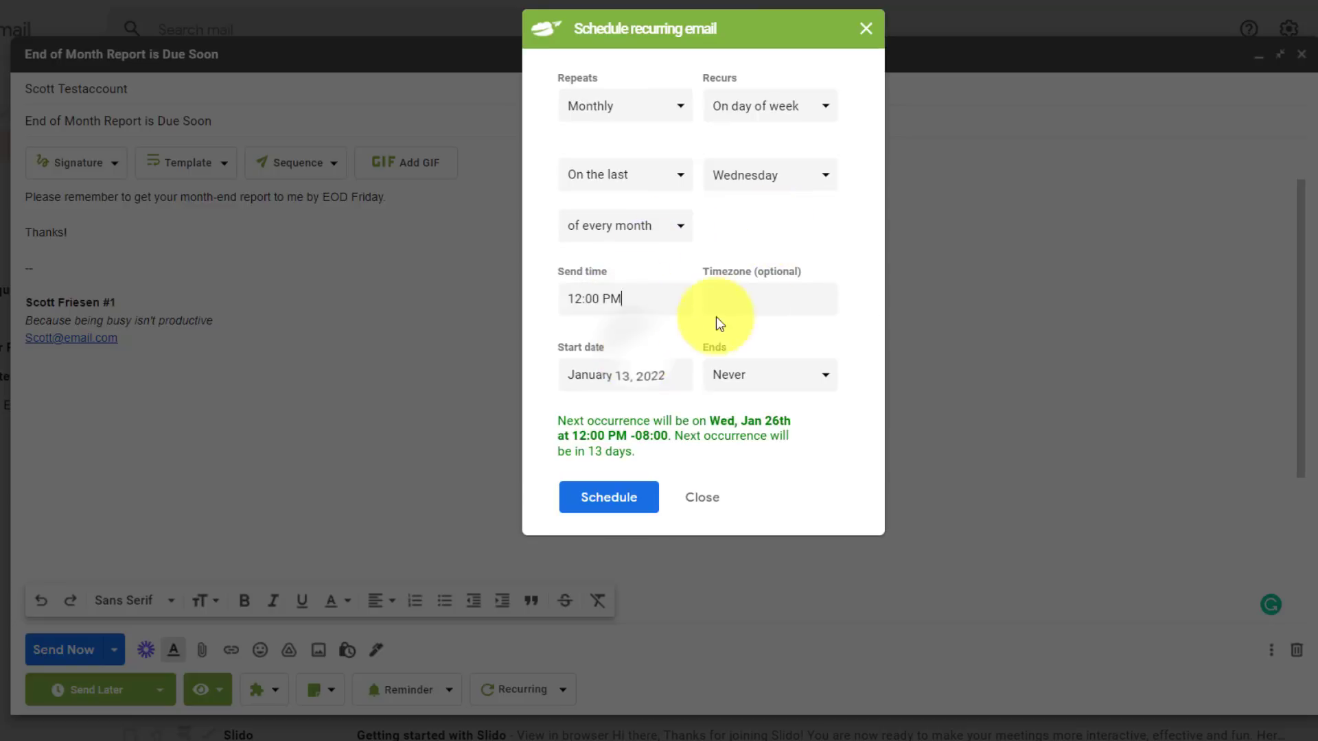
Use (GMT-08:00) Pacific Time for the 12:00 PM send and end the series after a set number of occurrences.
click(768, 298)
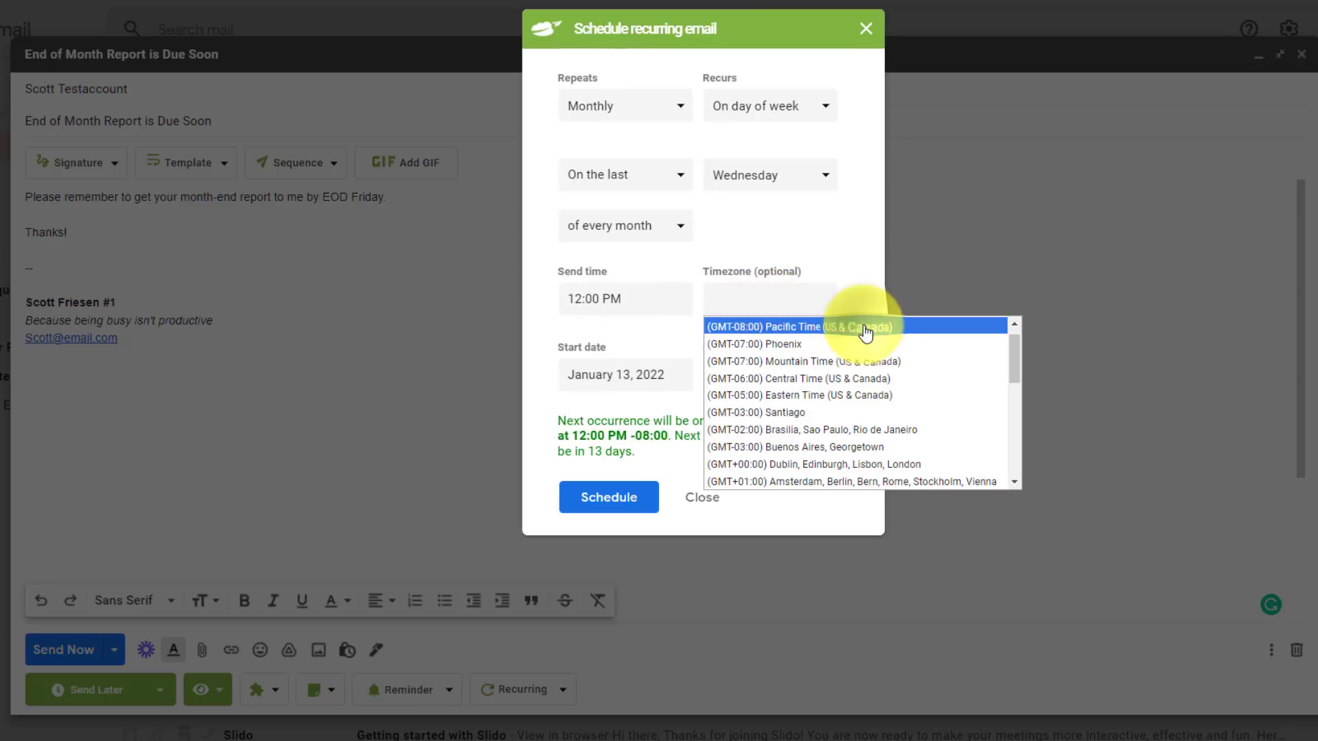
click(791, 326)
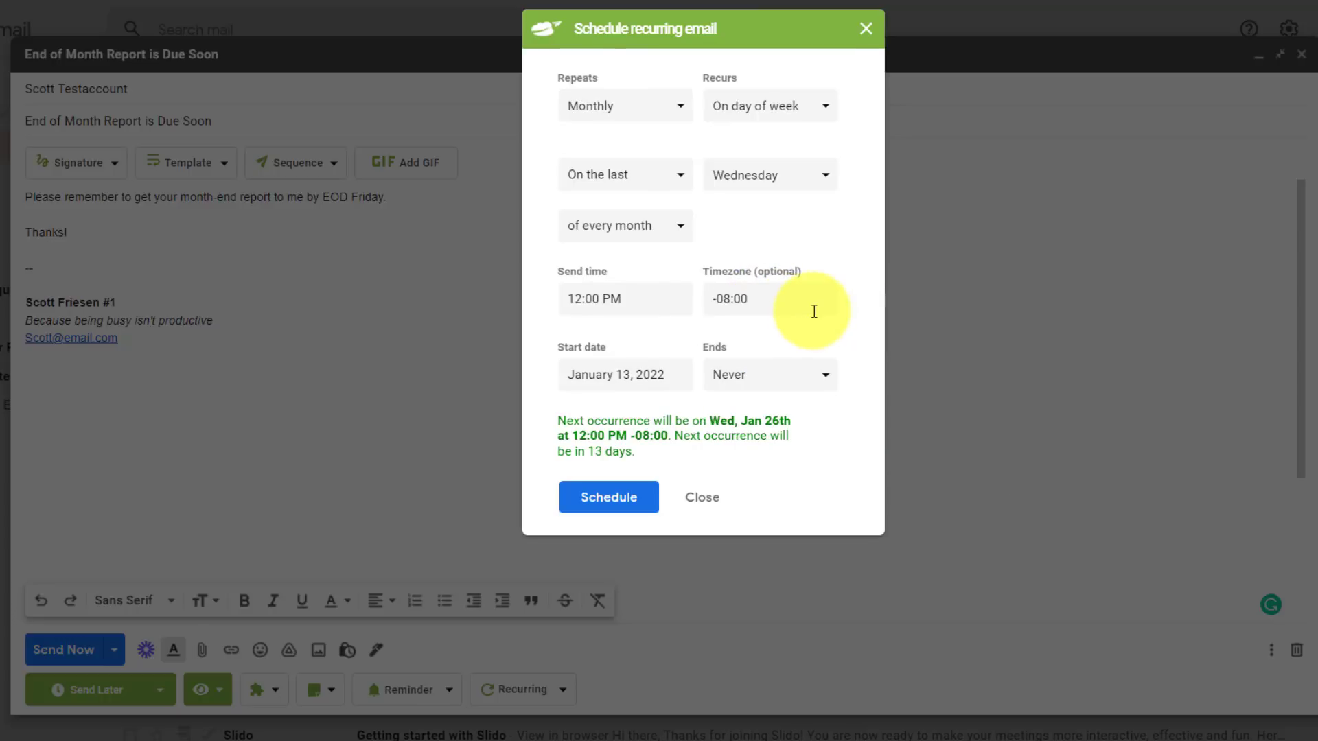
mouse_move(801, 300)
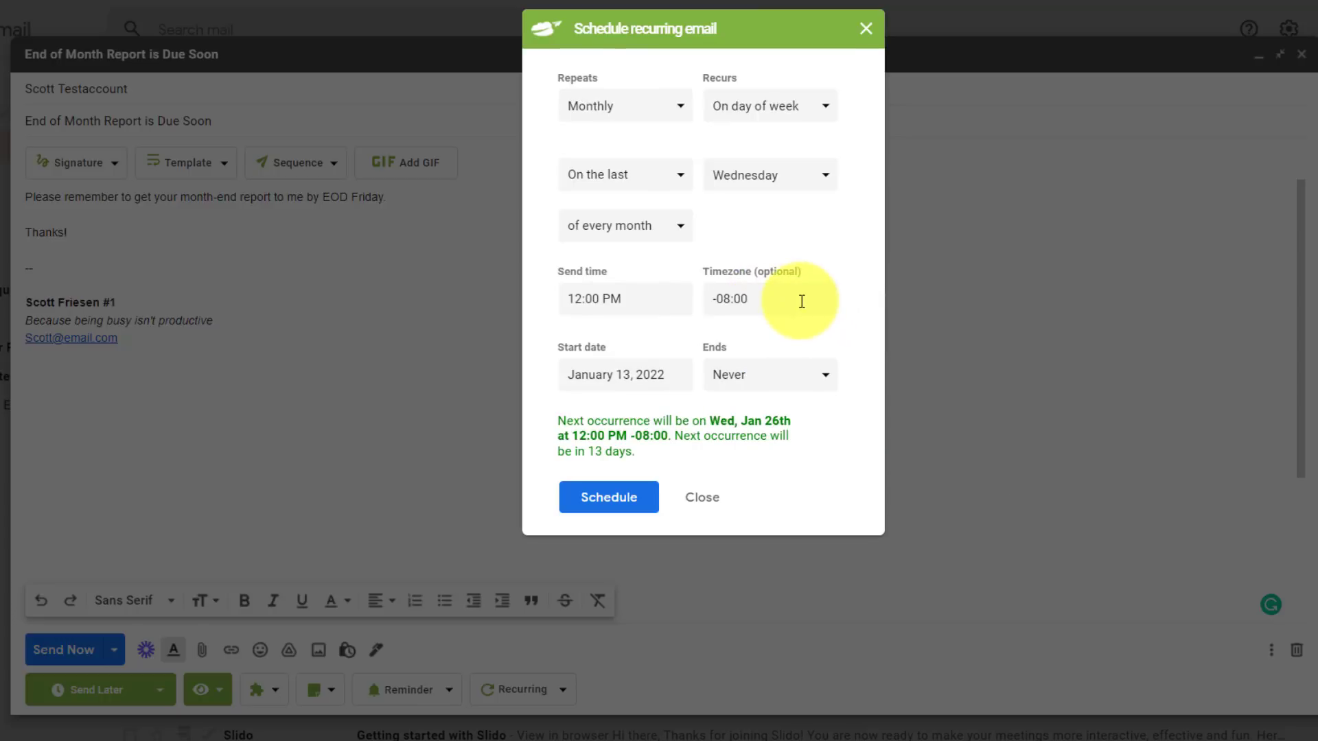
mouse_move(715, 375)
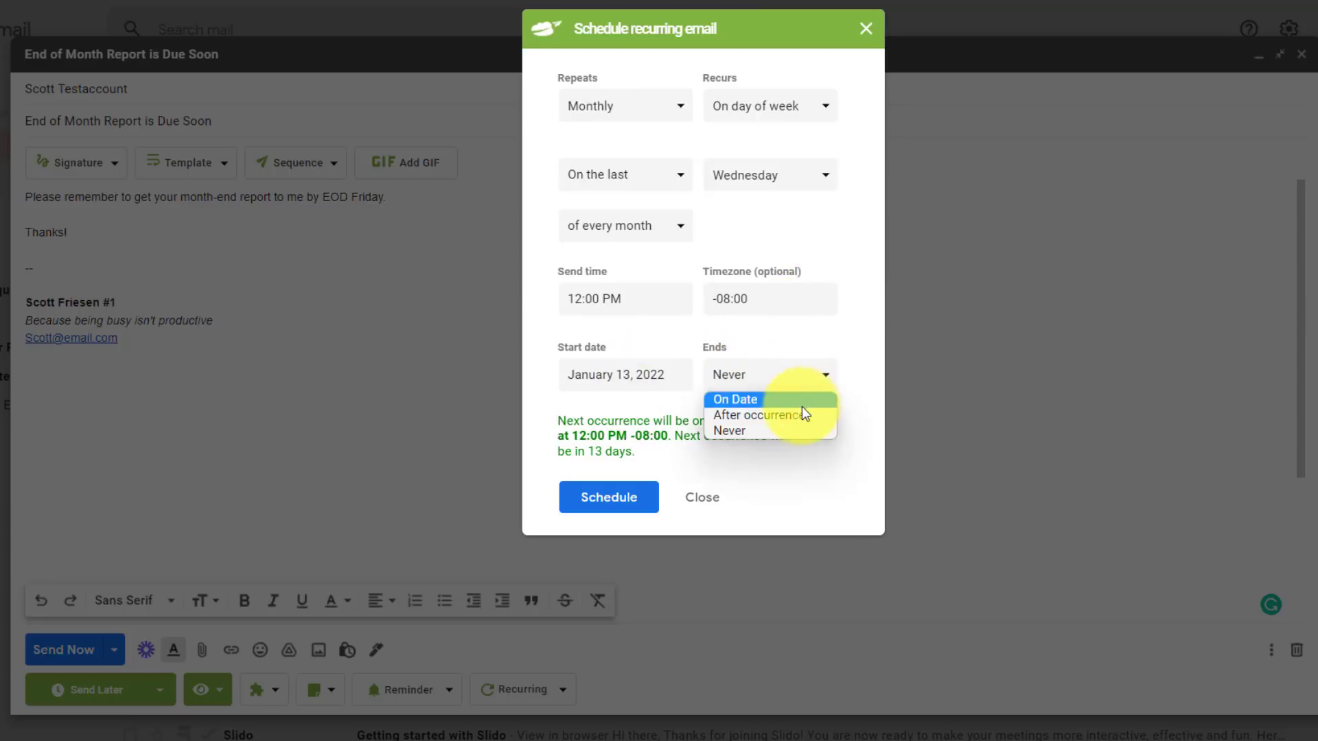
click(754, 415)
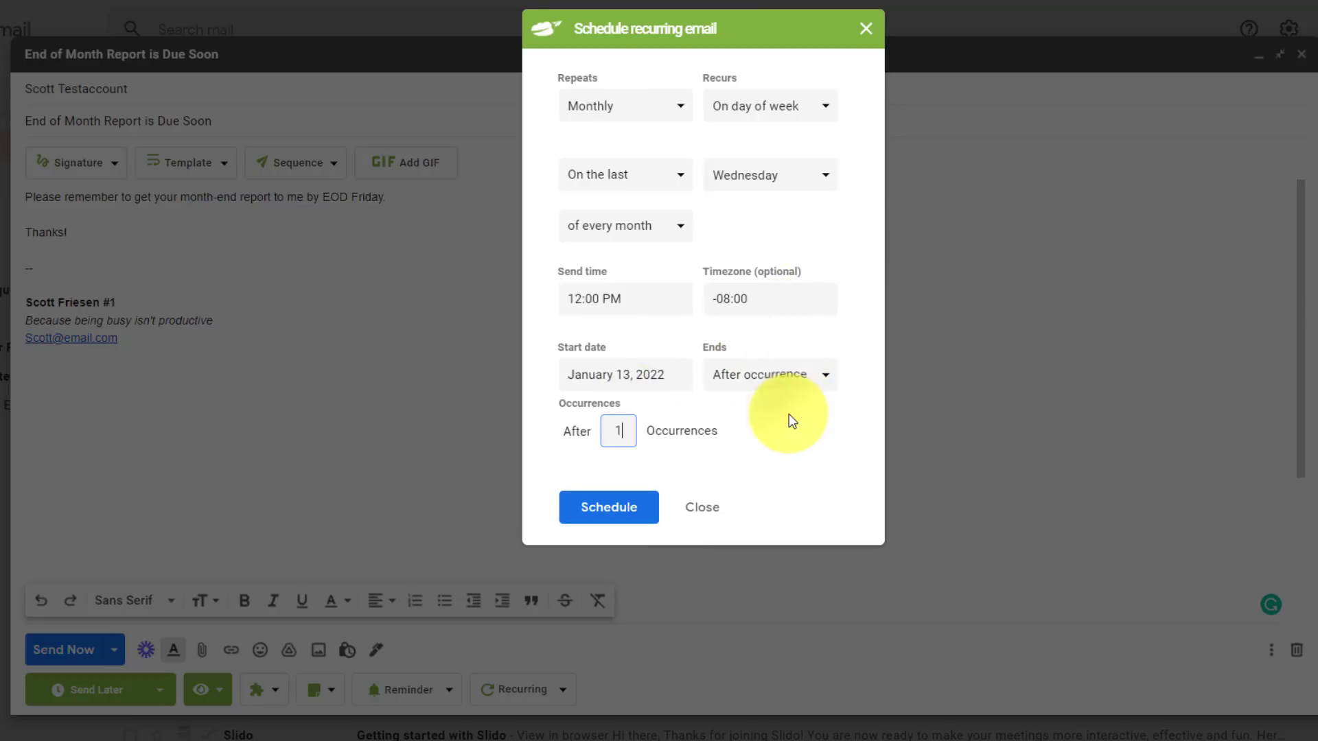
mouse_move(611, 435)
text(4)
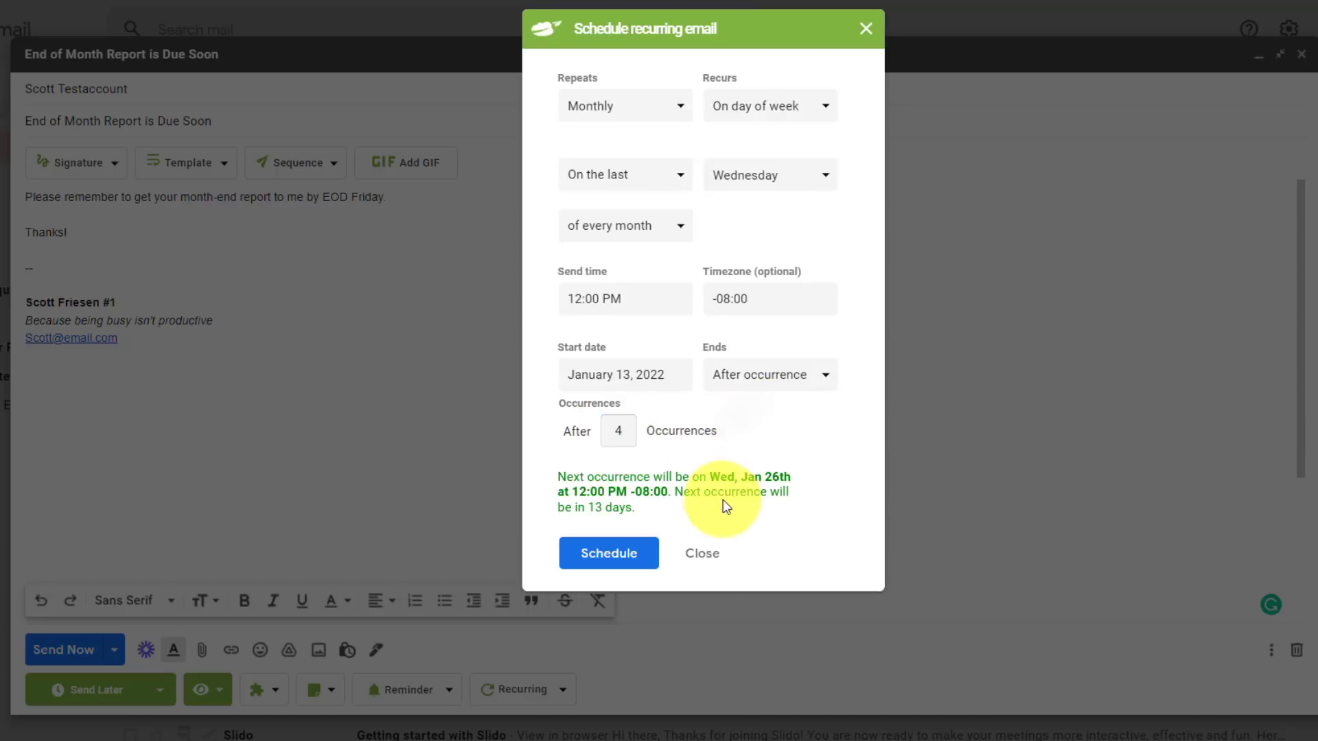
mouse_move(717, 513)
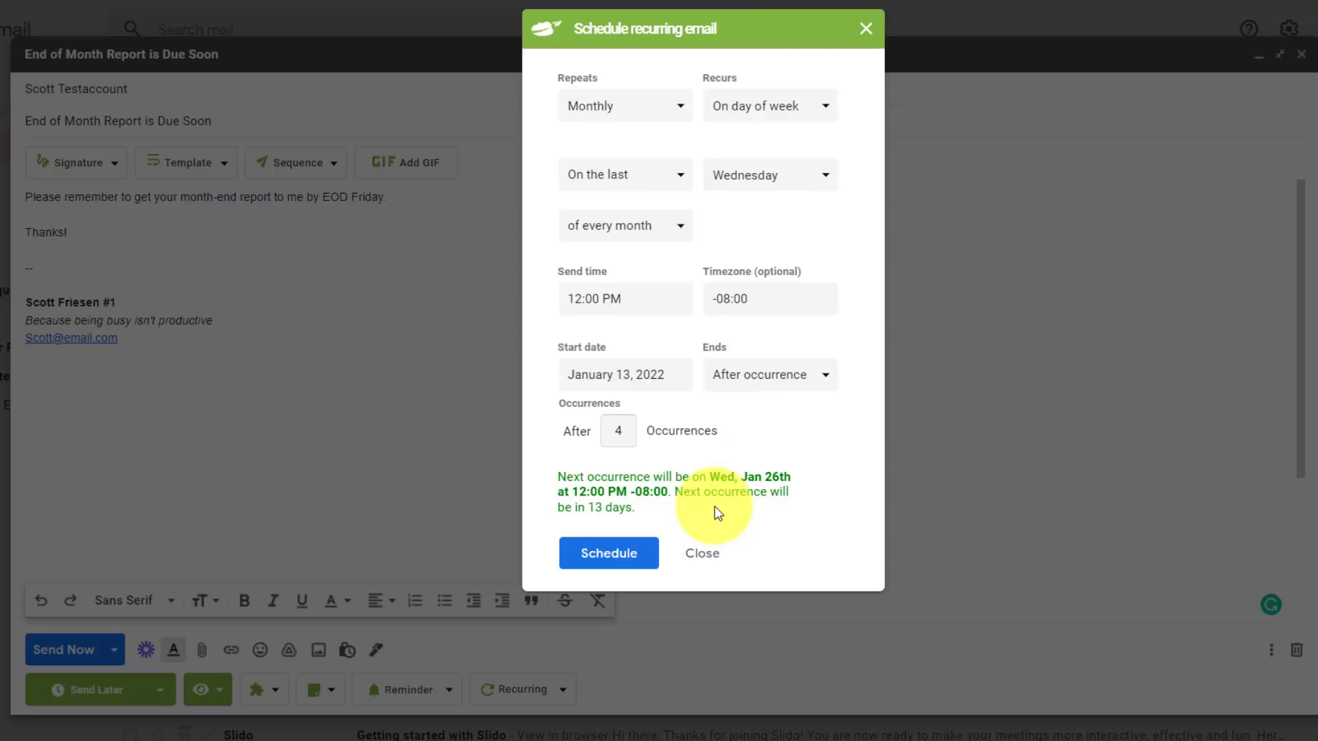
mouse_move(712, 515)
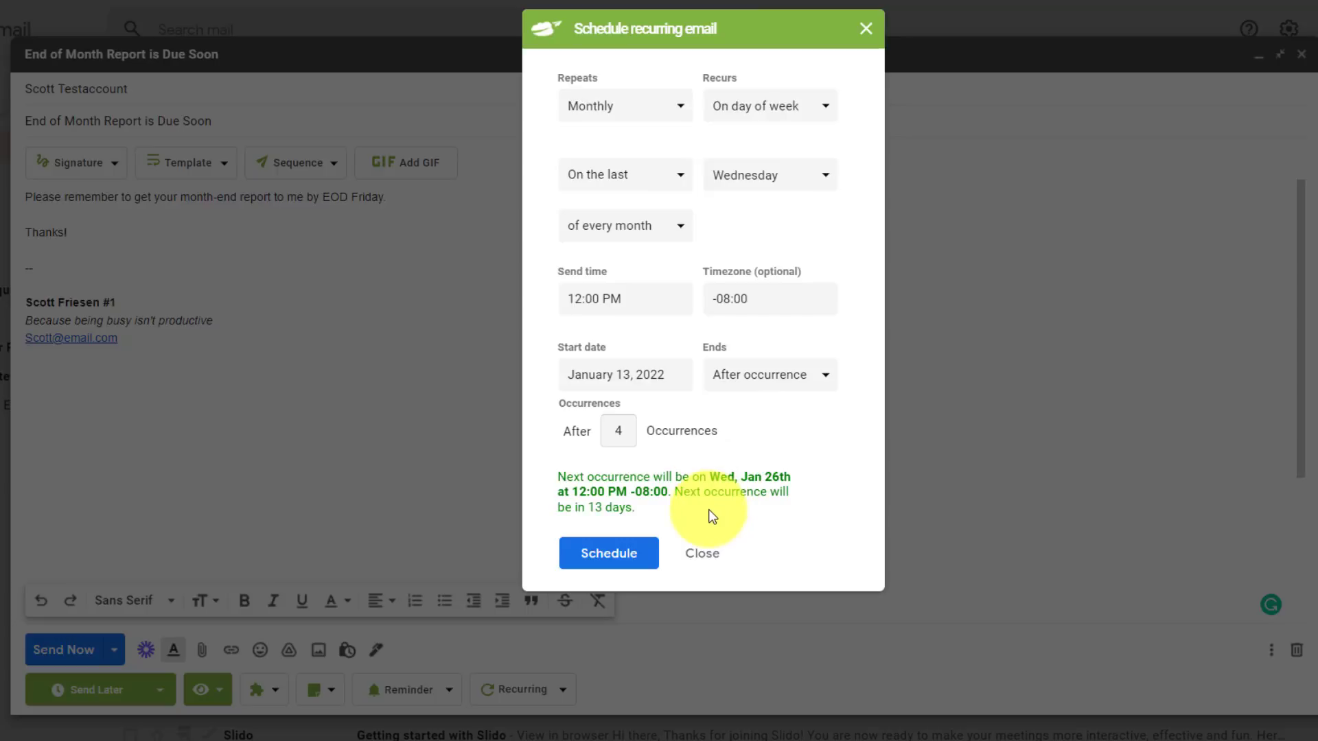
mouse_move(752, 509)
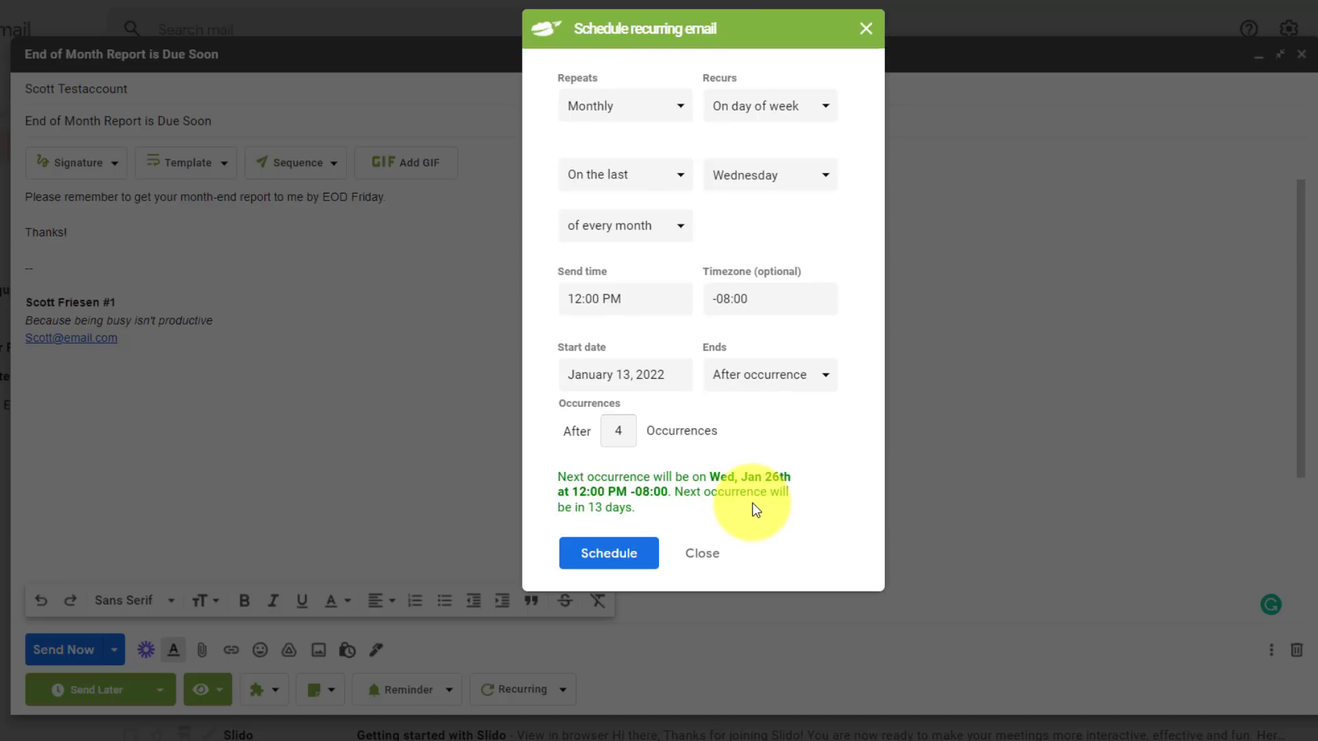
Confirm the recurring schedule, then start a reply at the bottom of the Friday appointment thread.
click(609, 553)
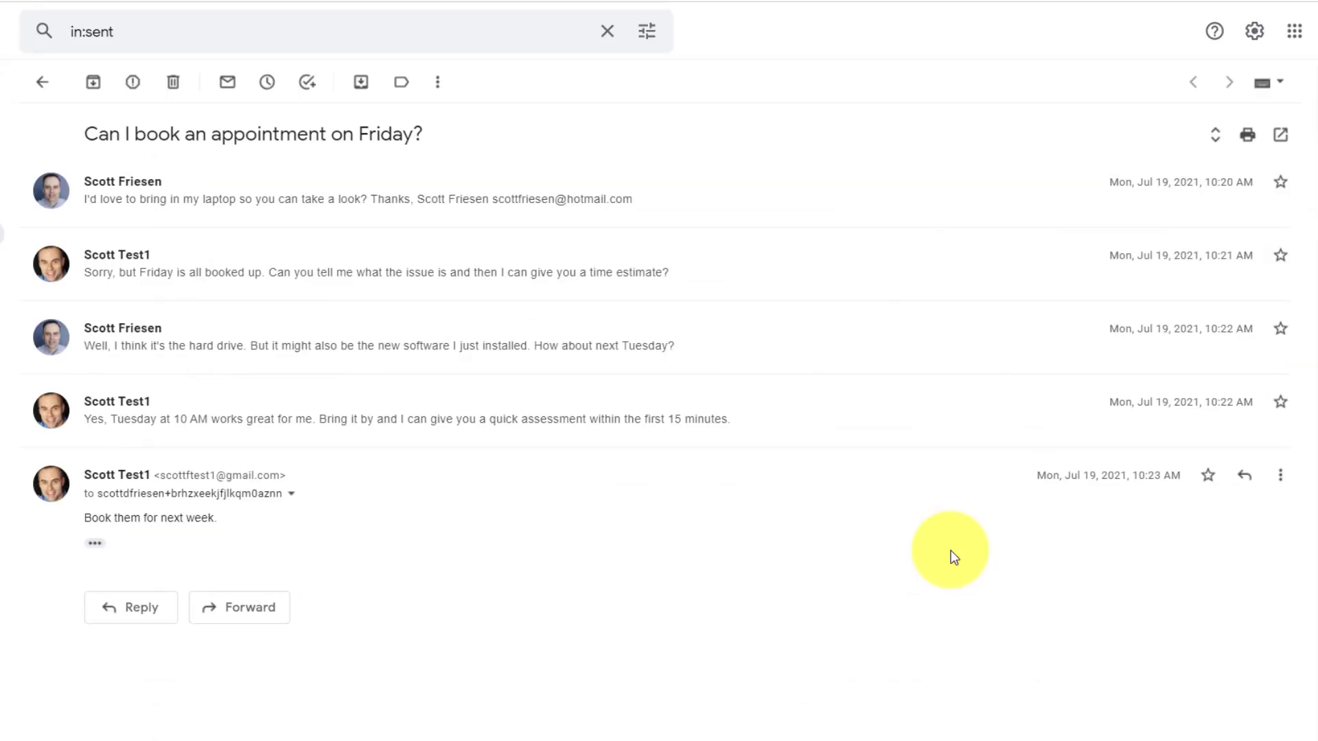
mouse_move(727, 521)
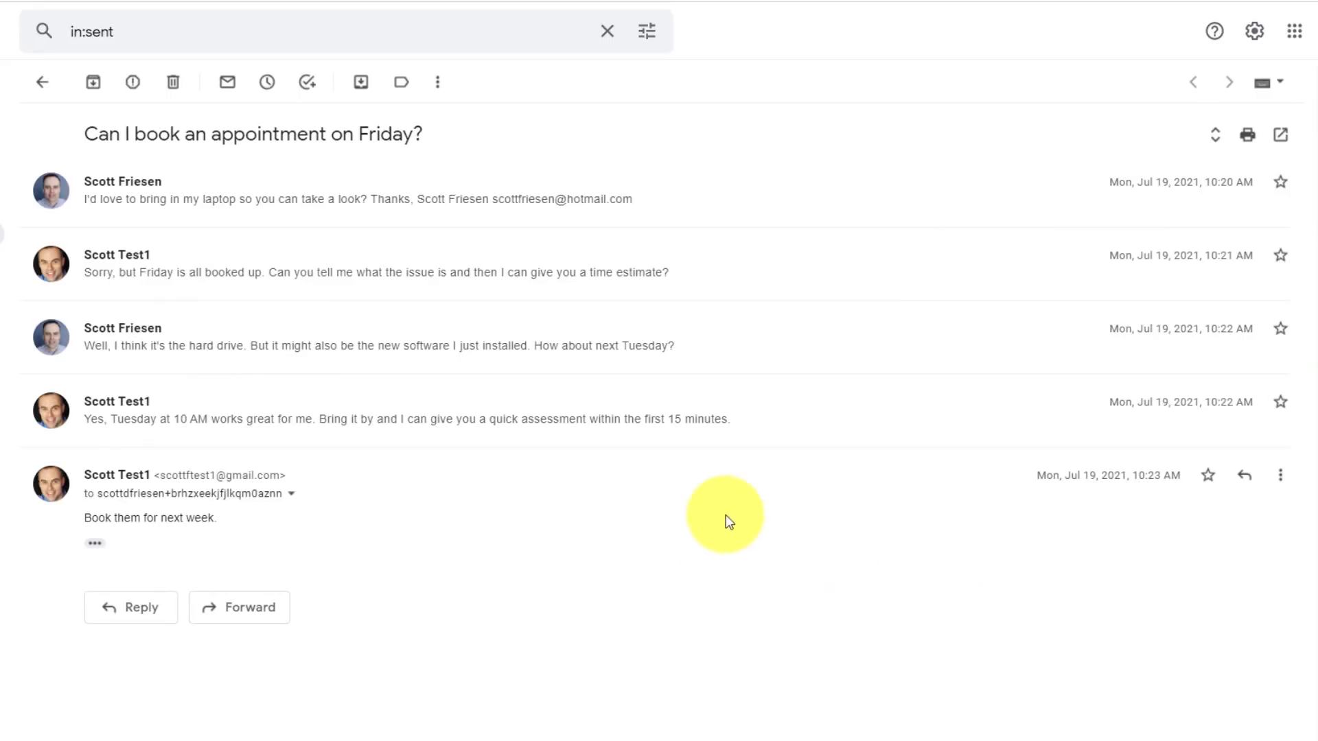
mouse_move(543, 168)
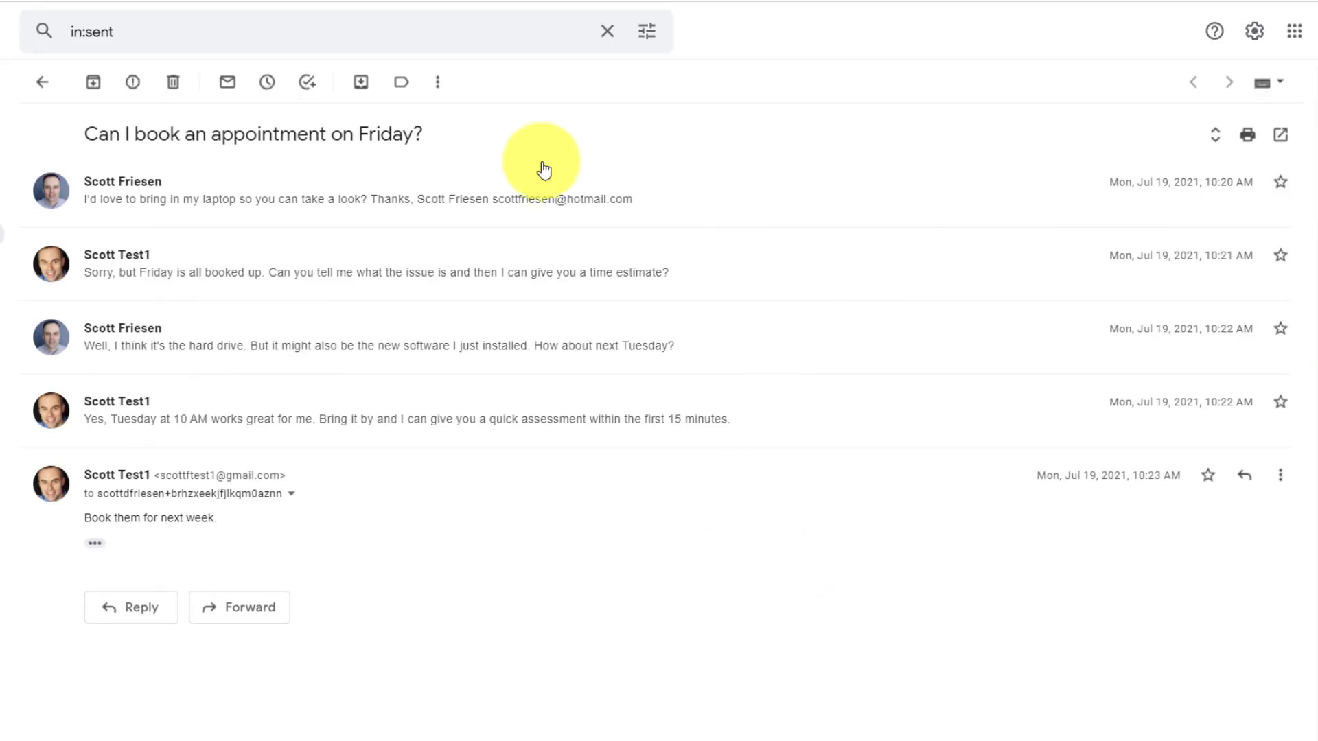
mouse_move(93, 145)
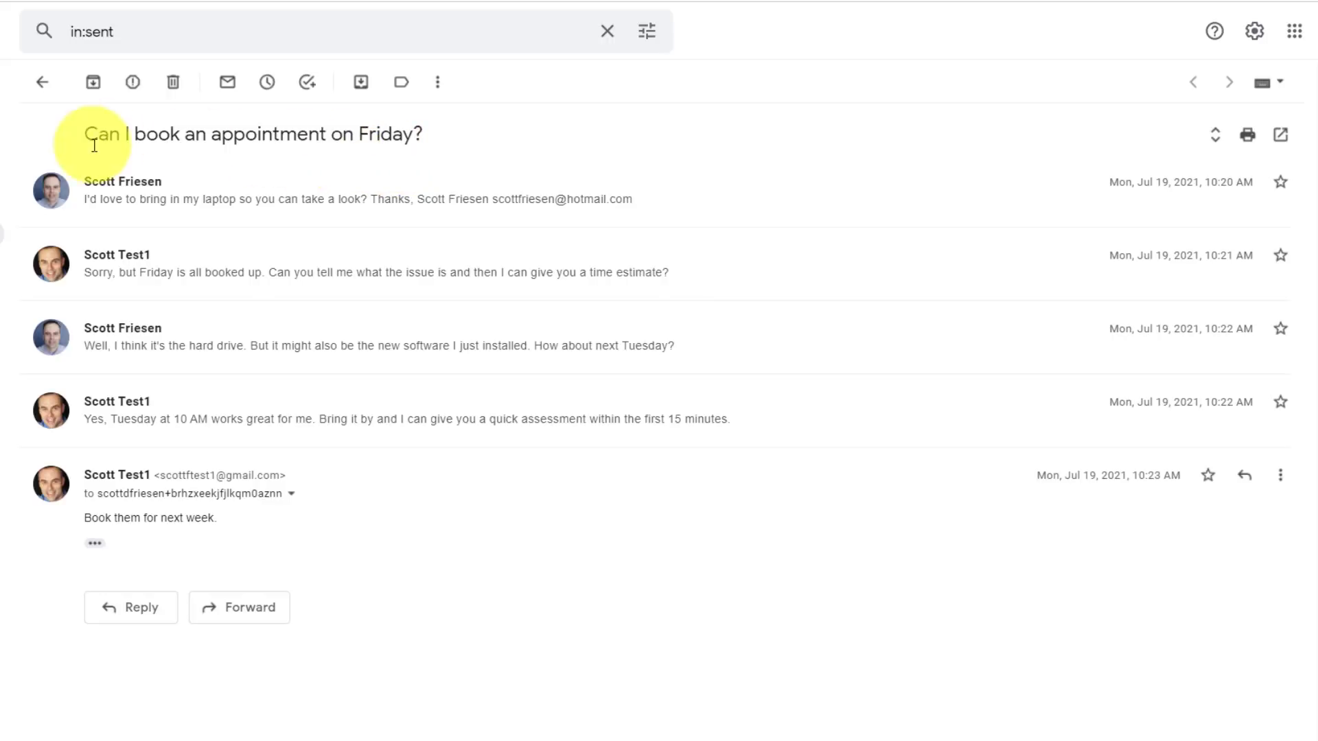
mouse_move(348, 134)
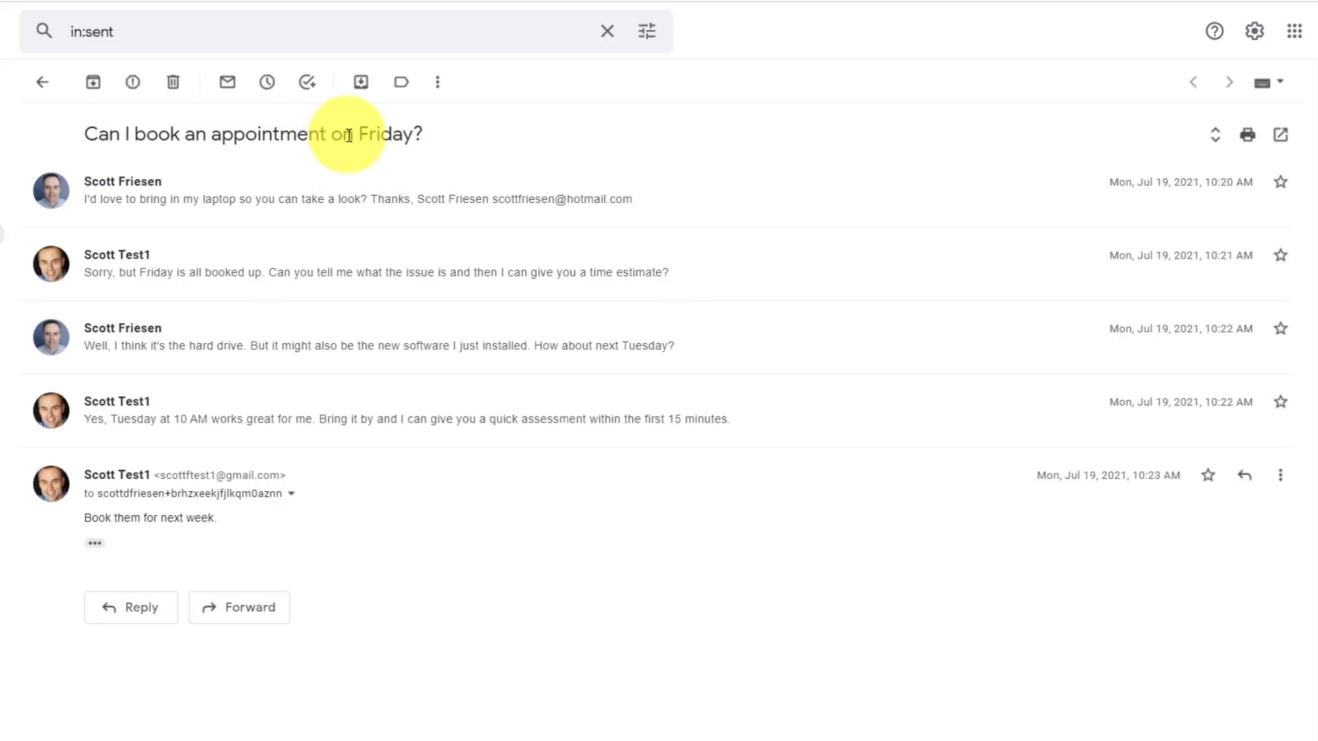
mouse_move(374, 191)
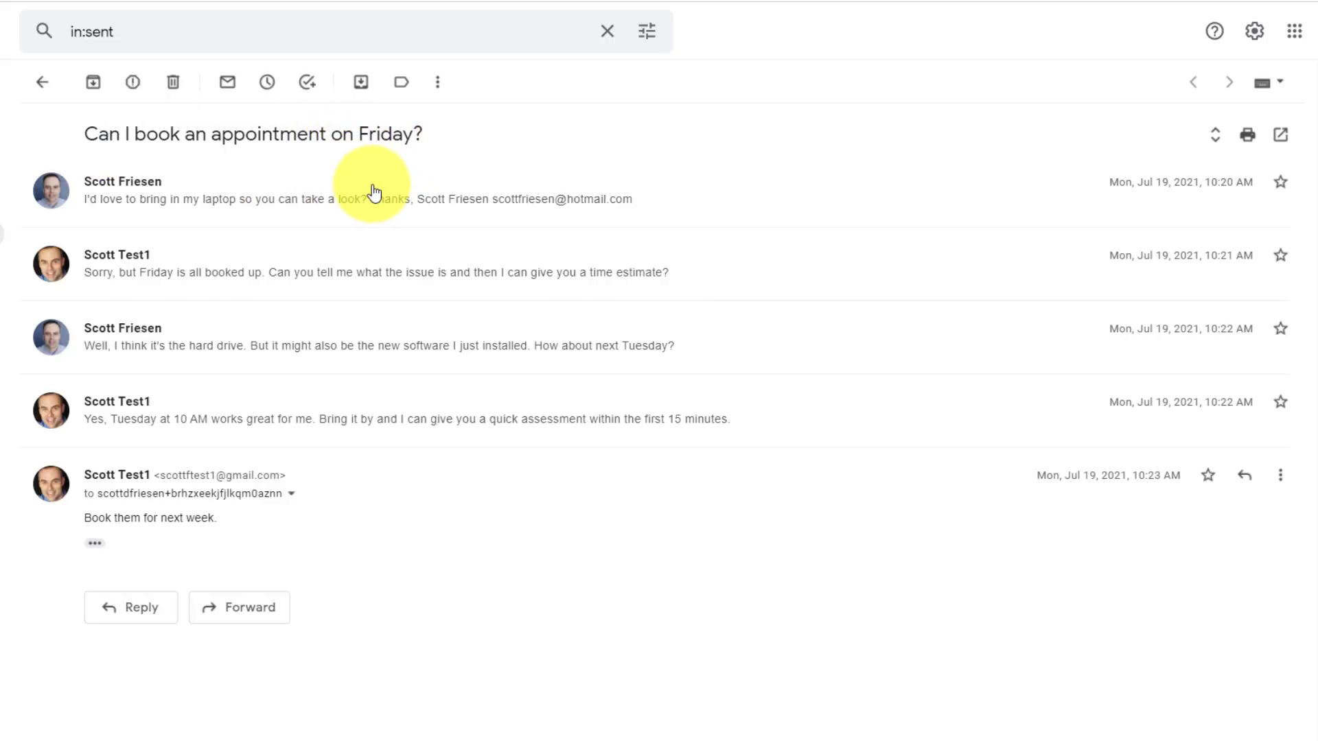
mouse_move(395, 320)
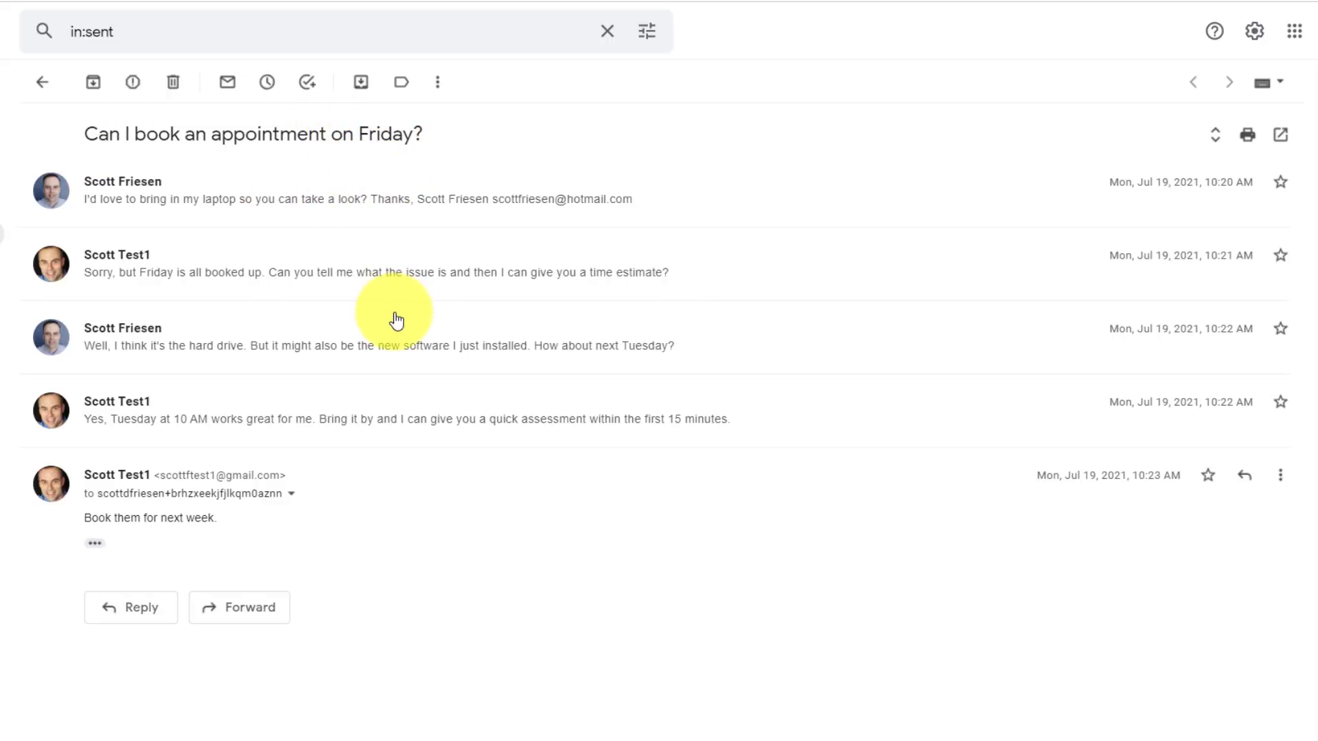
mouse_move(239, 549)
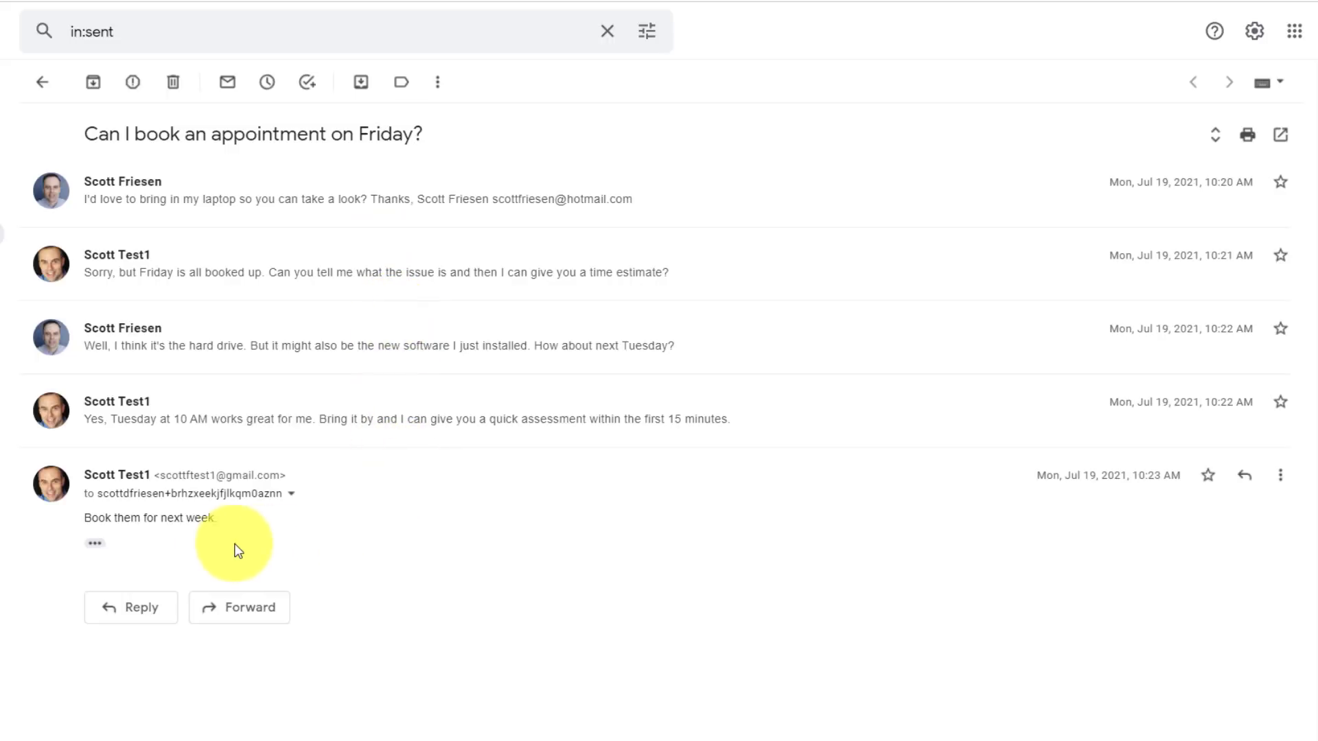
mouse_move(243, 569)
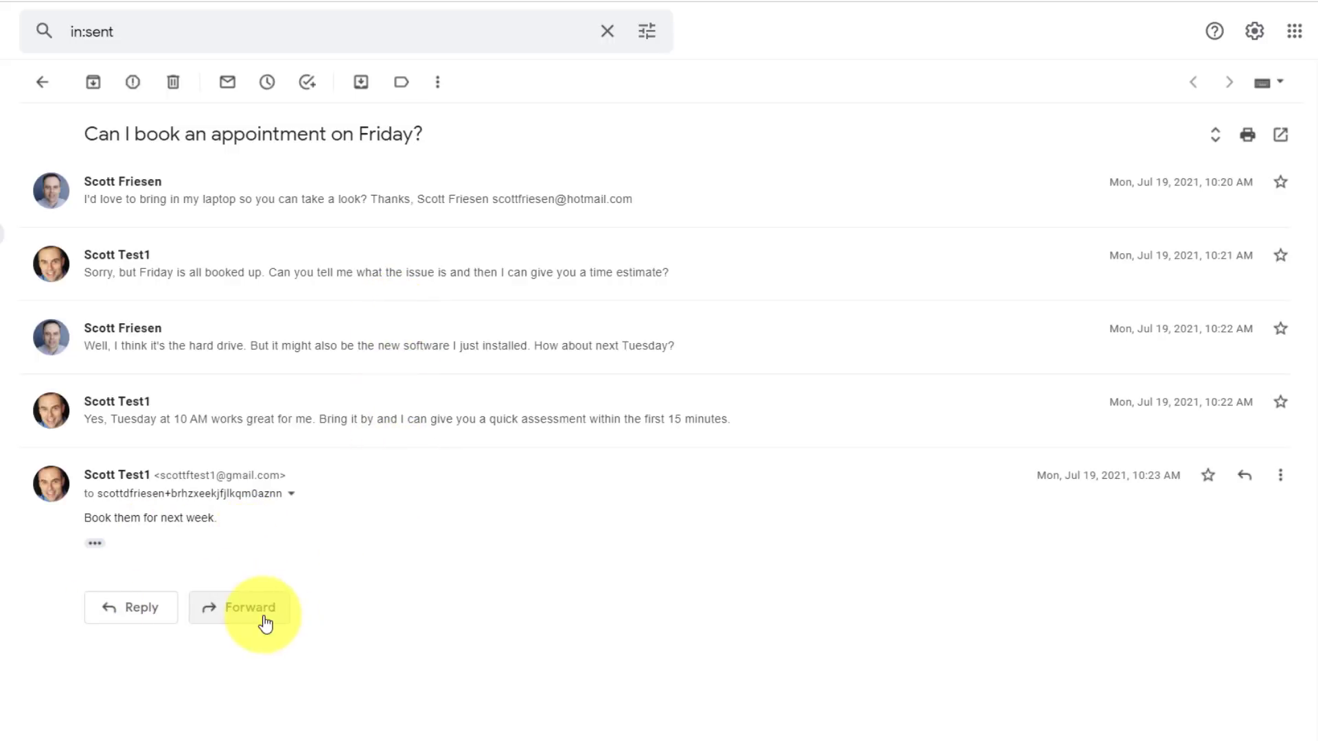
click(251, 607)
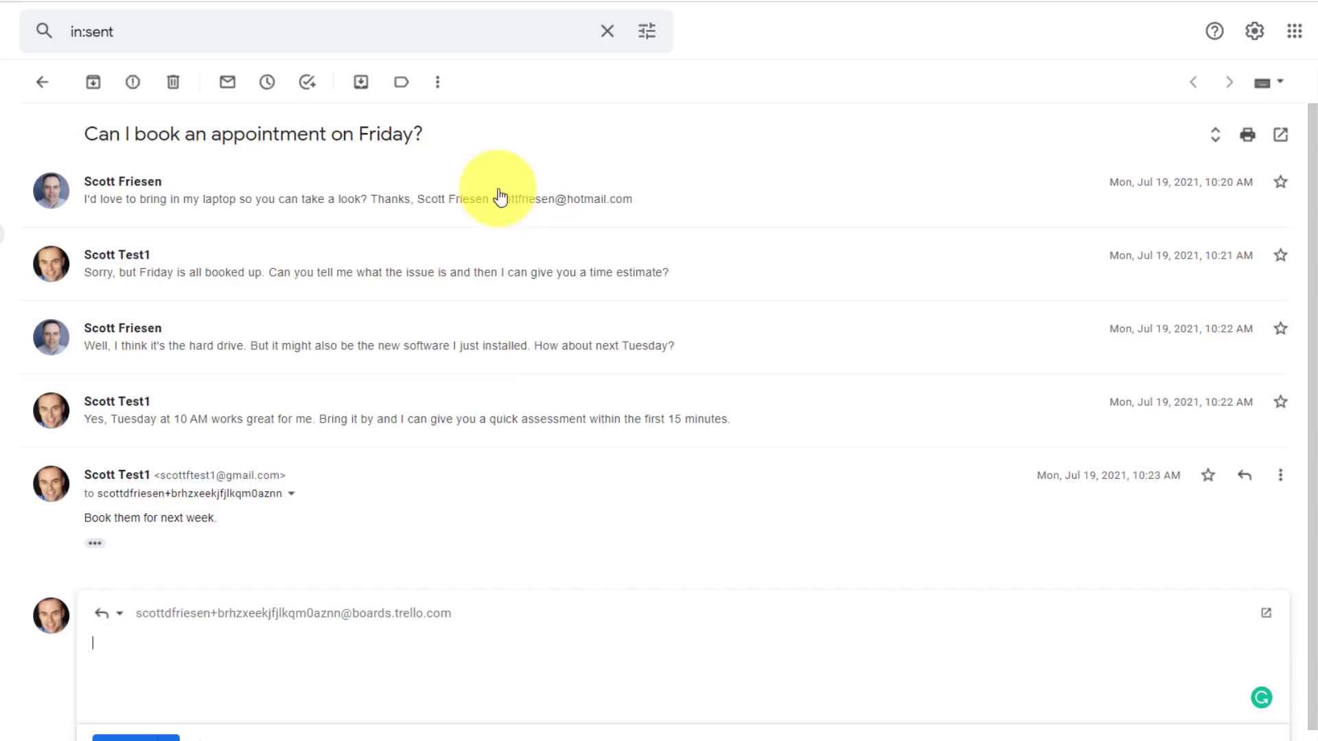
mouse_move(738, 224)
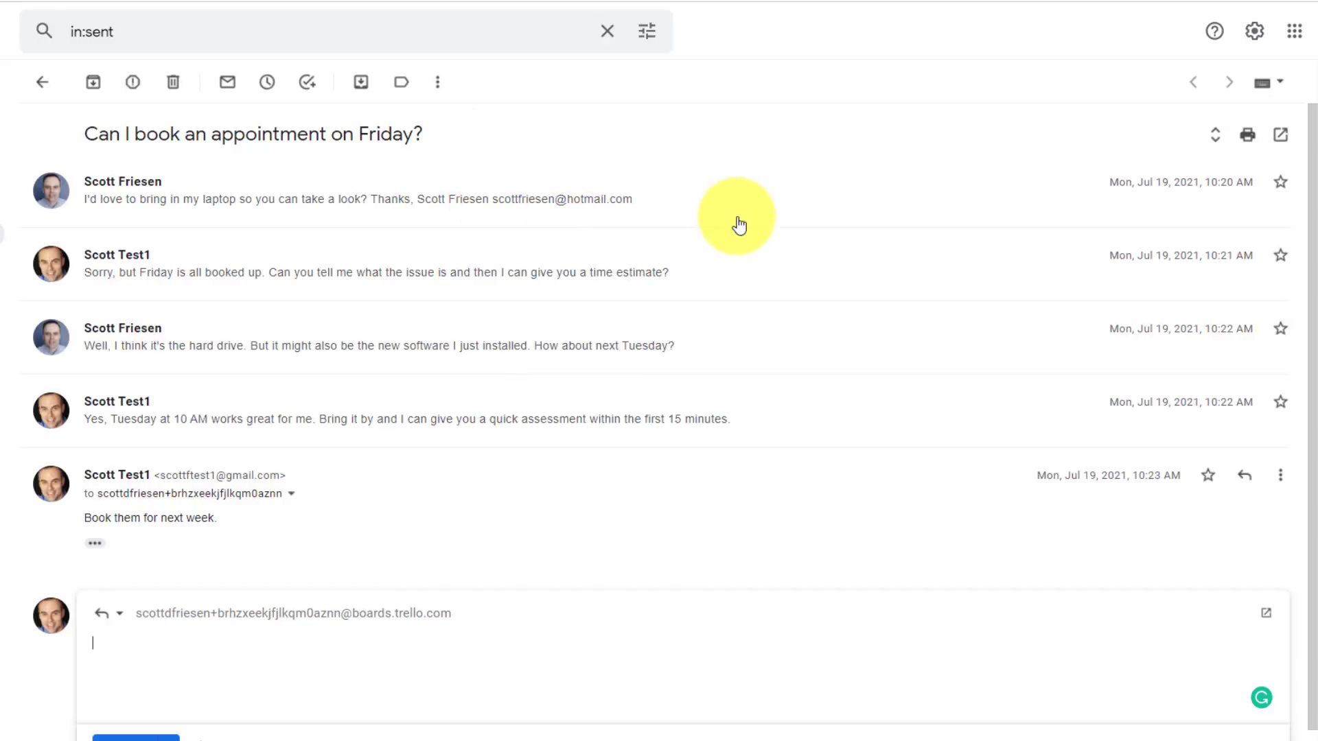
mouse_move(606, 217)
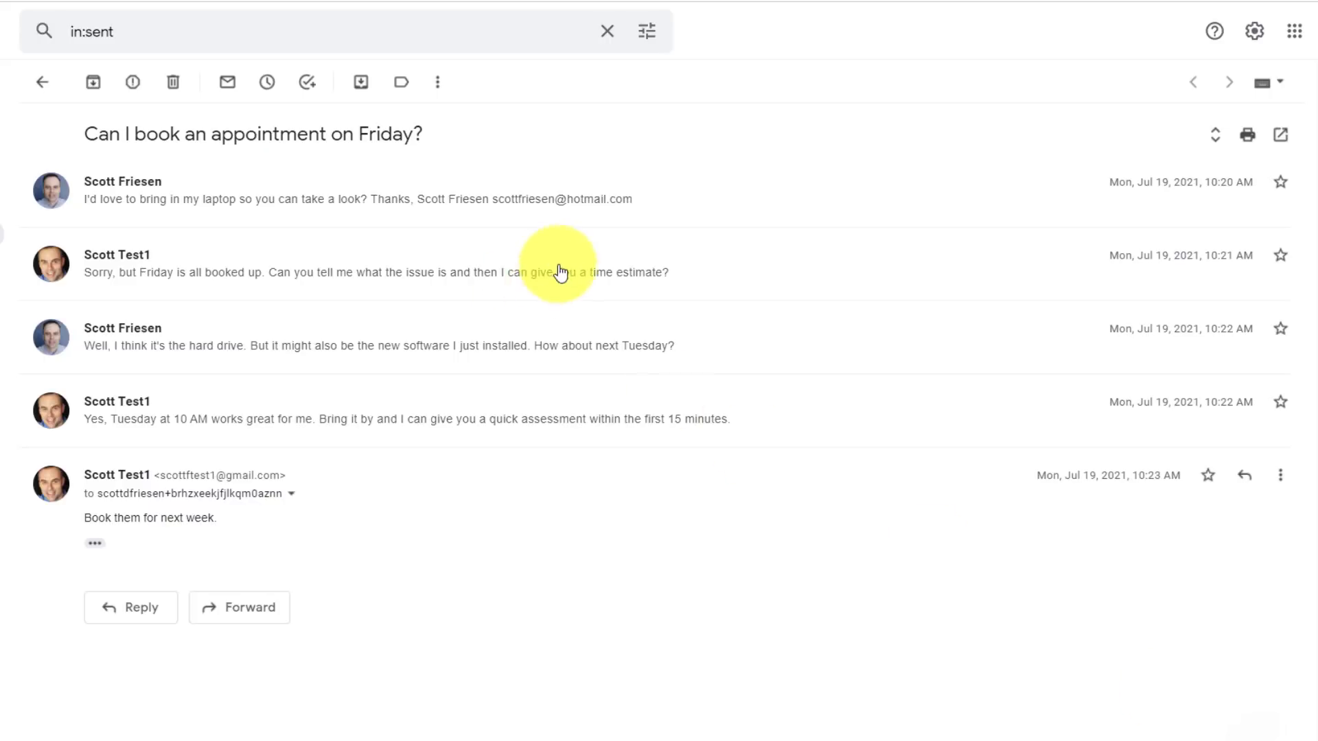
mouse_move(540, 220)
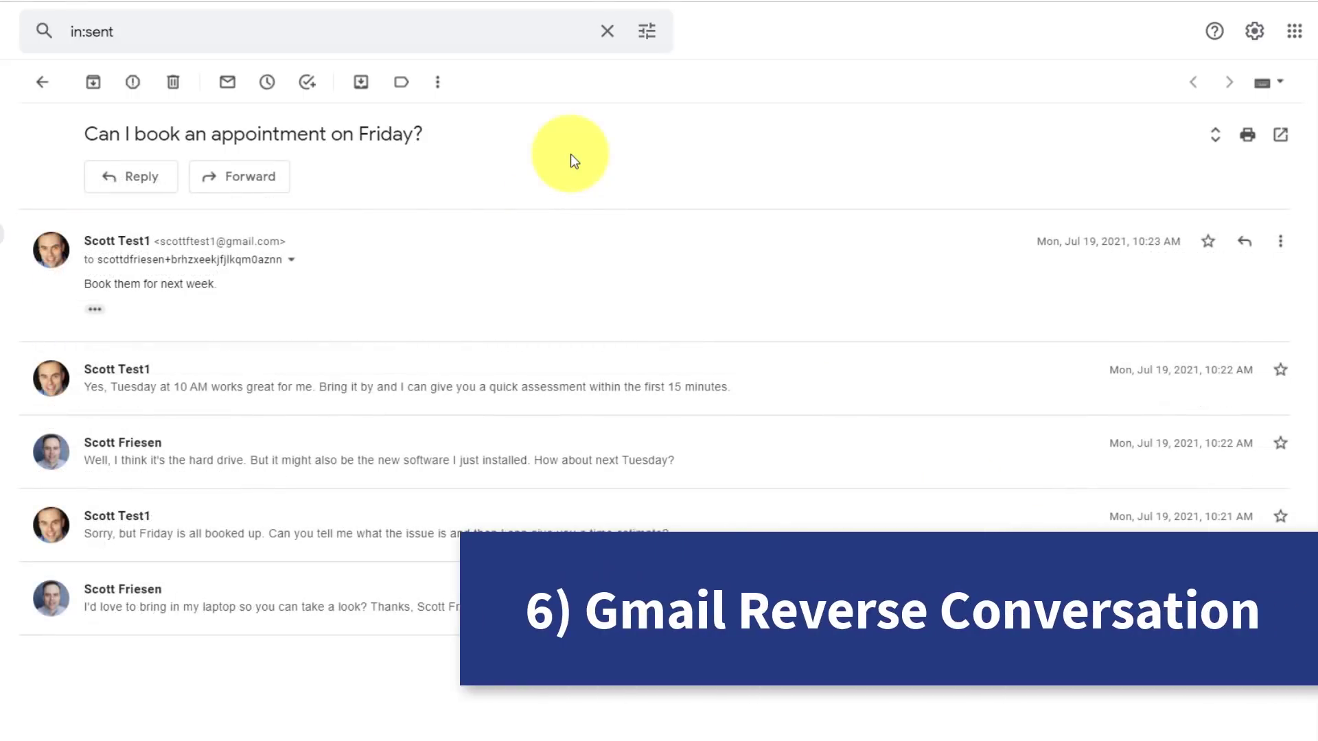
mouse_move(563, 183)
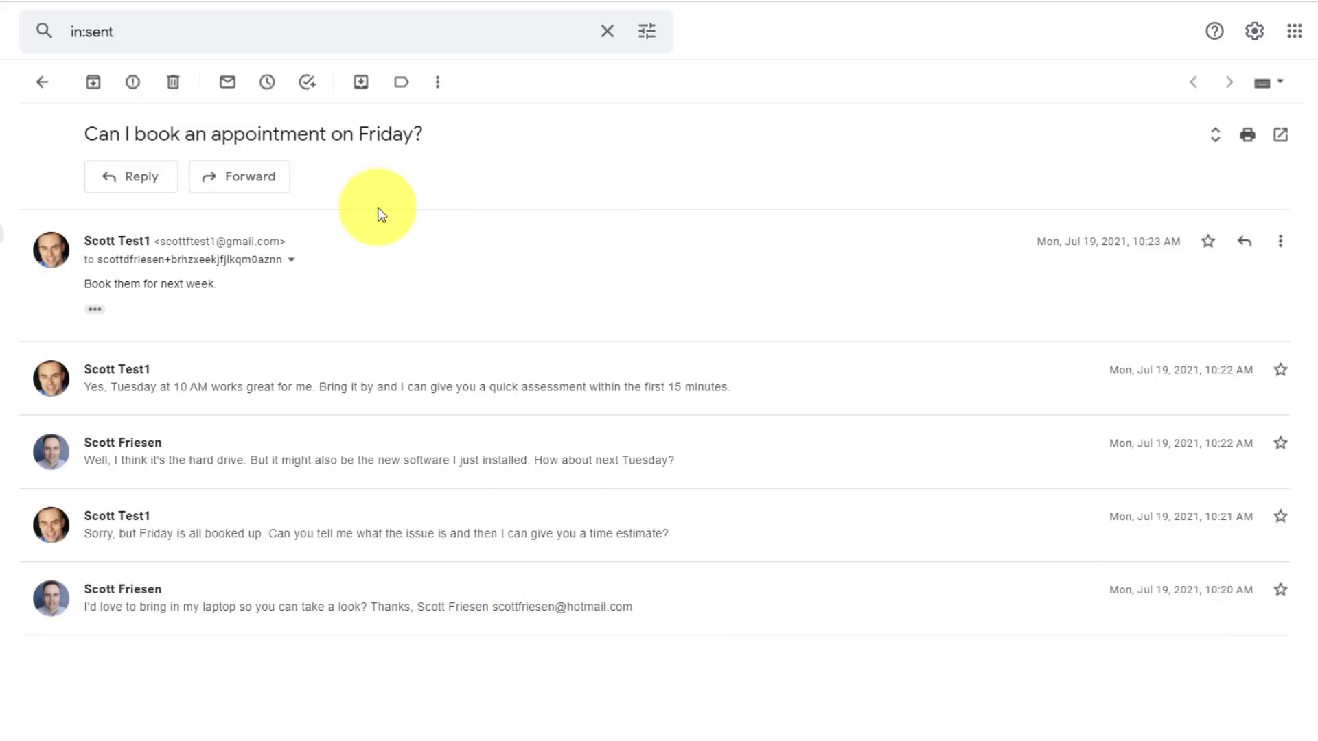
mouse_move(287, 134)
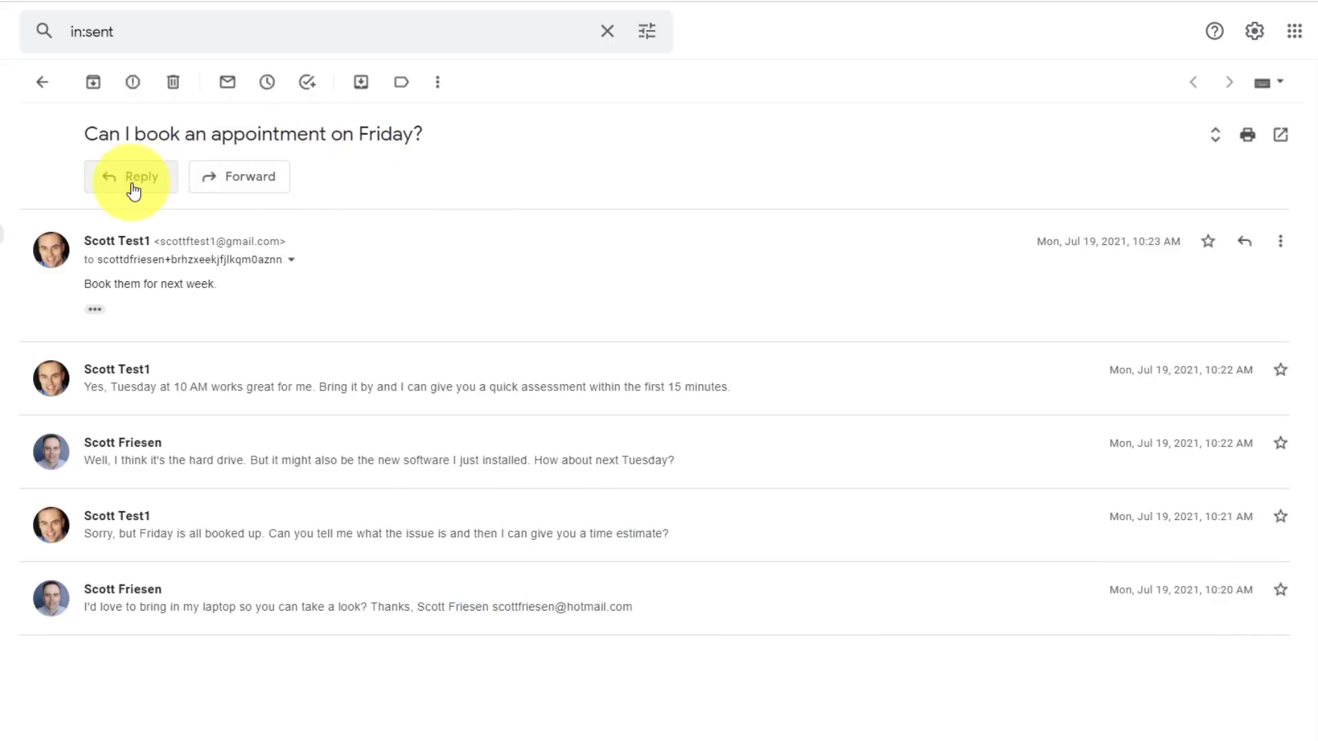
mouse_move(212, 181)
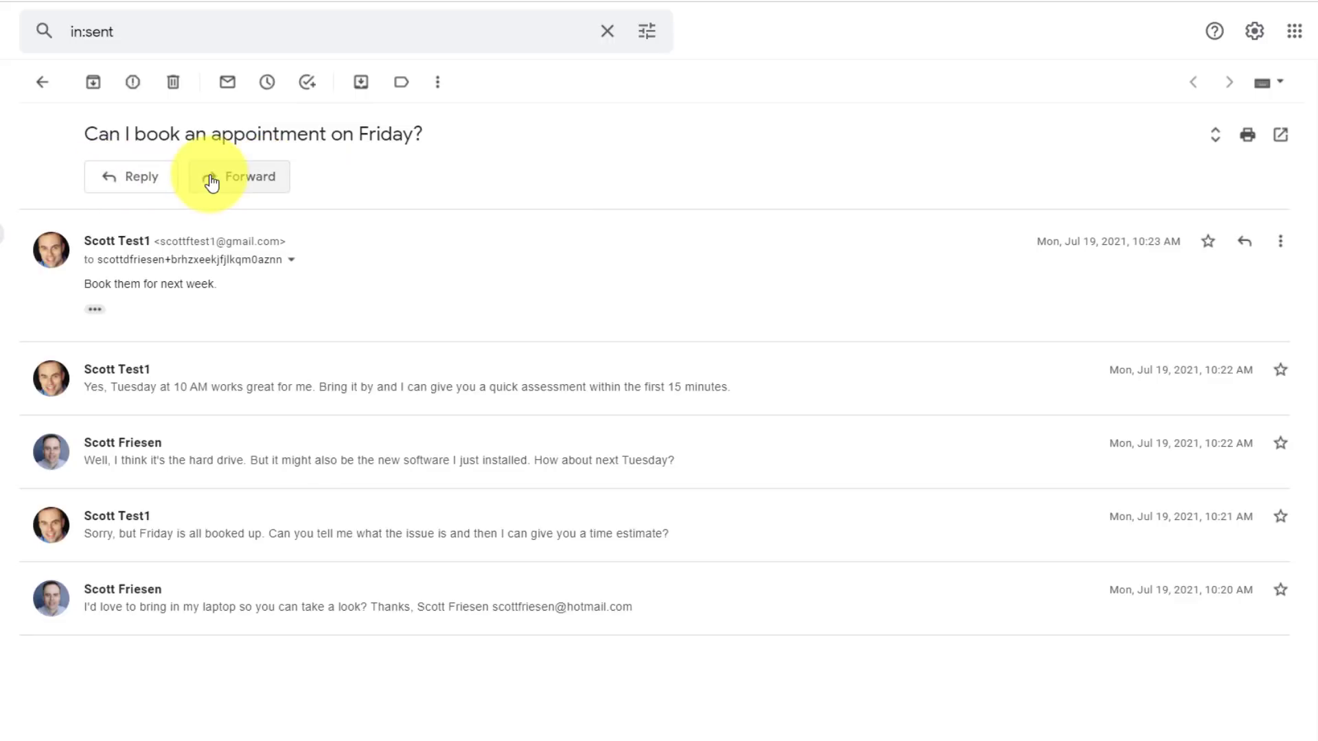
mouse_move(269, 312)
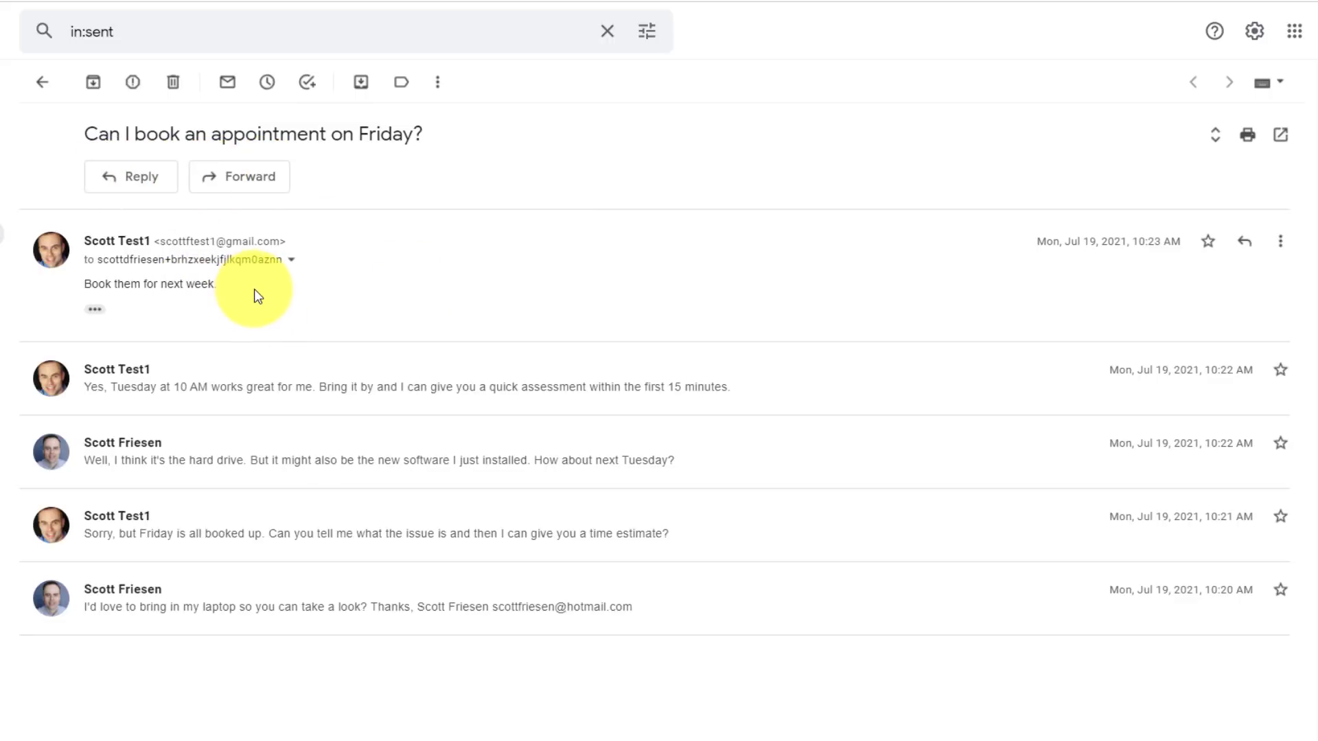
mouse_move(302, 602)
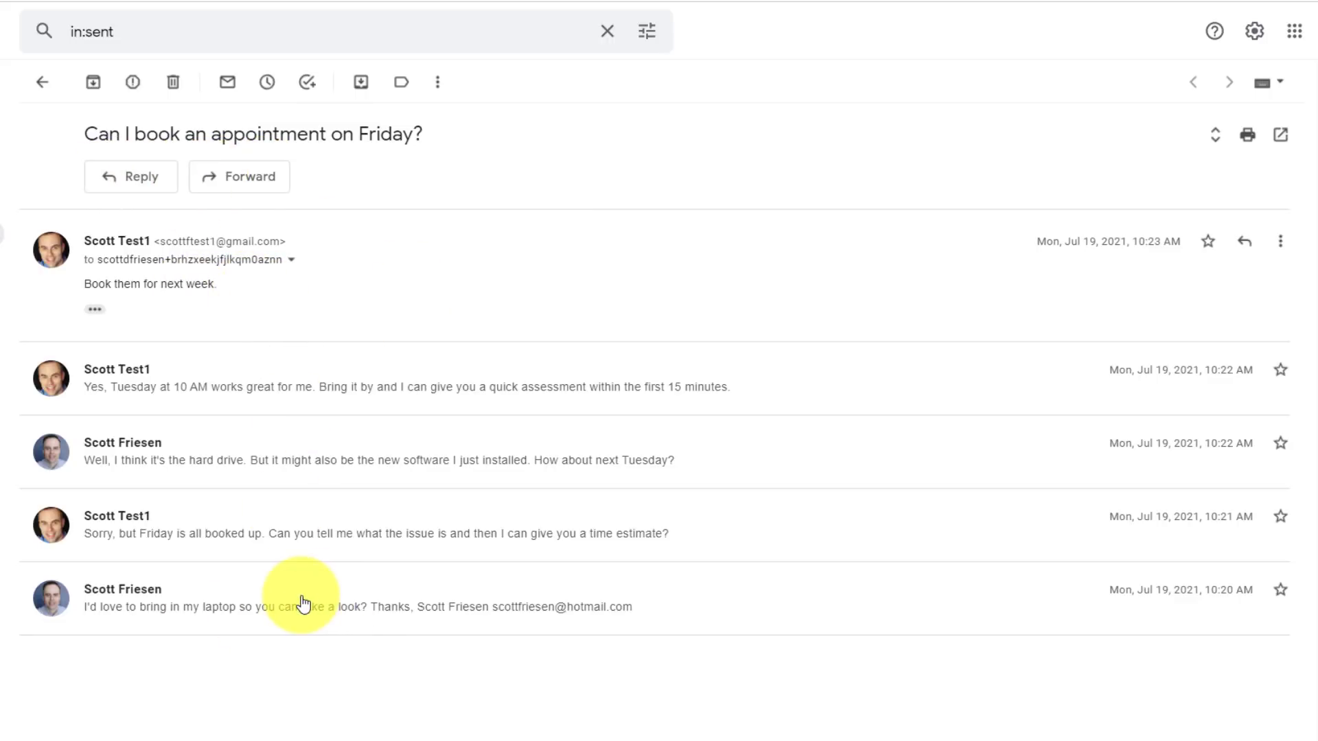
mouse_move(231, 304)
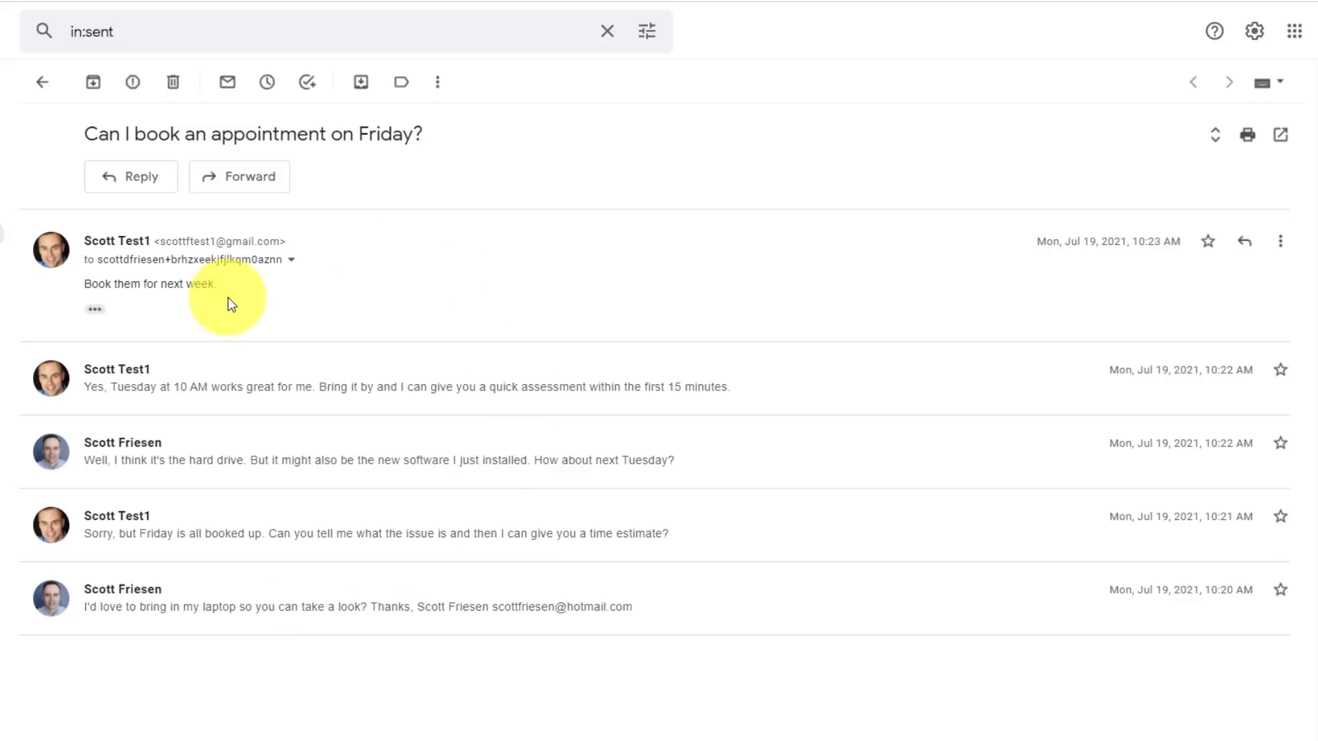
Reopen the 'Can I book an appointment on Friday?' thread from Sent, now newest-first with the reply box on top.
click(131, 176)
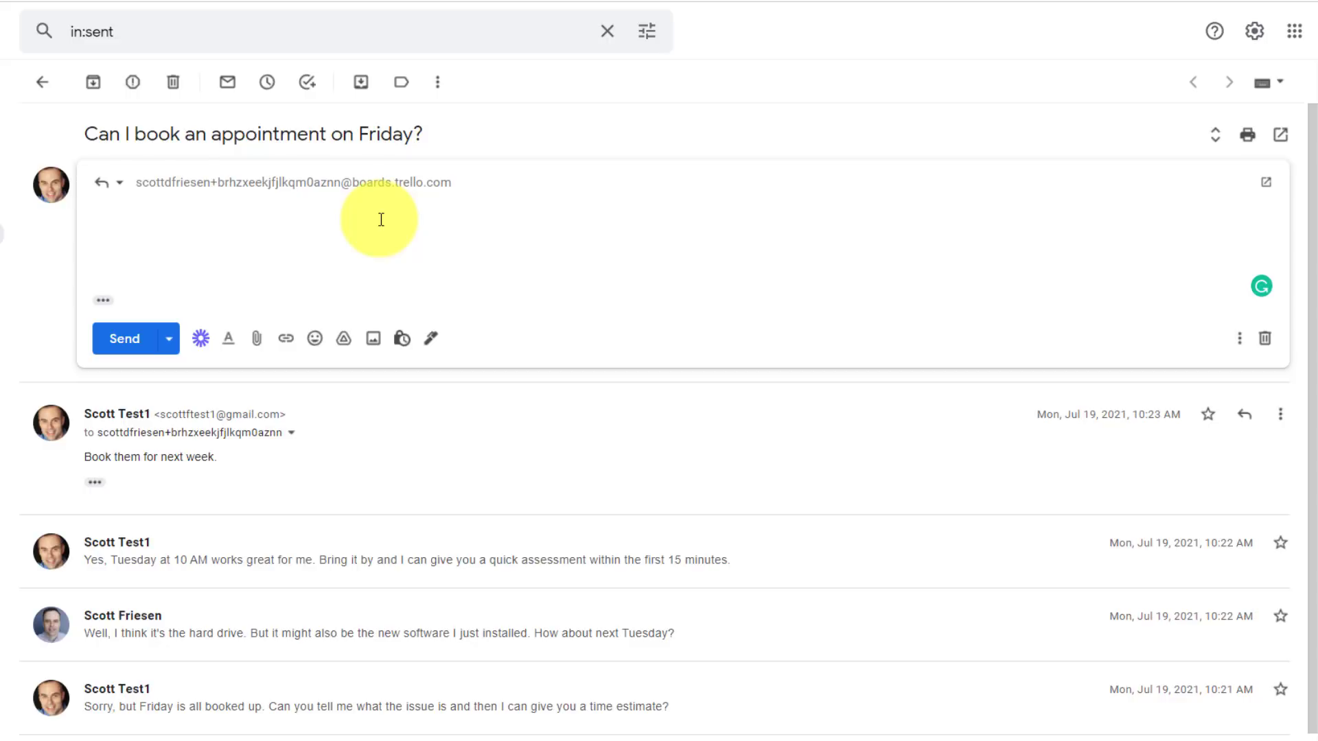
click(42, 82)
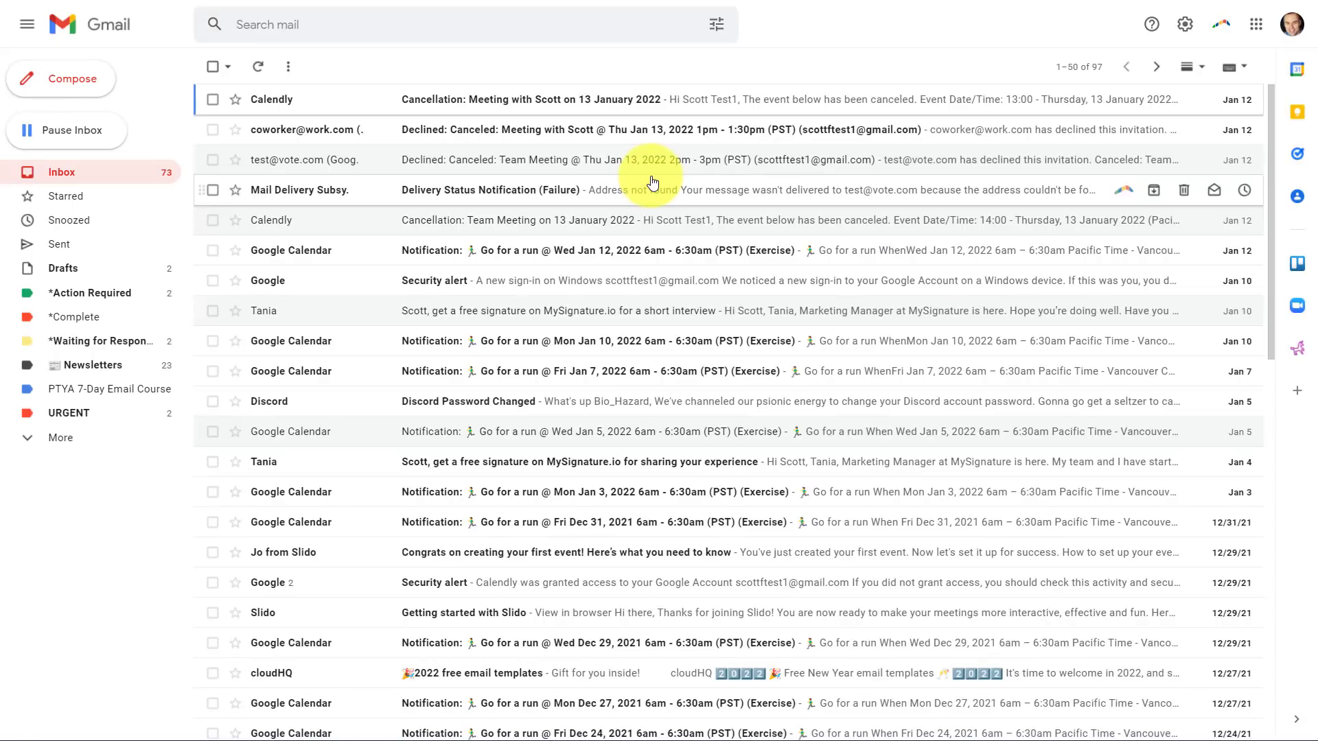
mouse_move(441, 431)
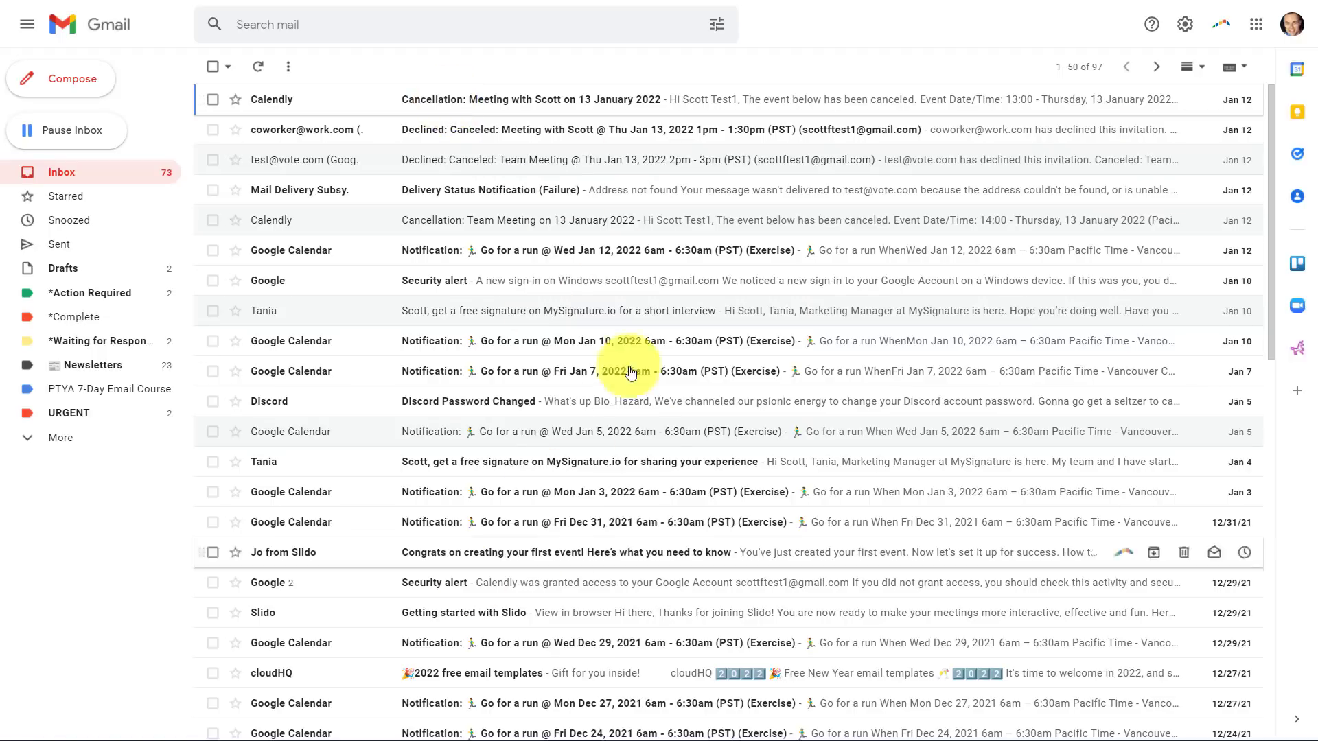
mouse_move(606, 250)
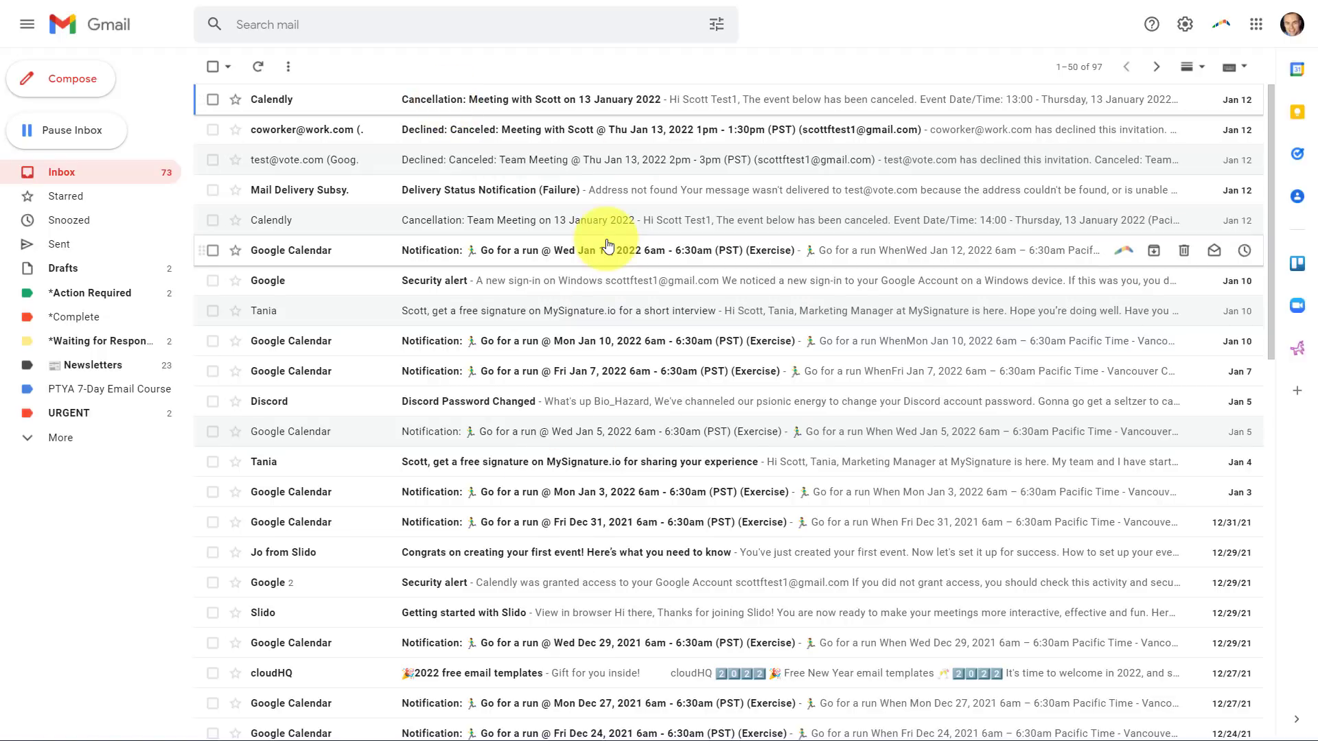
mouse_move(155, 81)
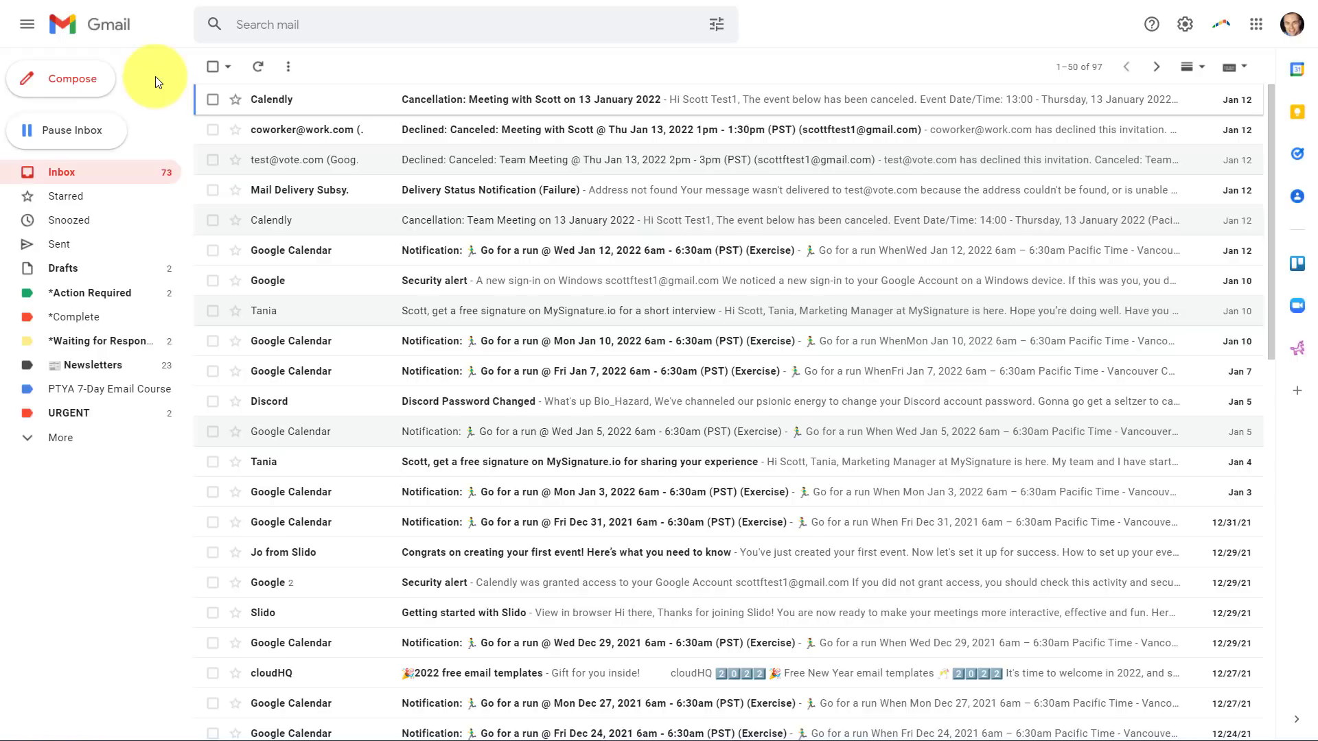
mouse_move(57, 130)
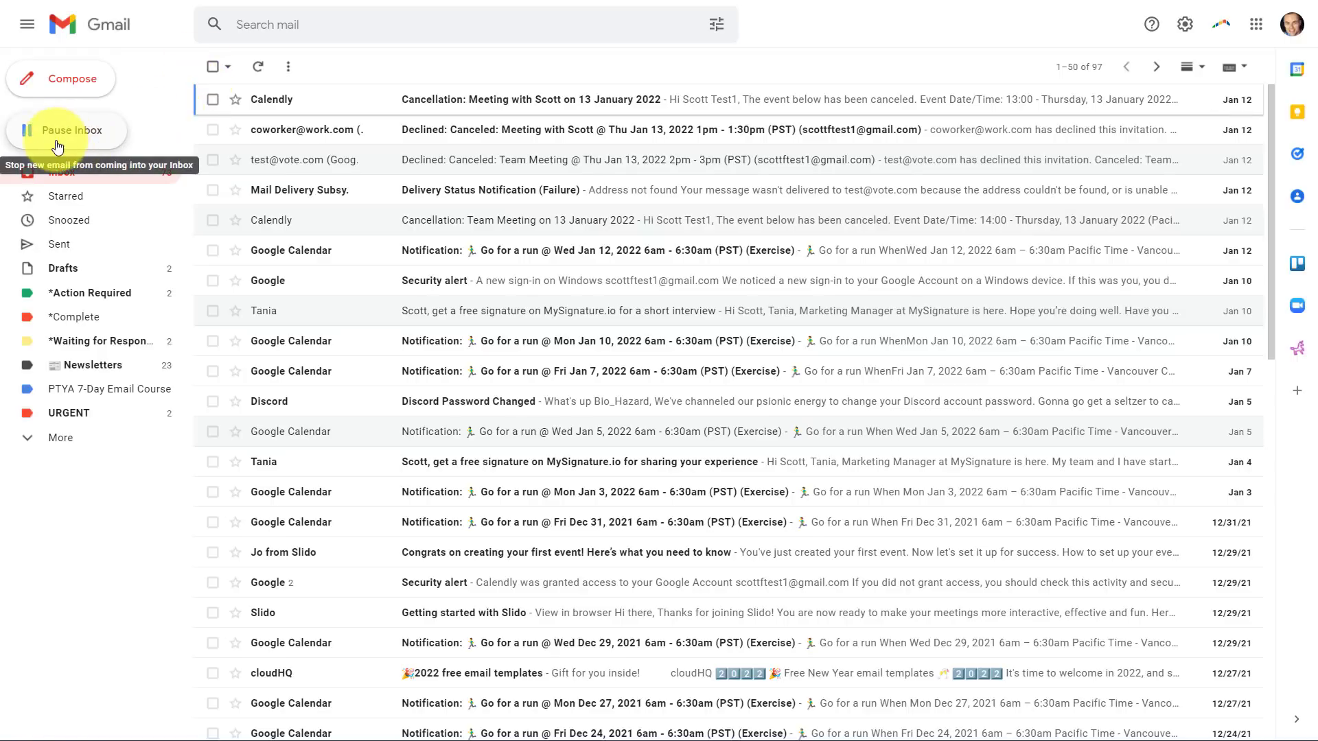
mouse_move(71, 145)
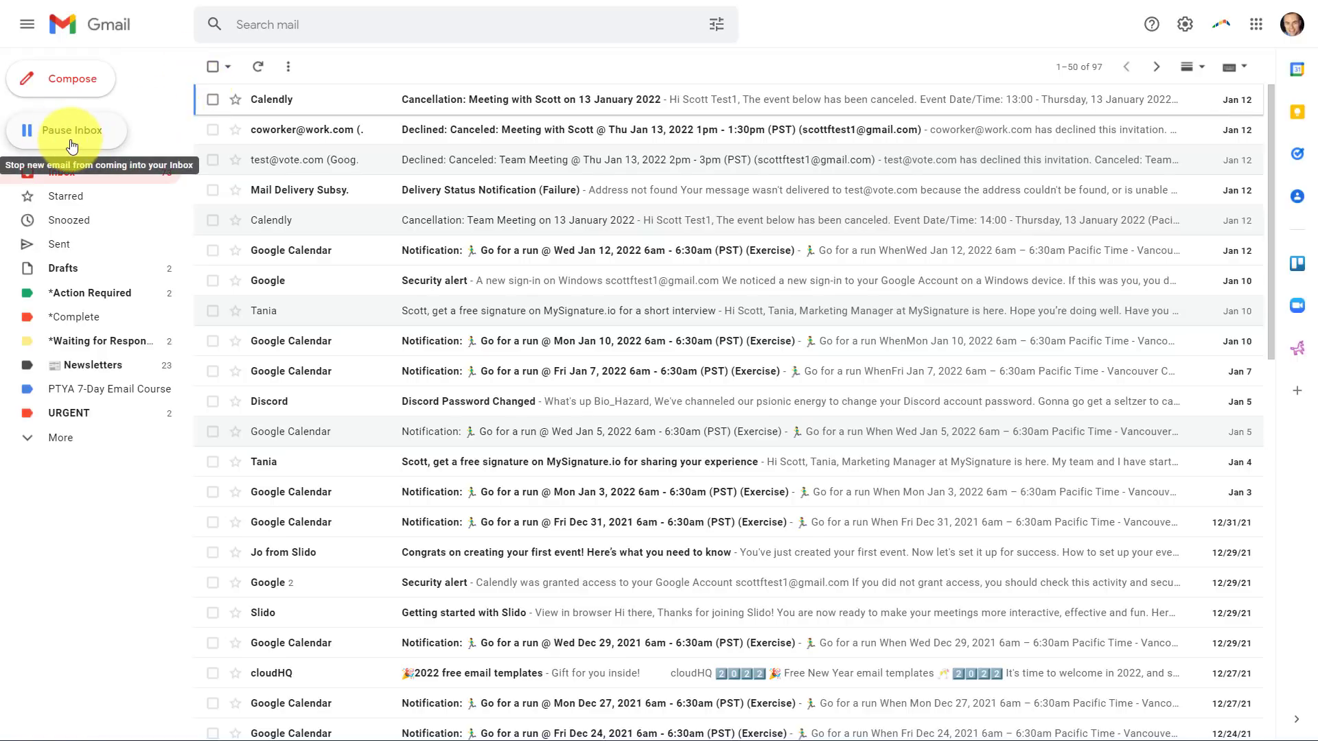
mouse_move(181, 123)
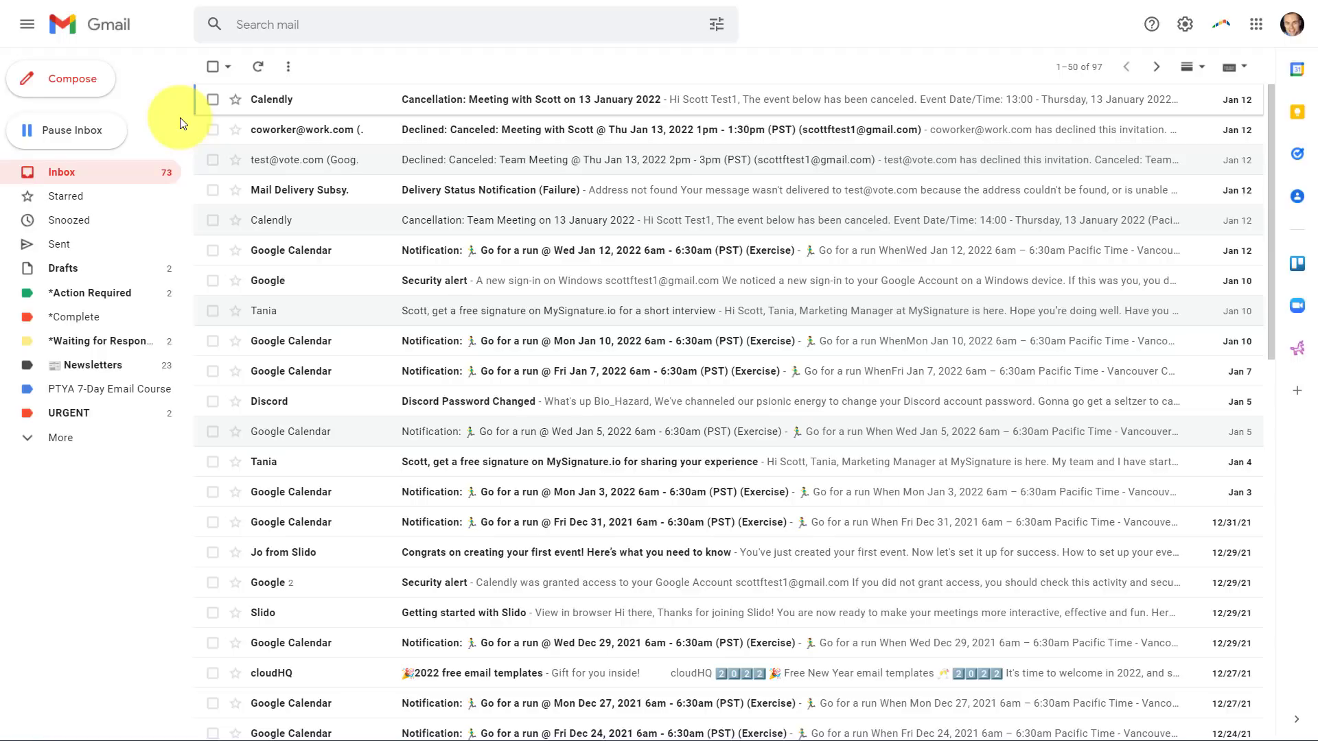
mouse_move(57, 135)
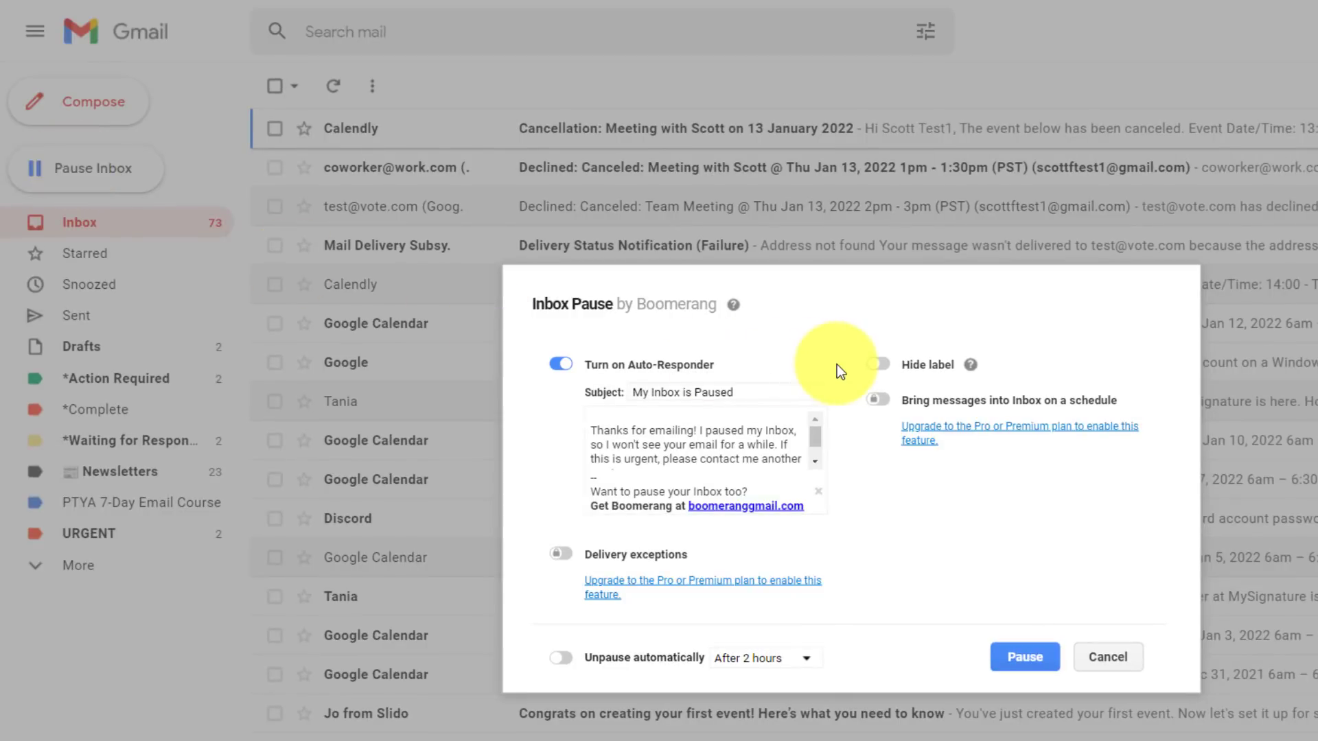
mouse_move(558, 386)
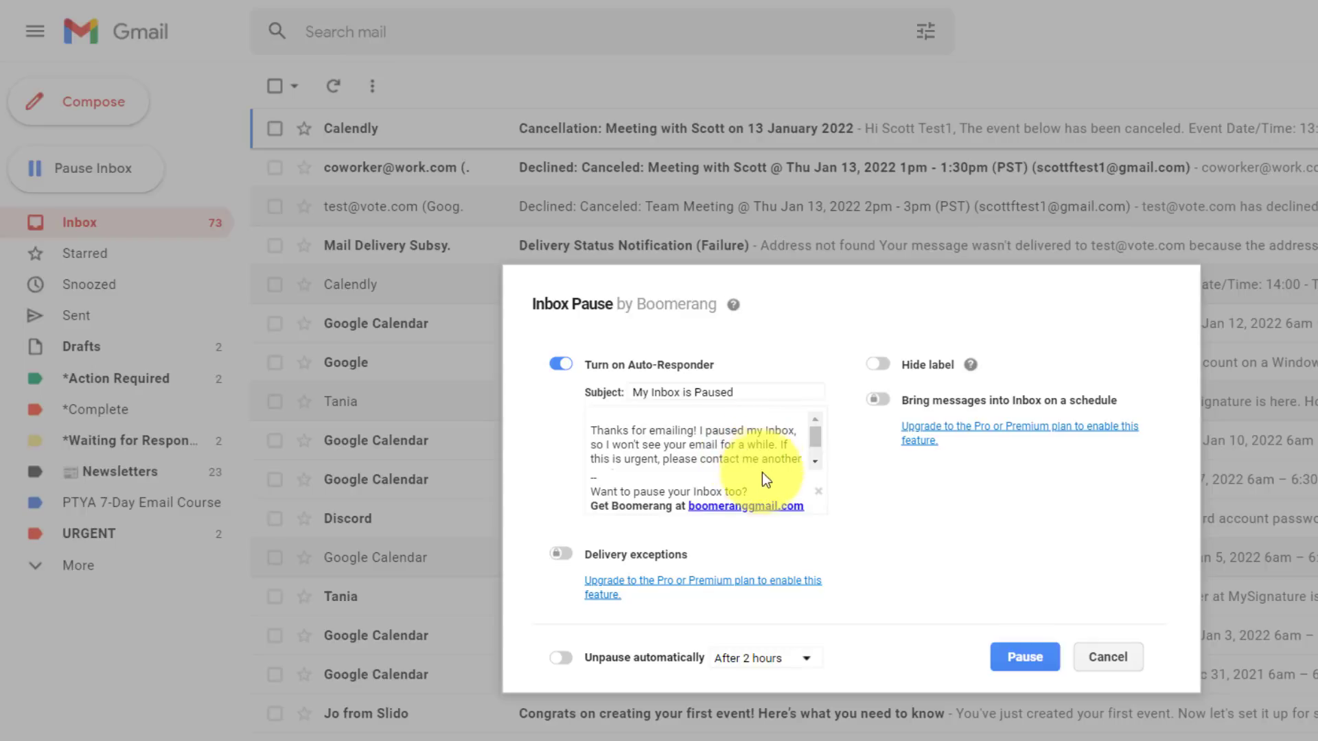
Switch off the 'Turn on Auto-Responder' toggle in Boomerang's Inbox Pause settings.
click(560, 363)
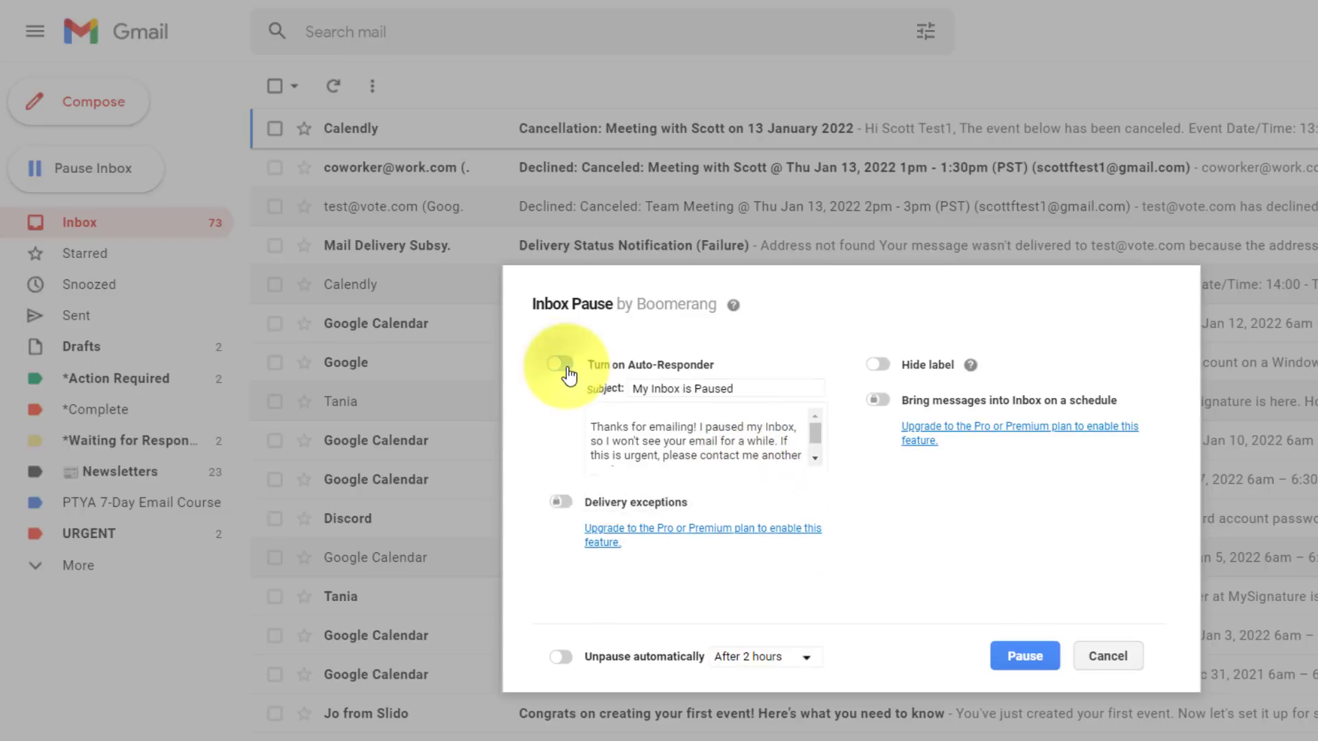
click(559, 364)
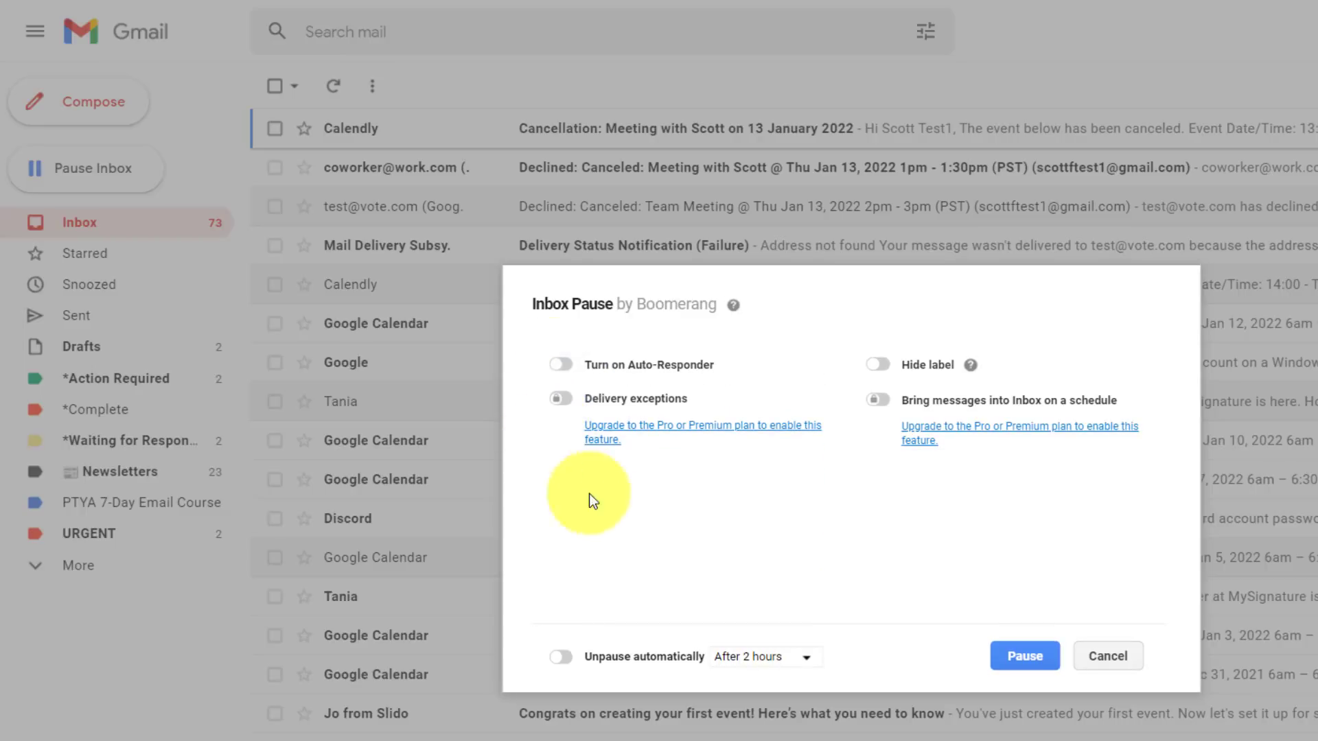
mouse_move(753, 466)
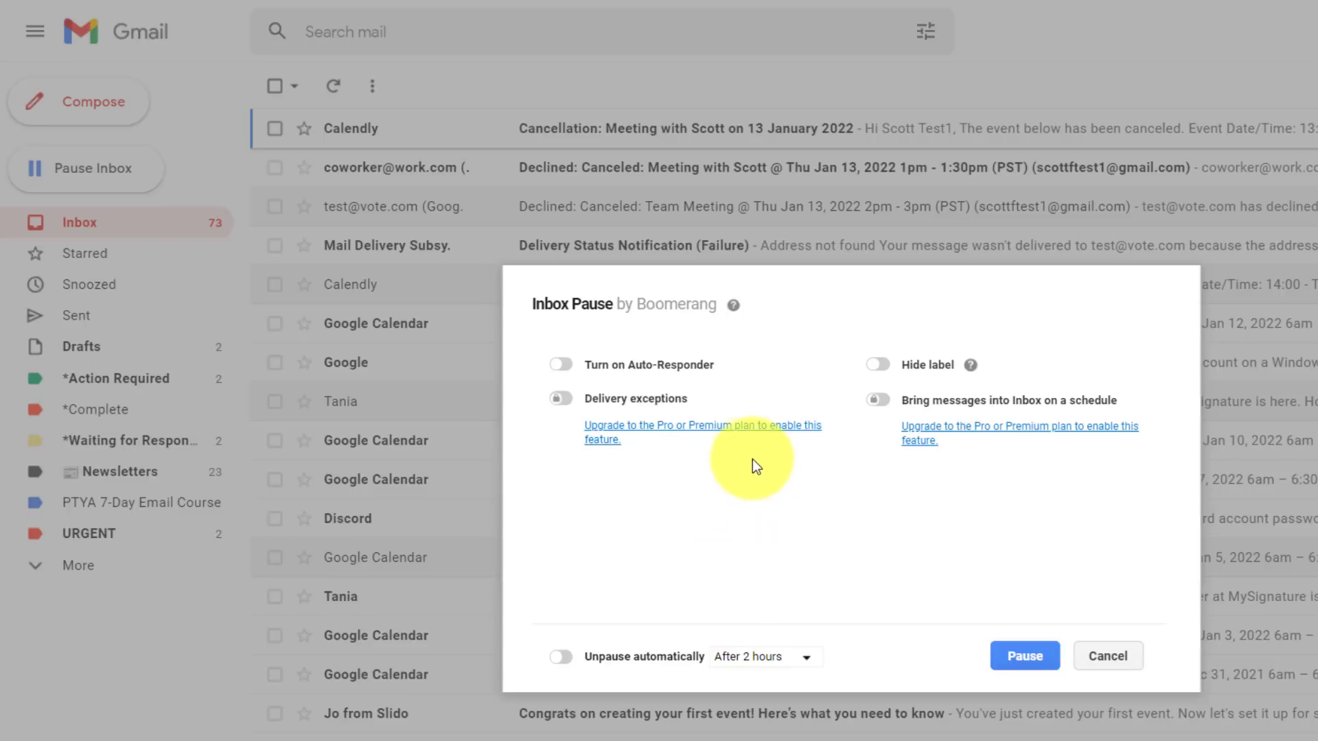
mouse_move(657, 417)
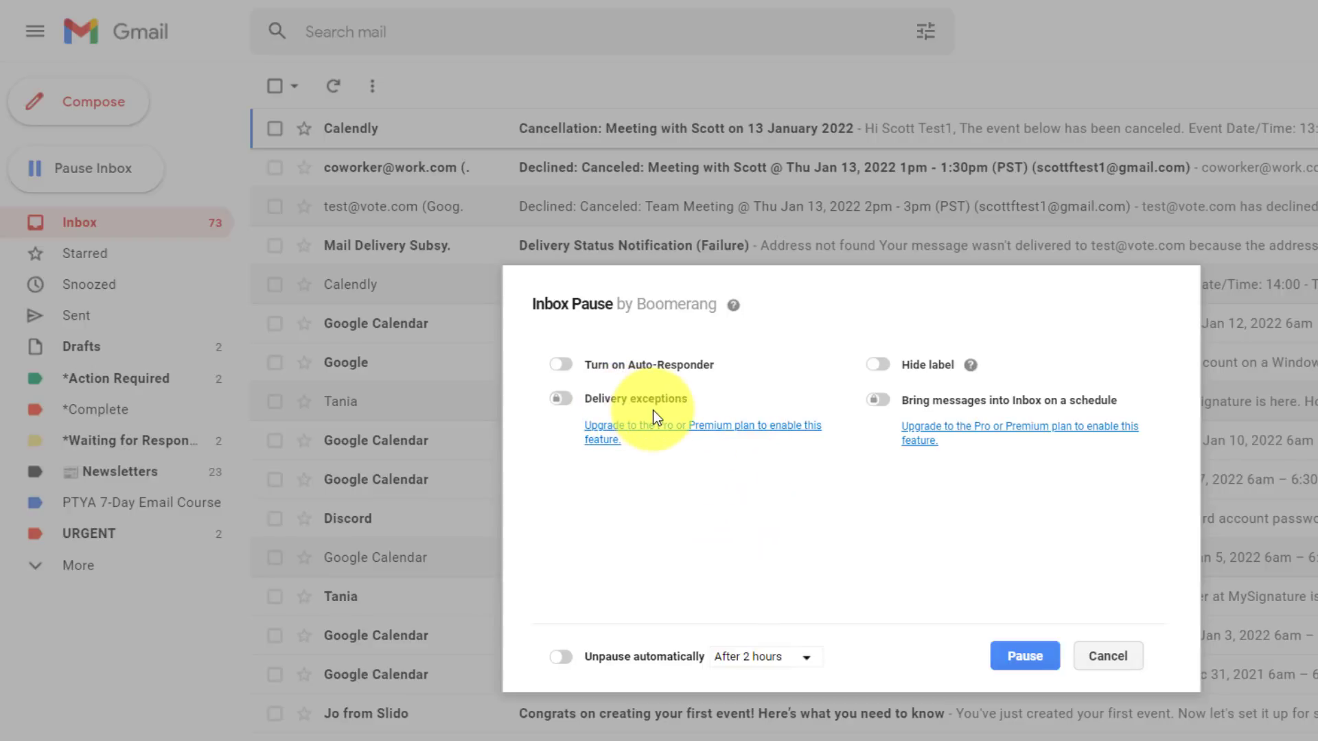
mouse_move(1032, 418)
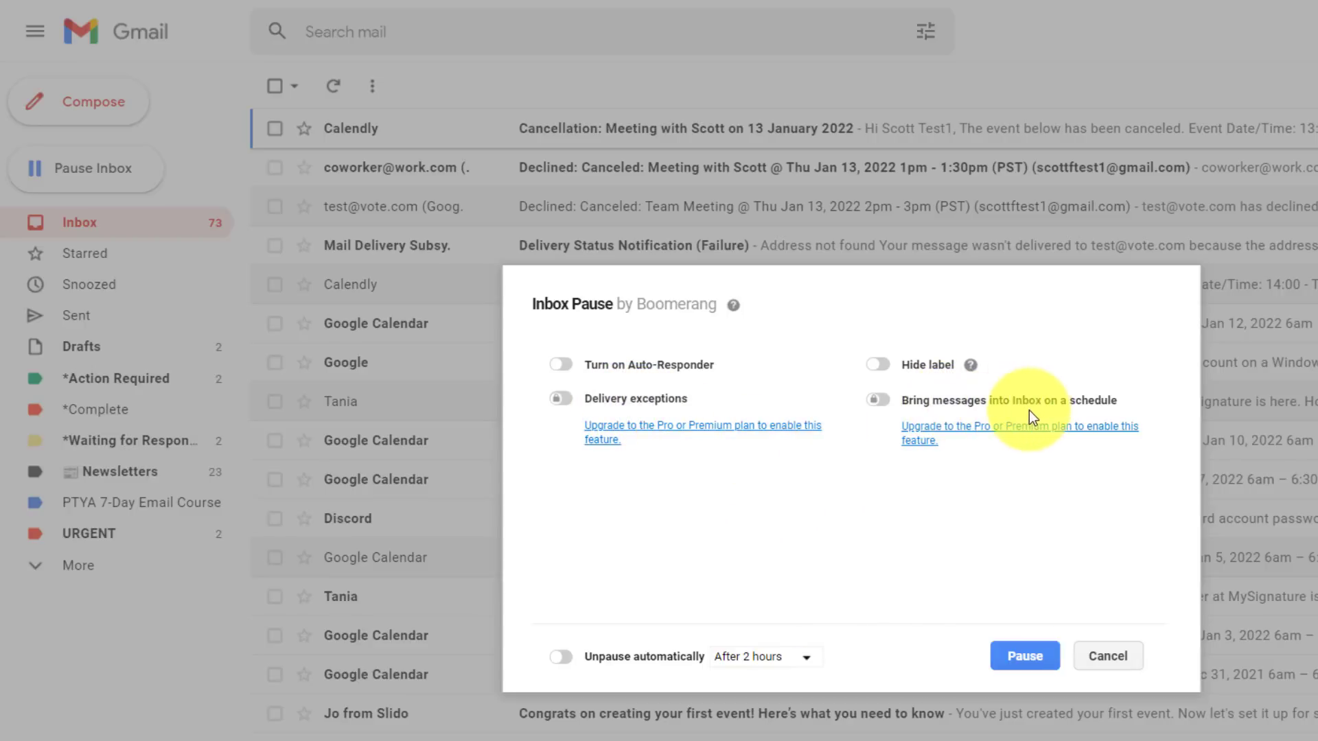
mouse_move(918, 495)
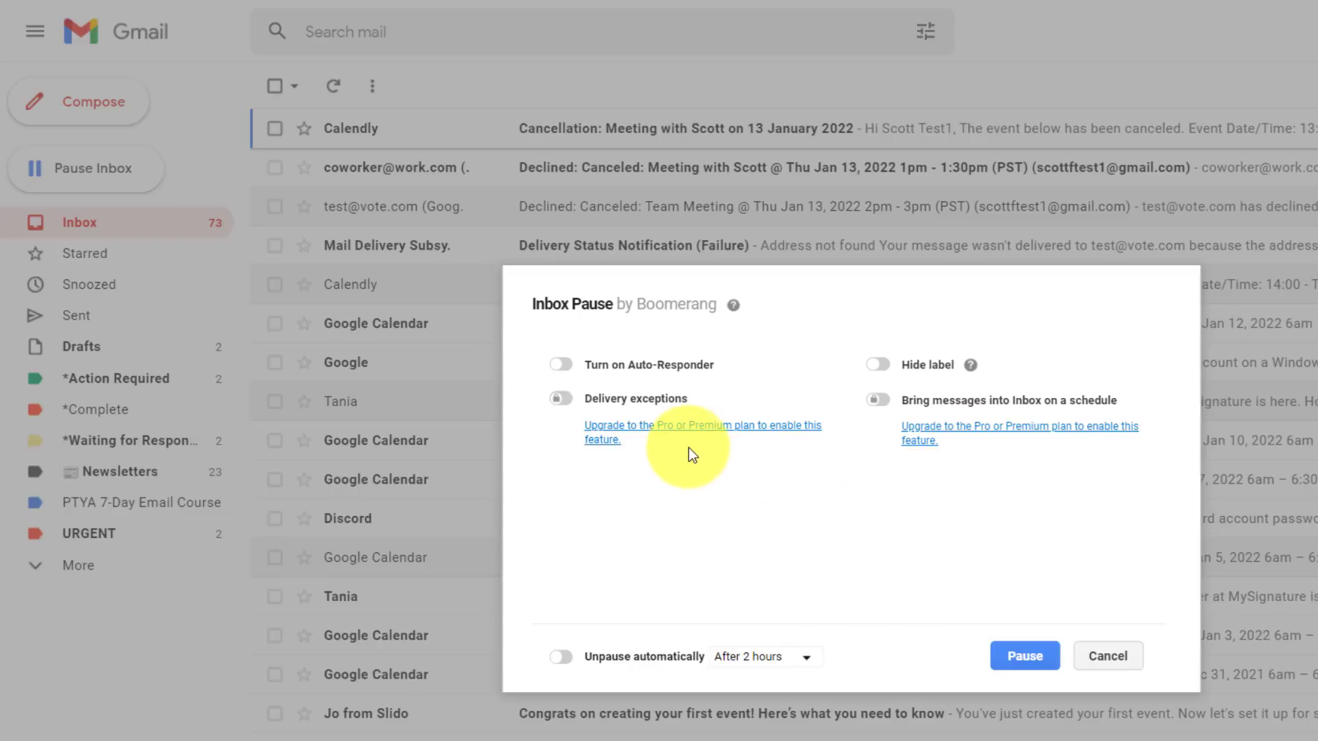
mouse_move(757, 472)
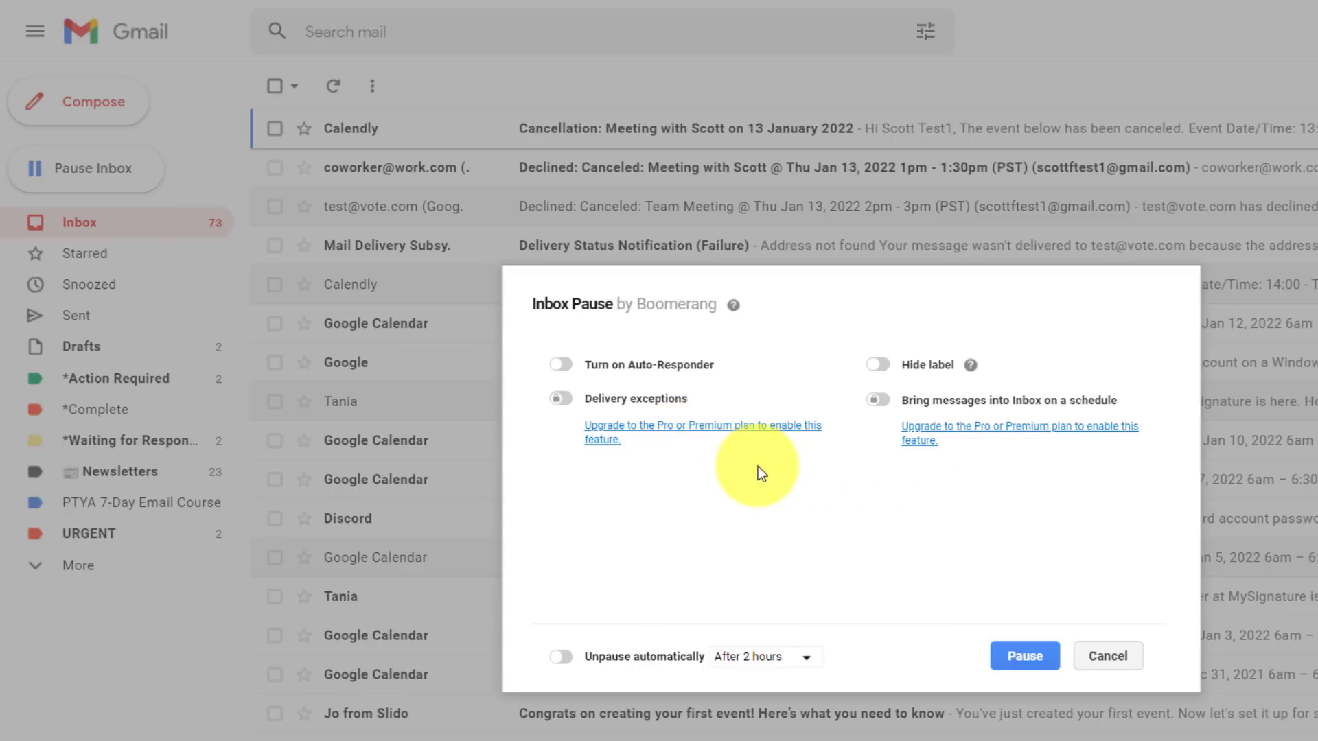
mouse_move(941, 458)
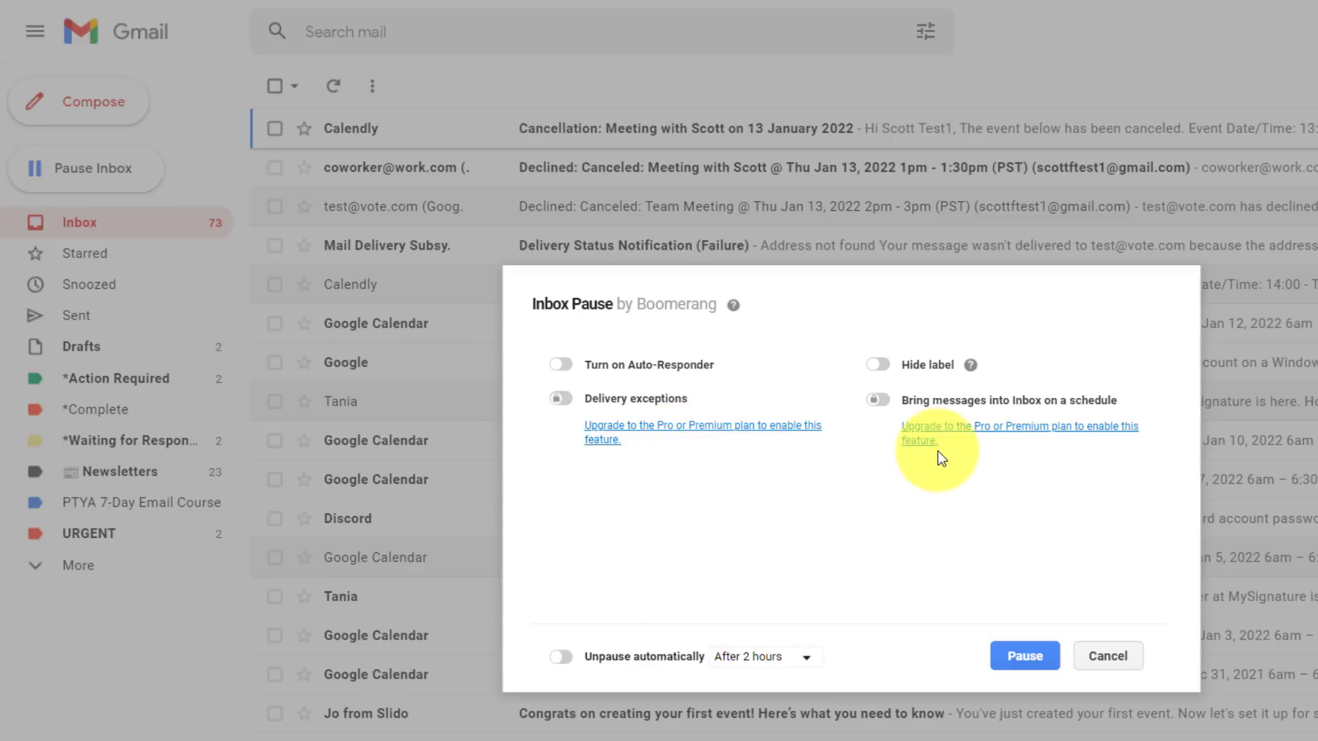
mouse_move(993, 386)
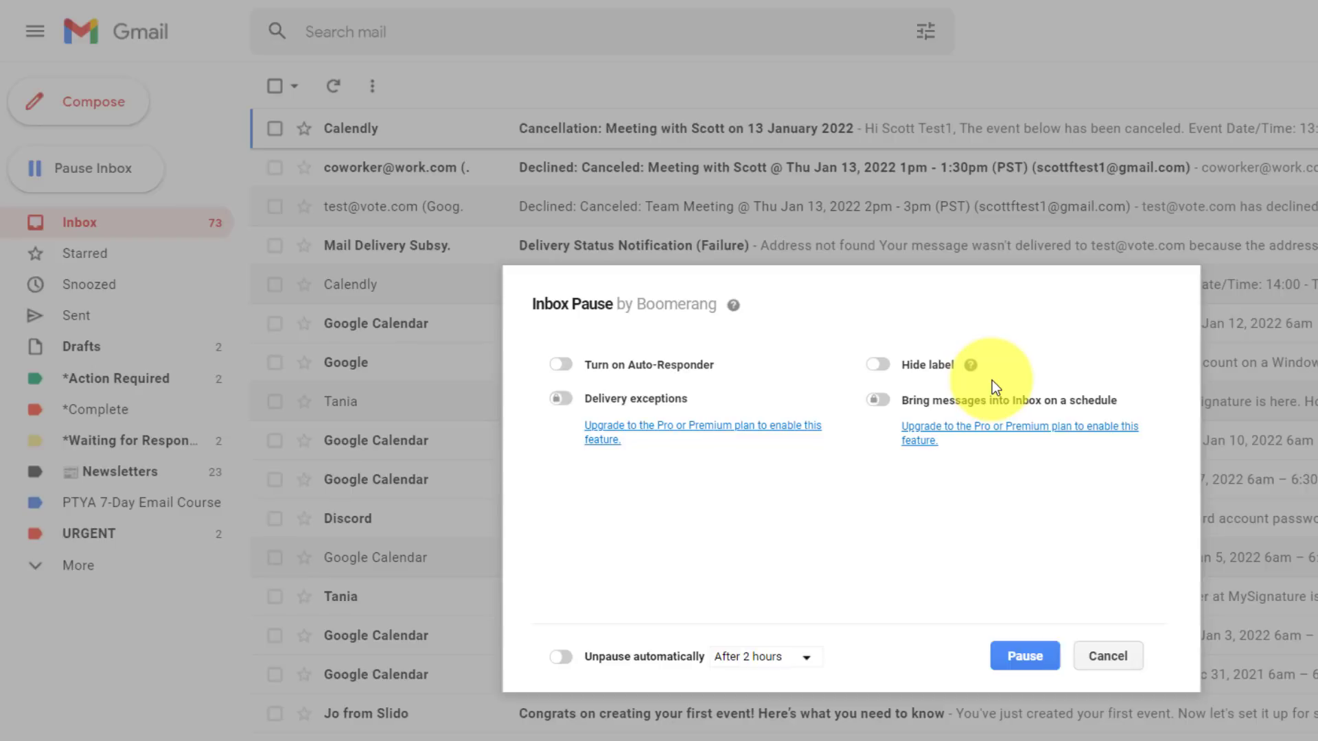
mouse_move(971, 364)
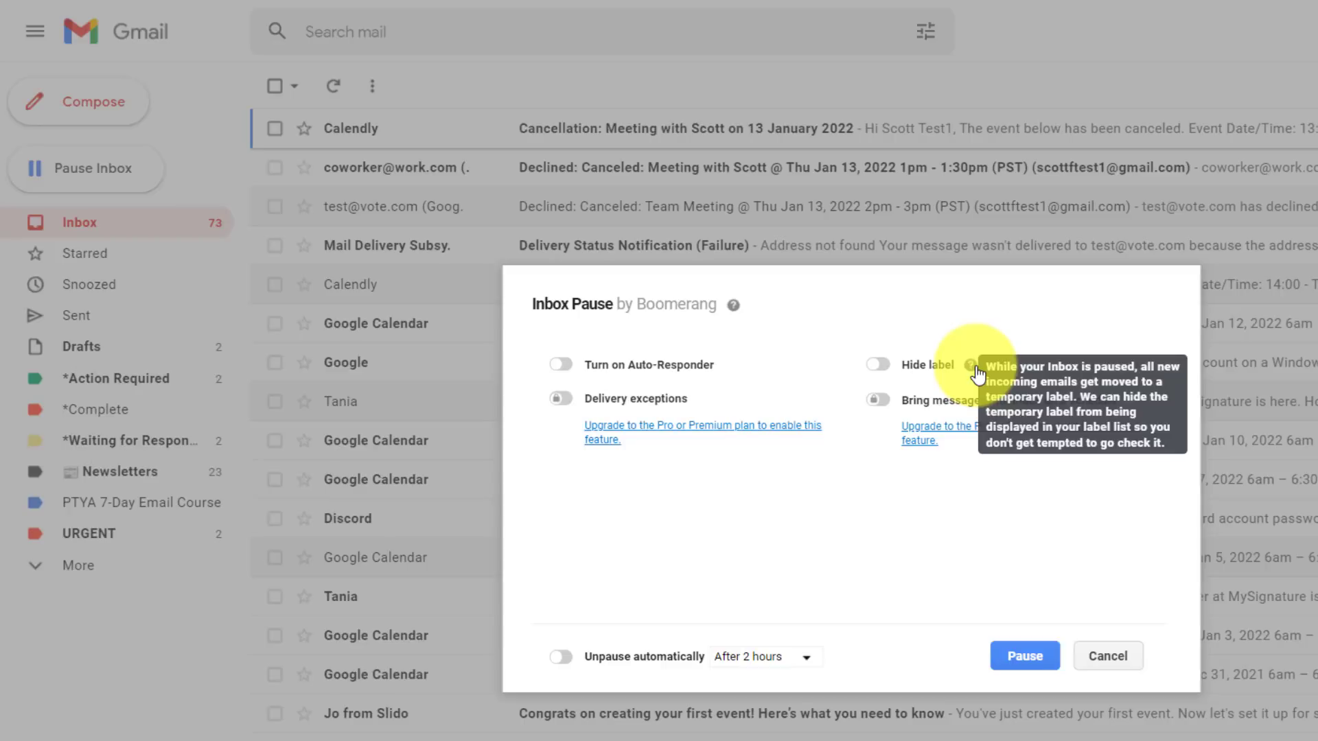
mouse_move(961, 326)
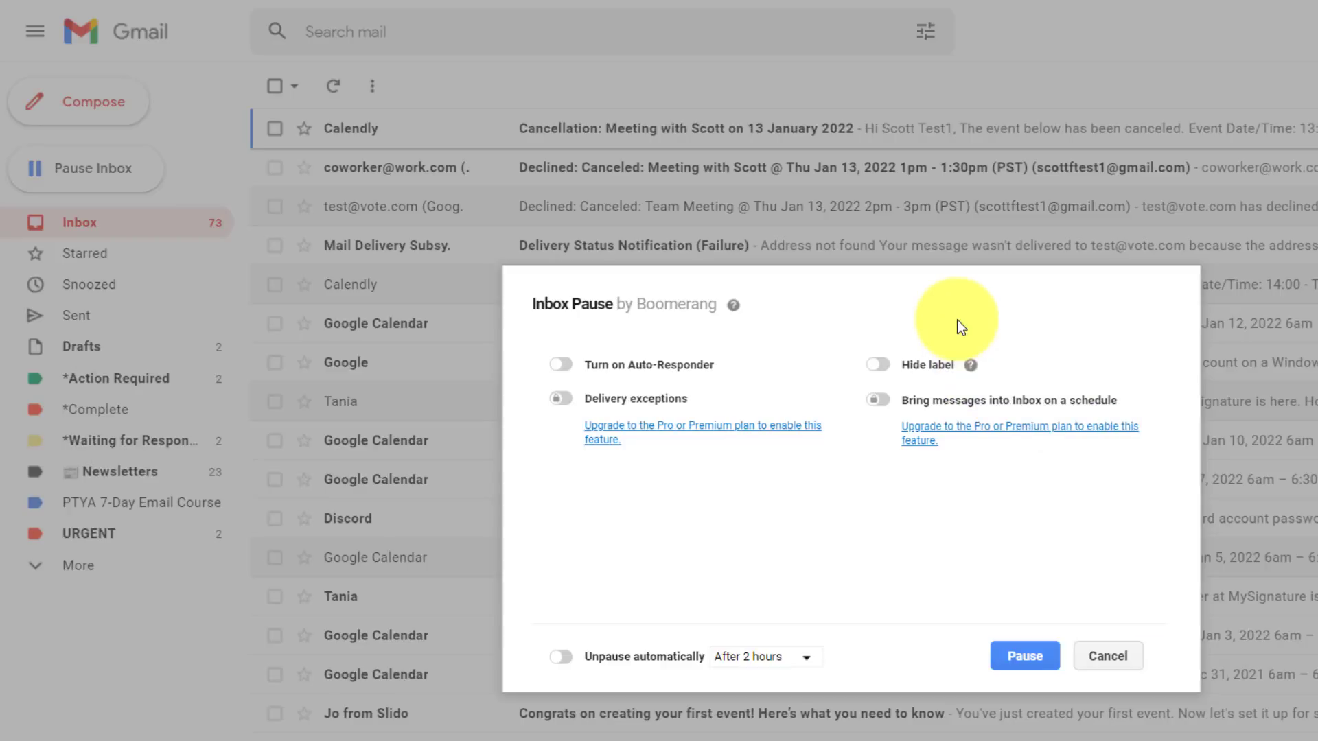
mouse_move(609, 640)
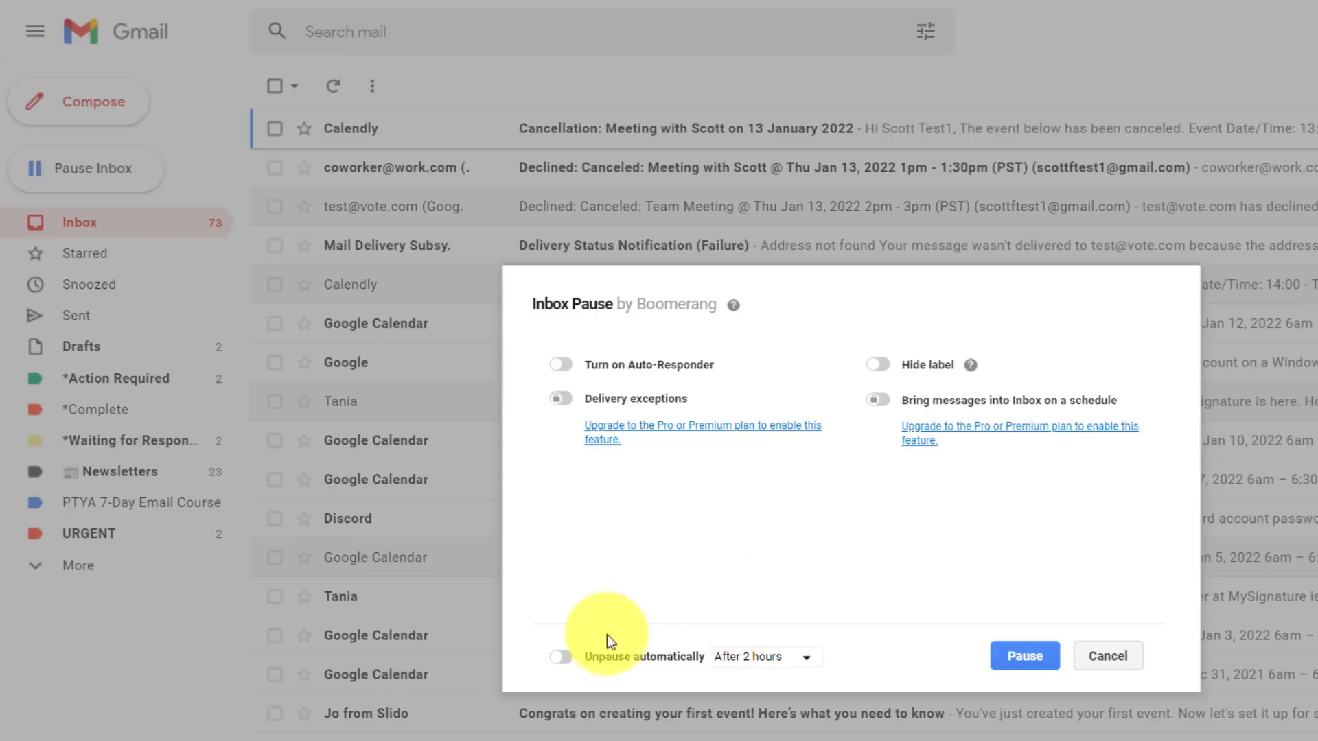
mouse_move(608, 675)
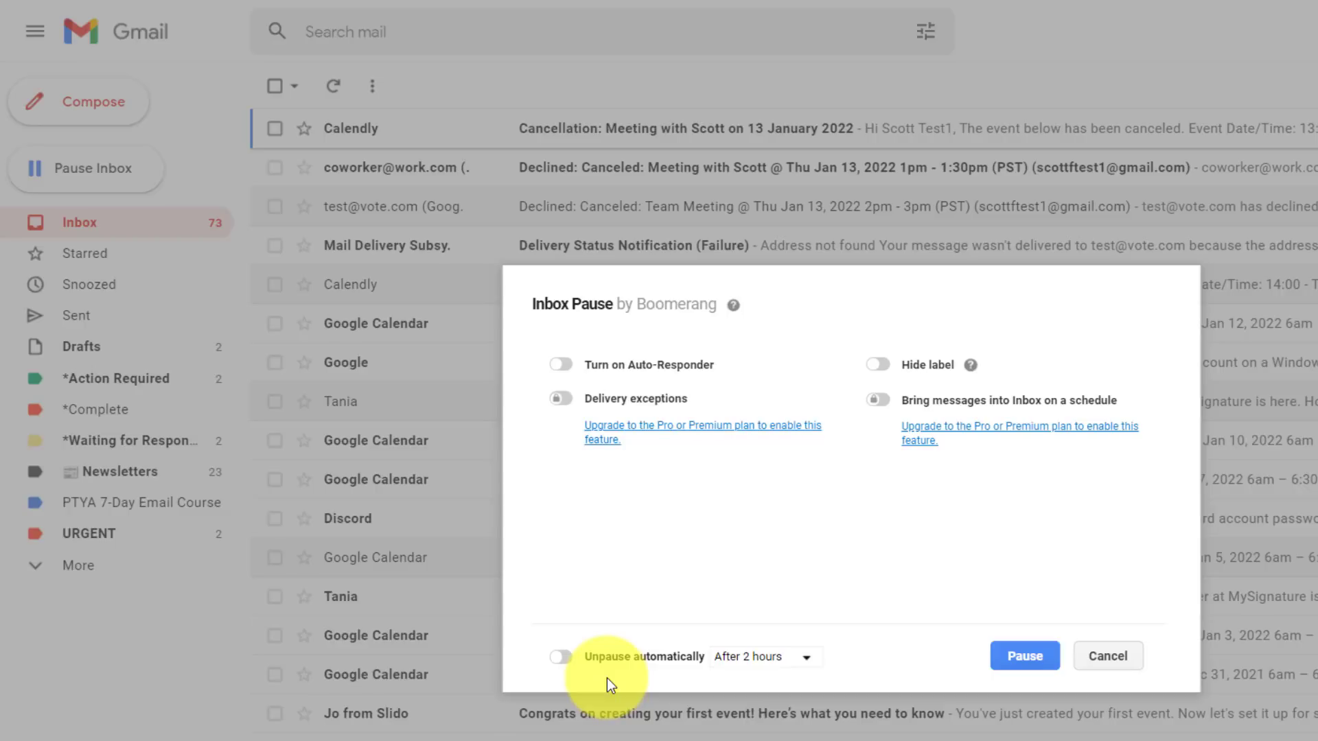
mouse_move(634, 693)
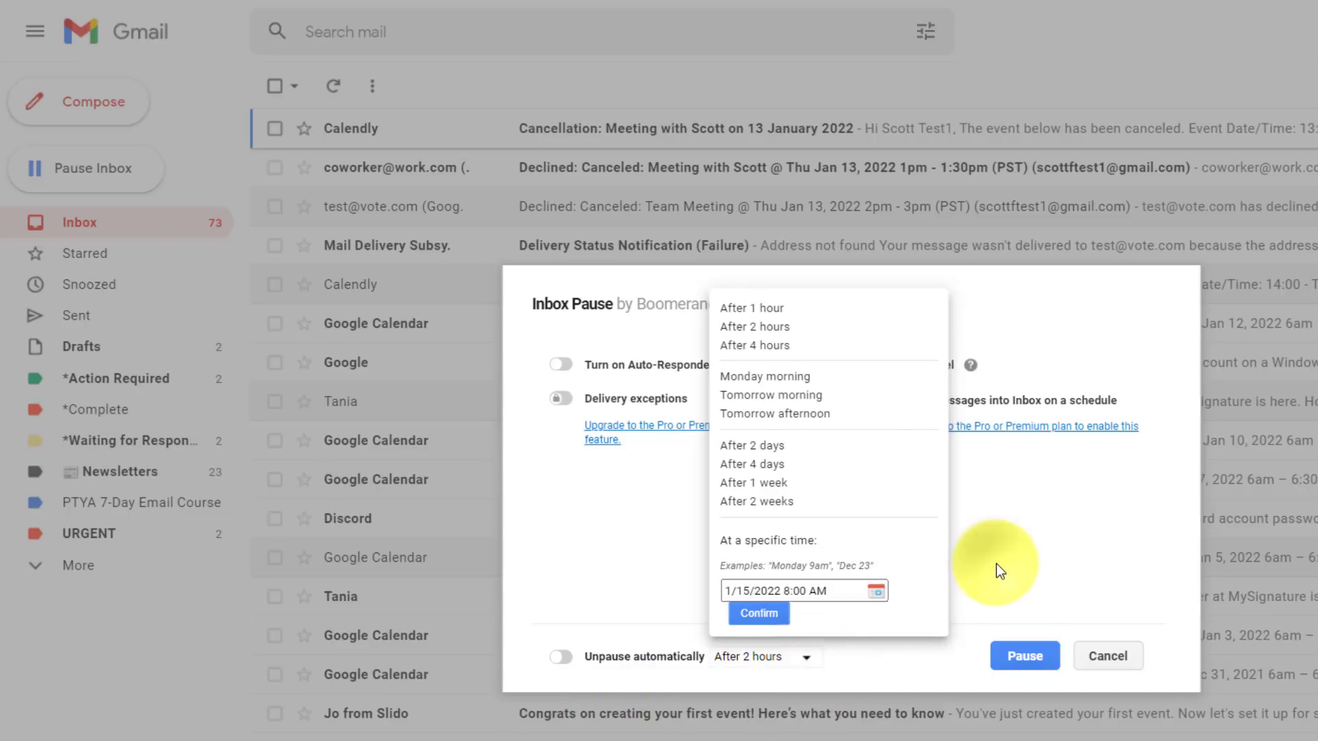
Dismiss the Inbox Pause dialog and return to the Gmail inbox list.
click(1106, 656)
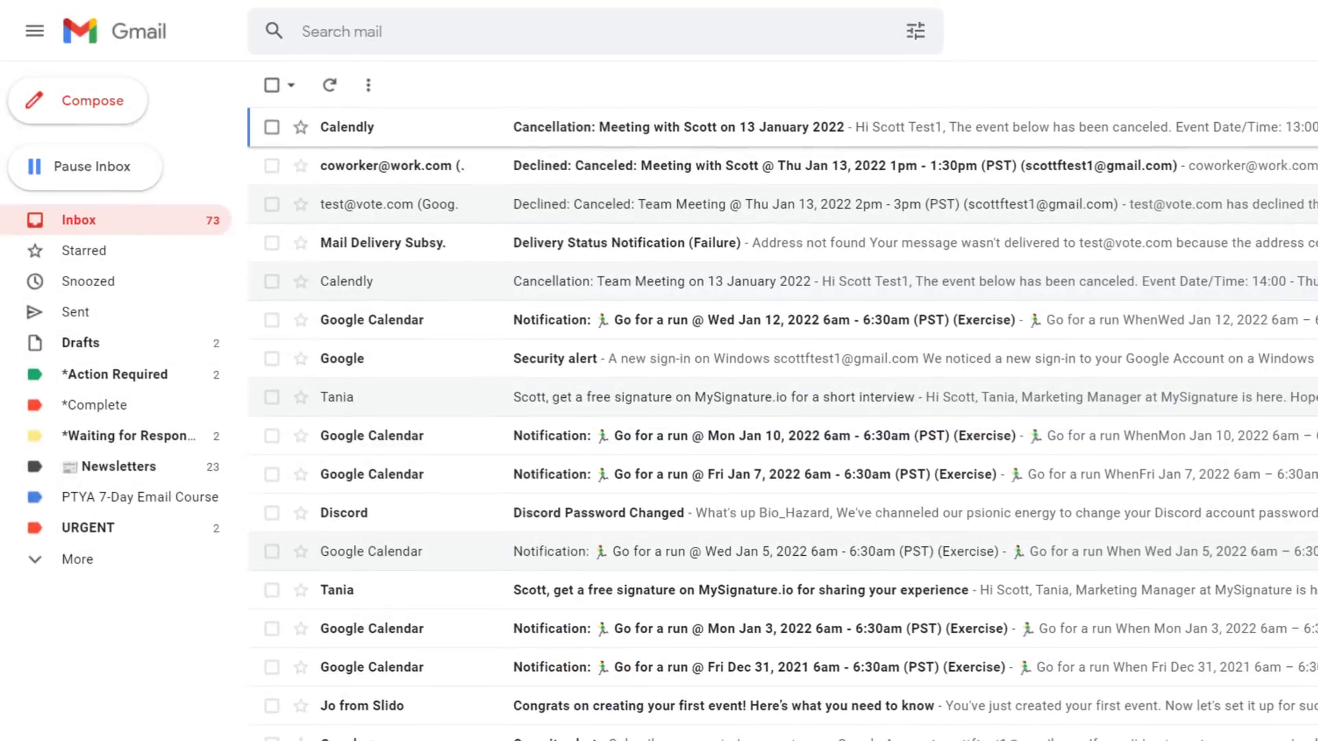